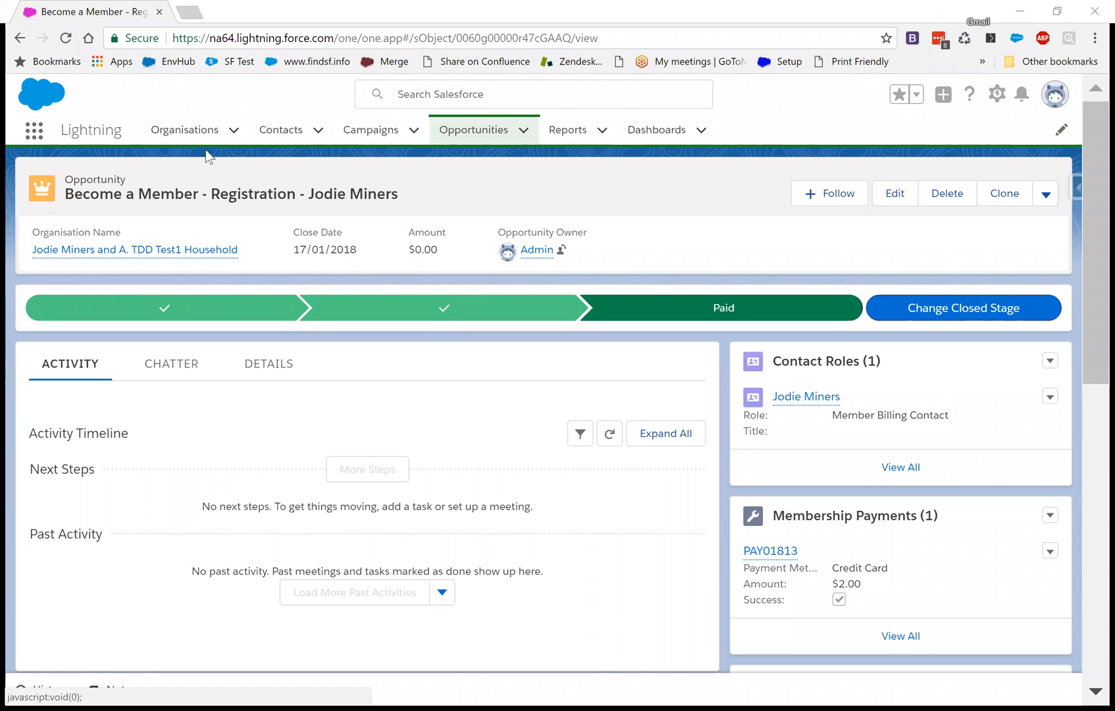
mouse_move(458, 532)
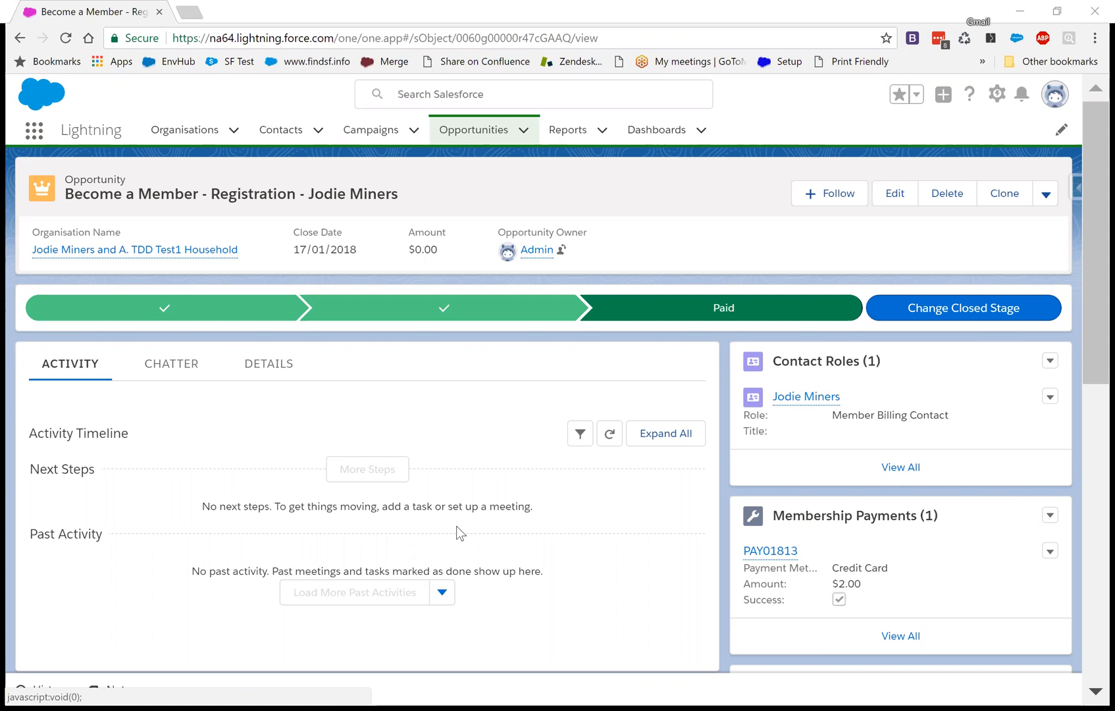
mouse_move(454, 525)
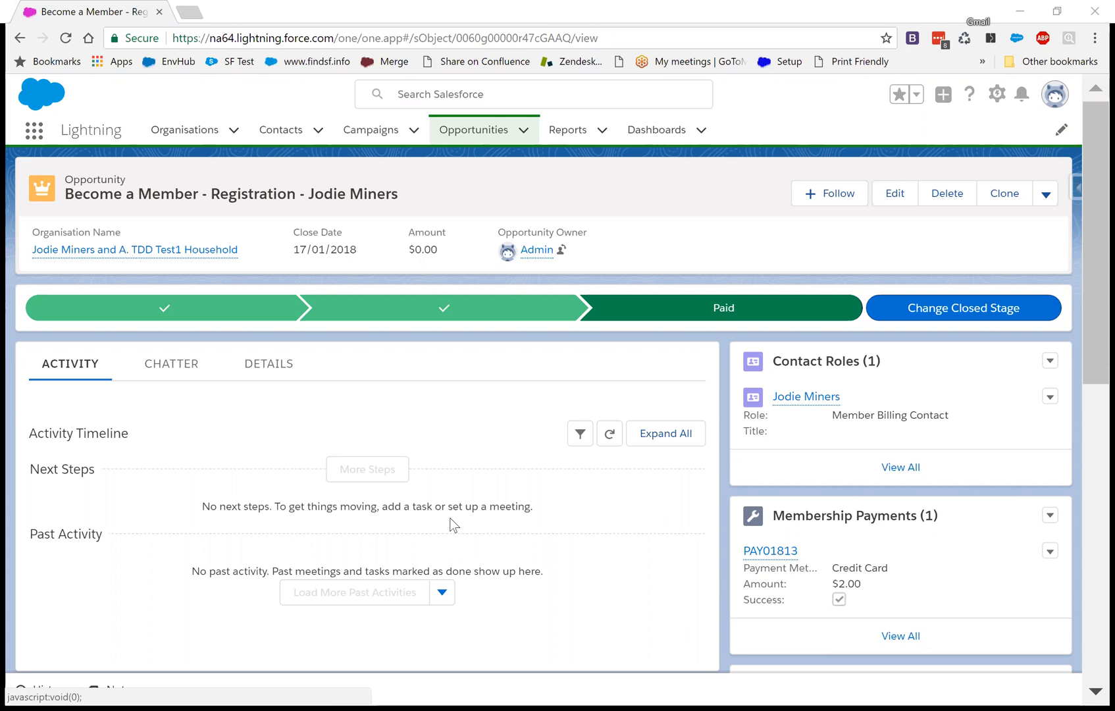
mouse_move(312, 449)
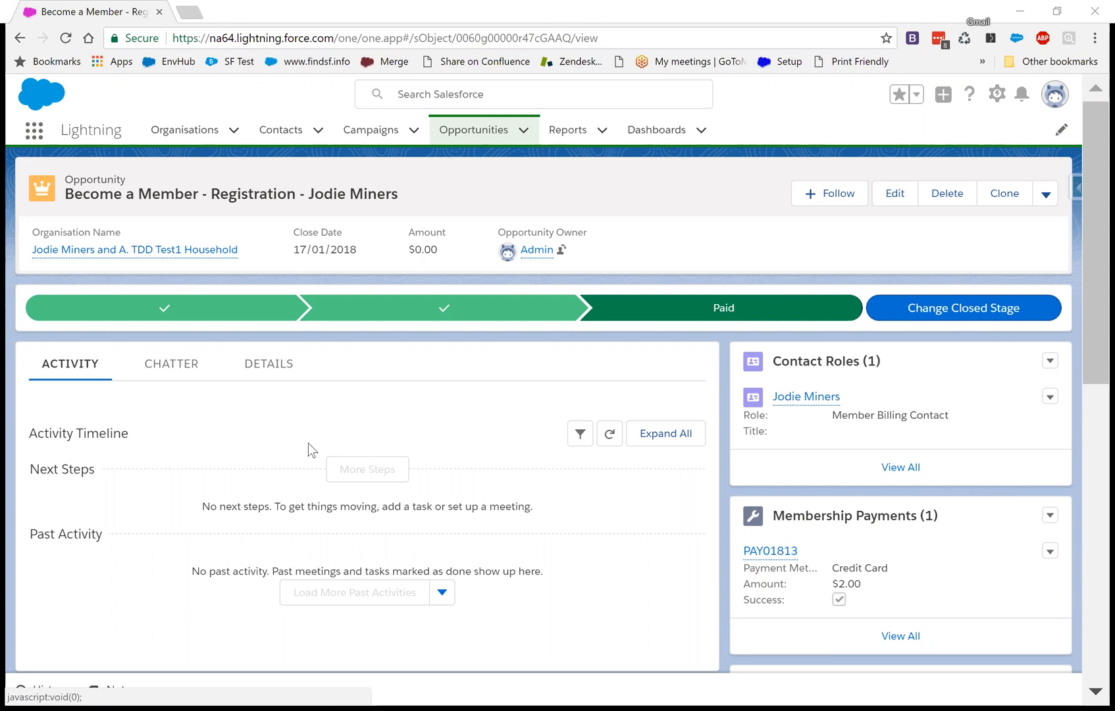
mouse_move(318, 455)
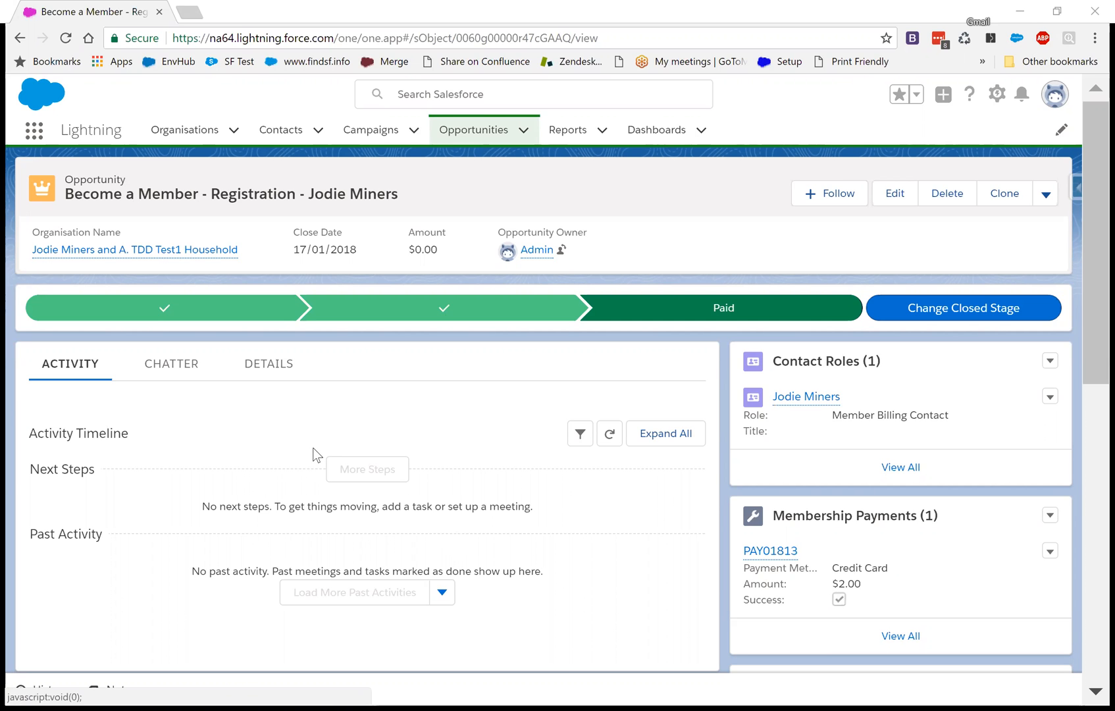
mouse_move(171, 368)
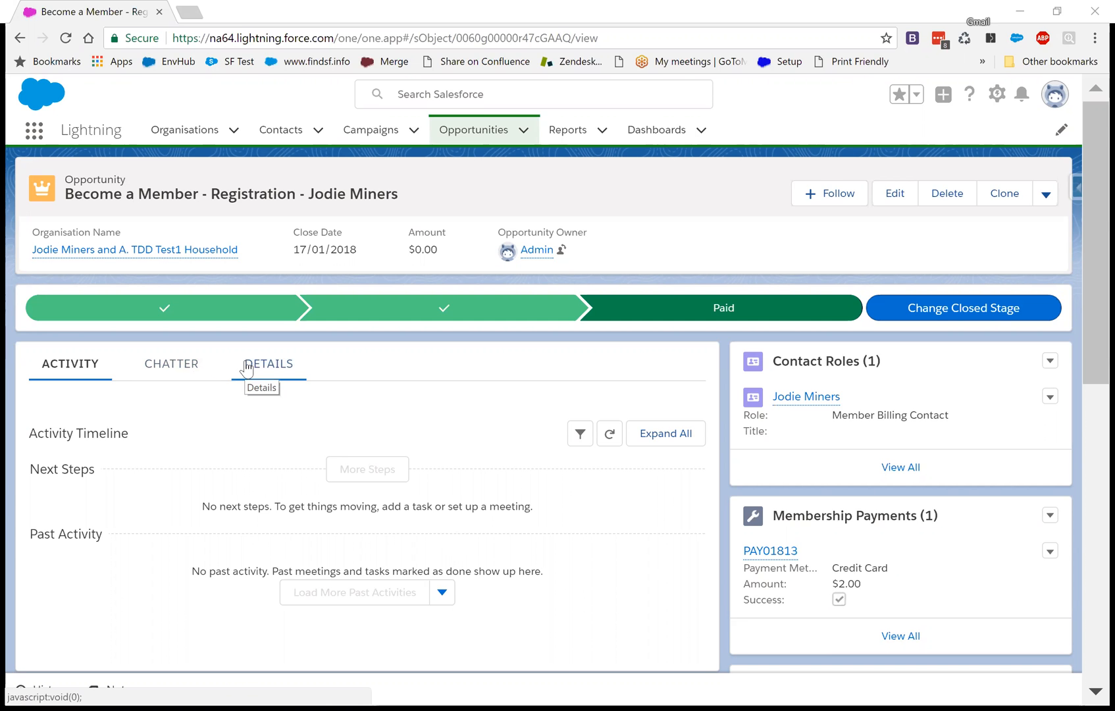
mouse_move(270, 395)
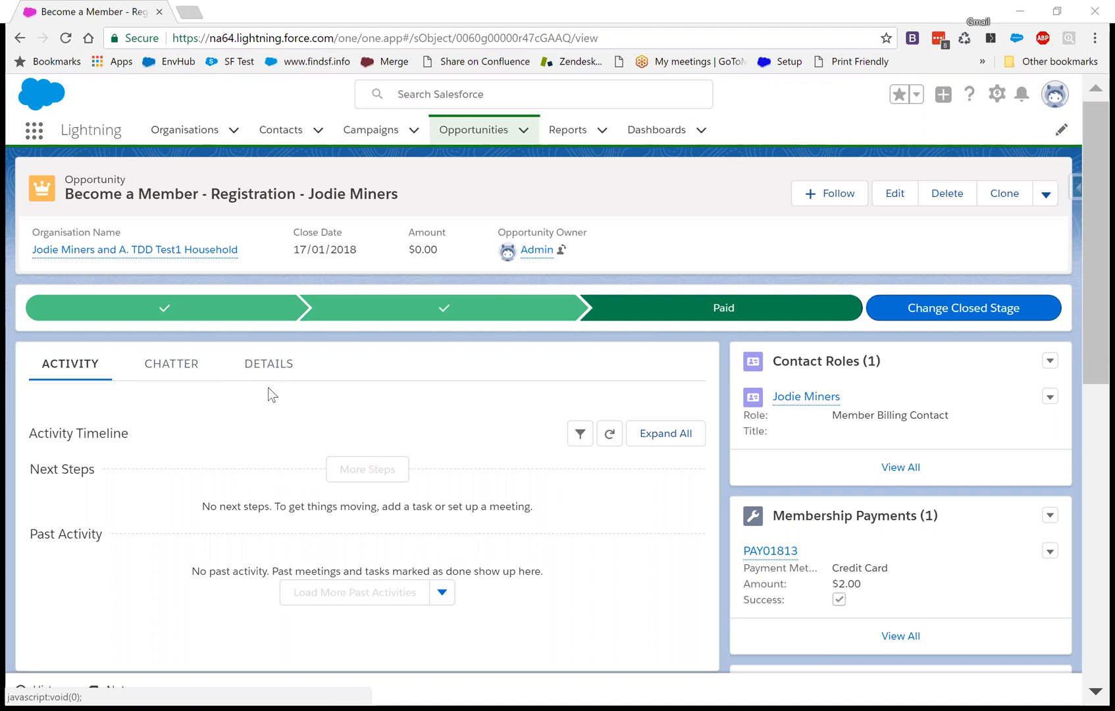
mouse_move(269, 363)
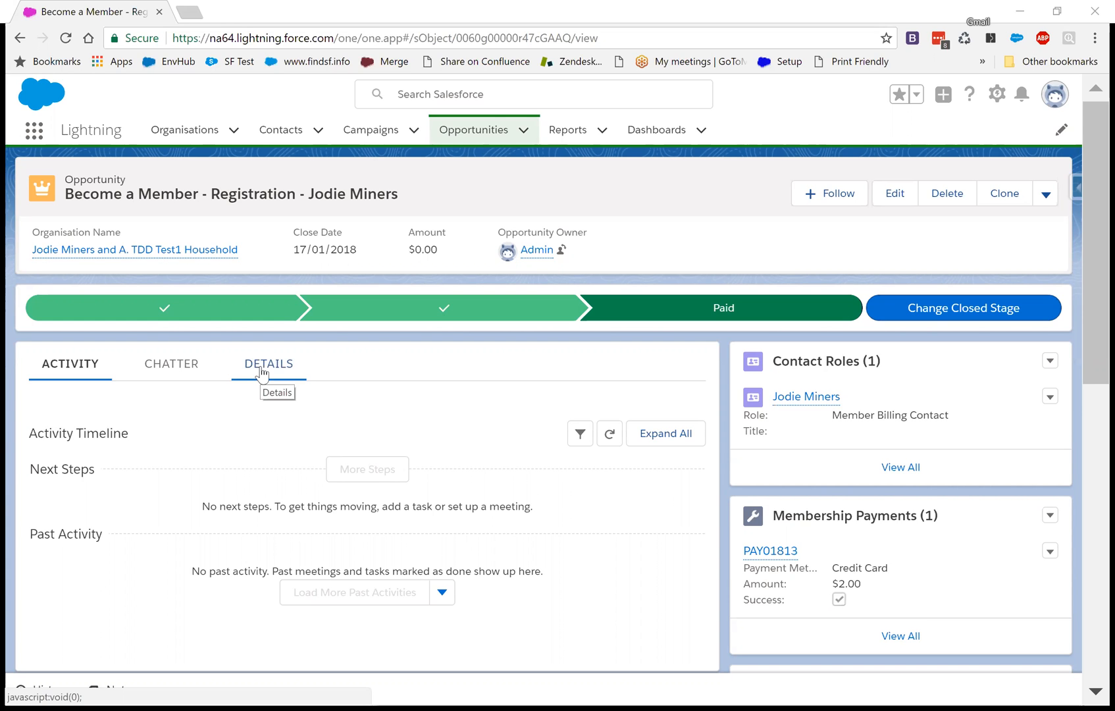
mouse_move(856, 411)
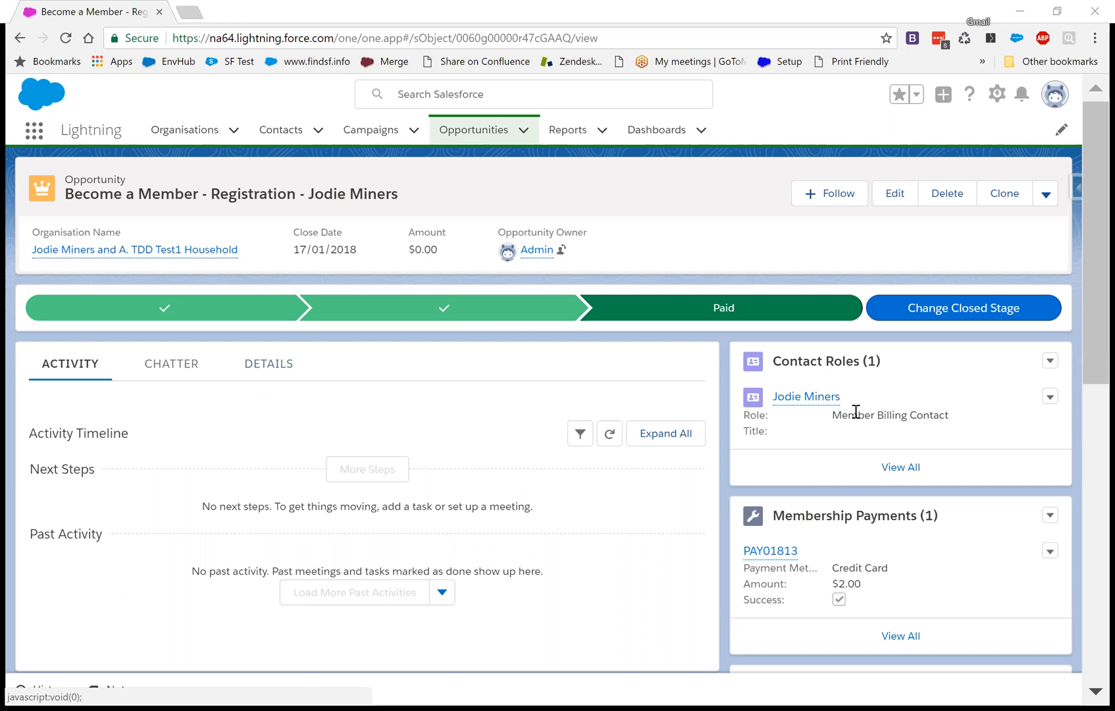
mouse_move(538, 487)
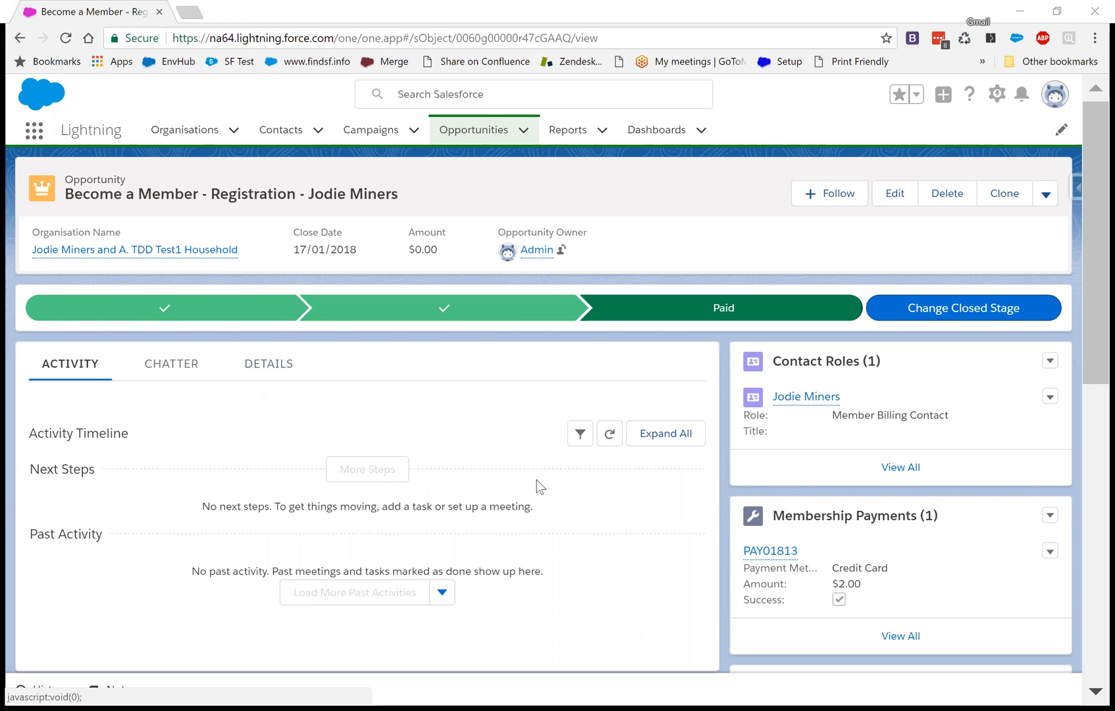
mouse_move(226, 444)
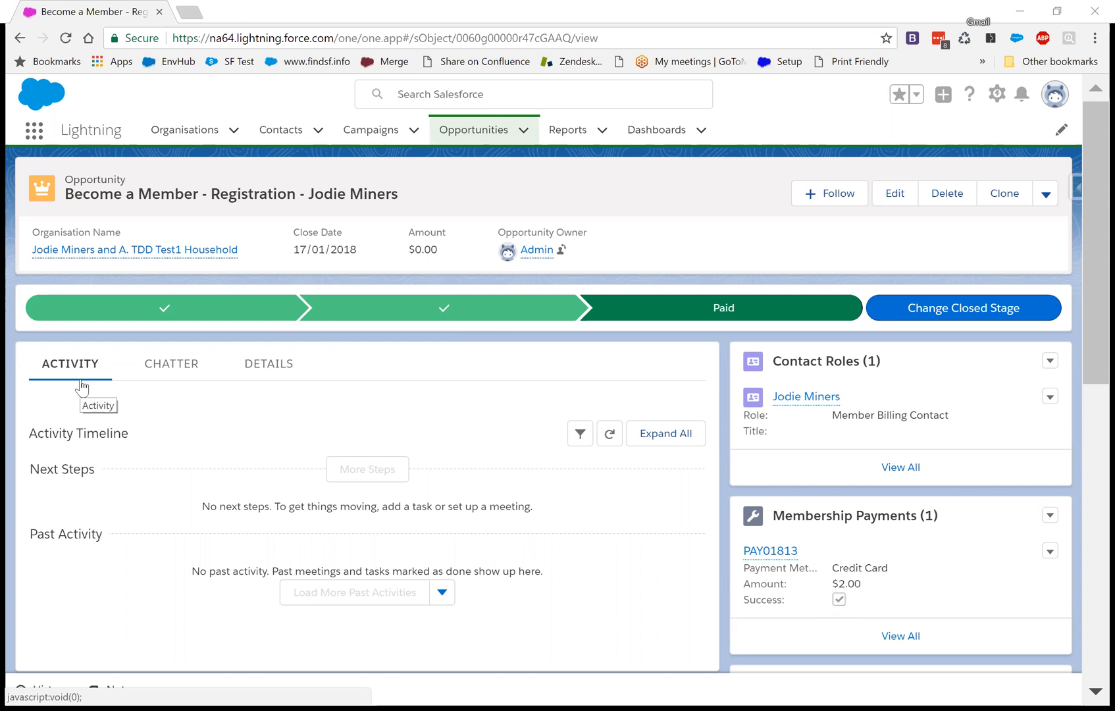
mouse_move(146, 389)
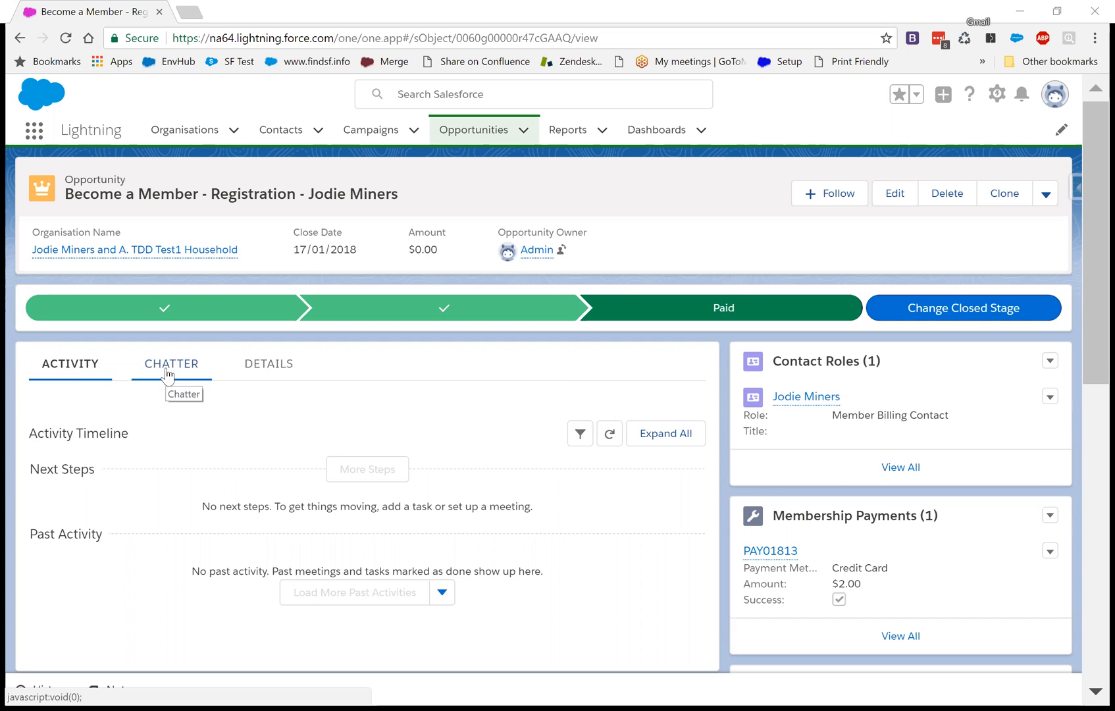
- View the Chatter feed, then the Details tab fields such as Stage Paid and Membership Type Friend
click(169, 363)
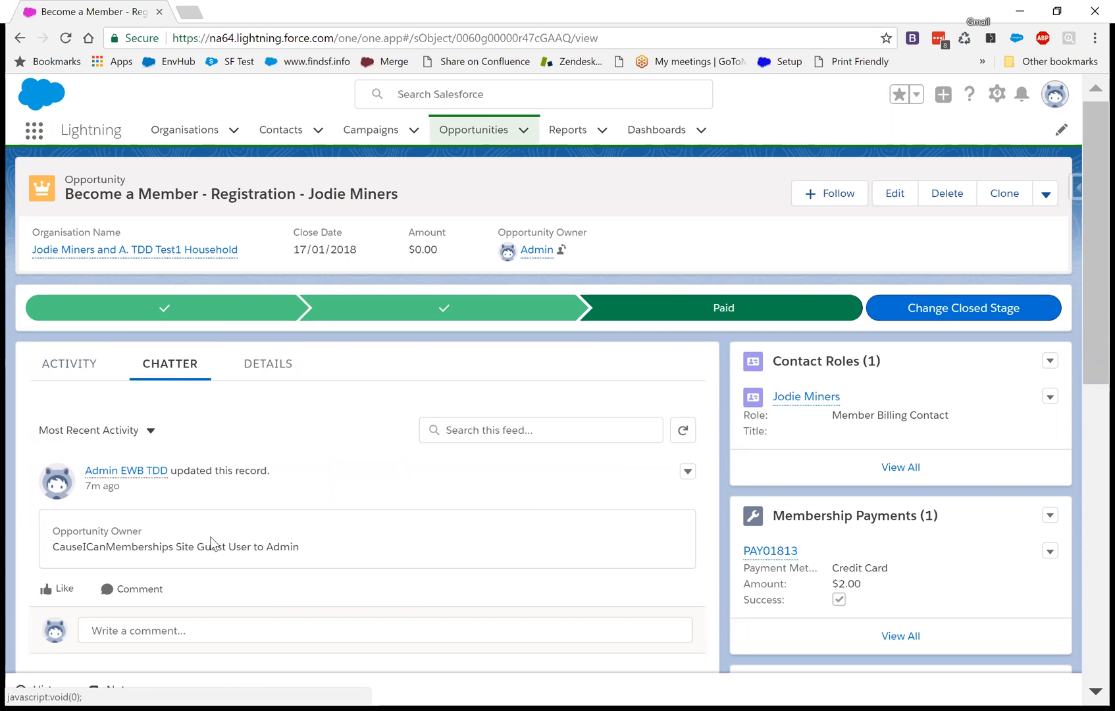
mouse_move(987, 461)
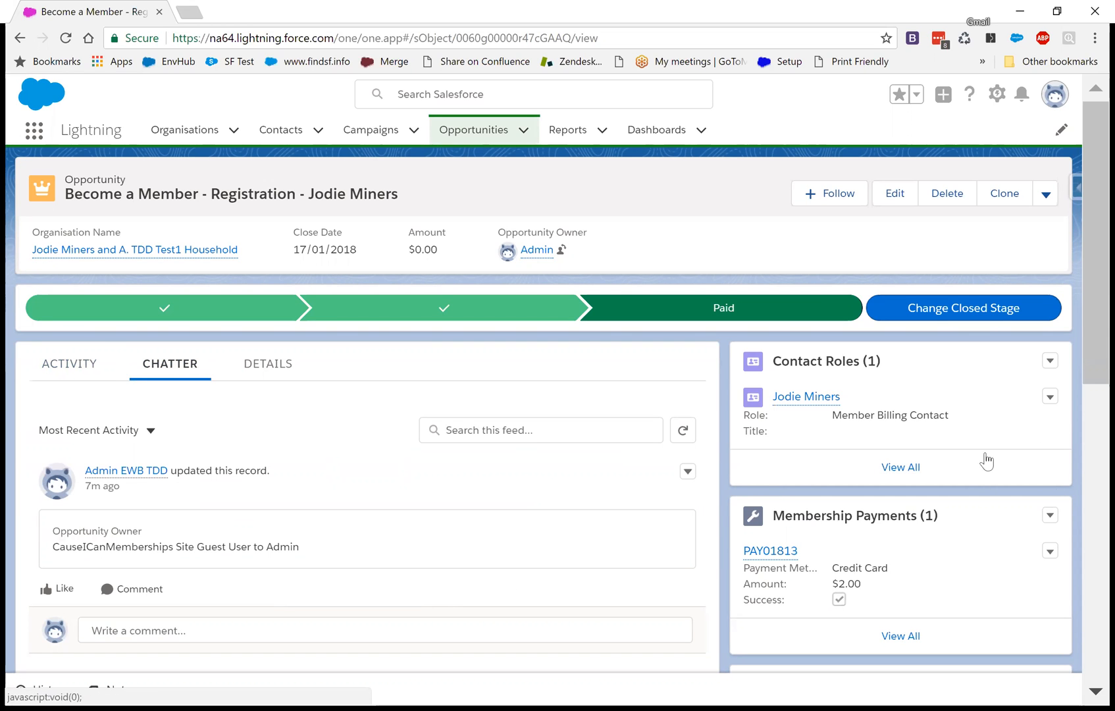
mouse_move(269, 363)
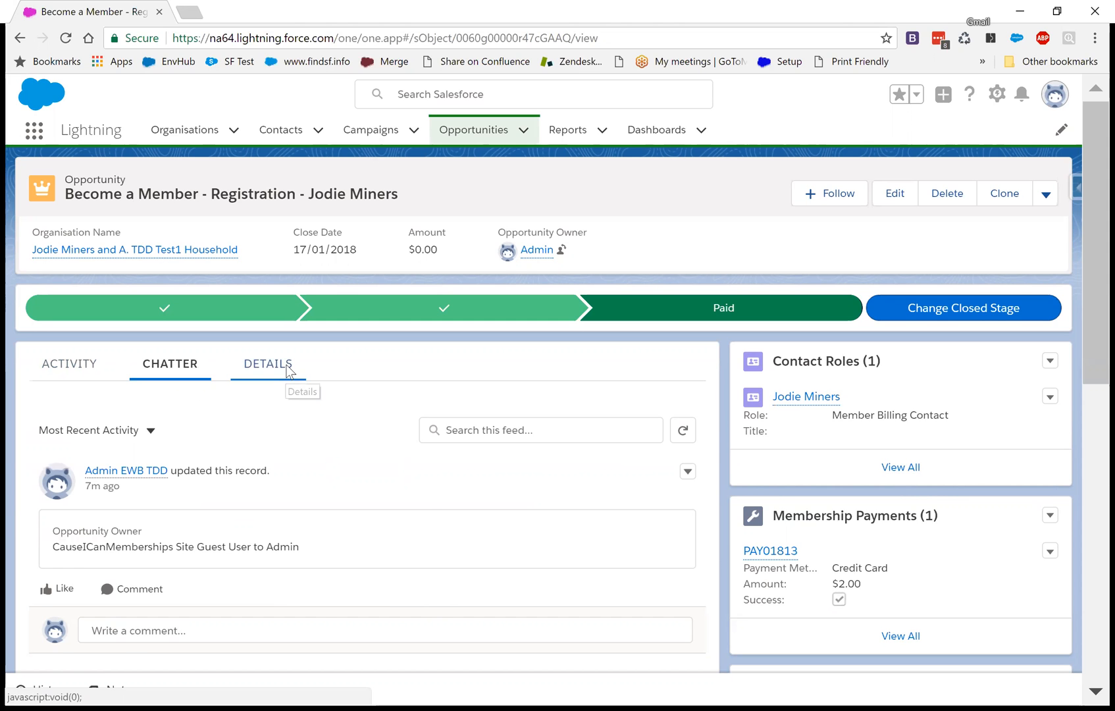
click(266, 364)
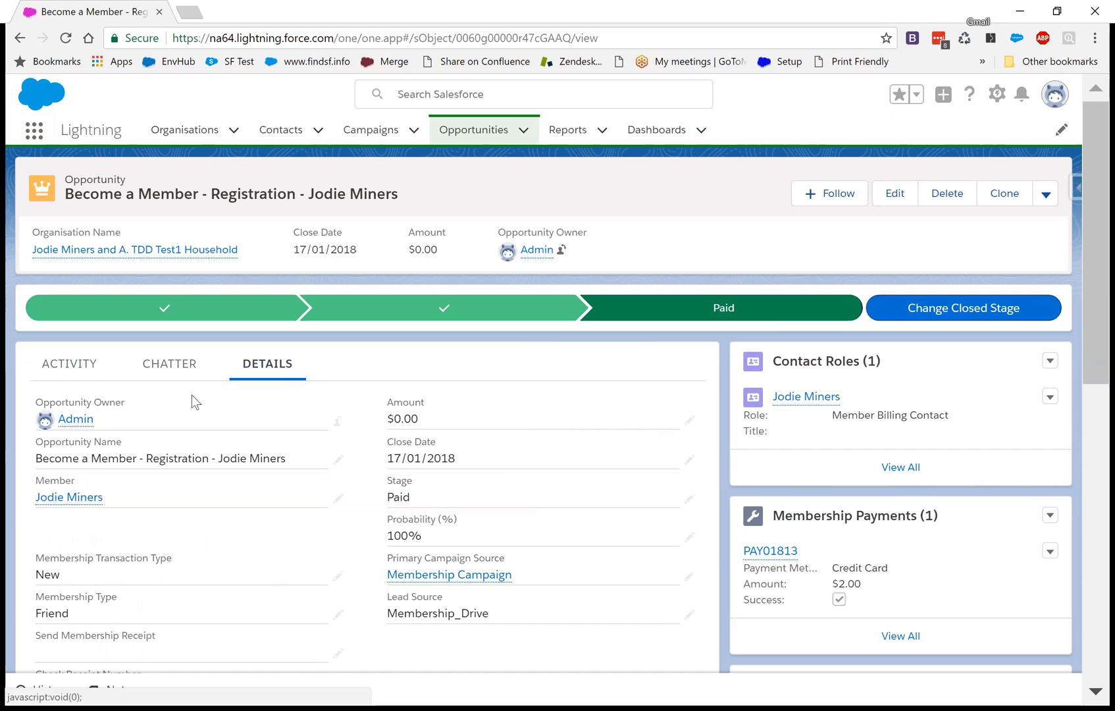
mouse_move(164, 307)
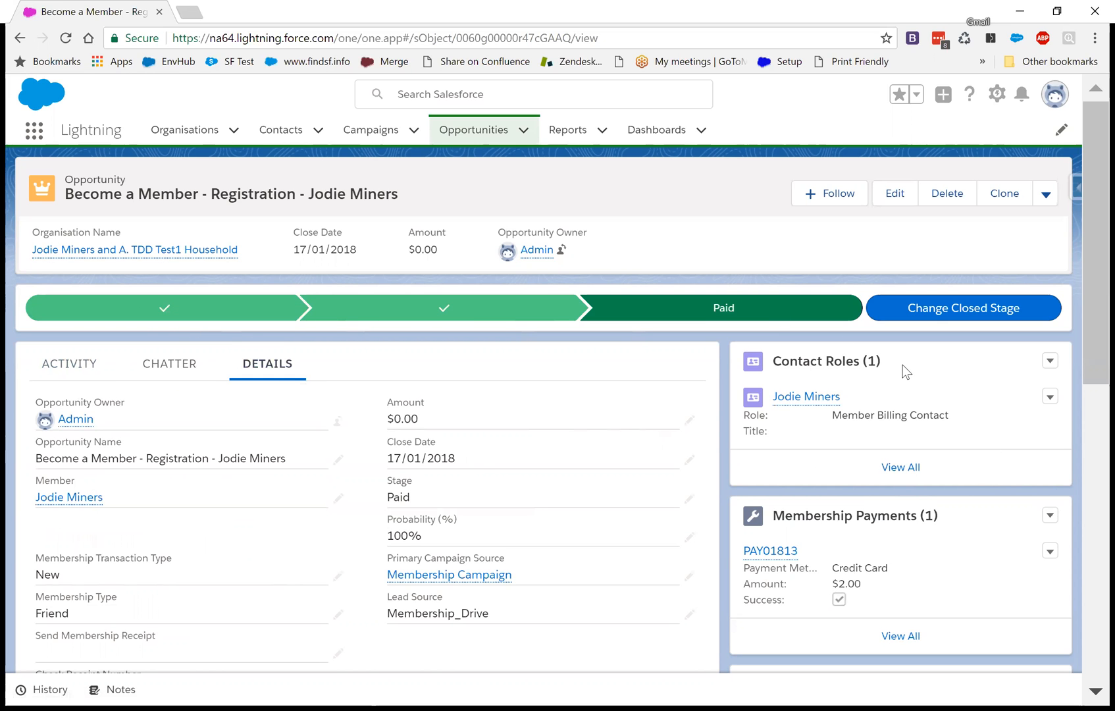
mouse_move(965, 375)
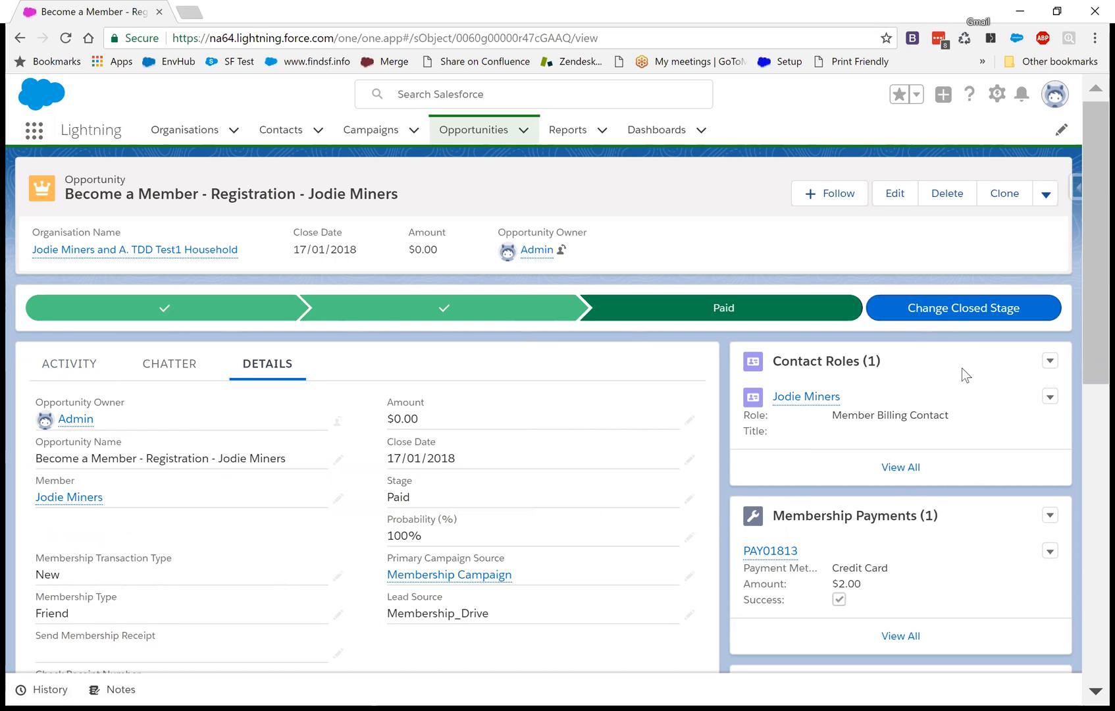
scroll(down, 3)
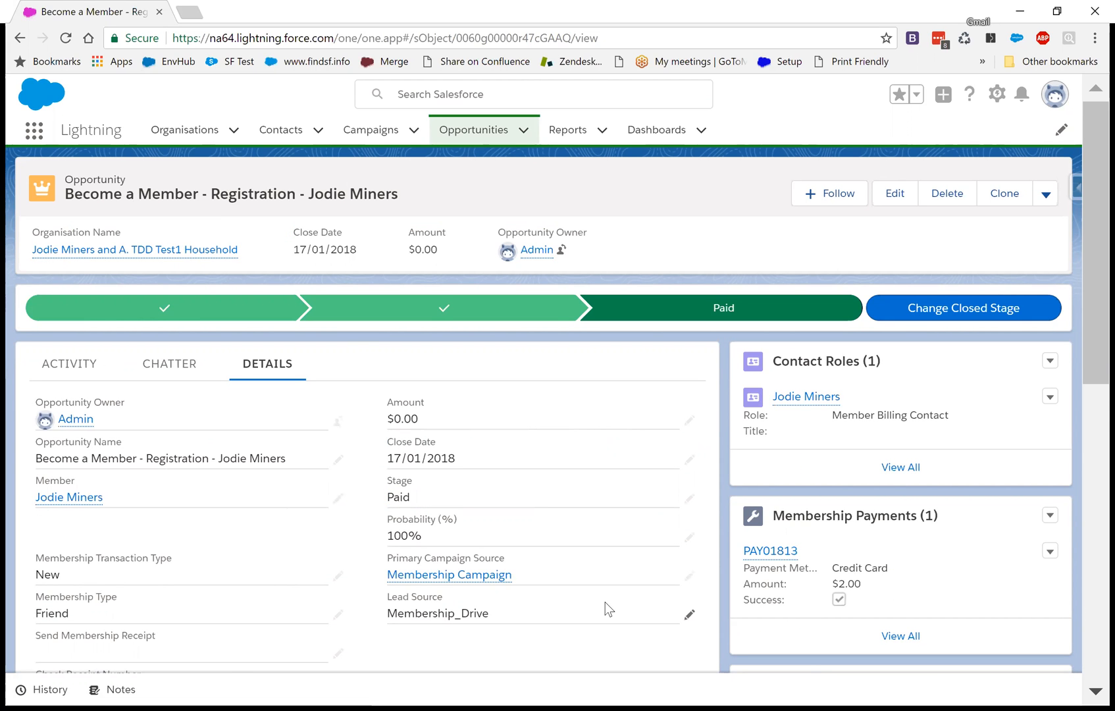
scroll(down, 3)
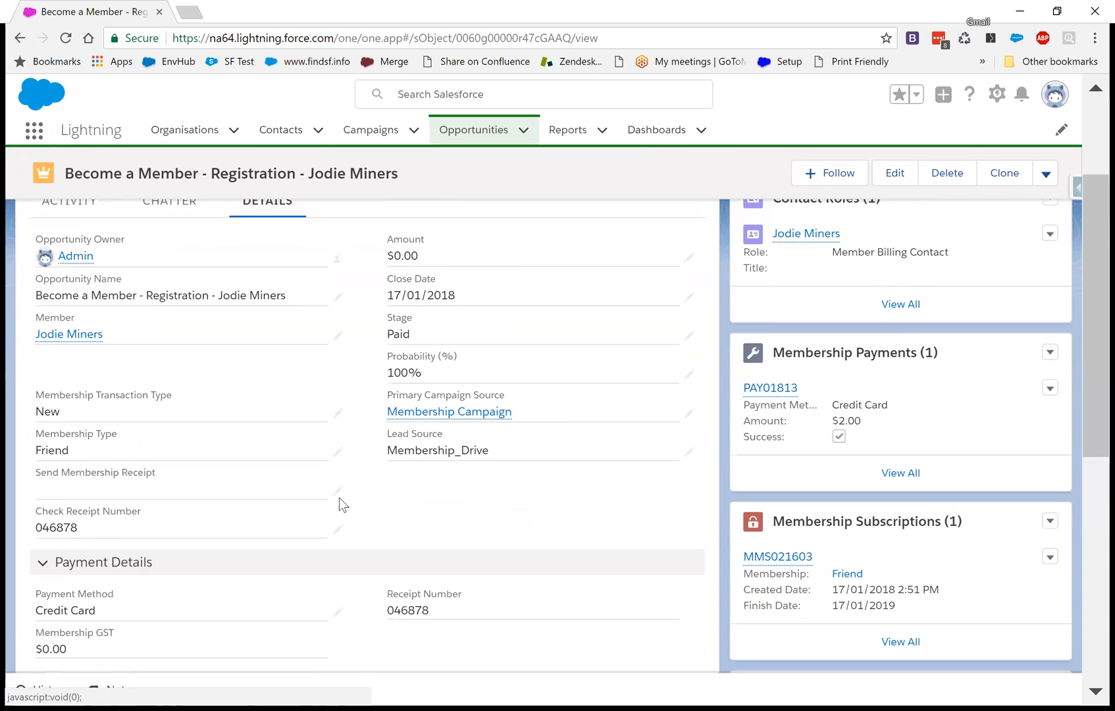
scroll(up, 3)
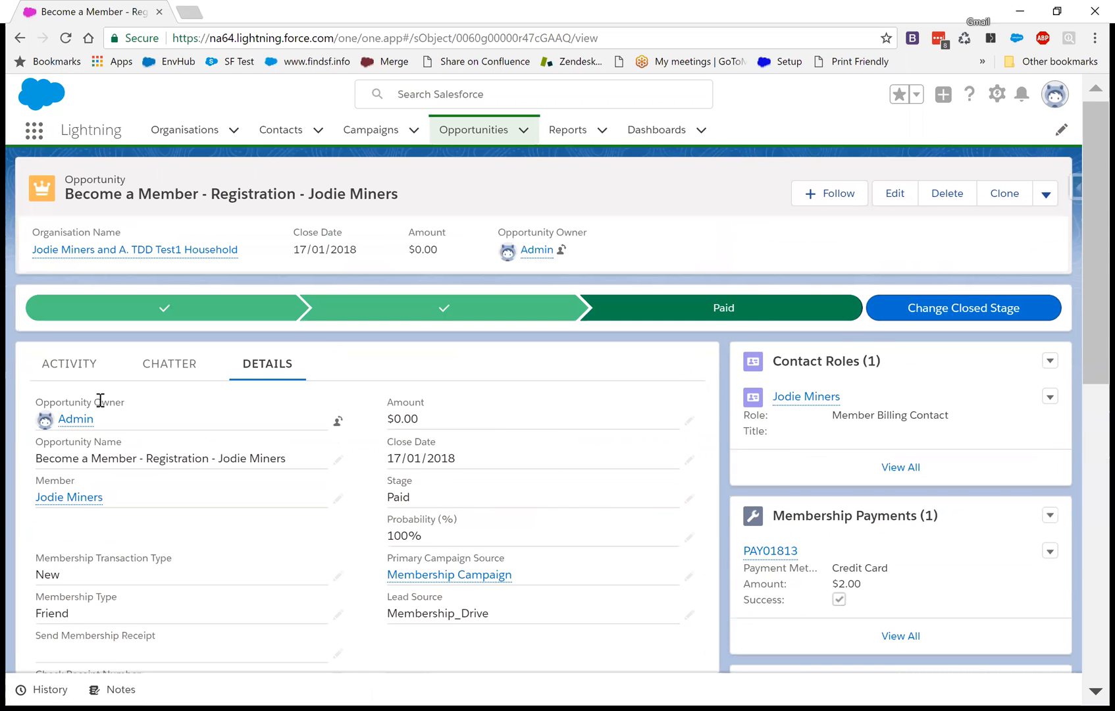
mouse_move(810, 585)
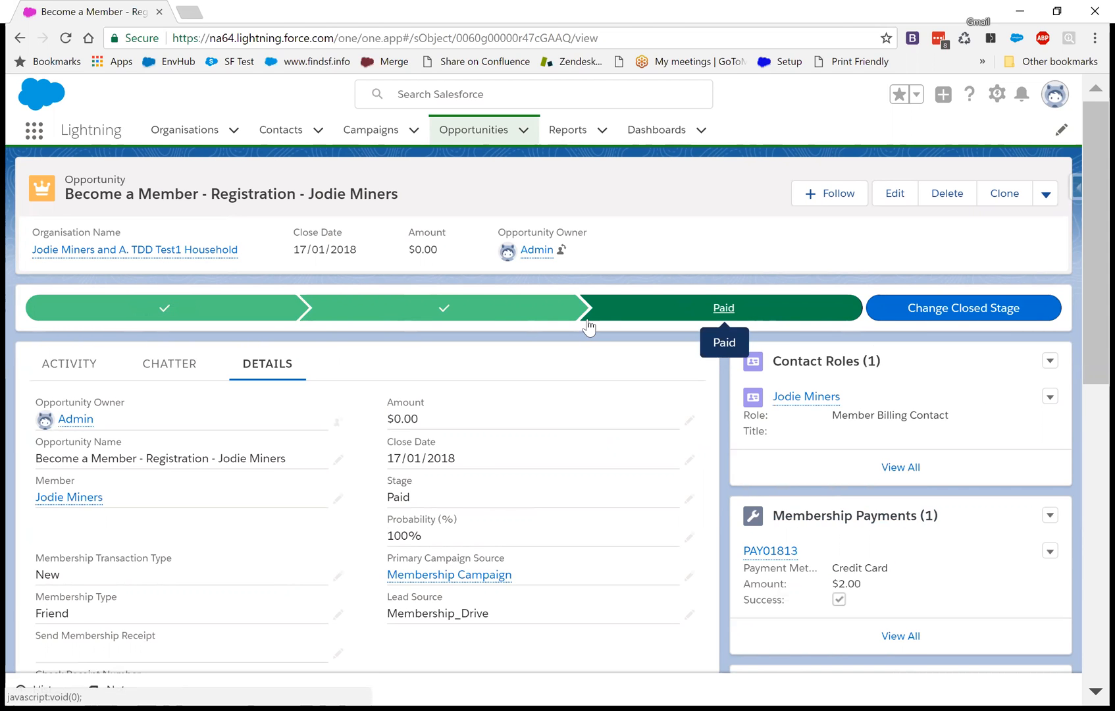
mouse_move(584, 355)
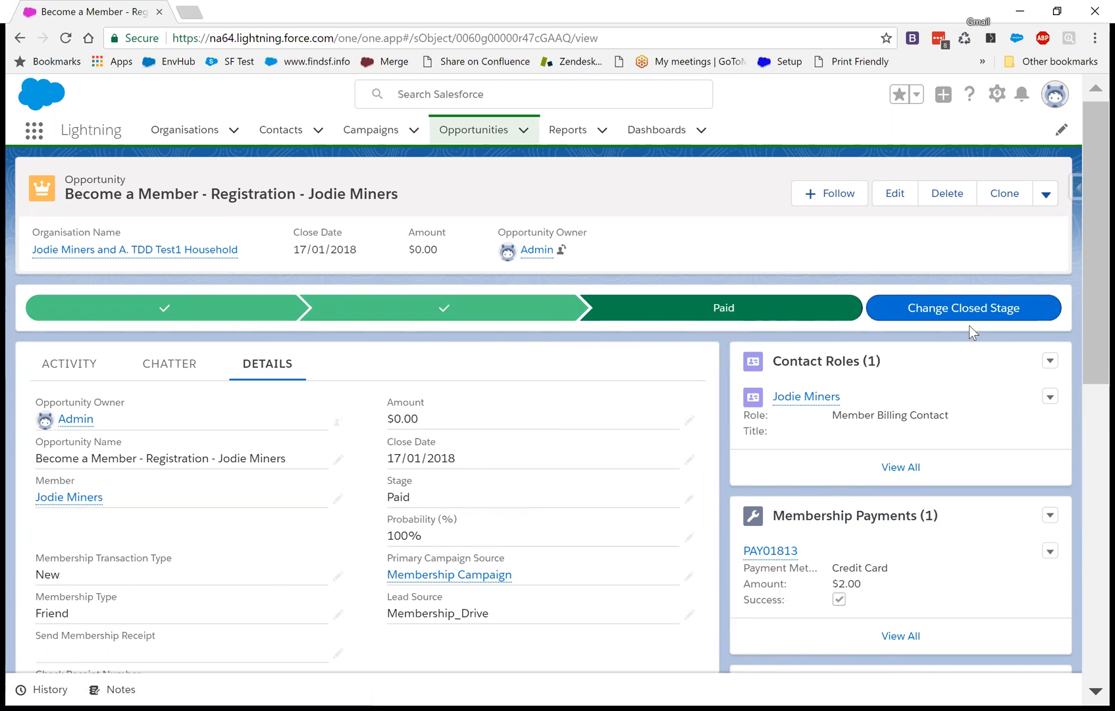
mouse_move(389, 419)
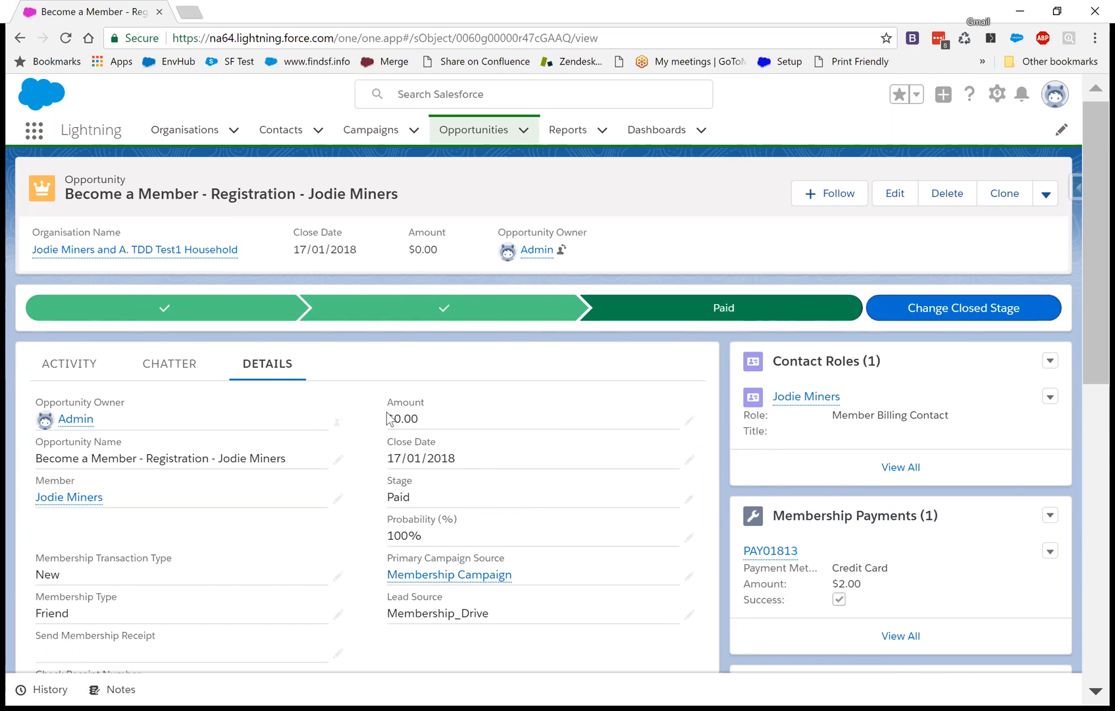
mouse_move(6, 394)
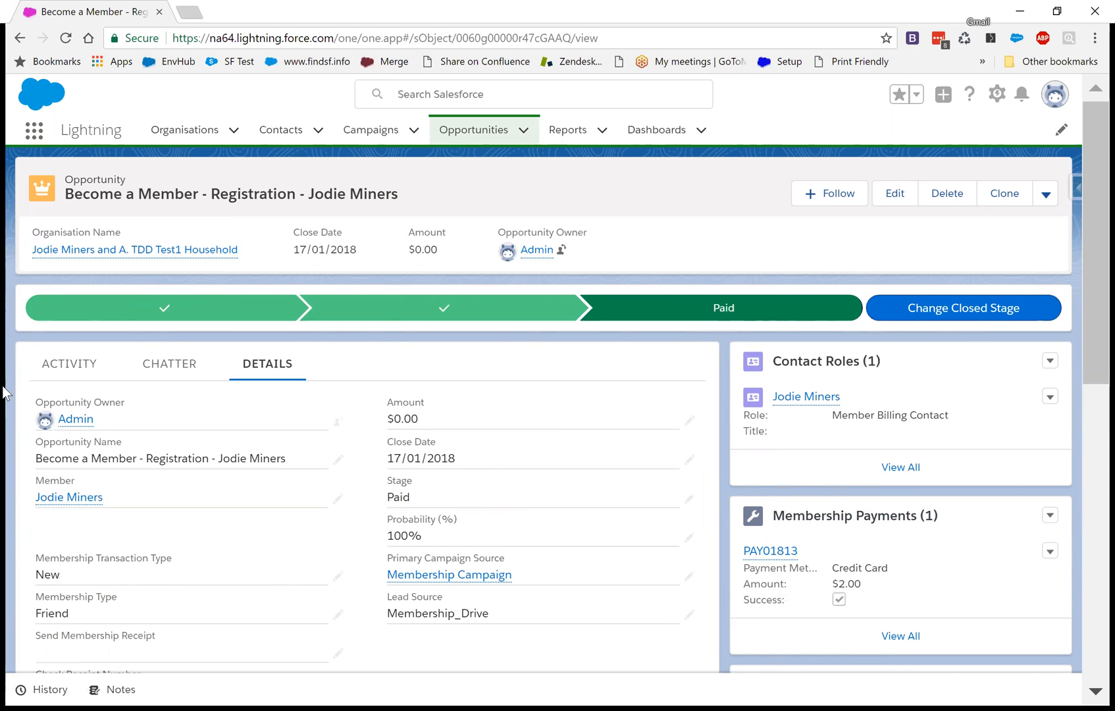
mouse_move(69, 363)
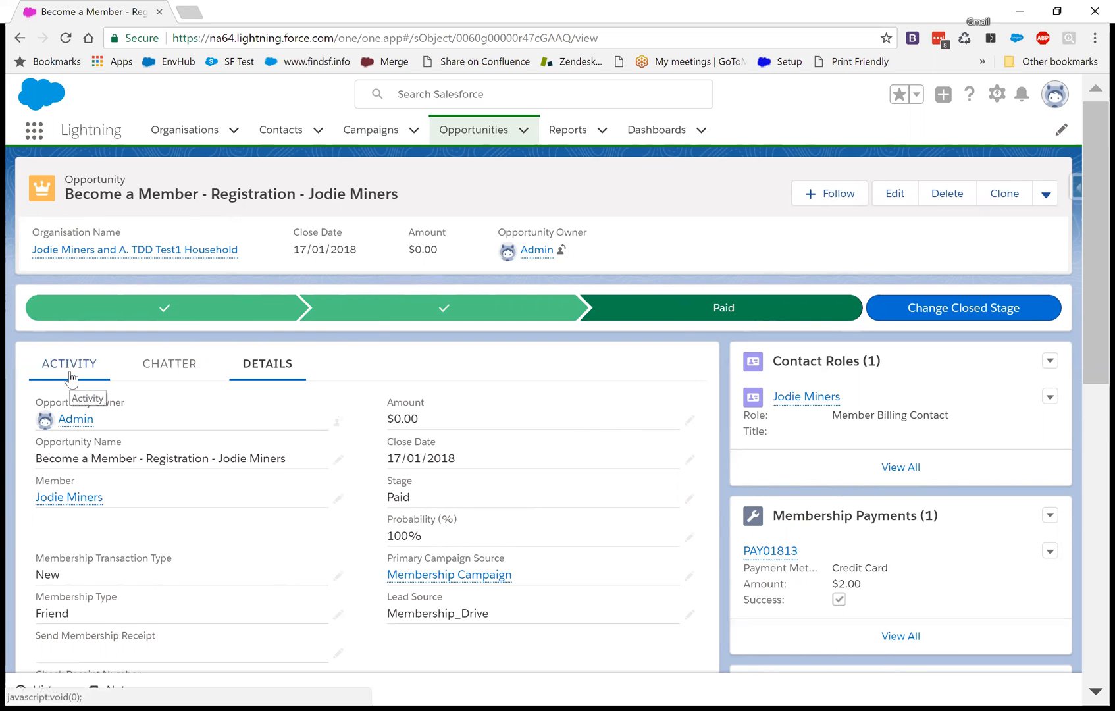
mouse_move(165, 389)
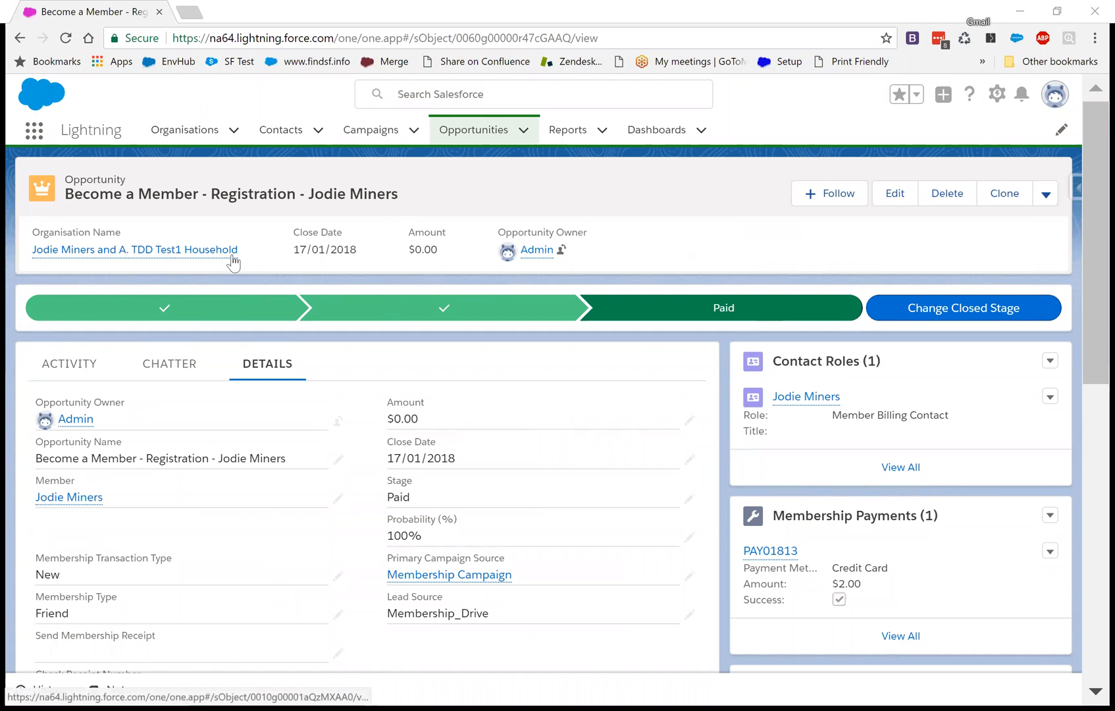
mouse_move(81, 218)
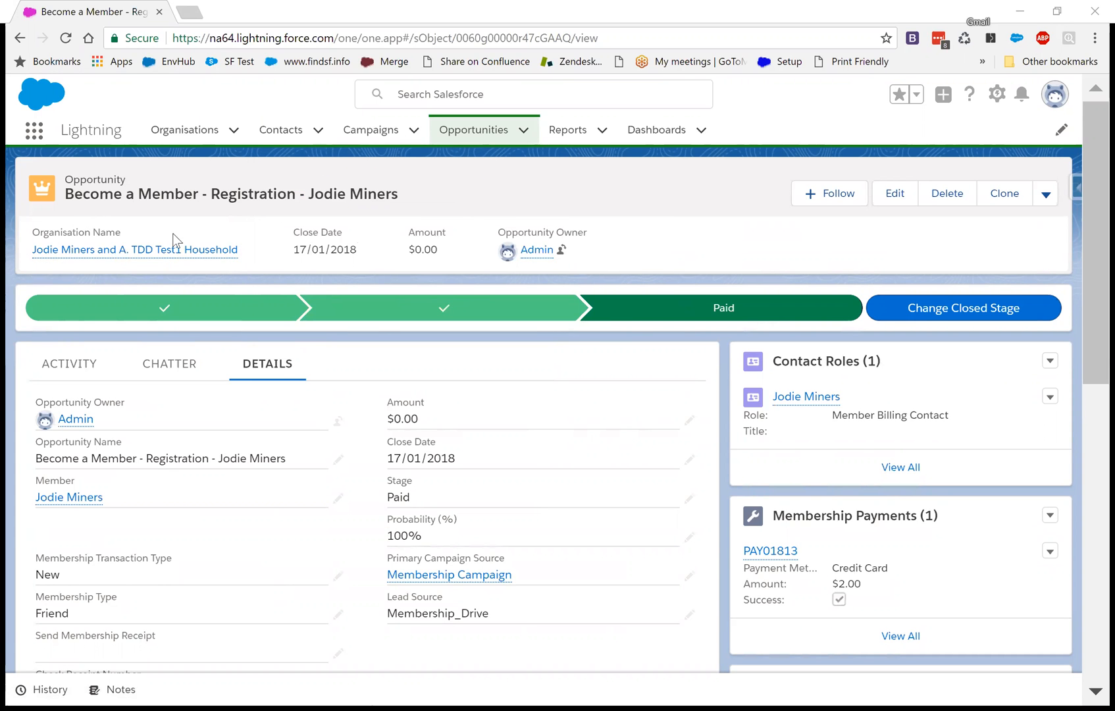
mouse_move(986, 113)
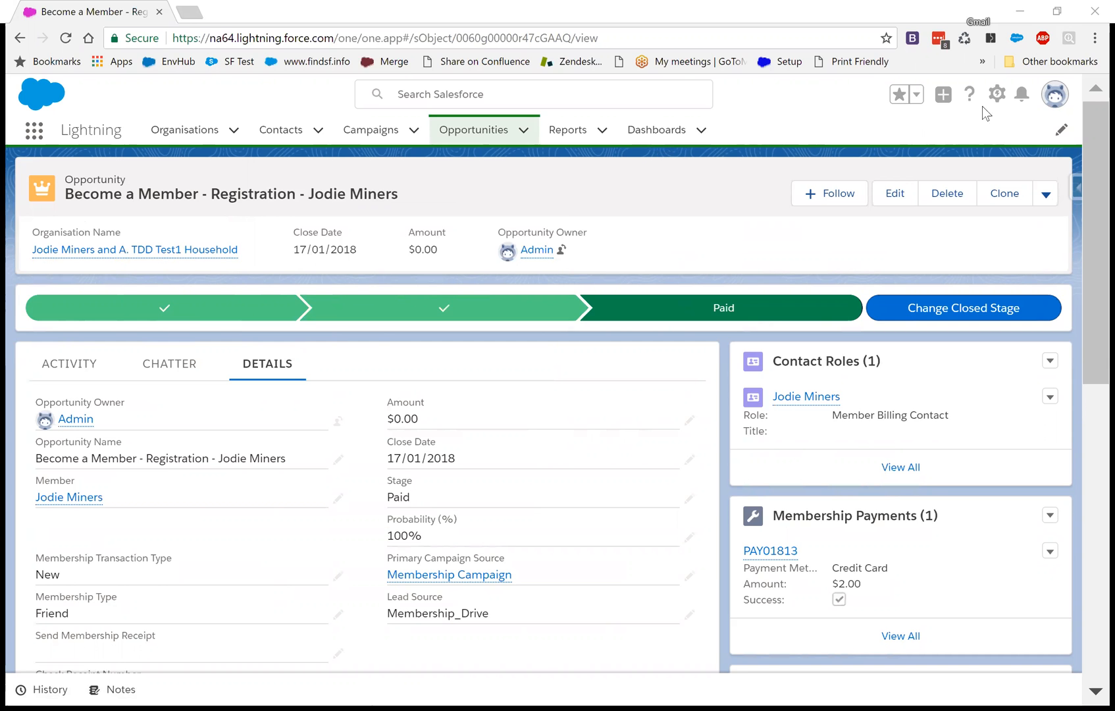
- Go from the Setup gear to Edit Object and the Opportunity Compact Layouts list
click(996, 94)
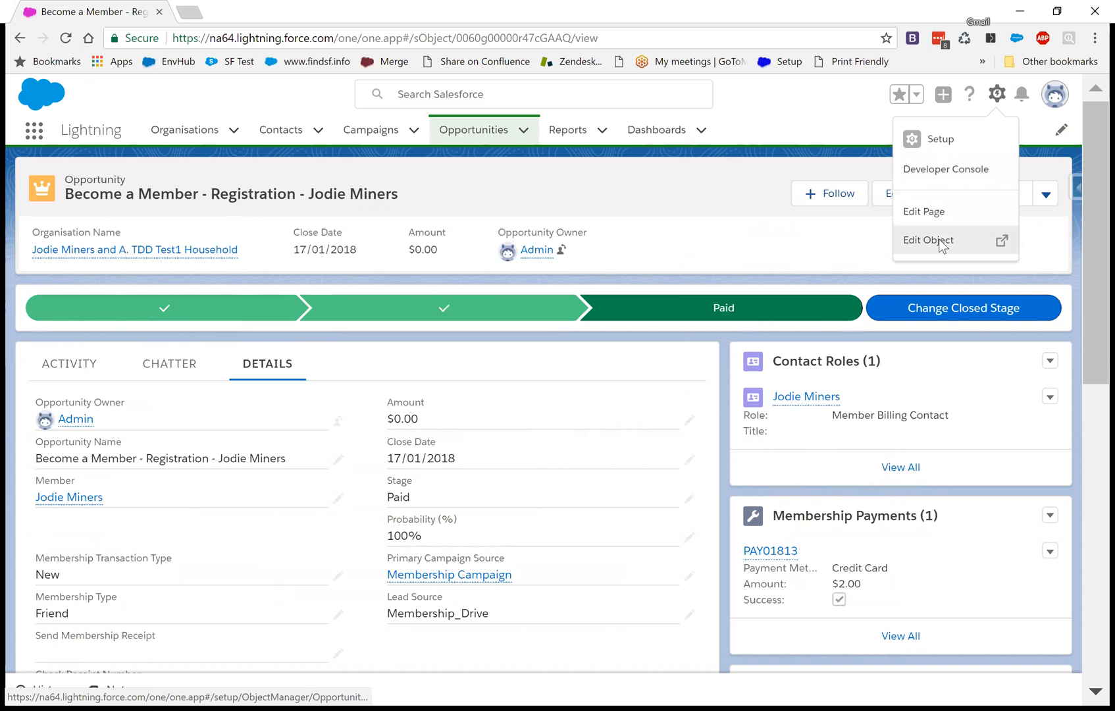
click(927, 240)
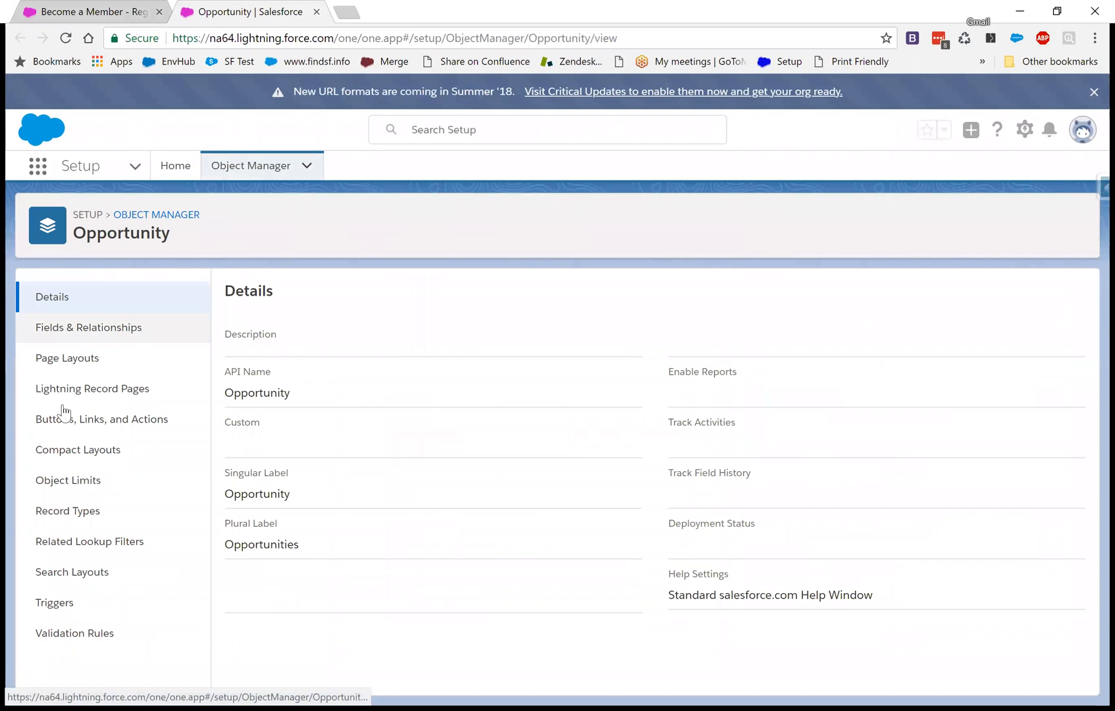
click(77, 449)
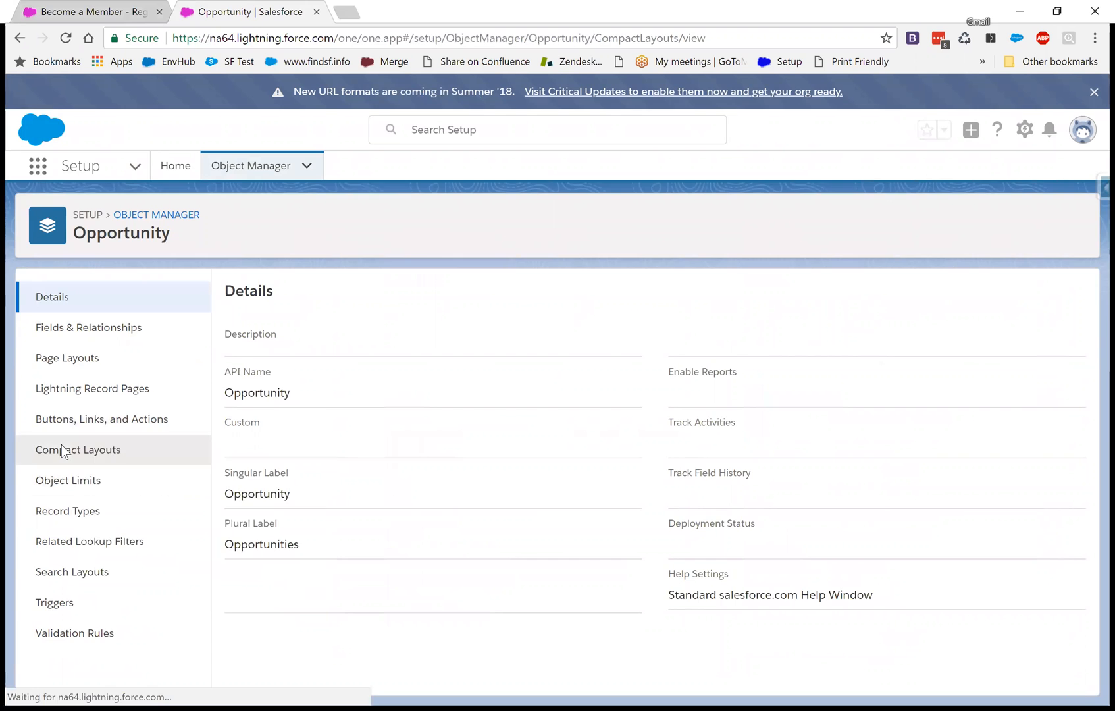
click(78, 448)
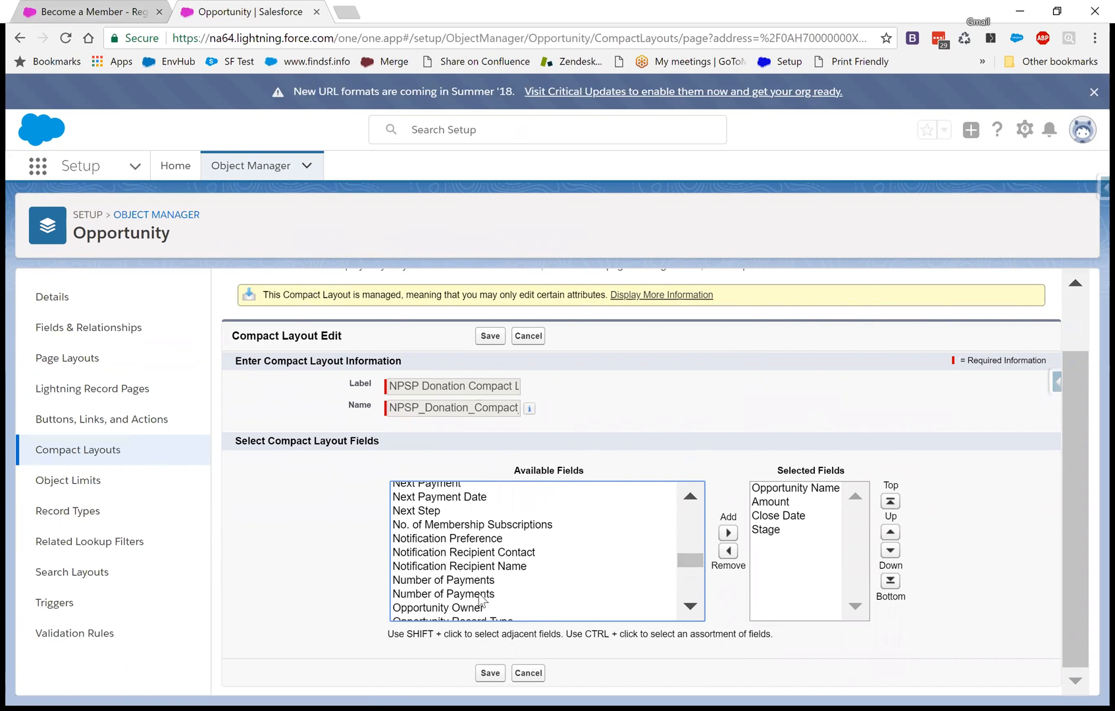
- Add Opportunity Record Type to the selected fields and move it to second place
click(453, 540)
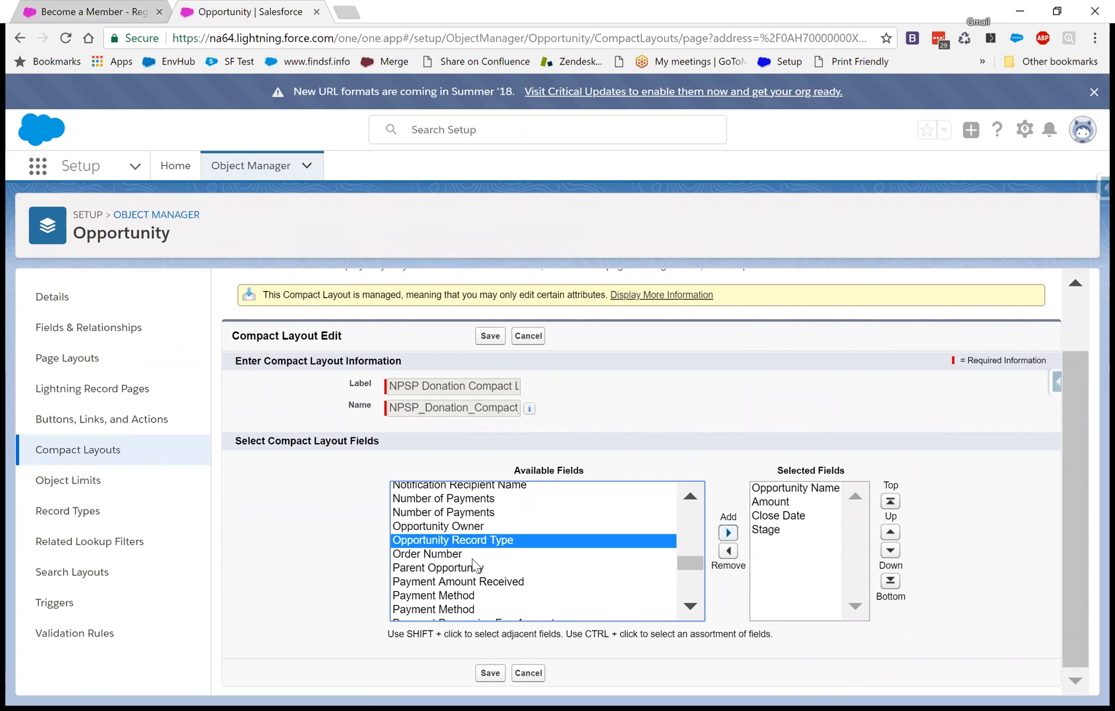
click(727, 531)
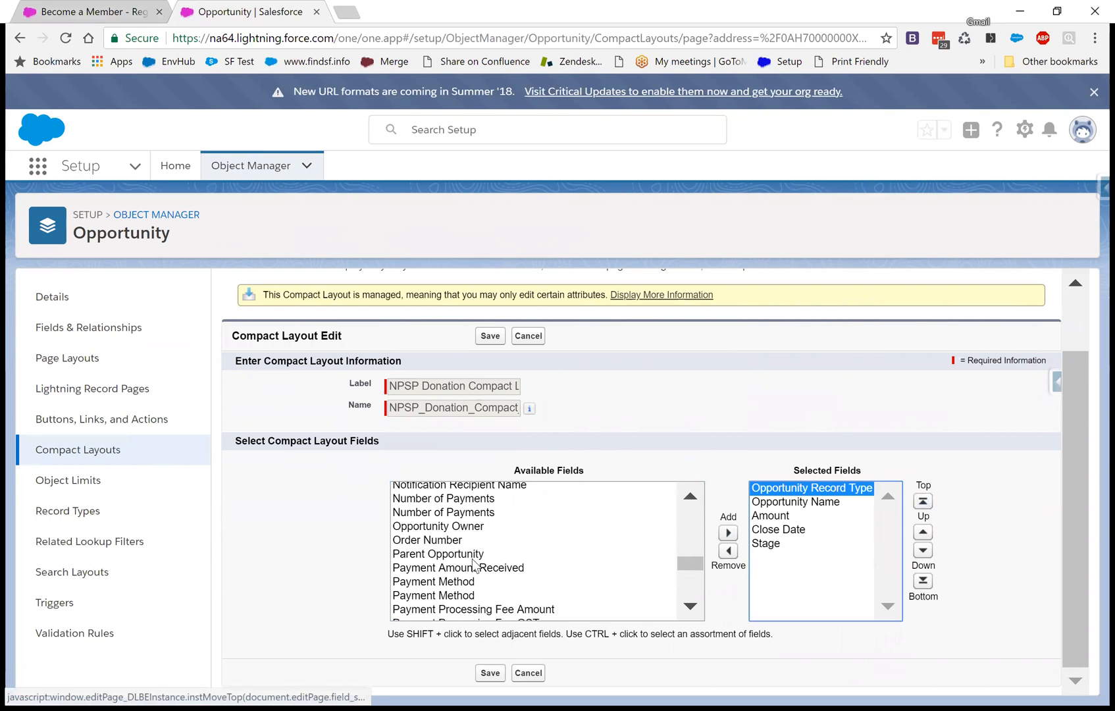
click(923, 549)
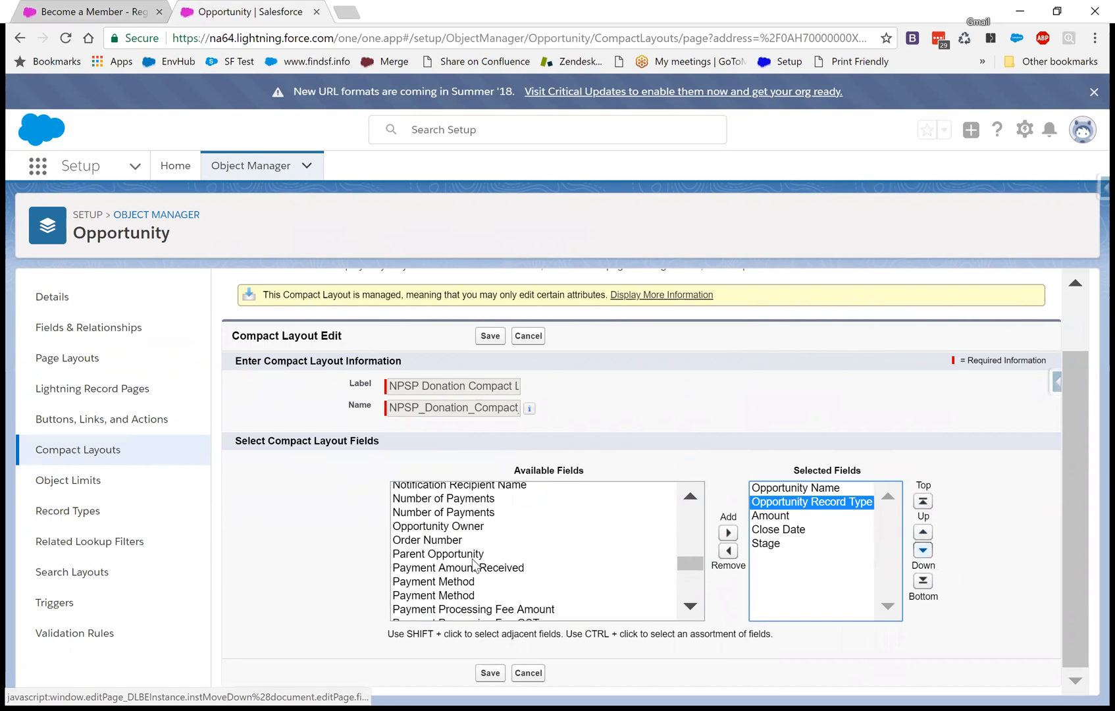
click(769, 516)
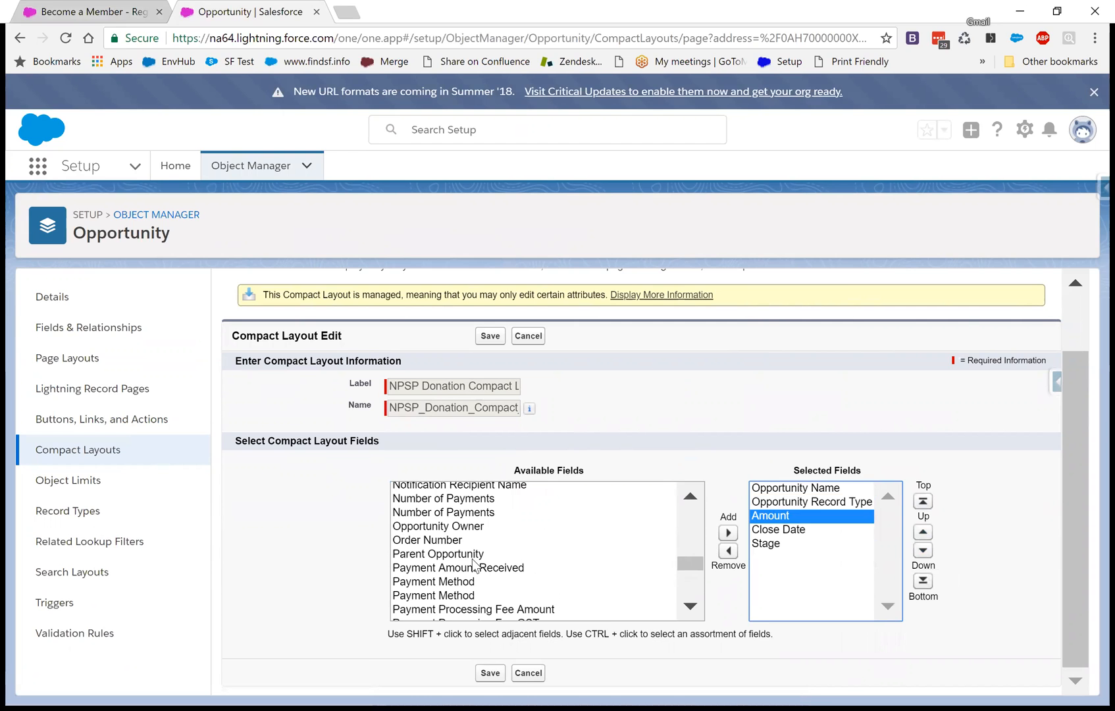
click(766, 543)
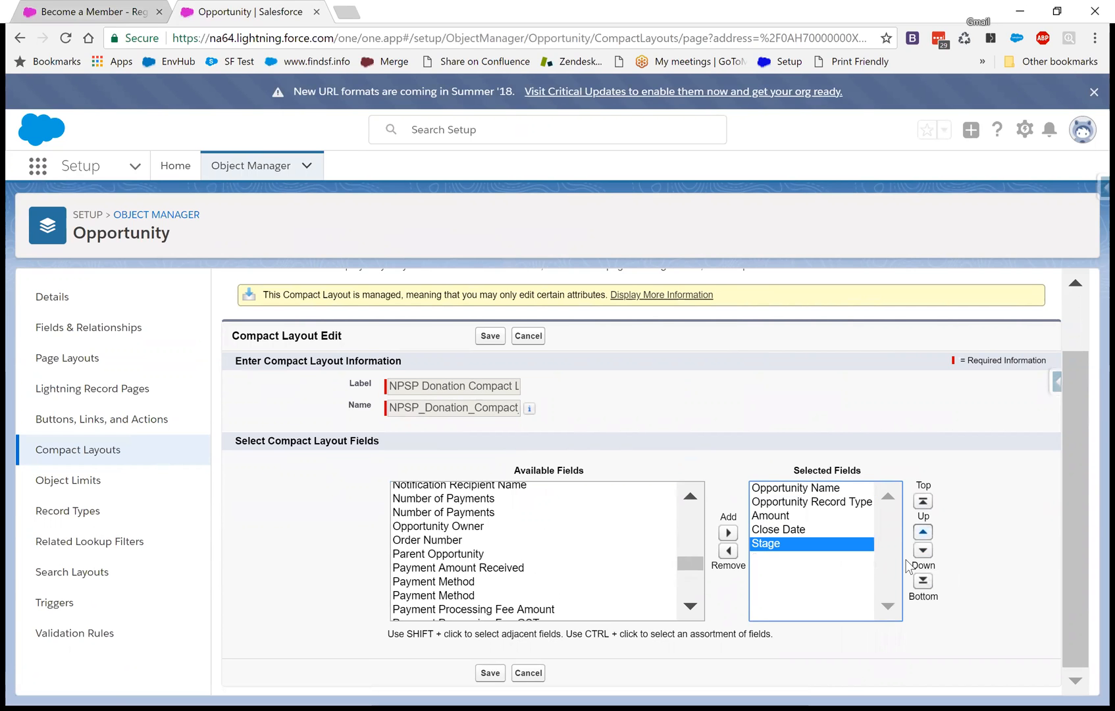
mouse_move(565, 567)
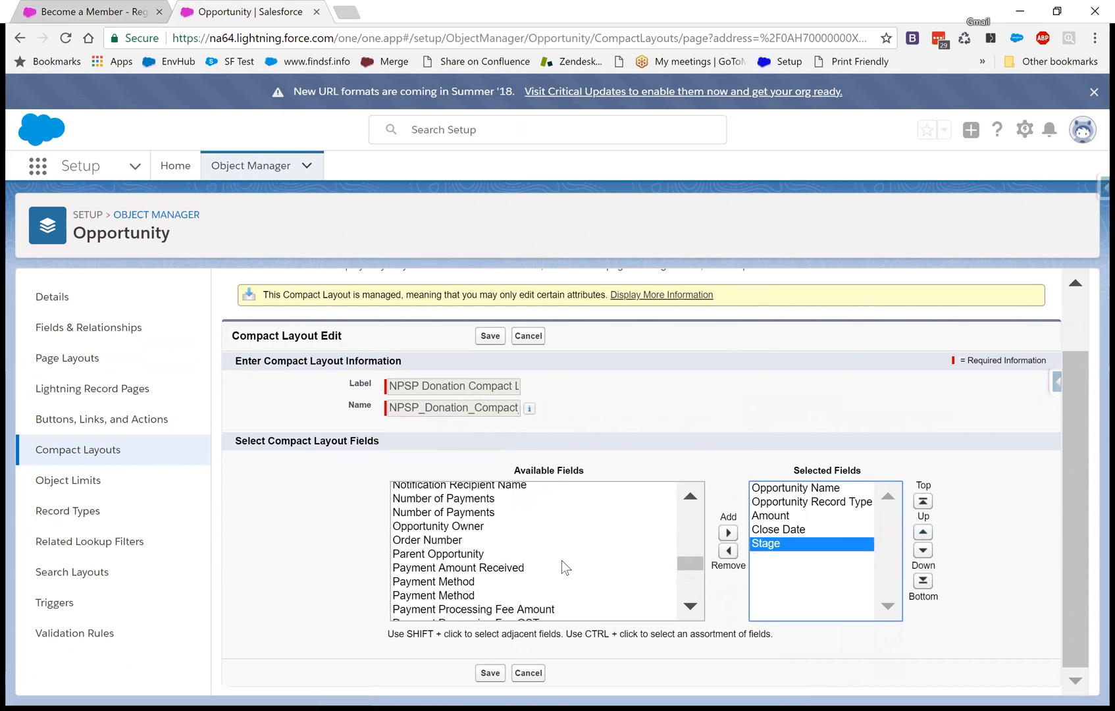
- Add Opportunity Owner to the compact layout and save the changes
click(438, 527)
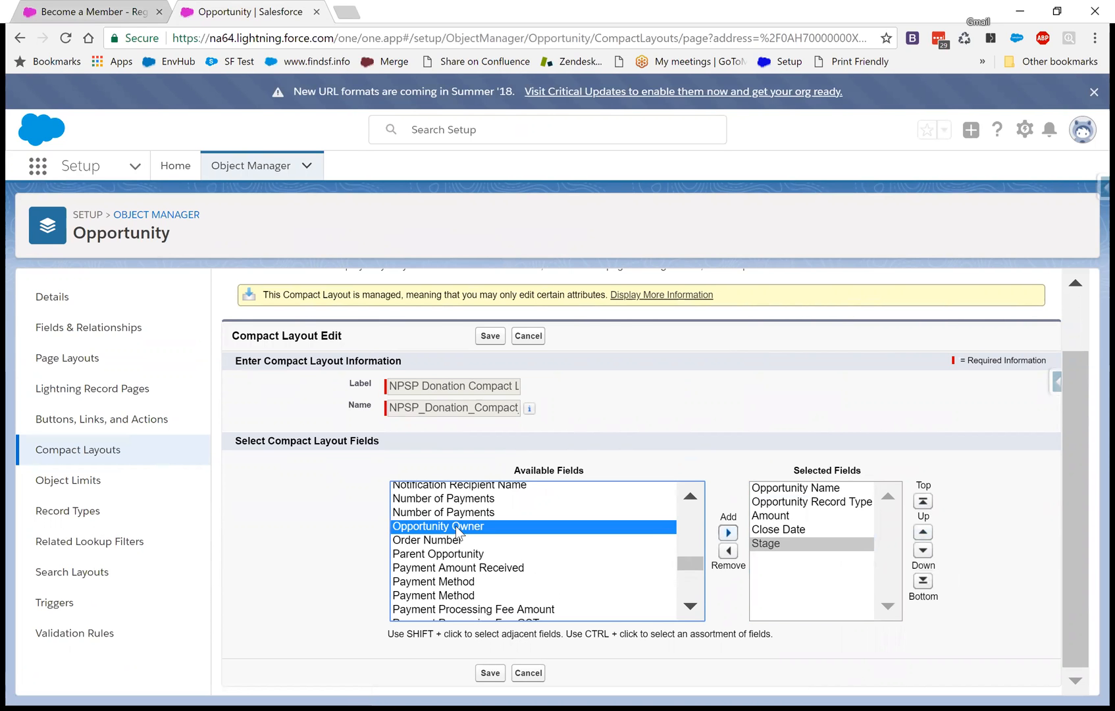
click(727, 533)
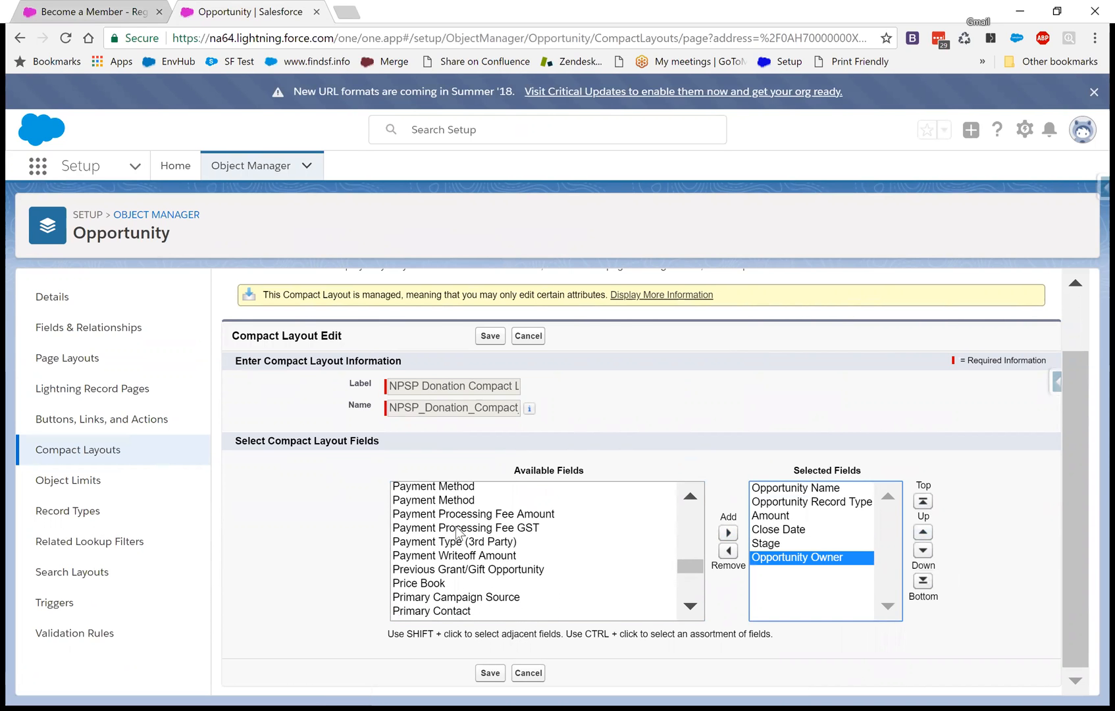
scroll(down, 3)
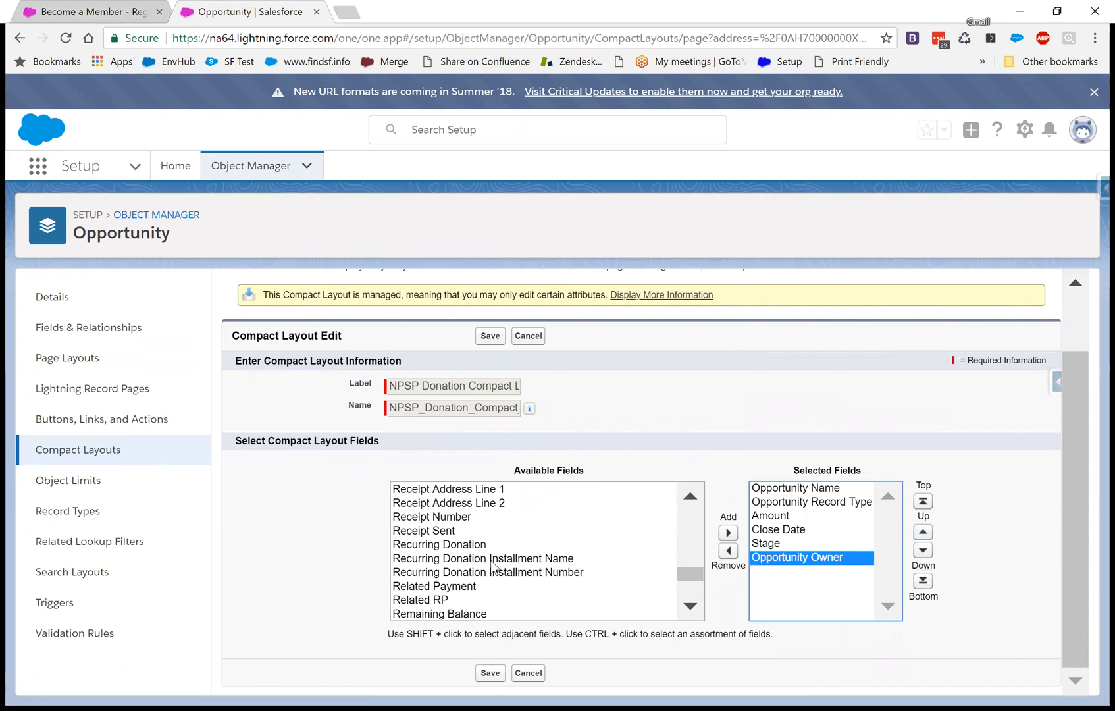
scroll(down, 3)
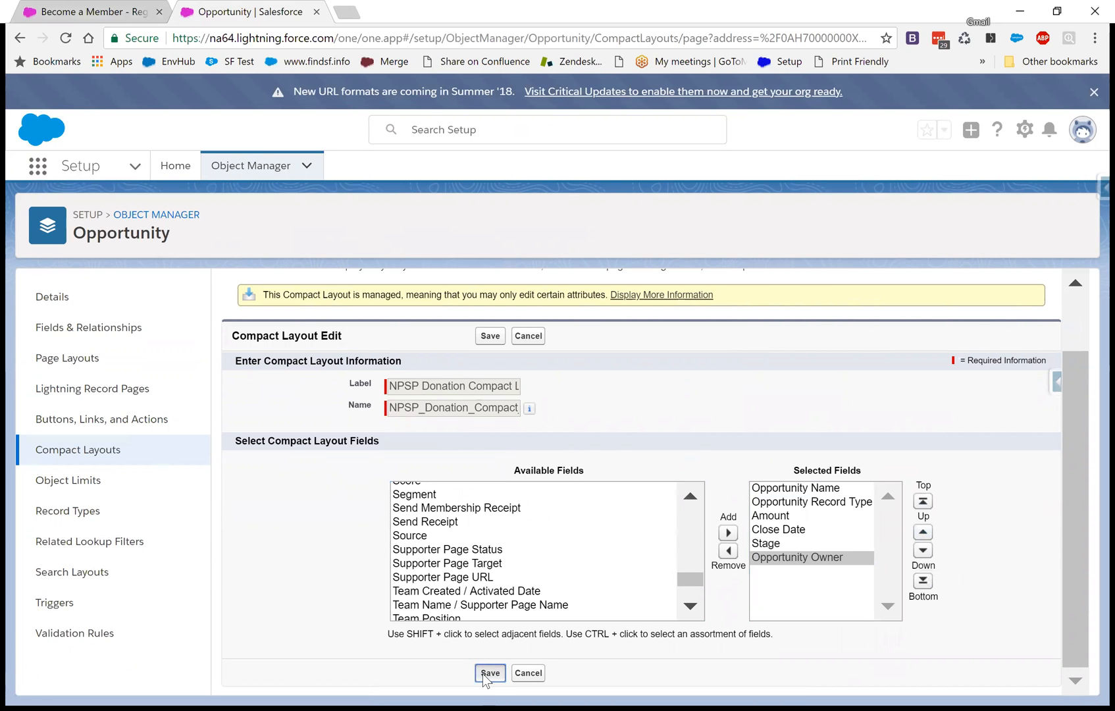
click(490, 673)
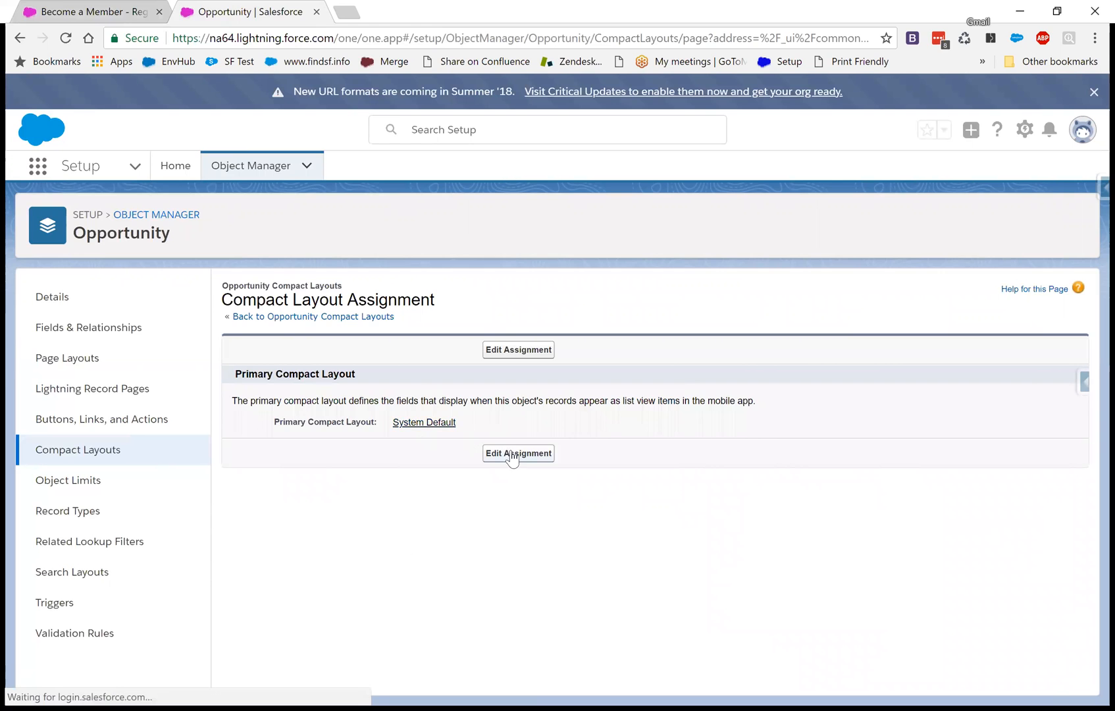
- Edit the record type assignment and list the compact layouts available to assign
click(517, 453)
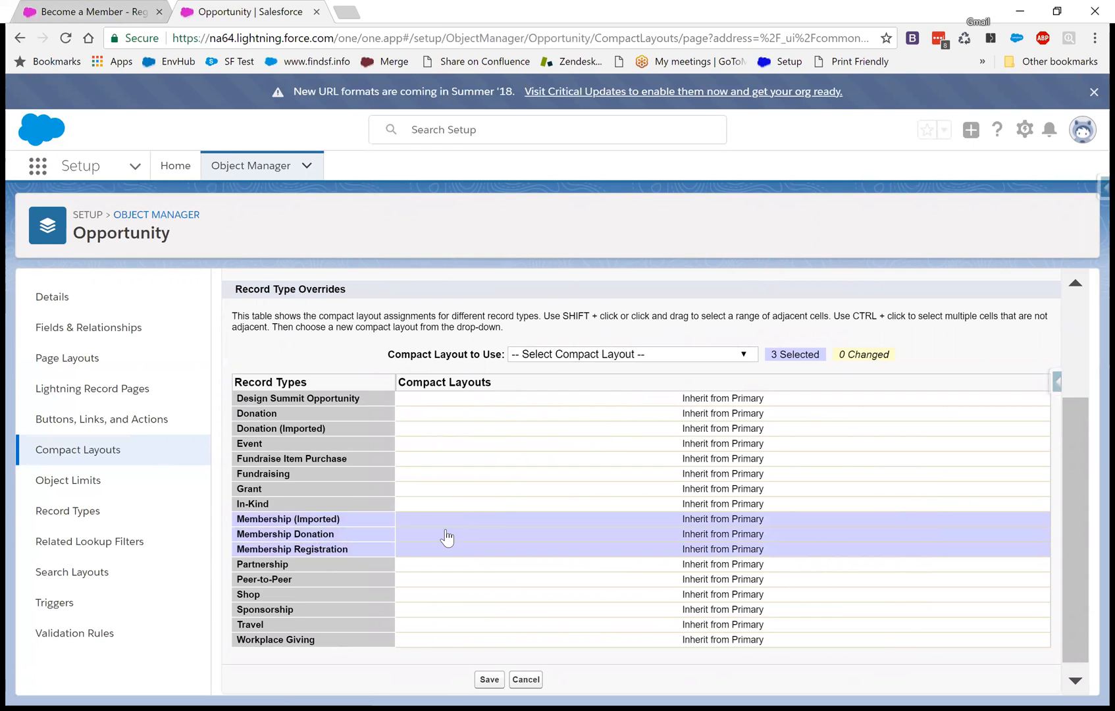
click(630, 354)
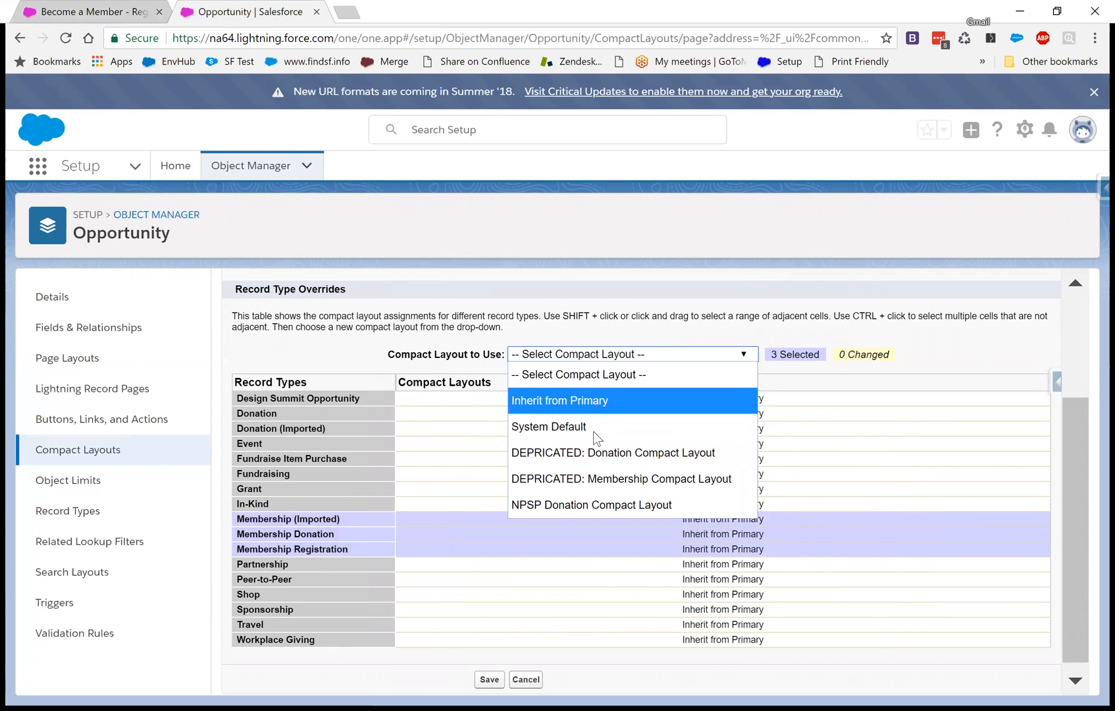
mouse_move(591, 505)
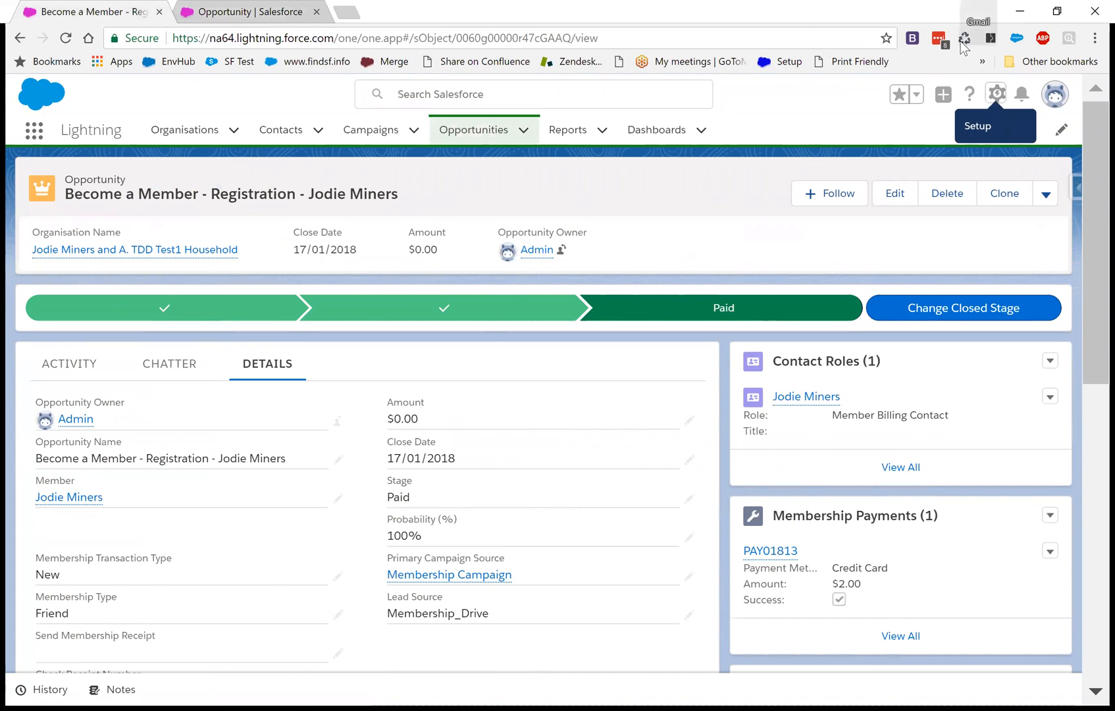
mouse_move(964, 39)
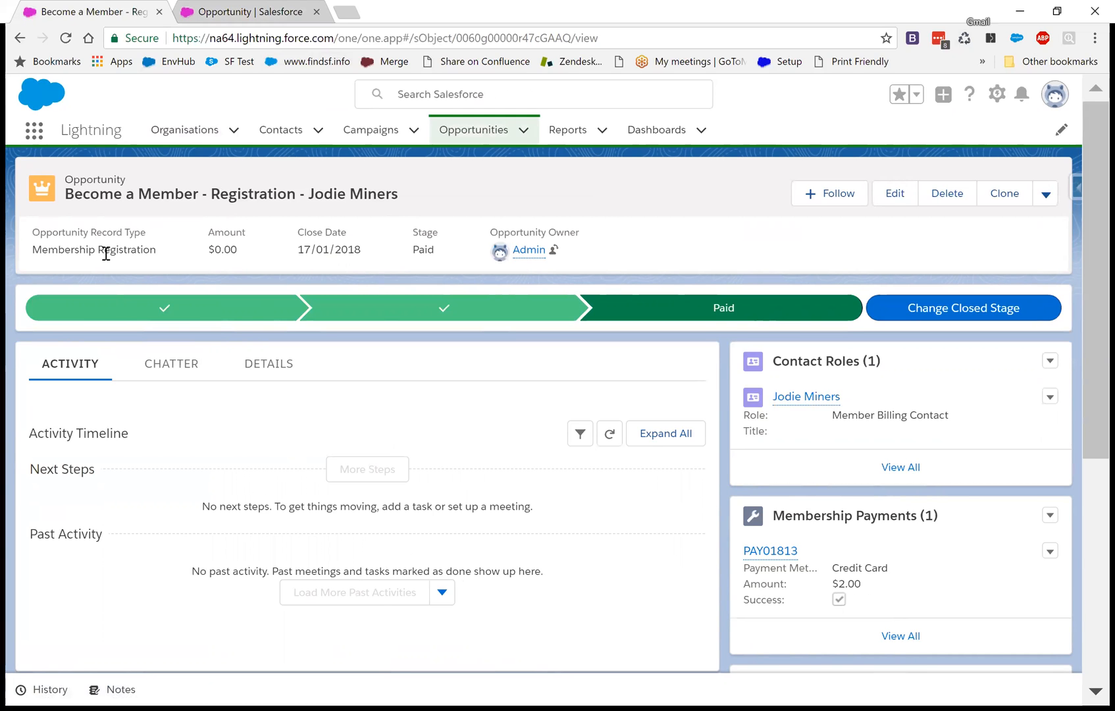
mouse_move(296, 263)
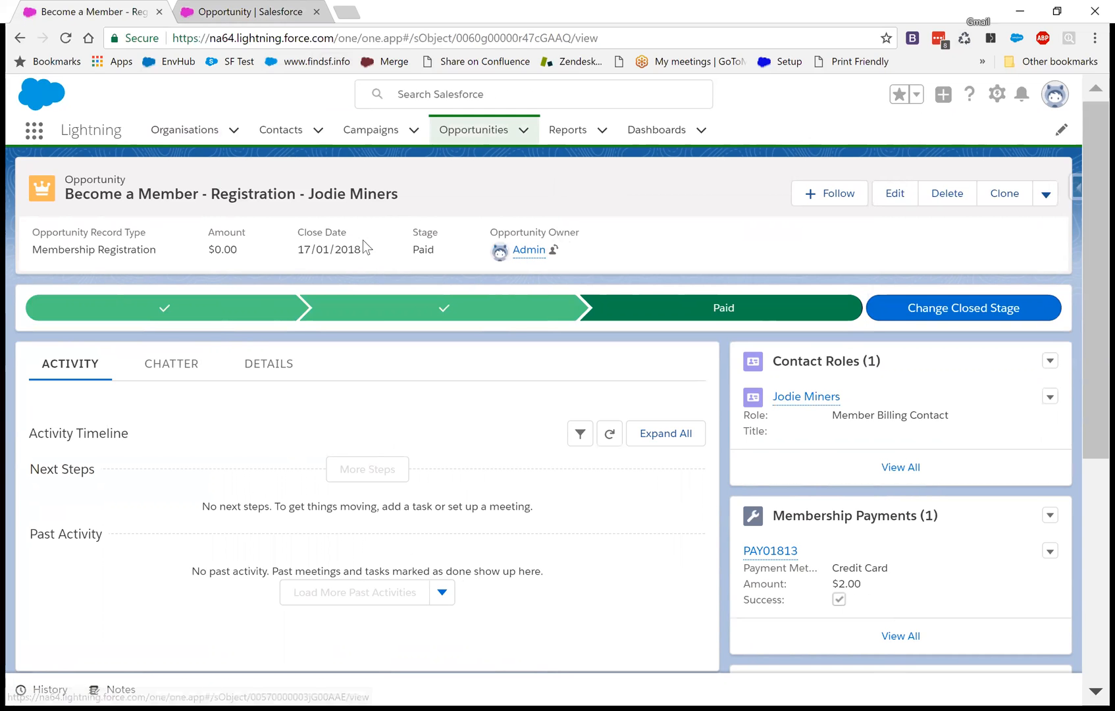
mouse_move(636, 249)
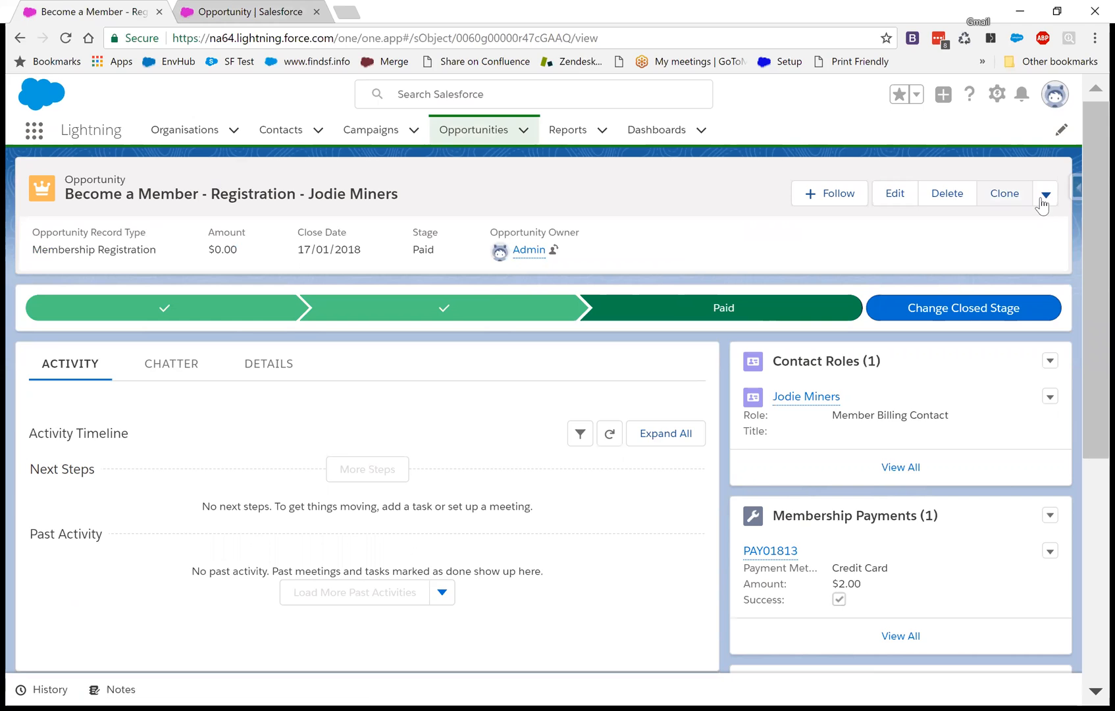
- Show the reloaded opportunity's additional record actions
click(1045, 193)
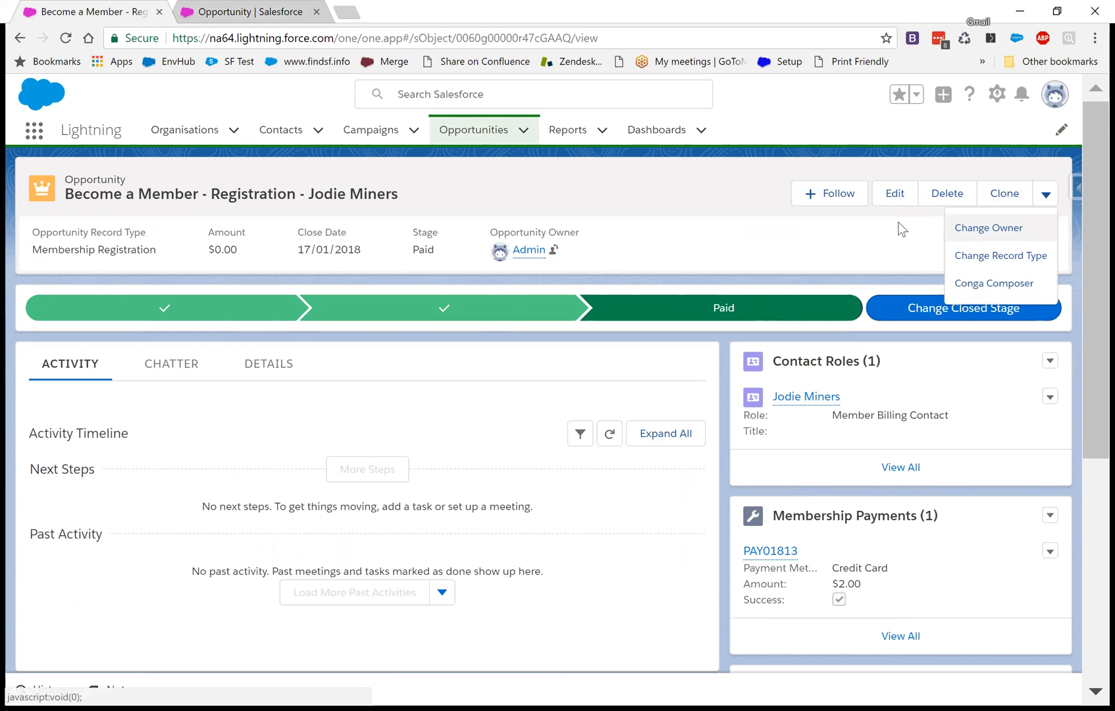
mouse_move(945, 192)
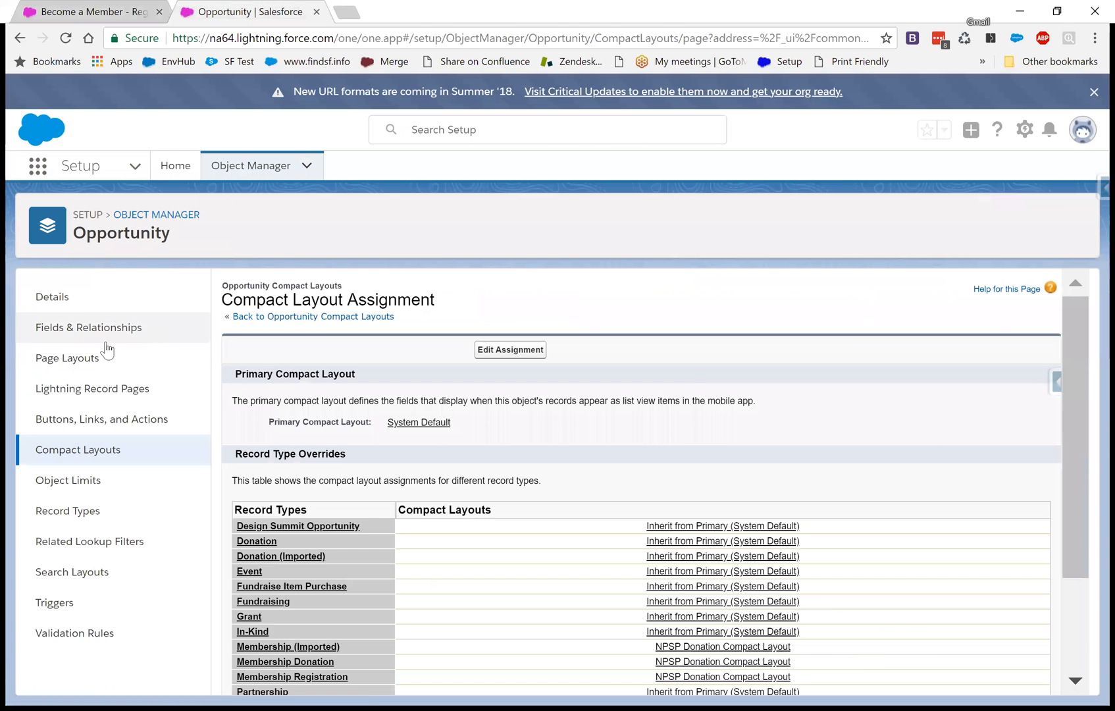
- From Page Layouts, open the Membership Opportunity Layout for editing
click(67, 358)
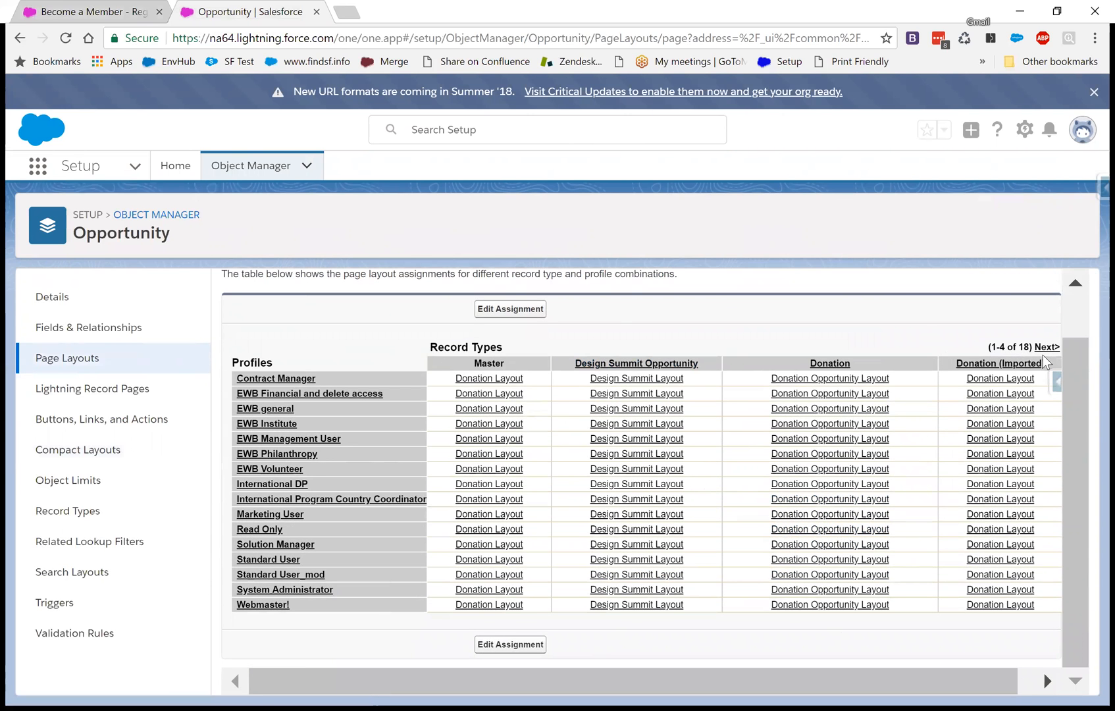
click(1046, 347)
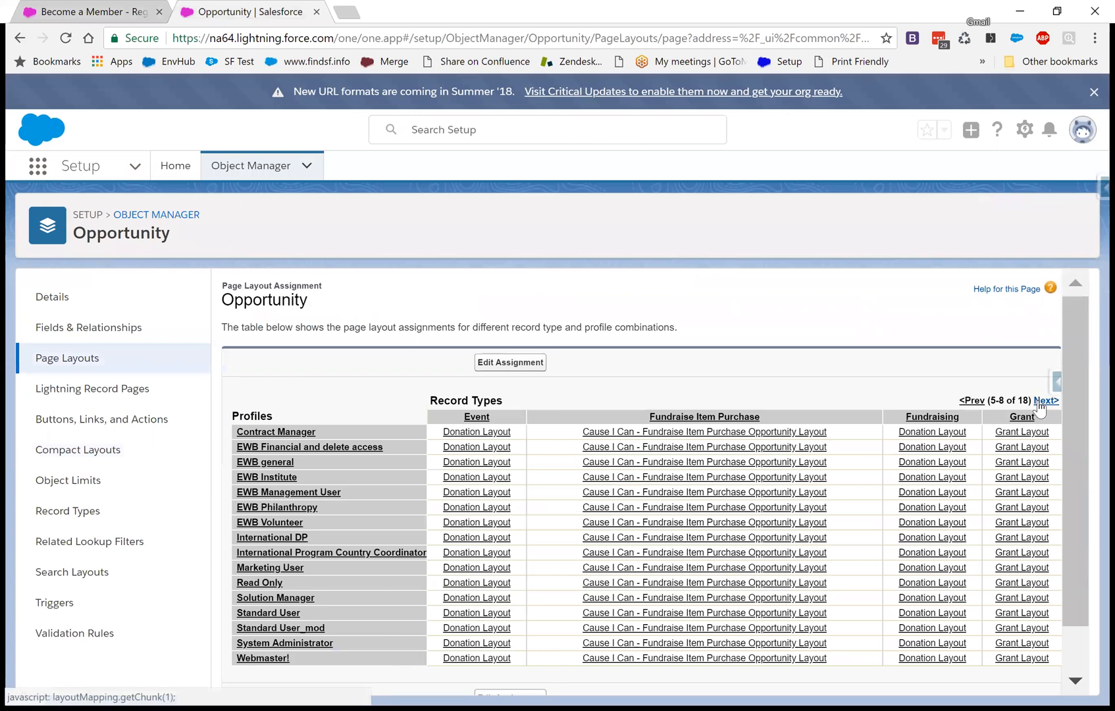
click(1046, 400)
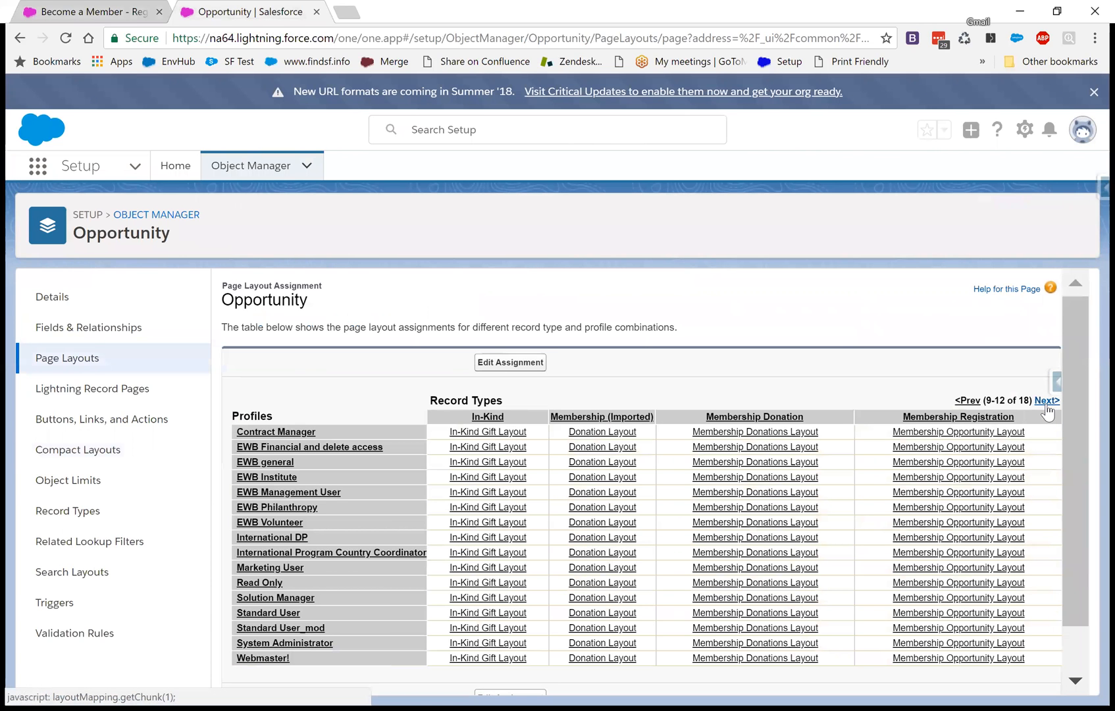
mouse_move(768, 360)
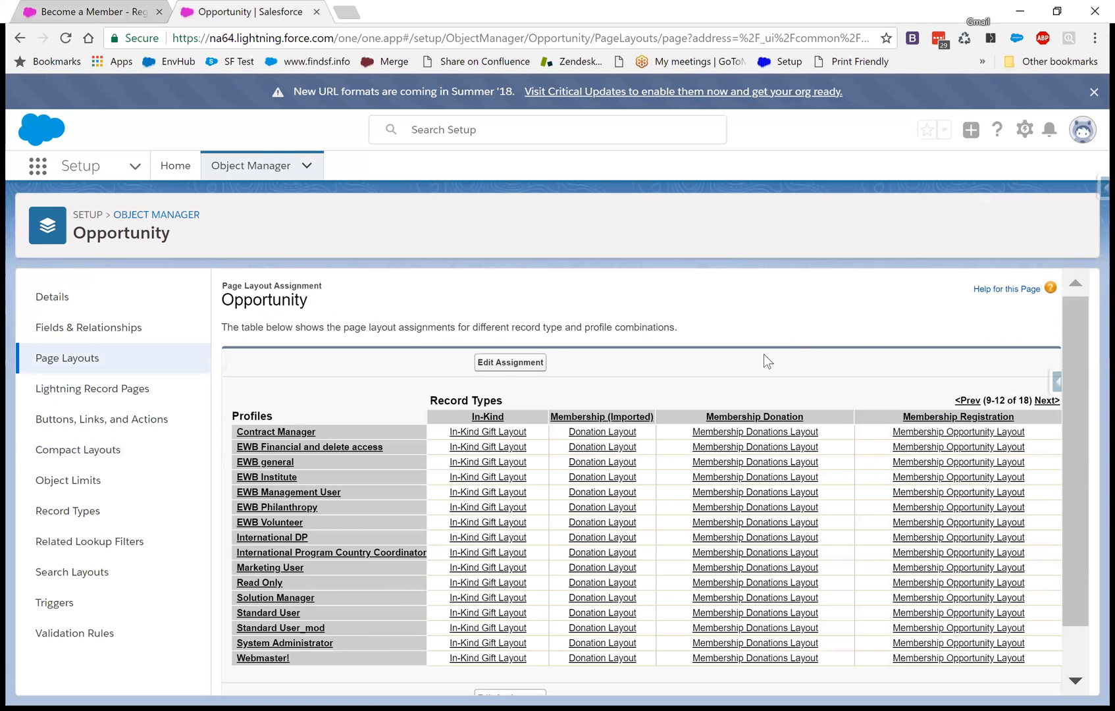
mouse_move(891, 469)
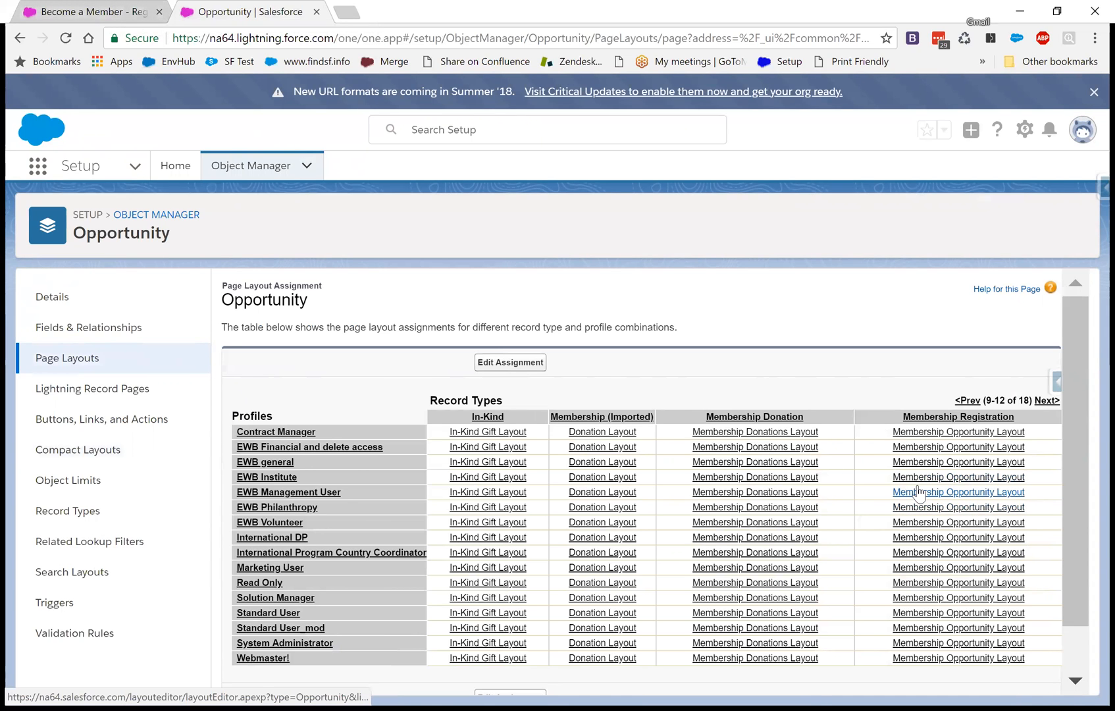
click(957, 491)
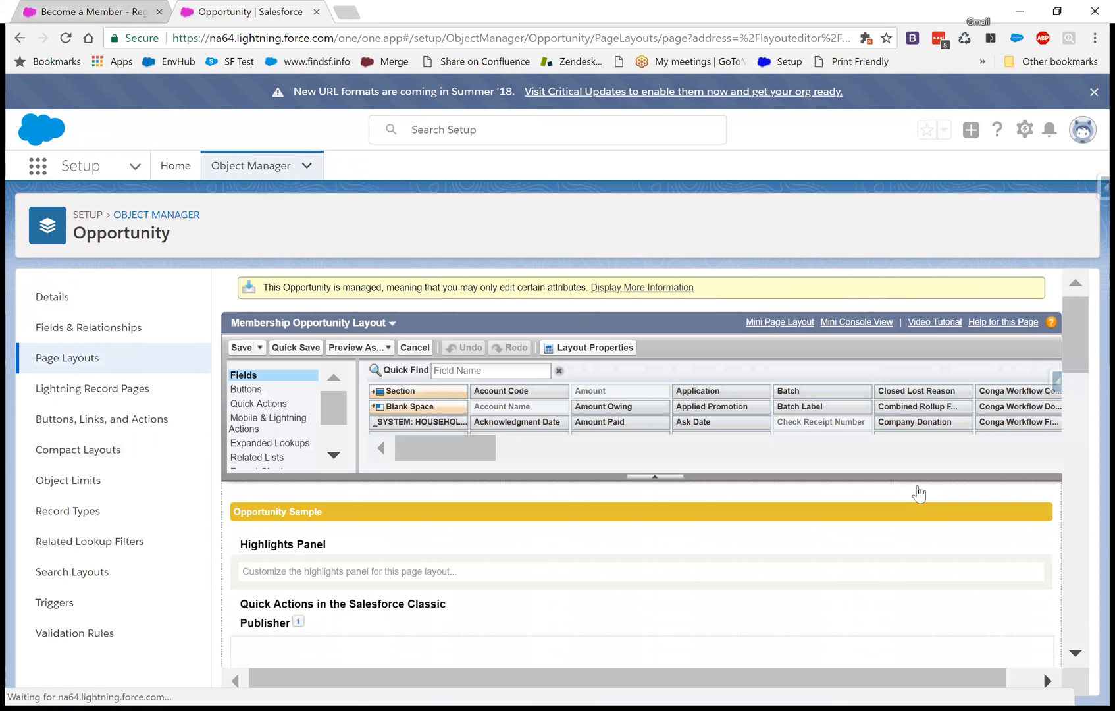
scroll(down, 3)
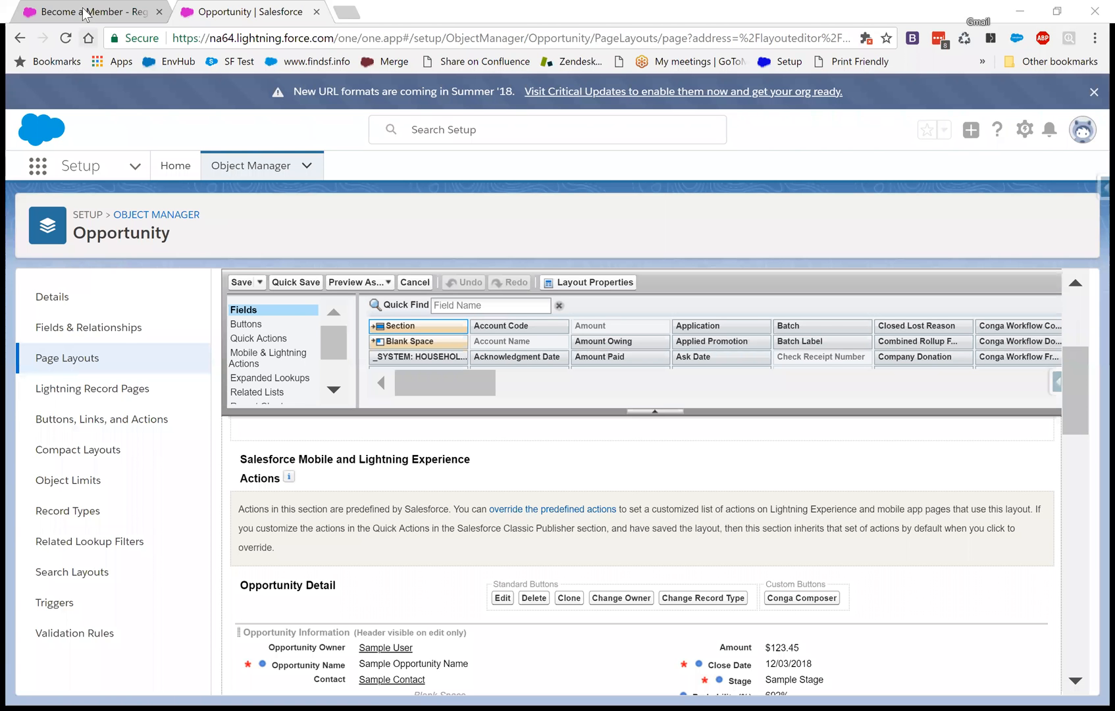
mouse_move(85, 12)
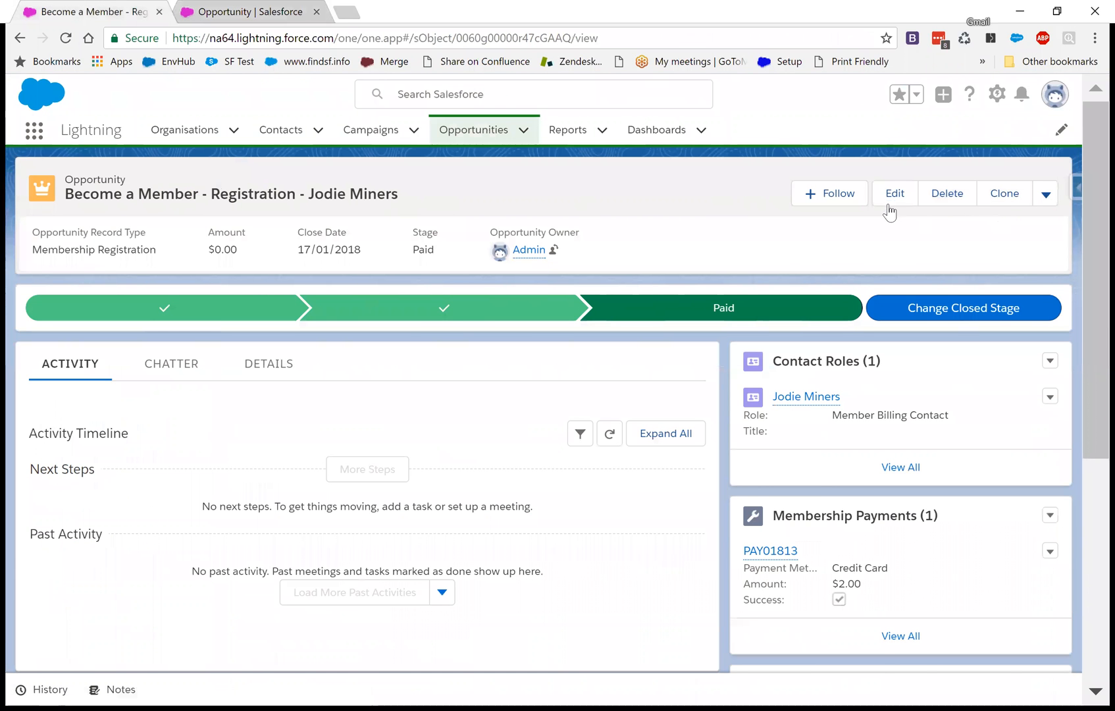
mouse_move(1015, 95)
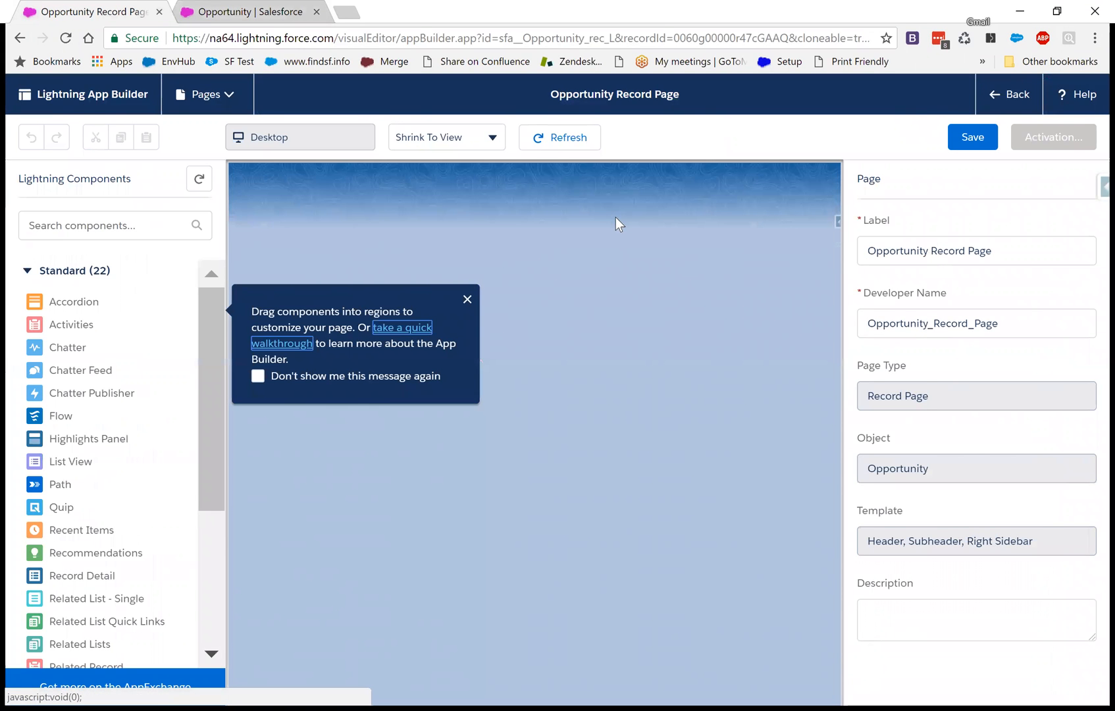
mouse_move(696, 221)
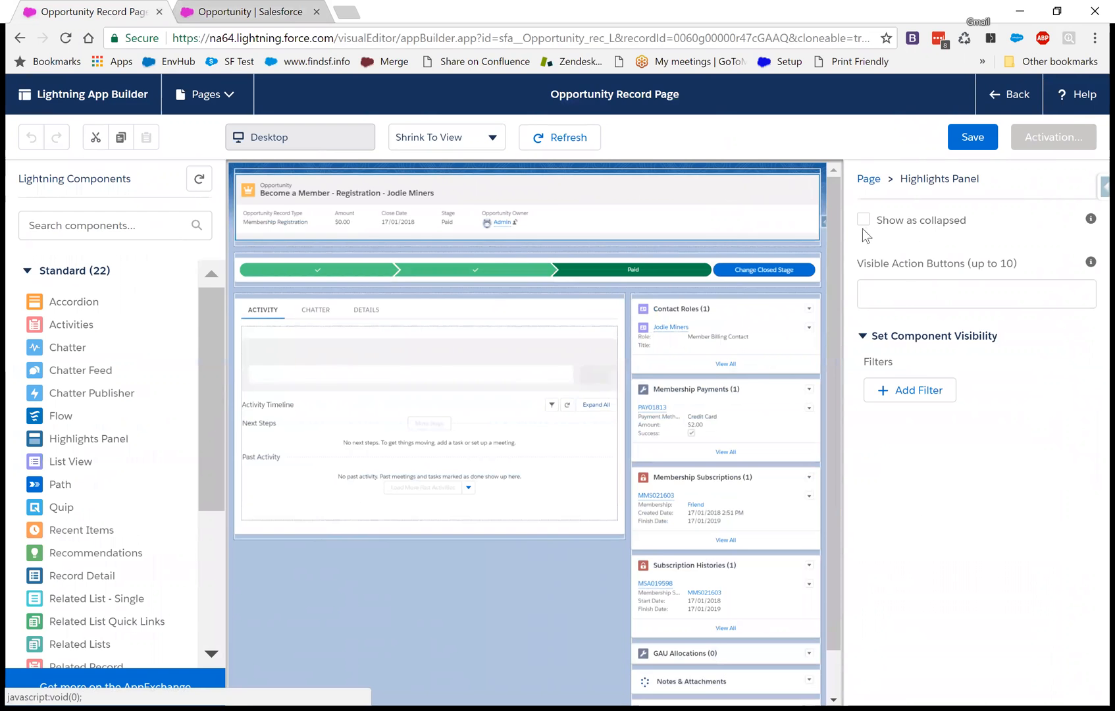
- Set the Highlights Panel's visible action buttons to 1
click(961, 294)
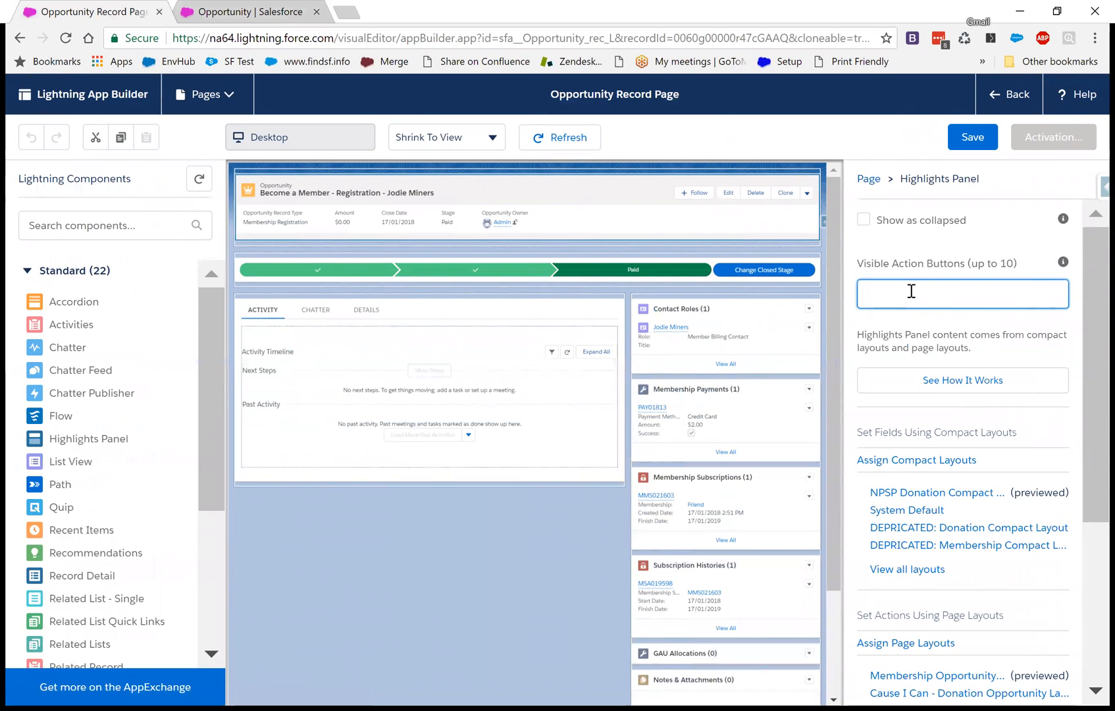
text(2)
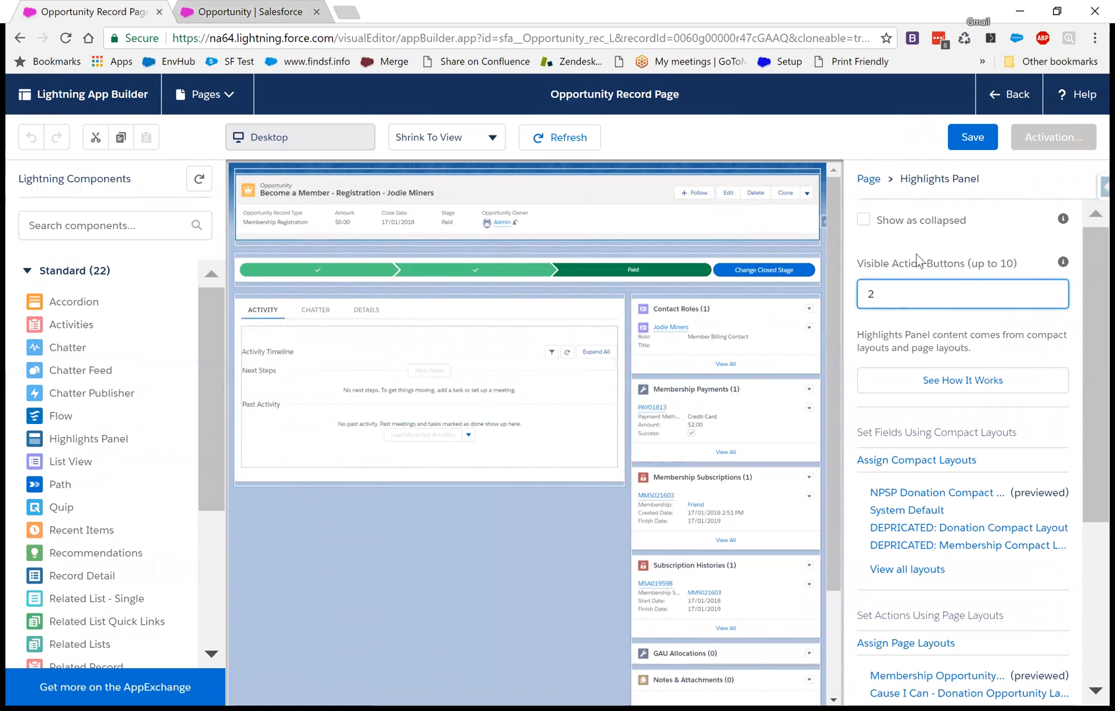
text(1)
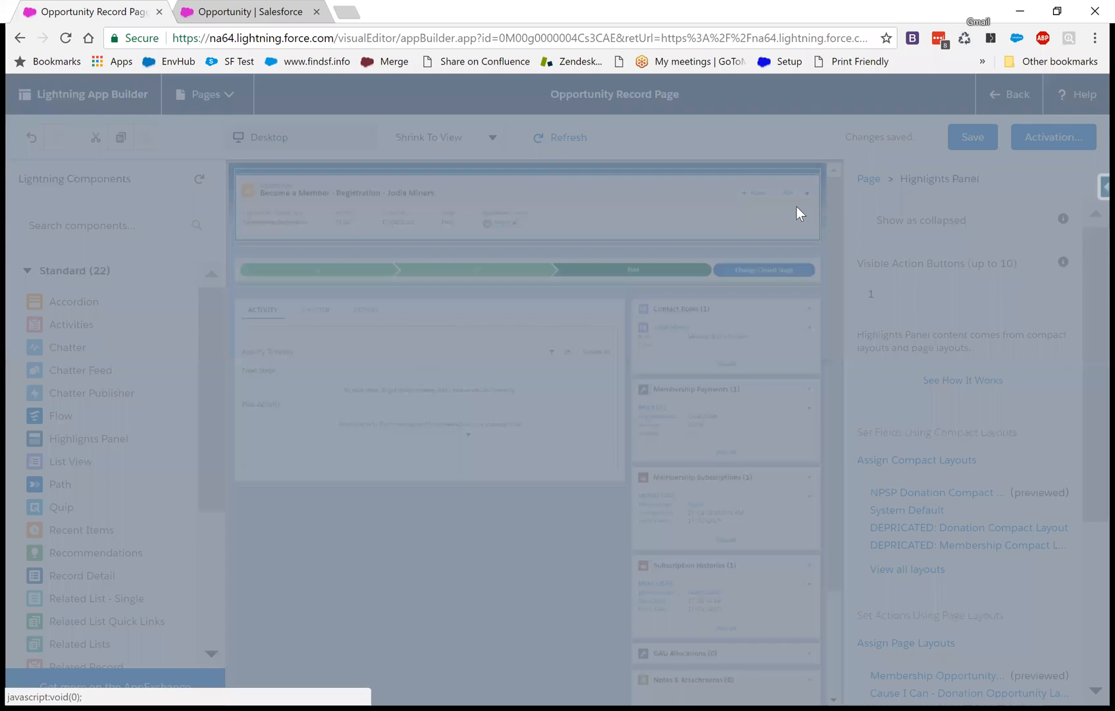
- In Activation, assign the Opportunity Record Page as the org default and confirm
click(970, 136)
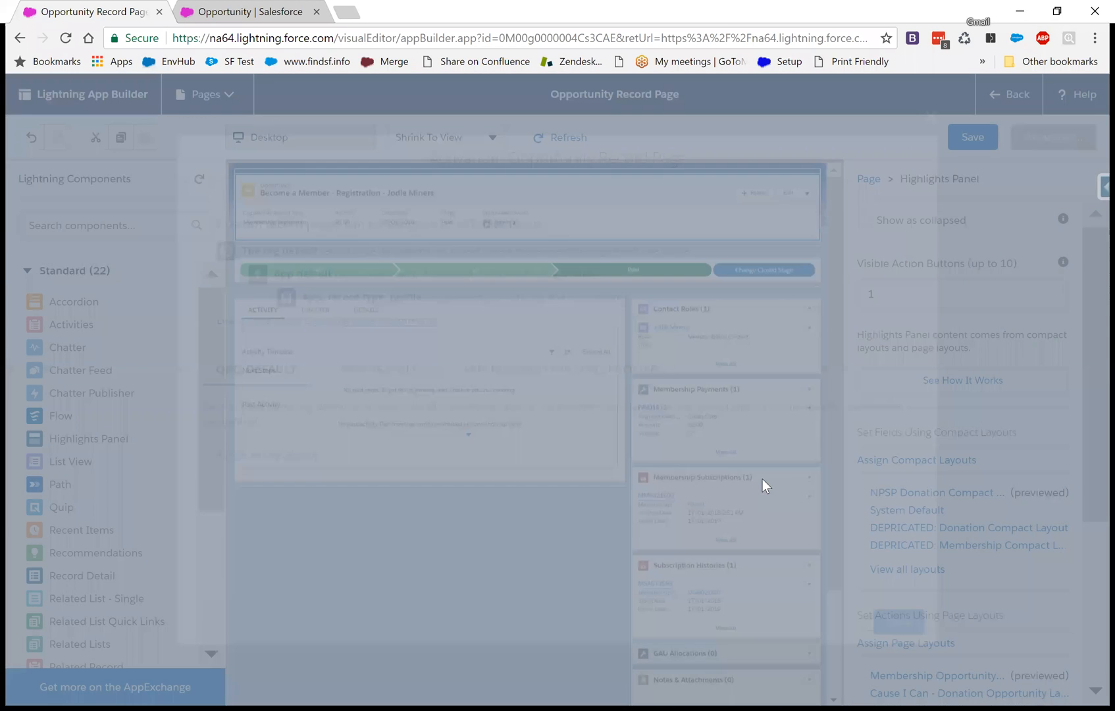
click(1053, 137)
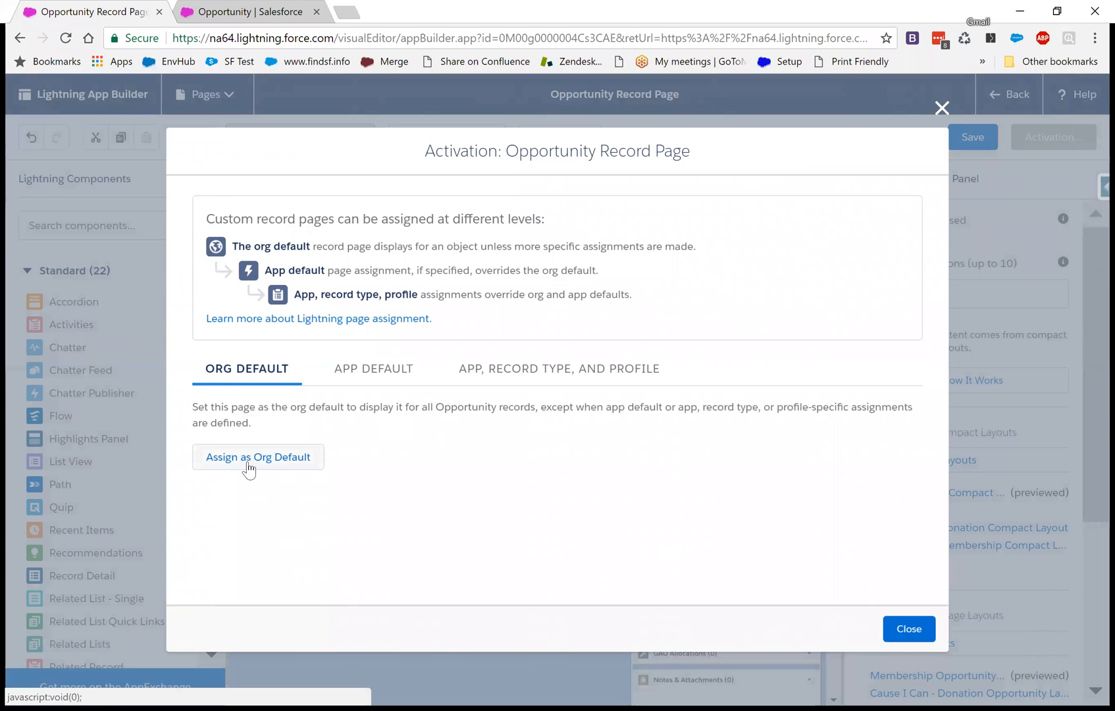
mouse_move(253, 465)
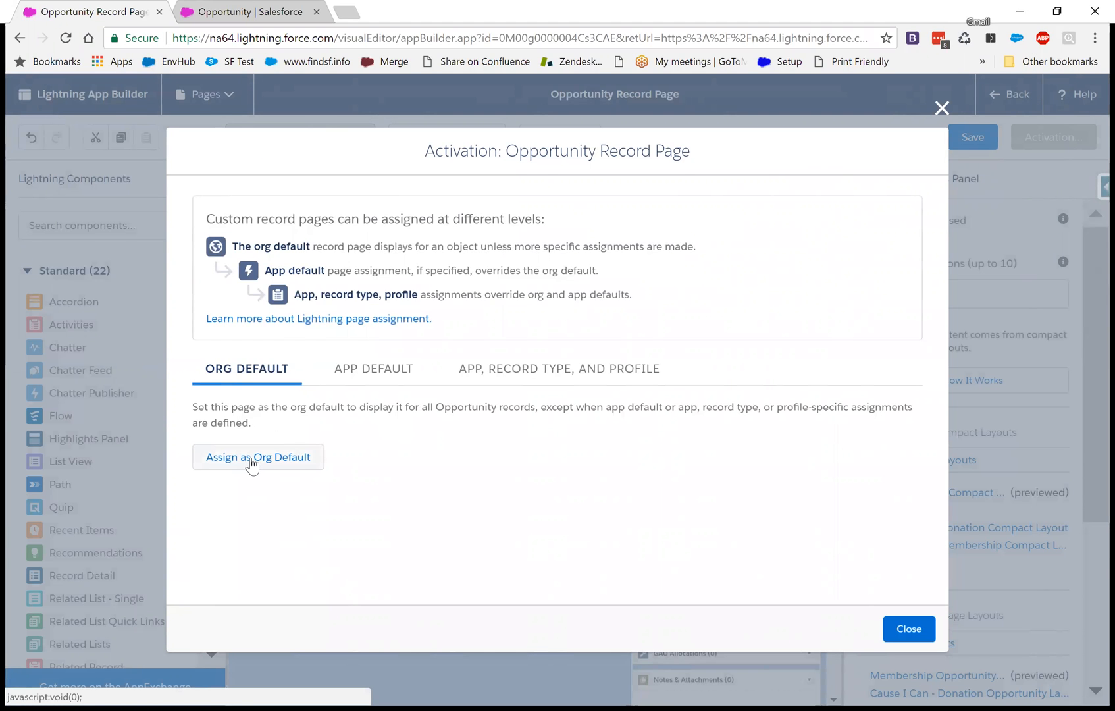
mouse_move(217, 480)
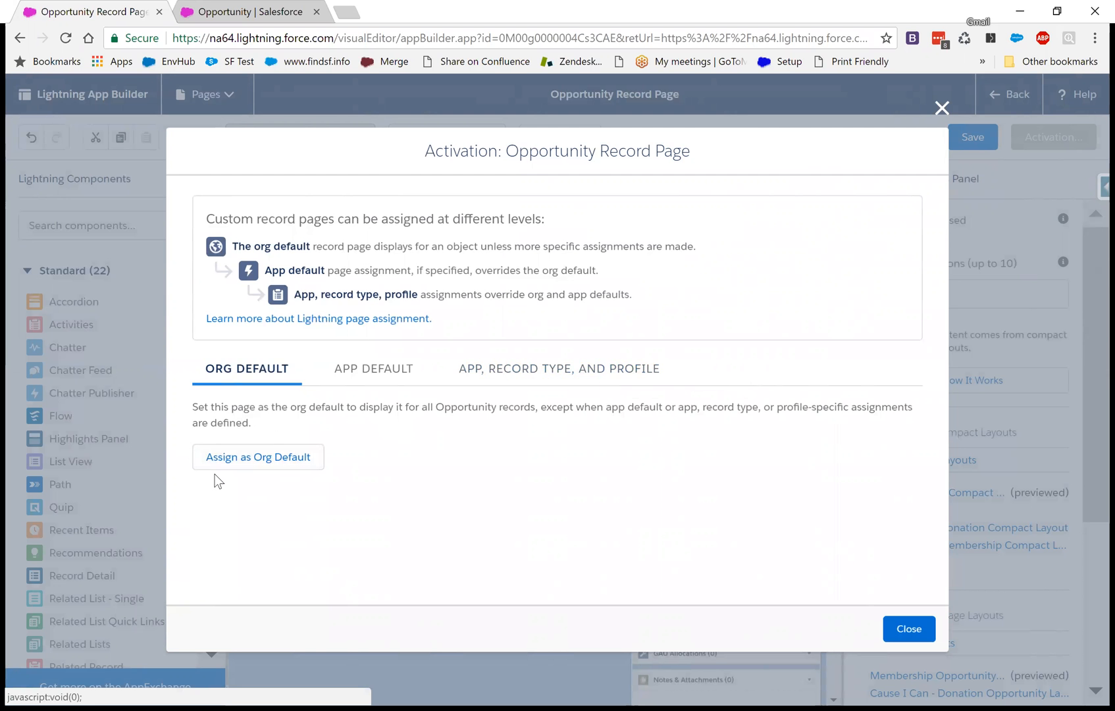
click(258, 457)
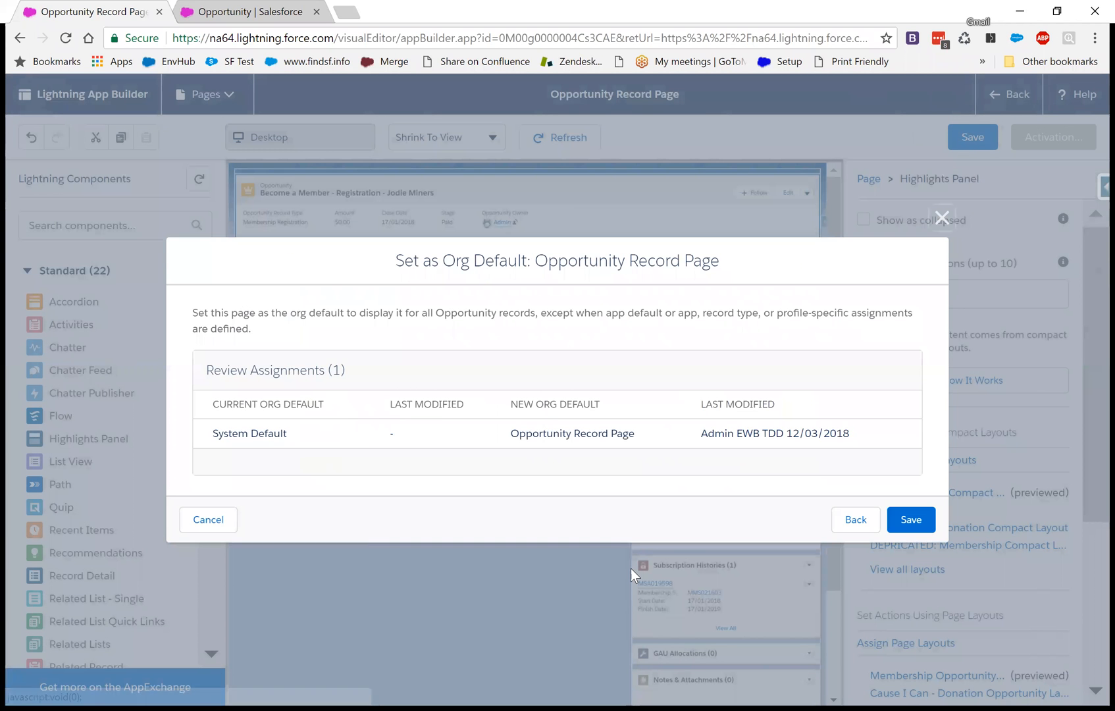
click(909, 519)
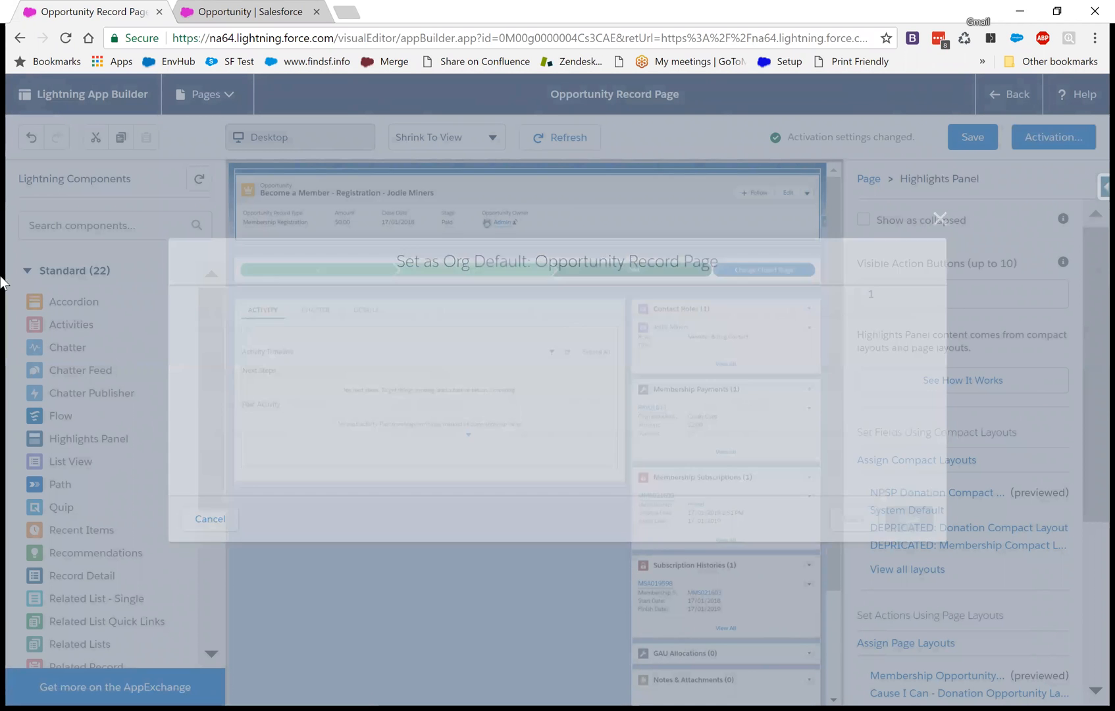
- Close activation, return to the record and reveal its overflow actions such as Delete and Clone
click(210, 519)
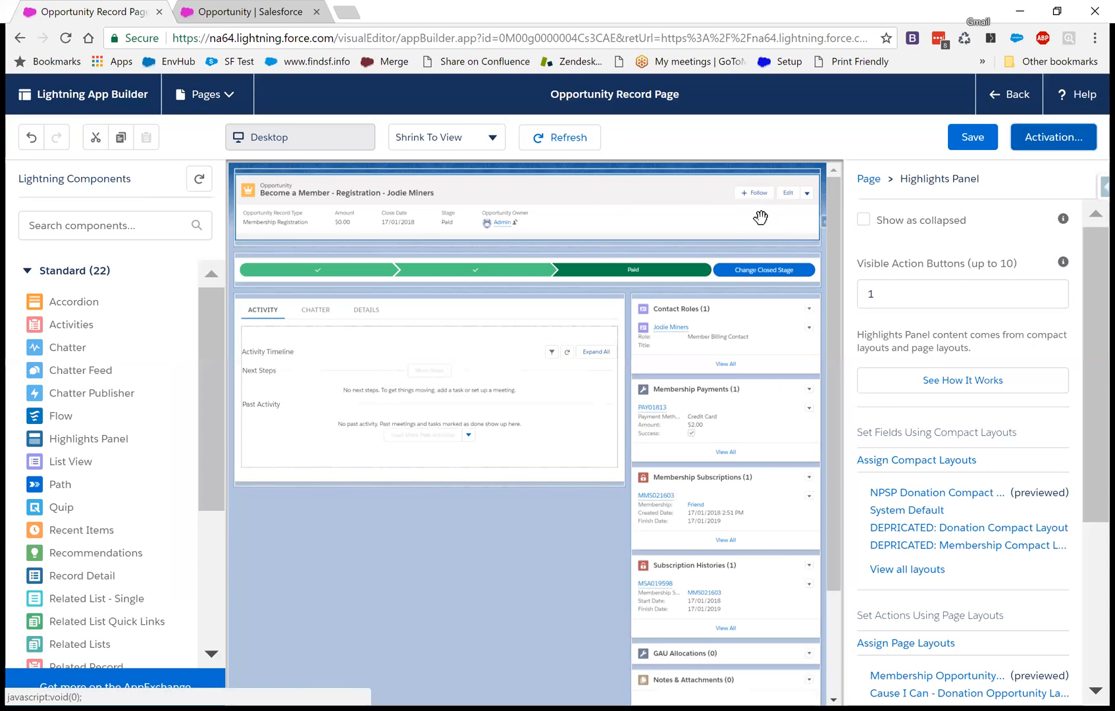
mouse_move(1049, 131)
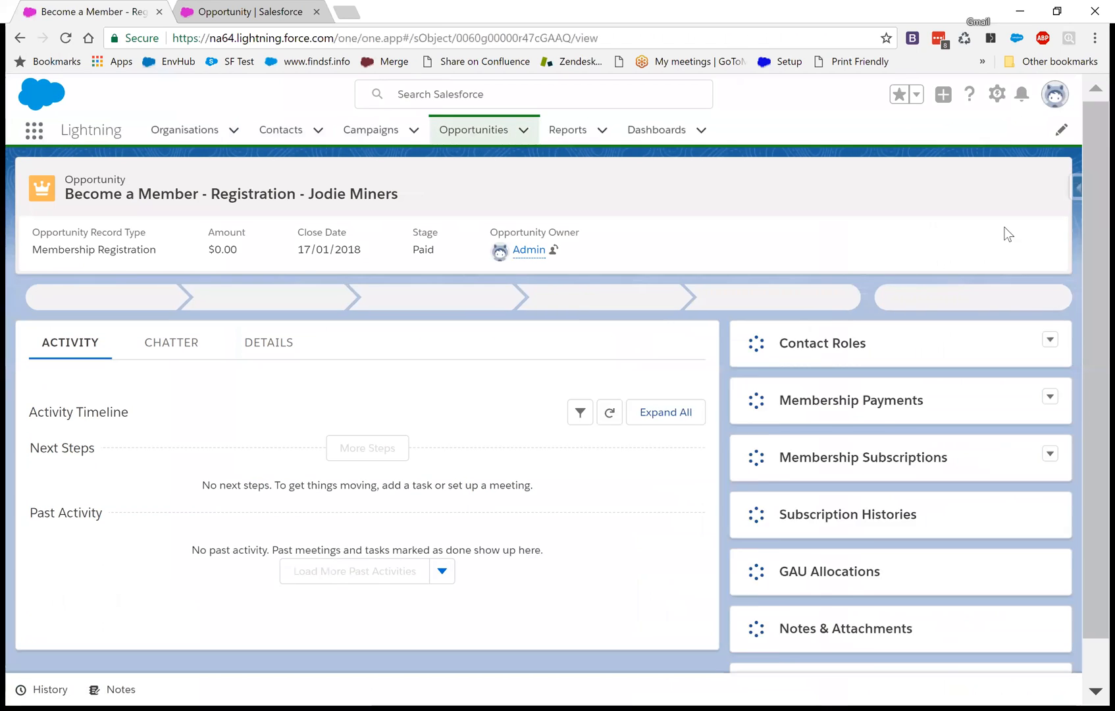
click(1045, 192)
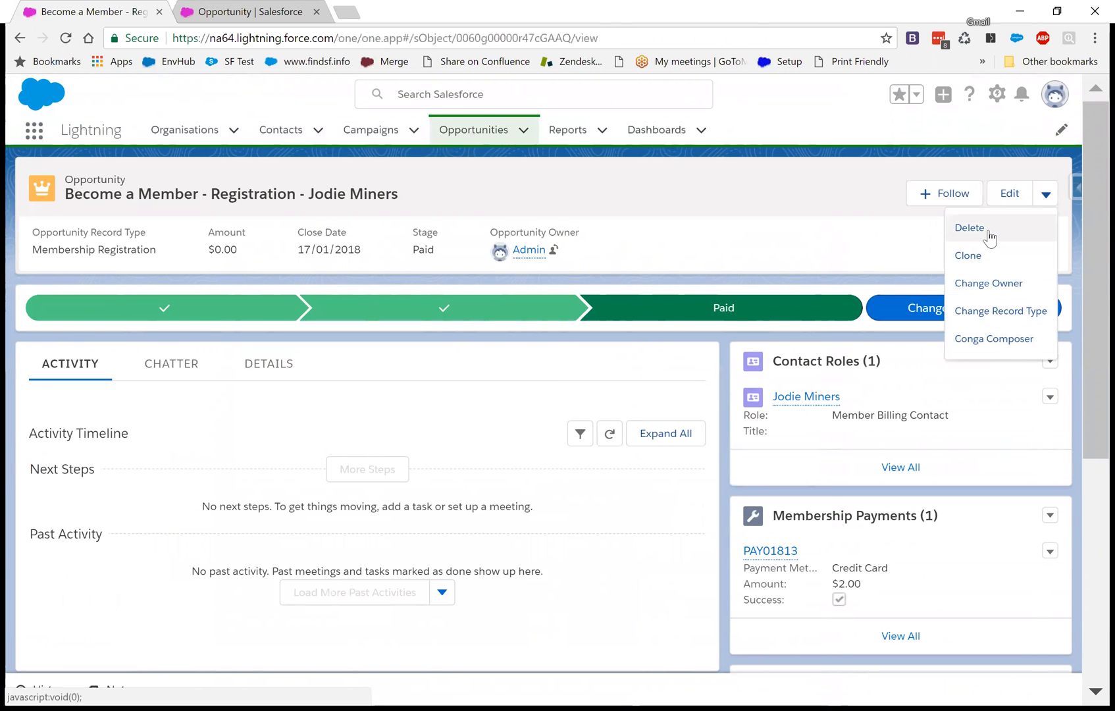
mouse_move(985, 345)
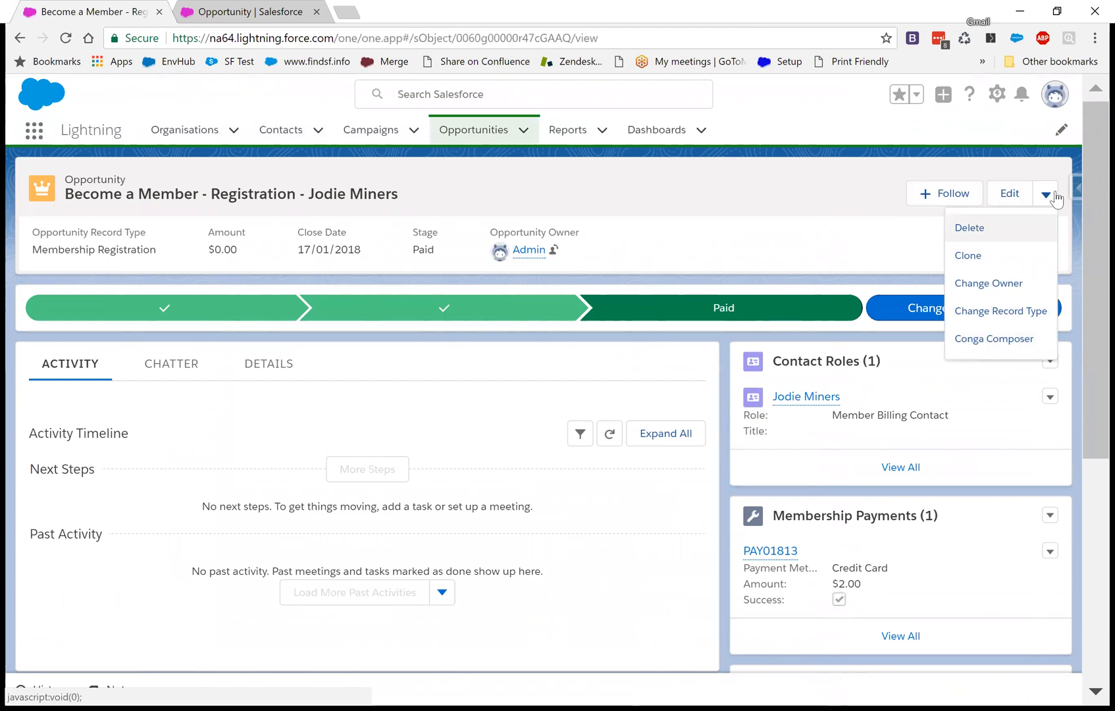
mouse_move(1000, 298)
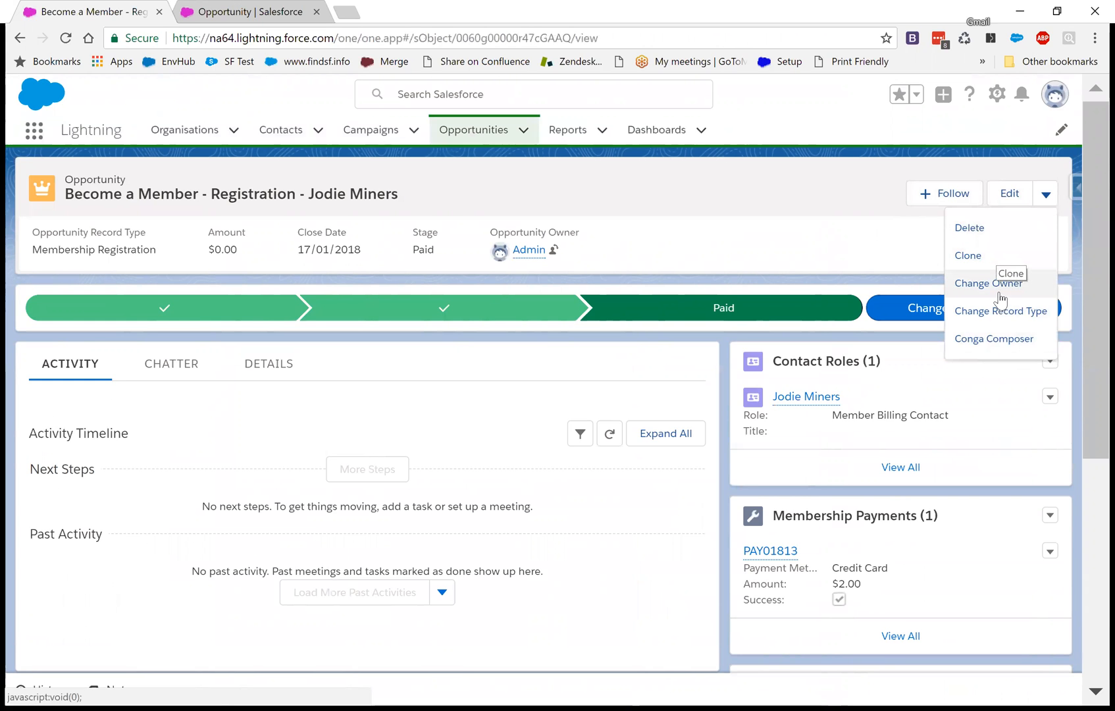
mouse_move(999, 208)
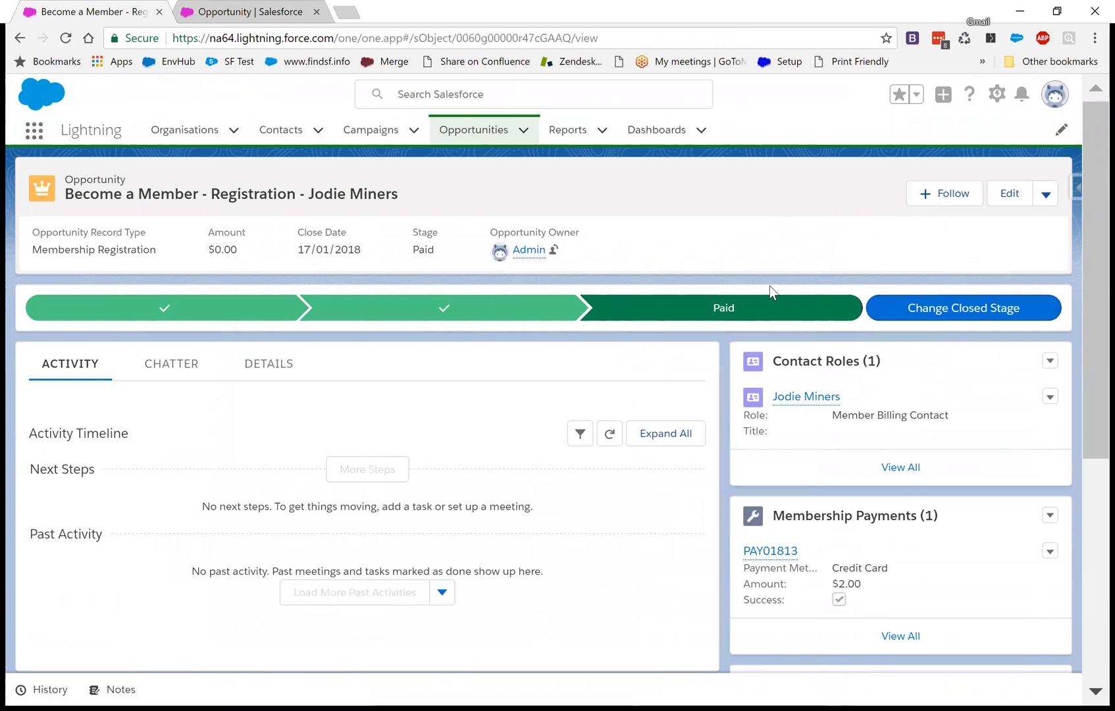
mouse_move(830, 264)
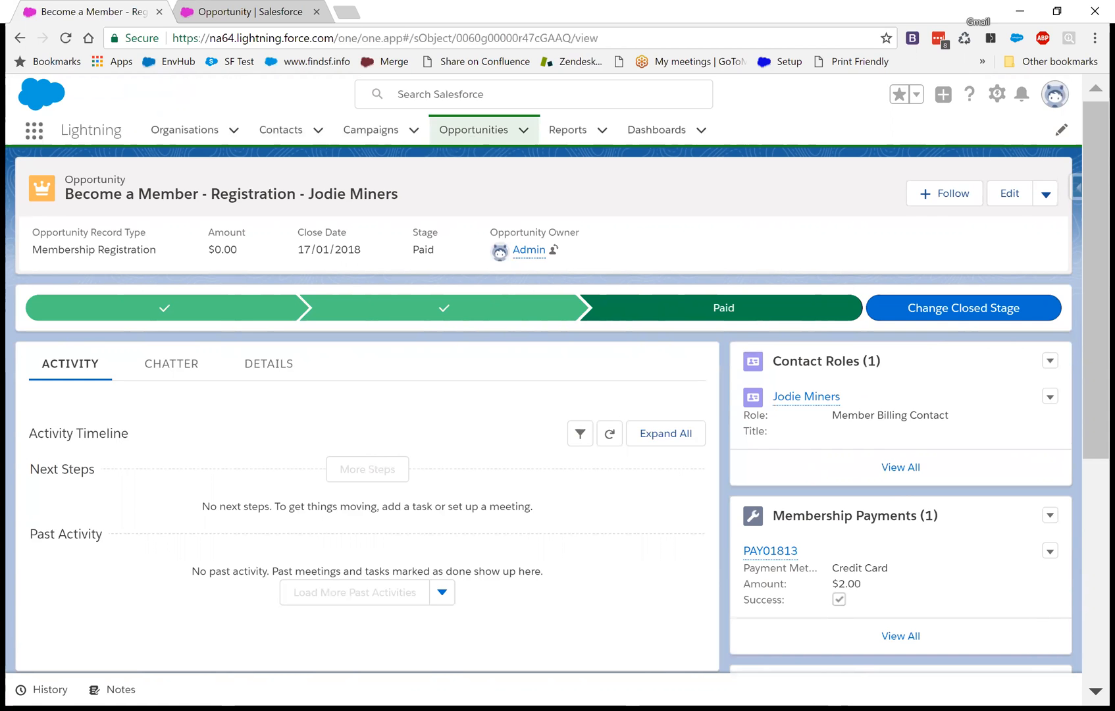
- Edit the opportunity record page and select the Path component on the canvas
click(996, 94)
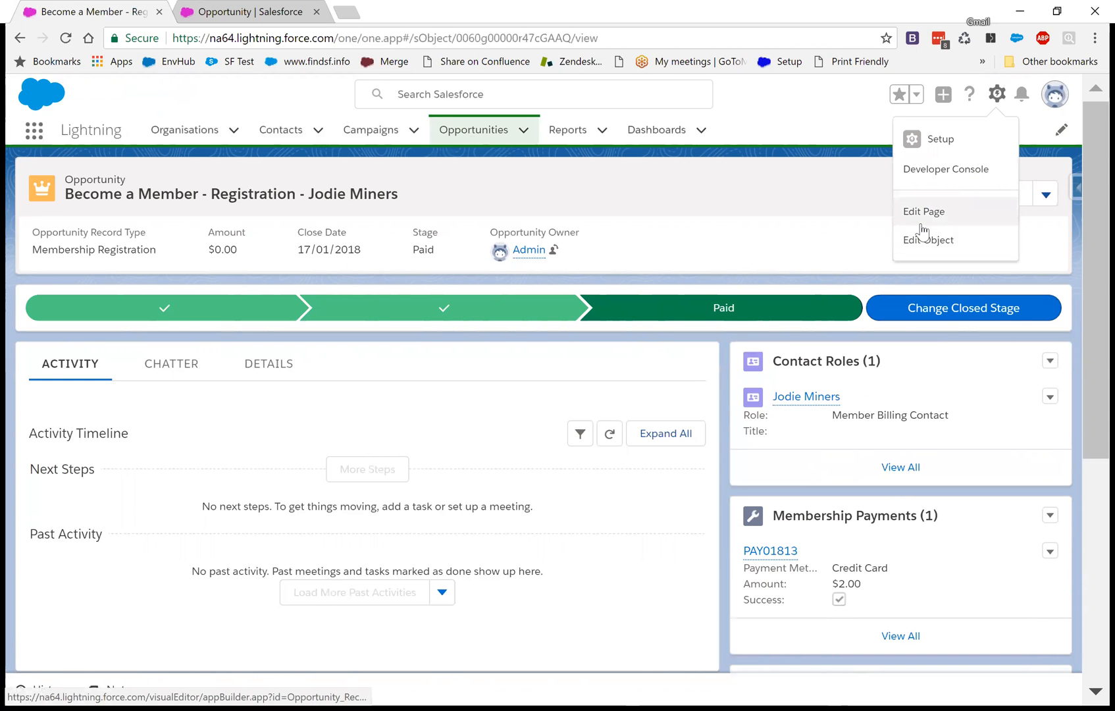
click(922, 211)
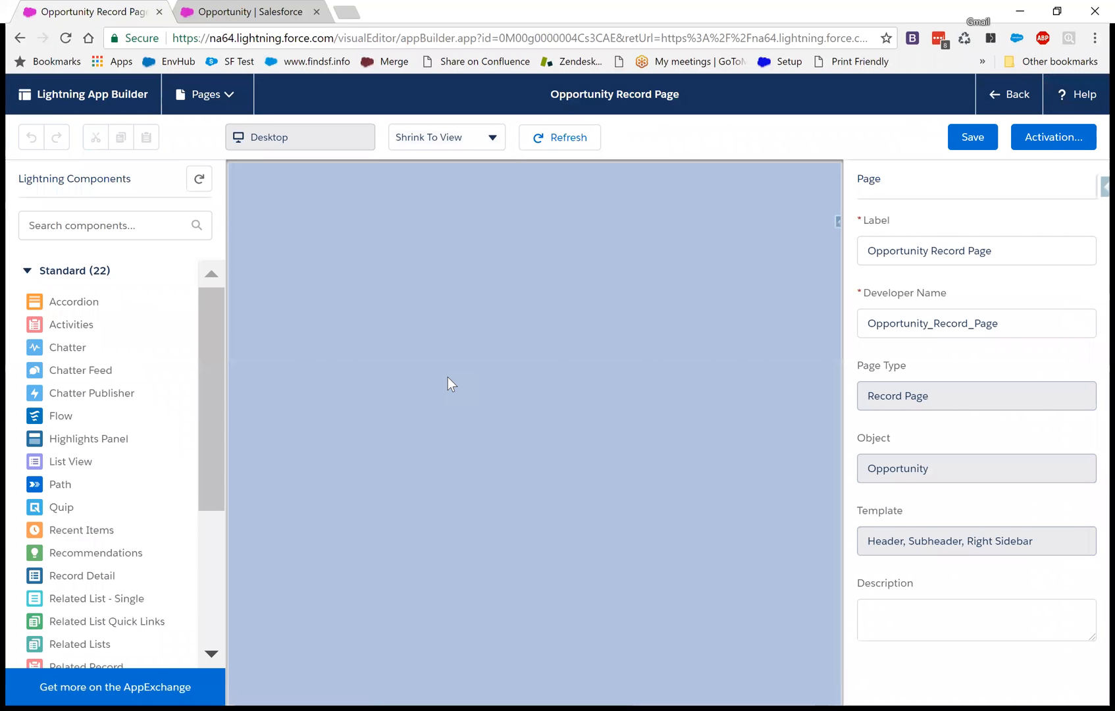
click(559, 137)
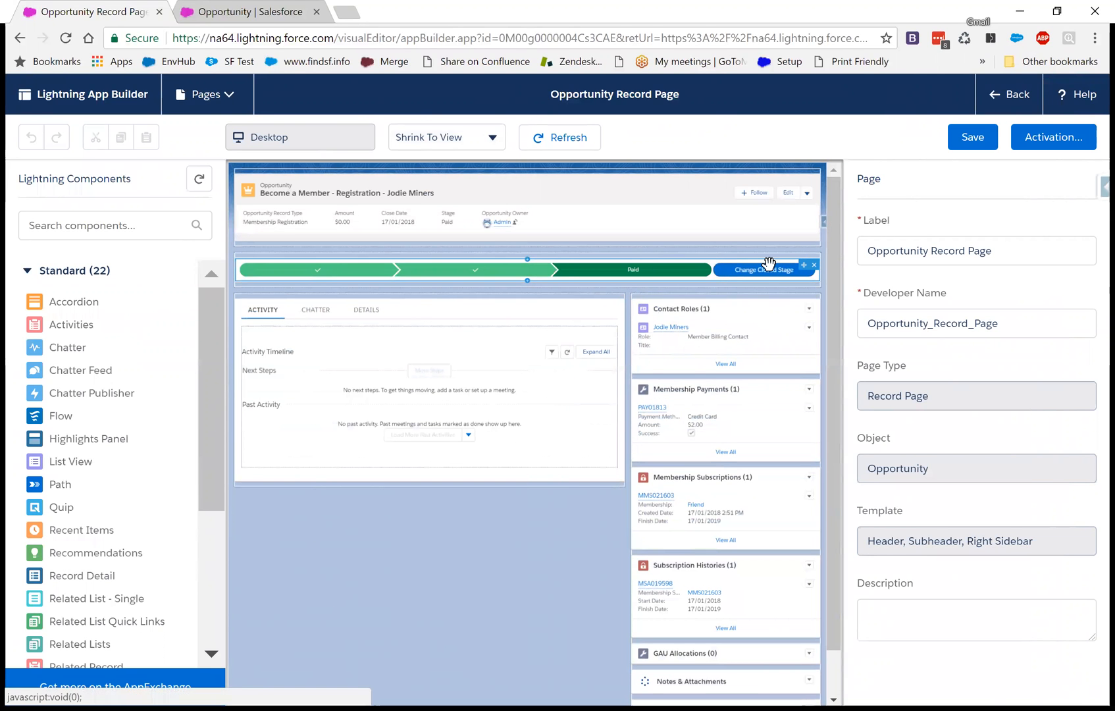
click(527, 270)
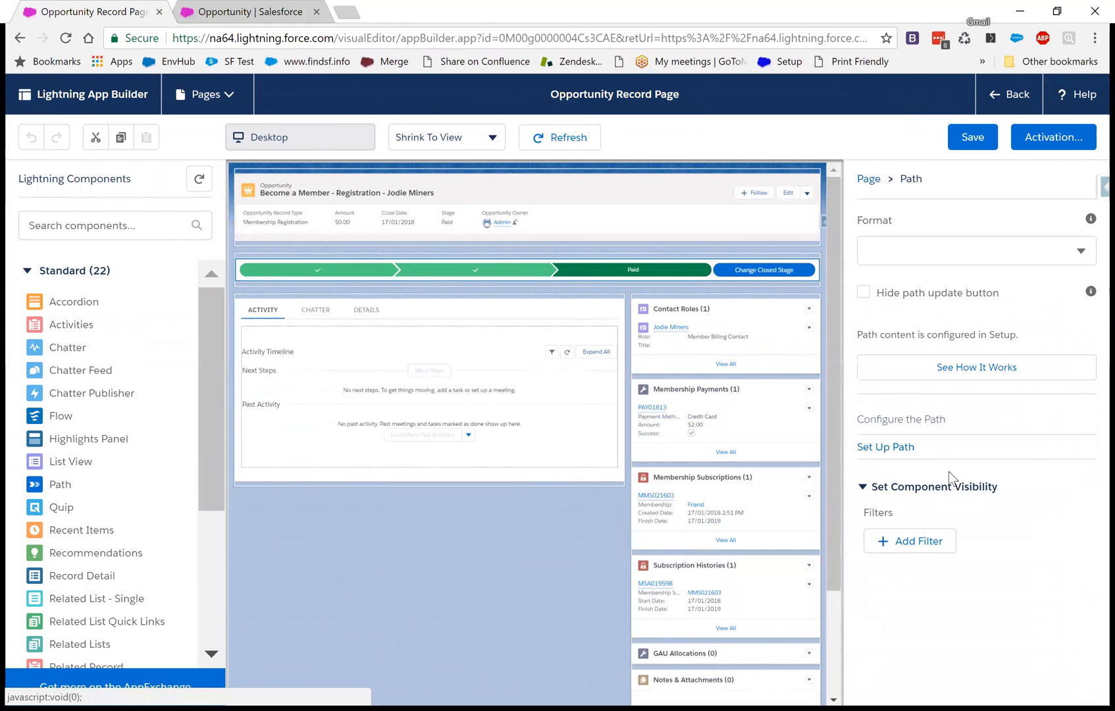
- Start a visibility filter on the Path, narrowing the field list to 'opport' matches
click(909, 540)
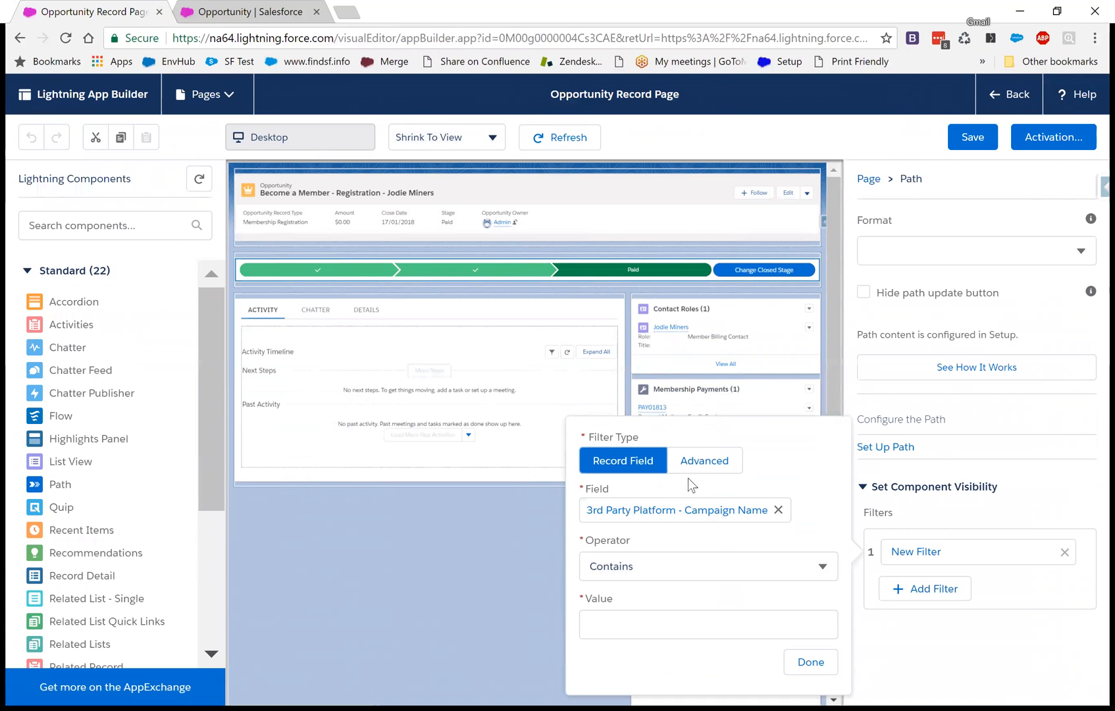
click(684, 506)
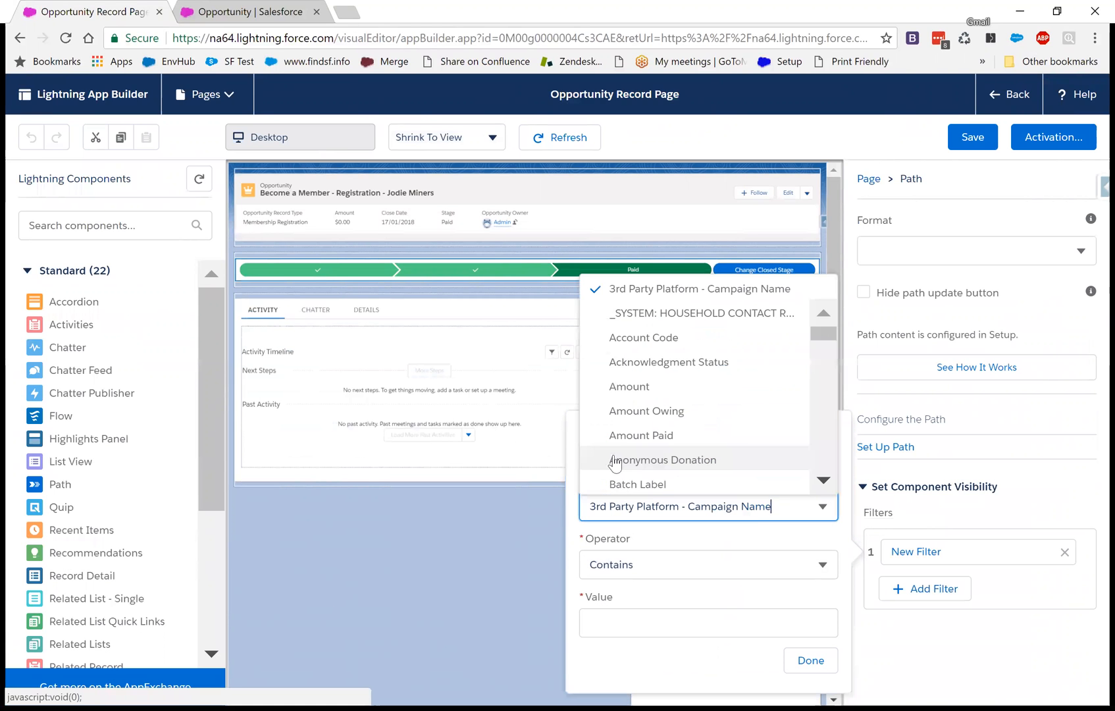
scroll(down, 3)
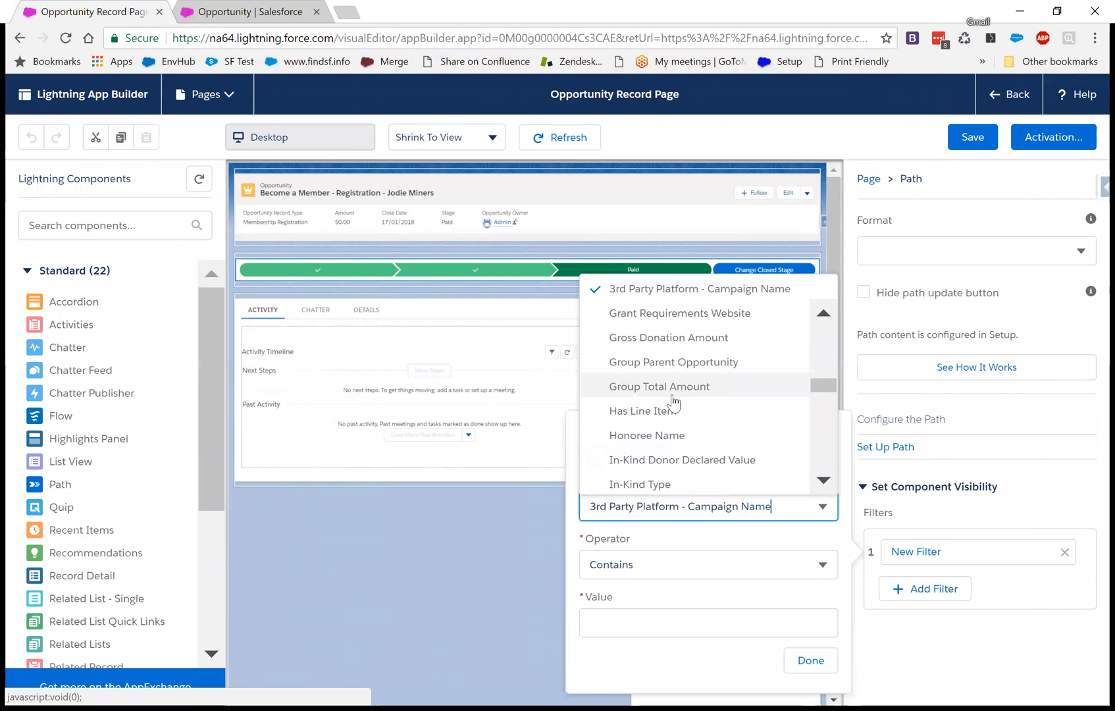
scroll(down, 3)
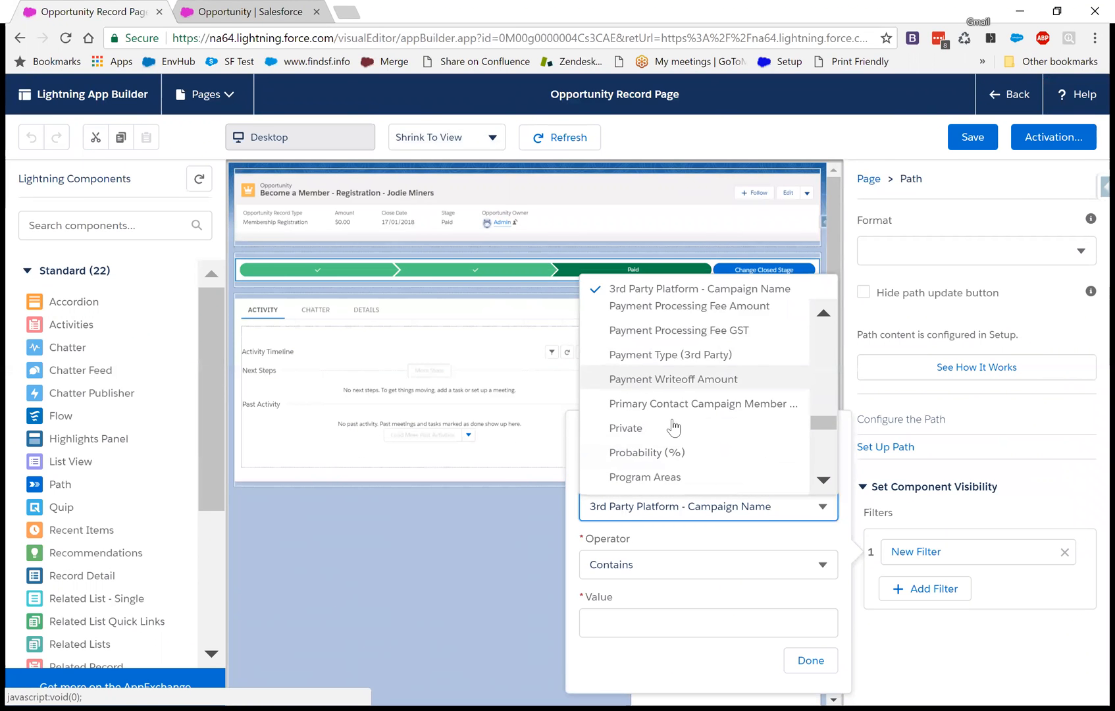
scroll(down, 3)
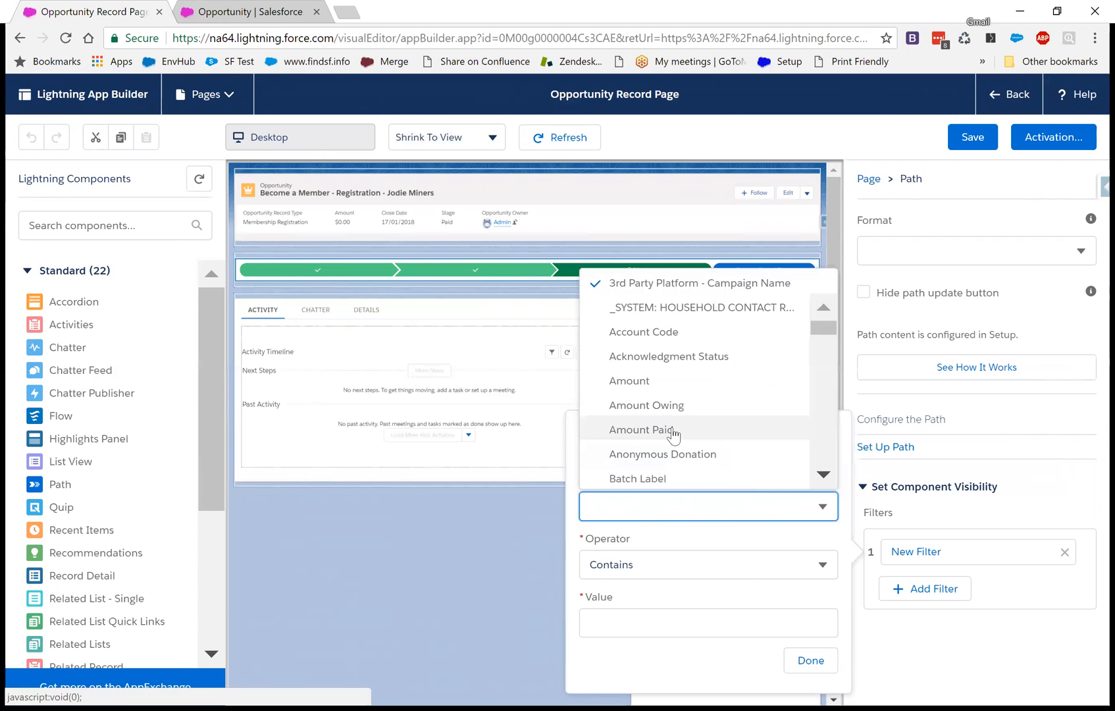
text(opport)
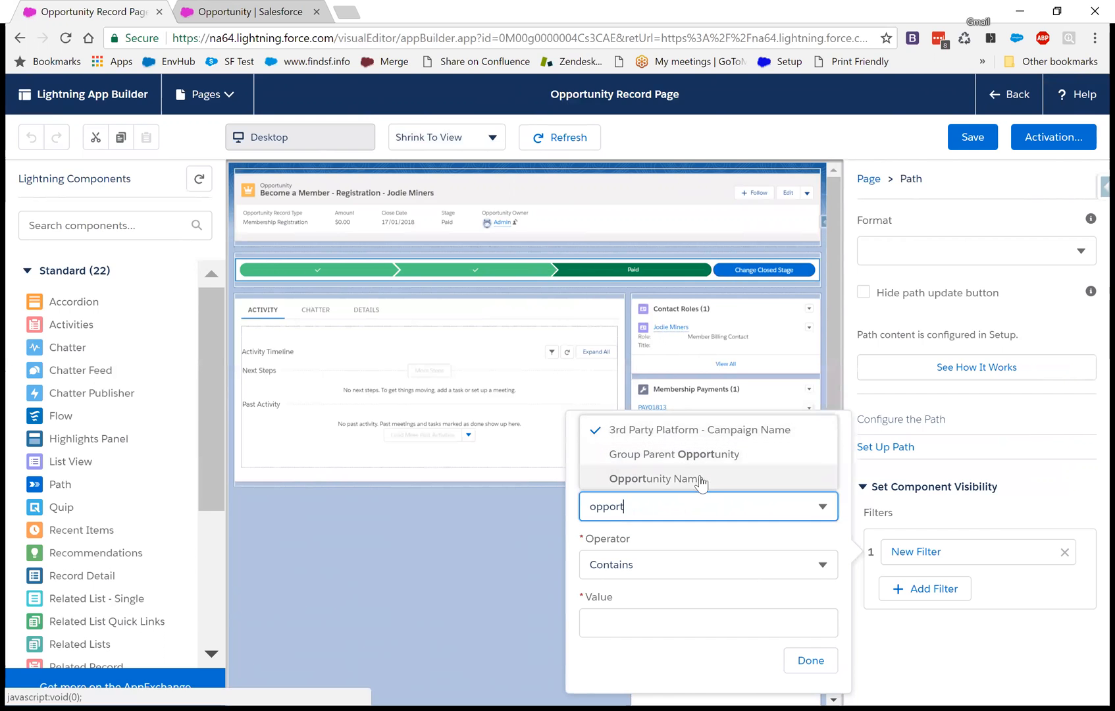
mouse_move(702, 492)
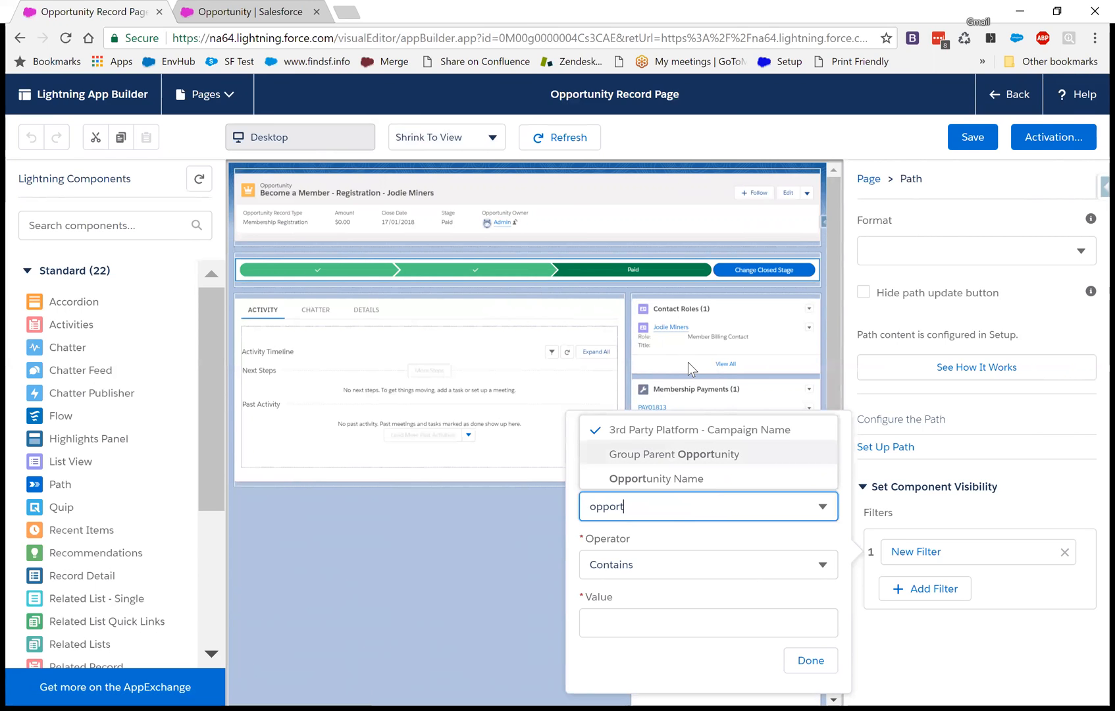
mouse_move(430, 583)
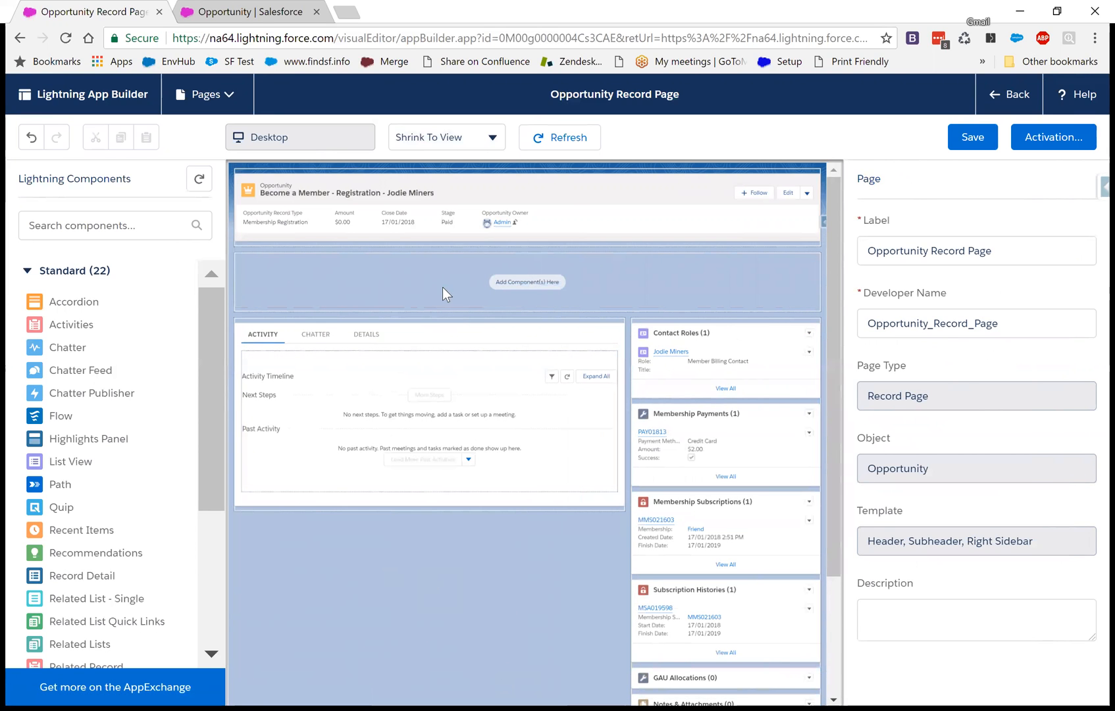
mouse_move(472, 325)
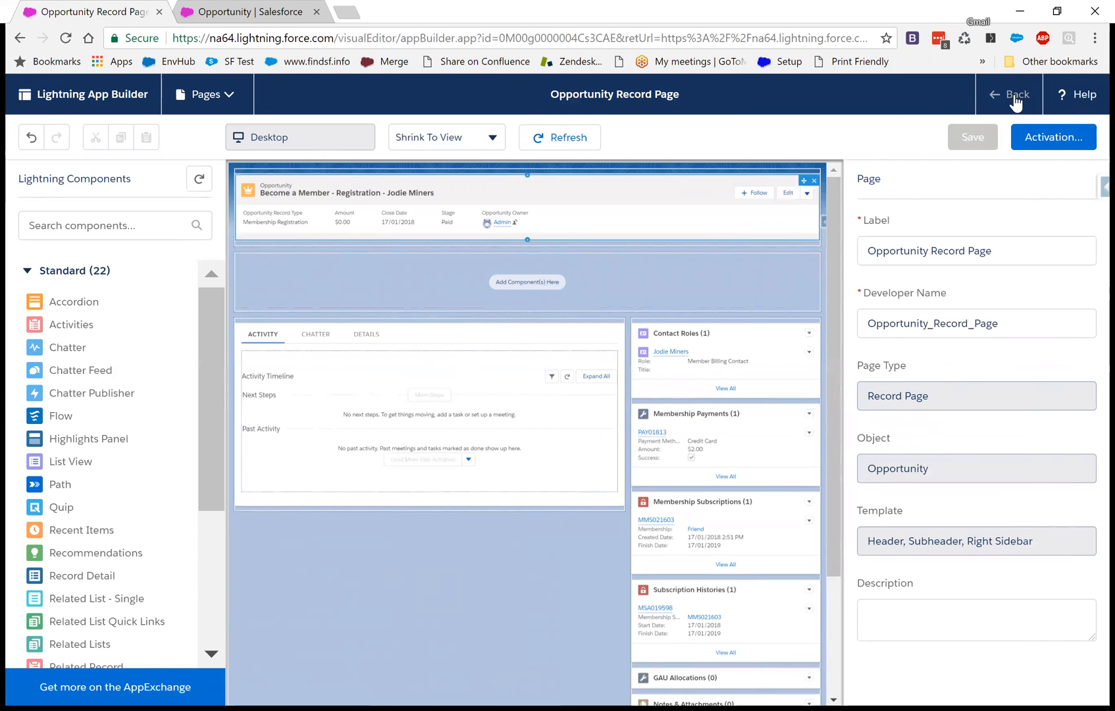
- Save the record page and go back to the Become a Member - Registration opportunity
click(971, 137)
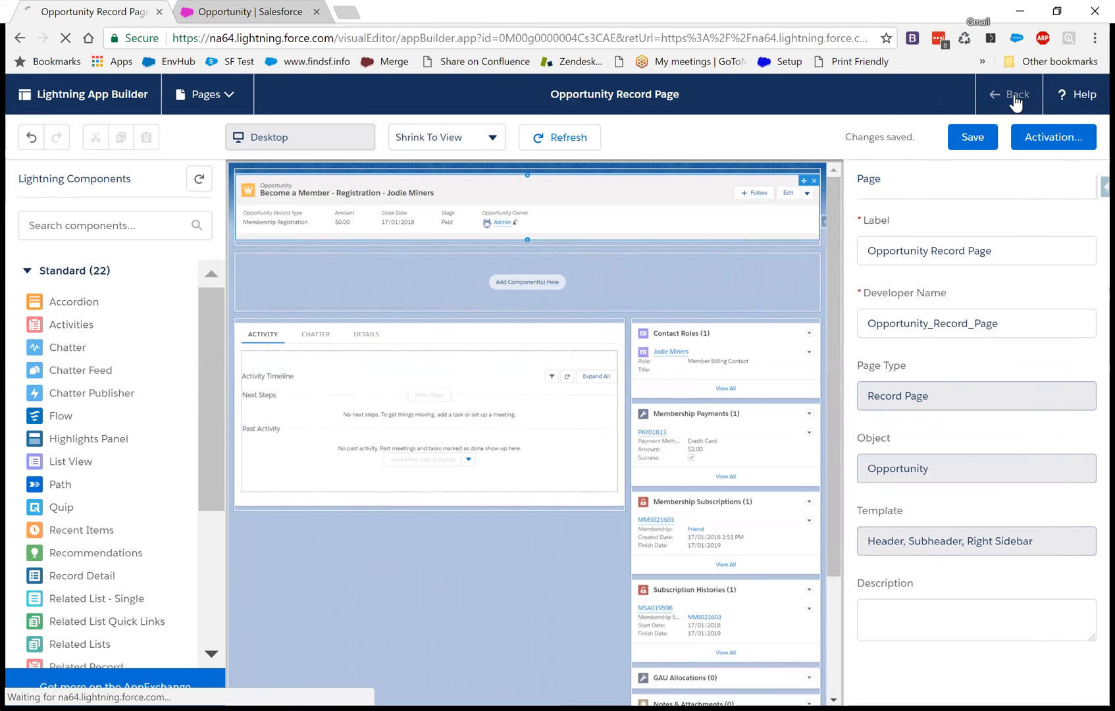
click(1009, 93)
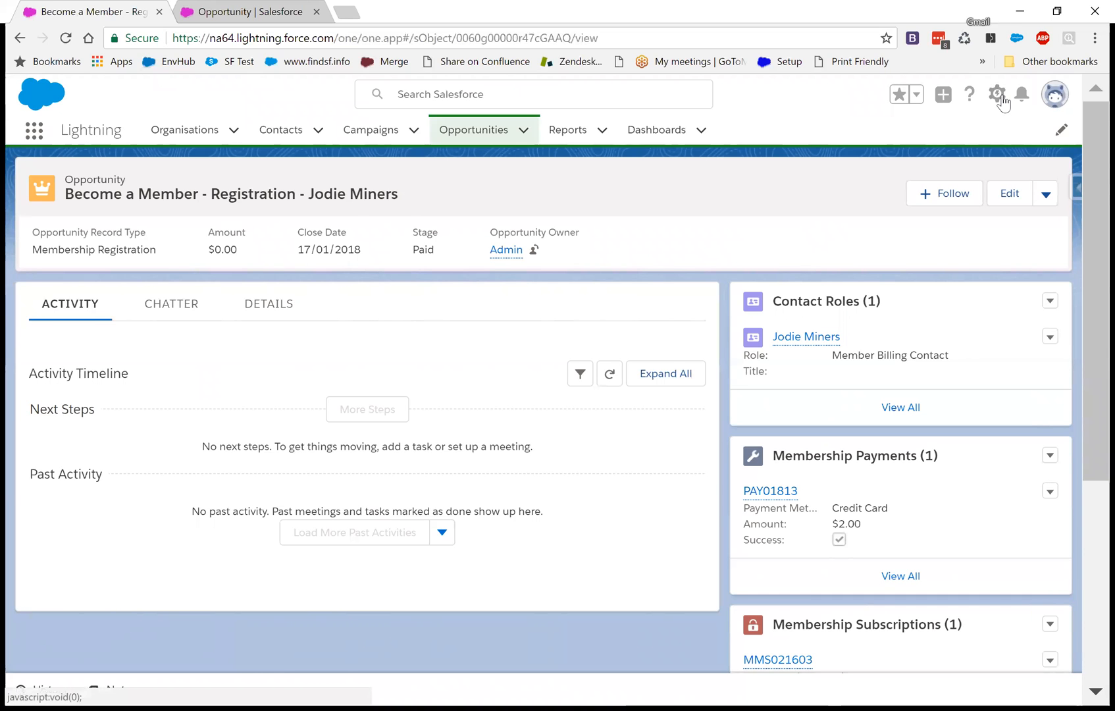
- From the Setup gear choose Edit Page to reopen the Opportunity Record Page in App Builder
click(997, 94)
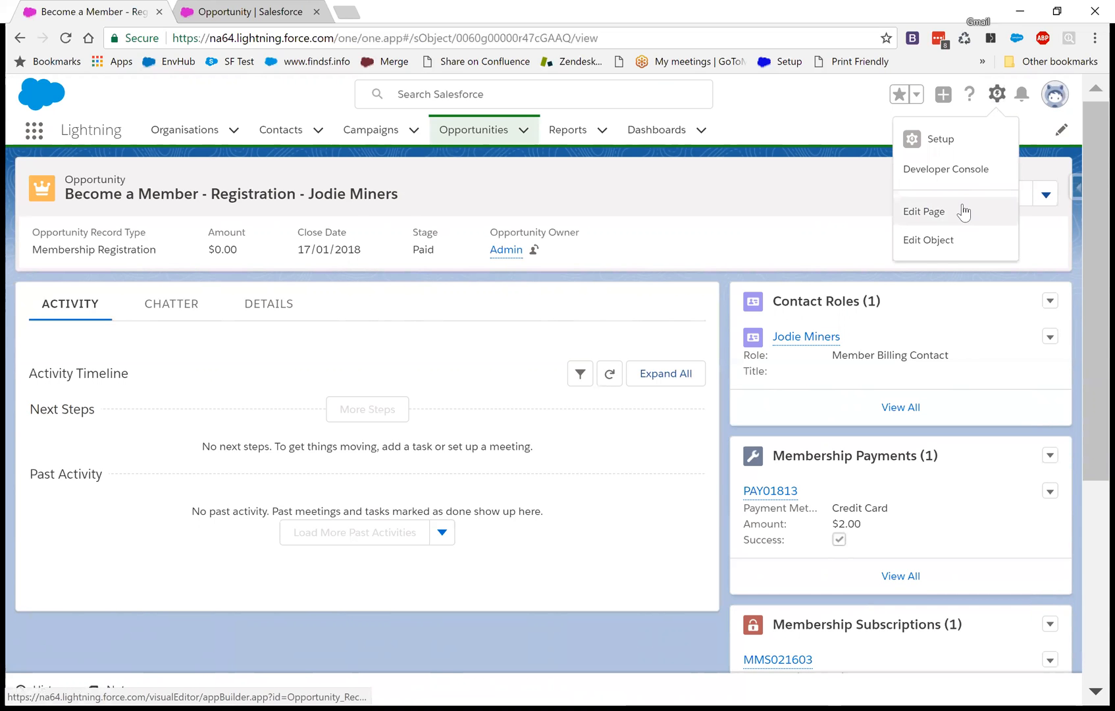
mouse_move(924, 210)
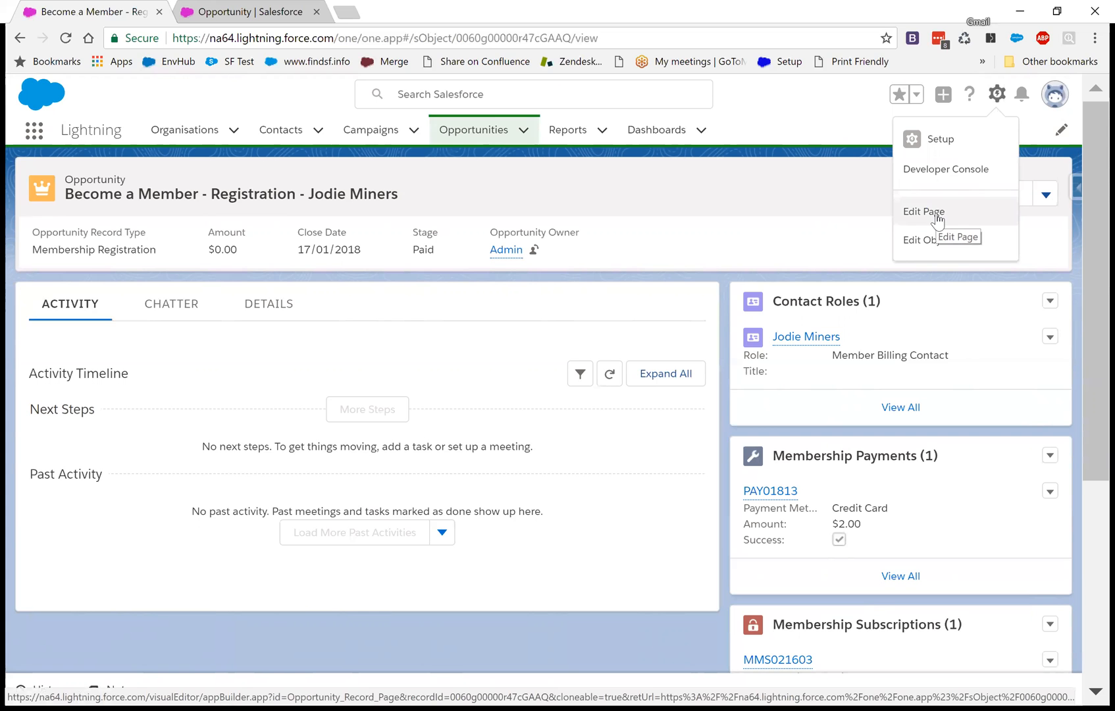
click(922, 210)
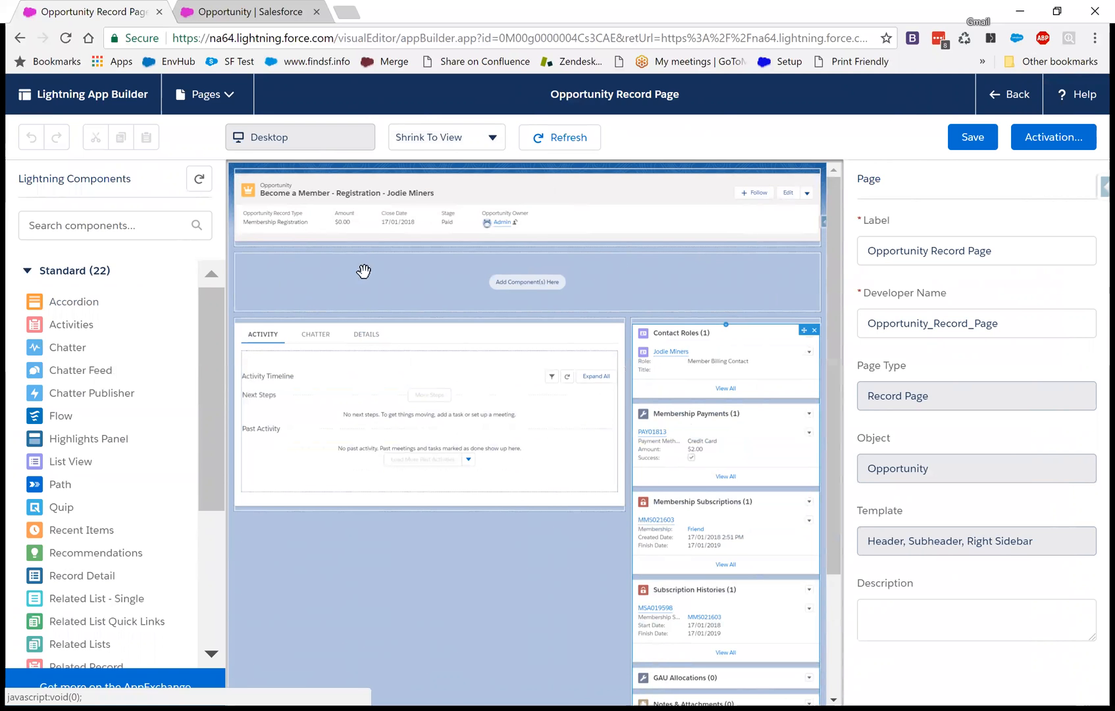
click(207, 94)
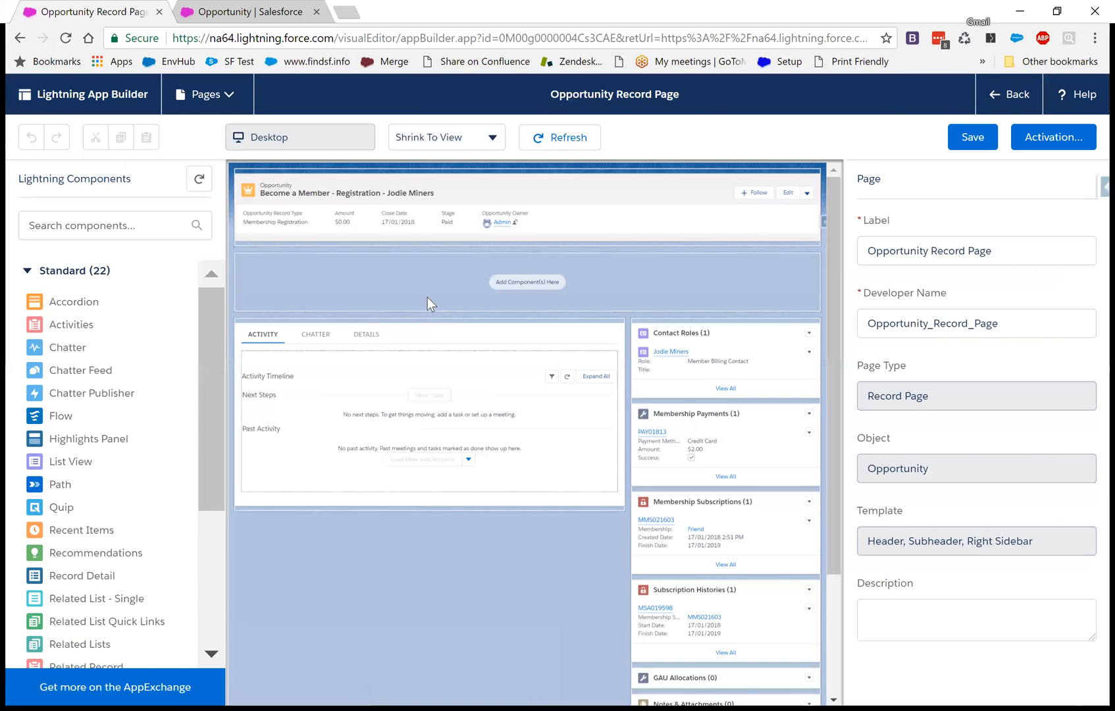
click(429, 412)
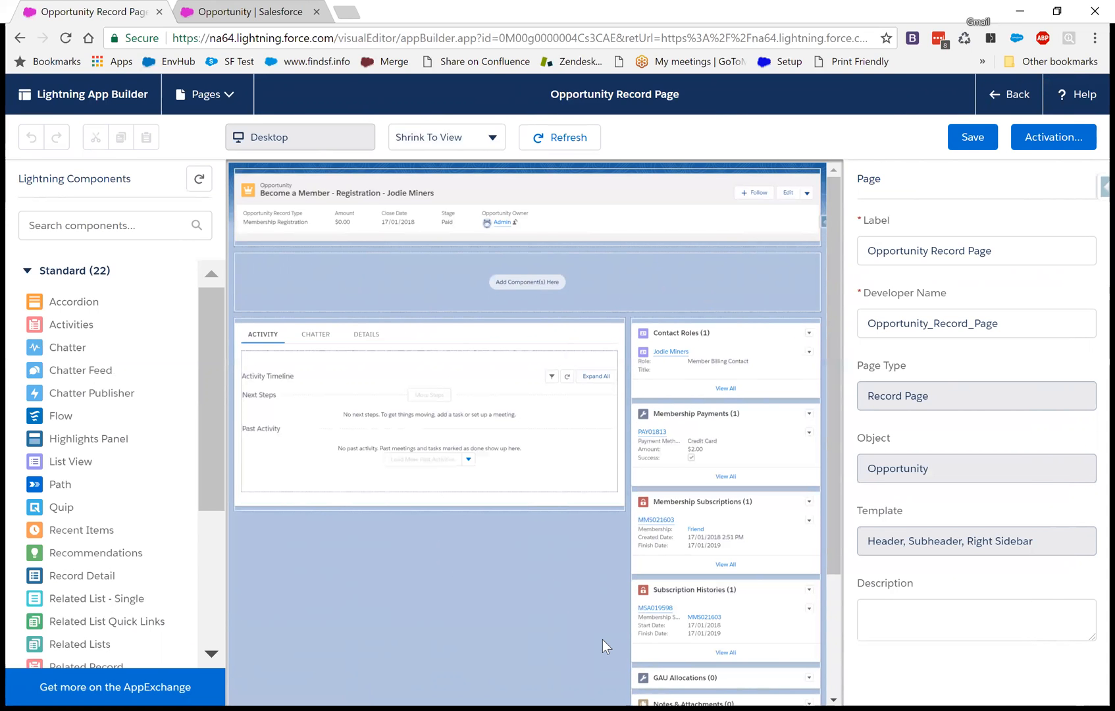
mouse_move(606, 644)
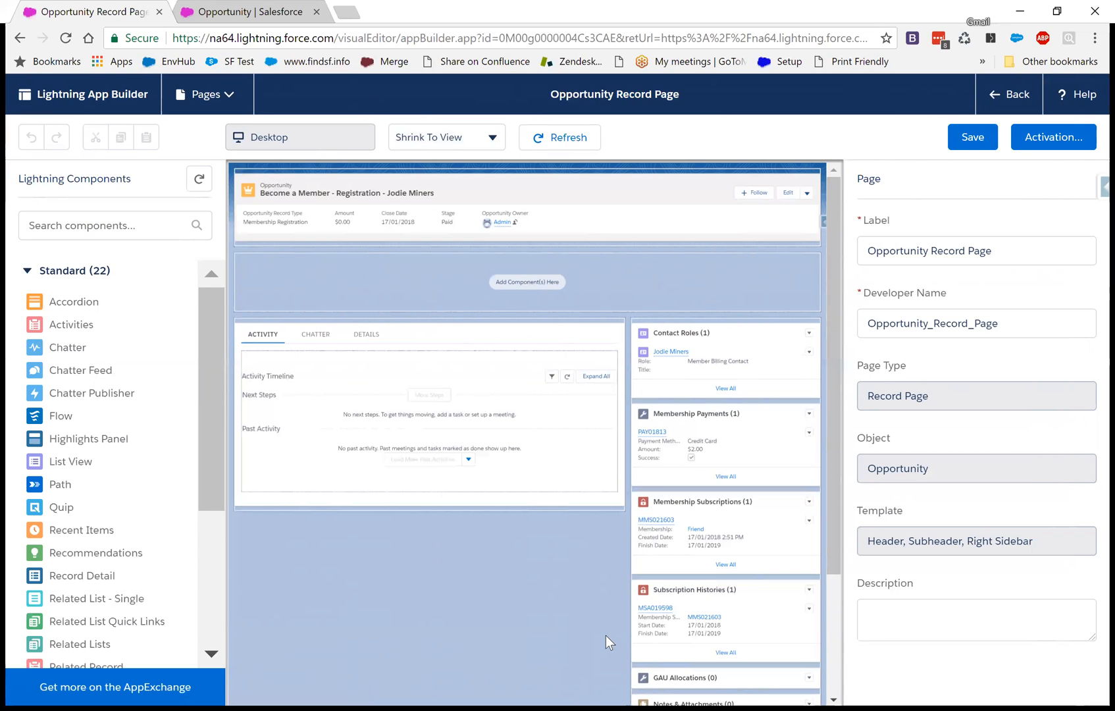
mouse_move(613, 635)
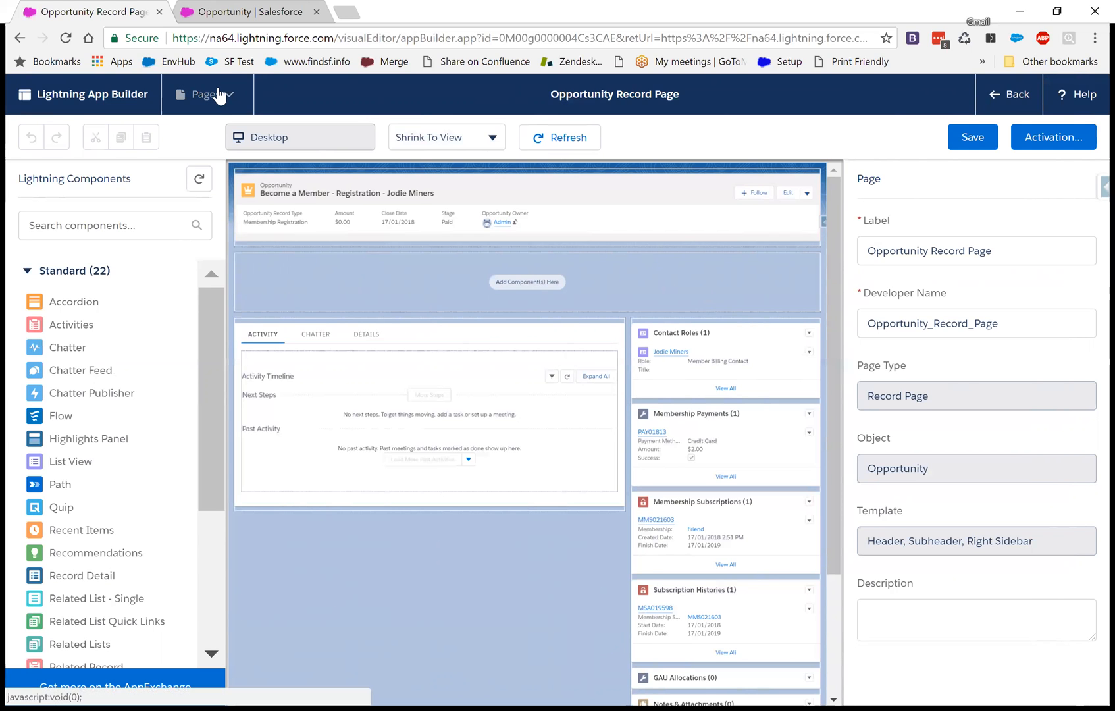
click(209, 93)
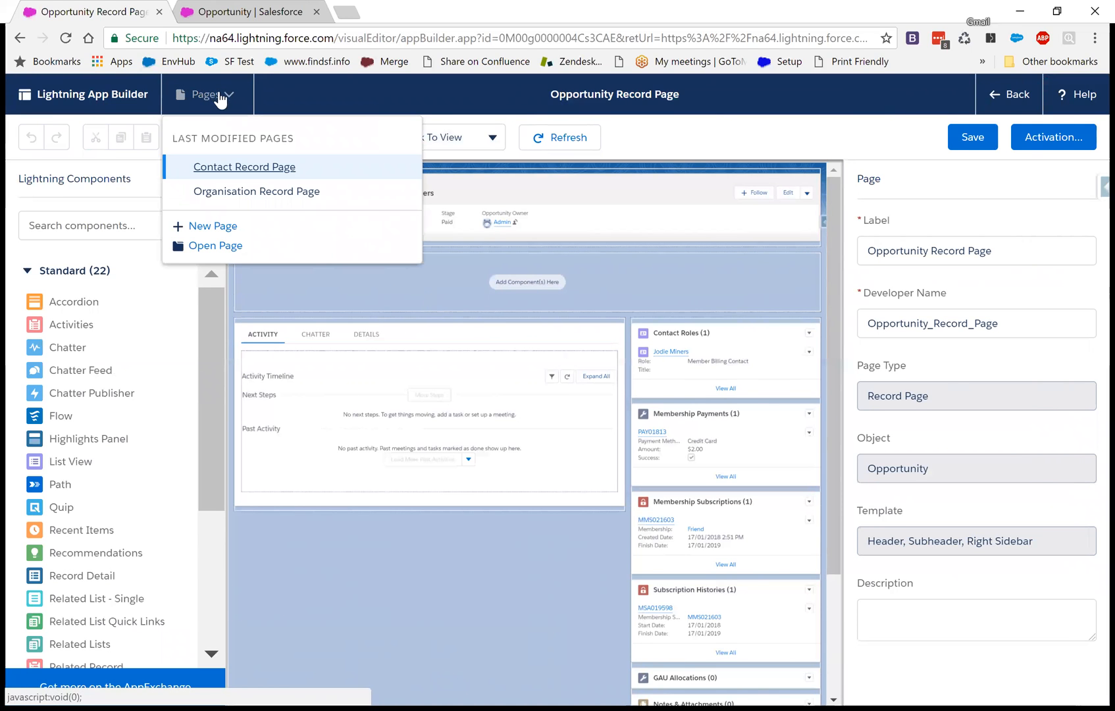
click(207, 93)
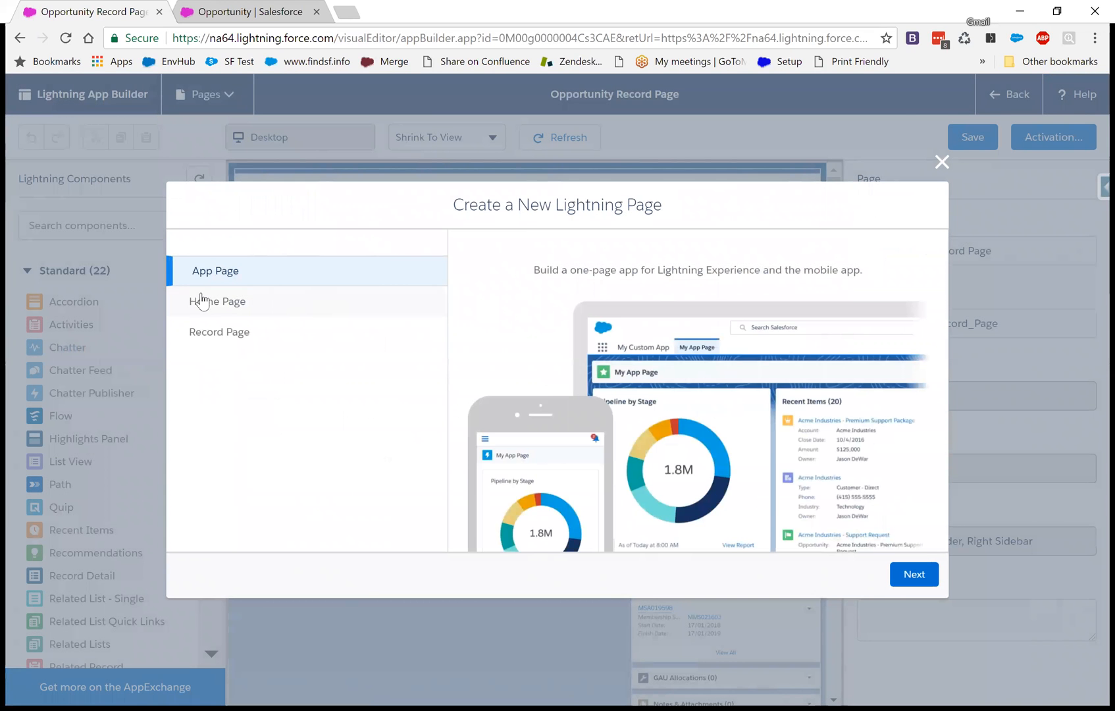
click(219, 332)
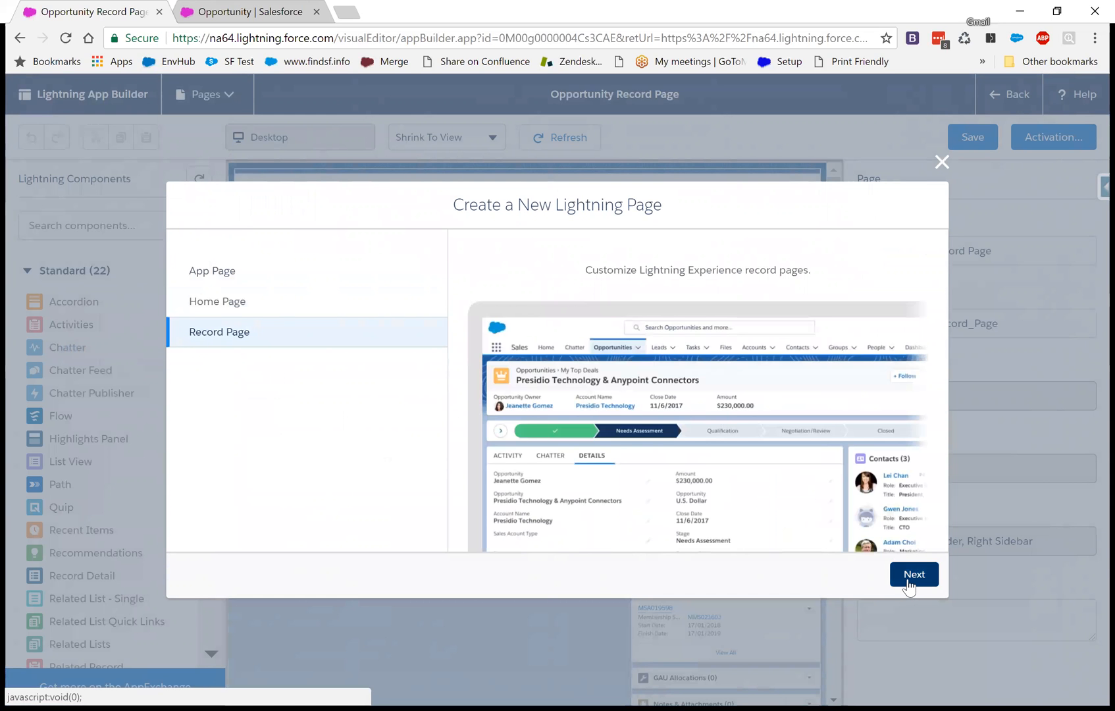
click(914, 574)
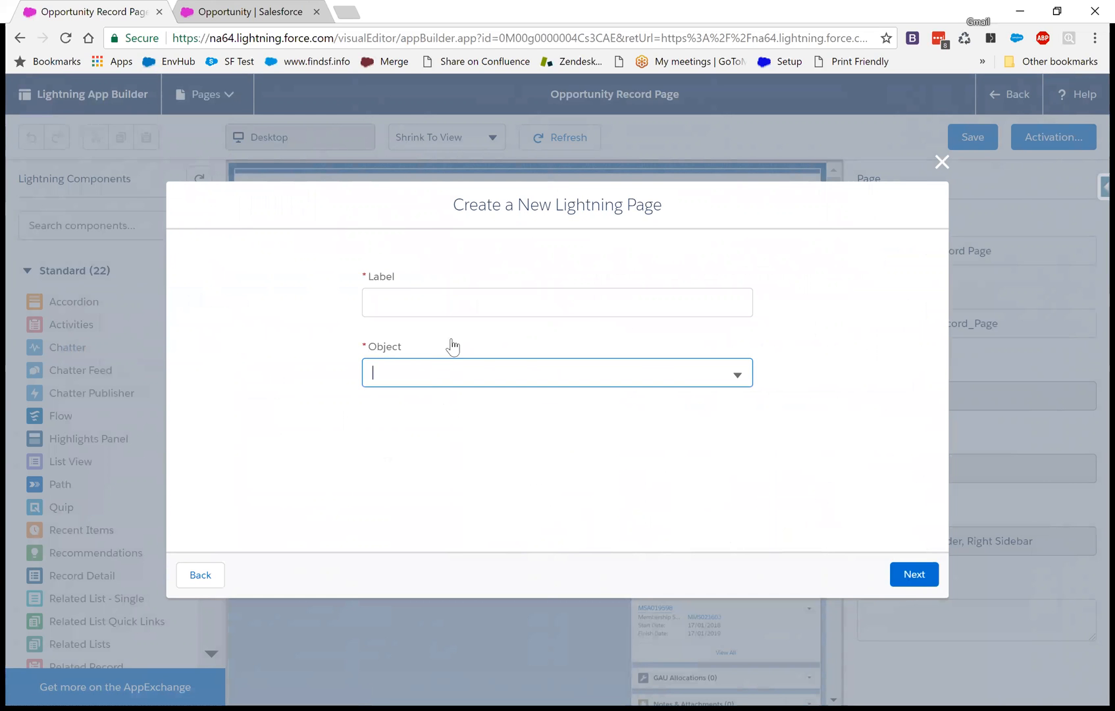
text(Test)
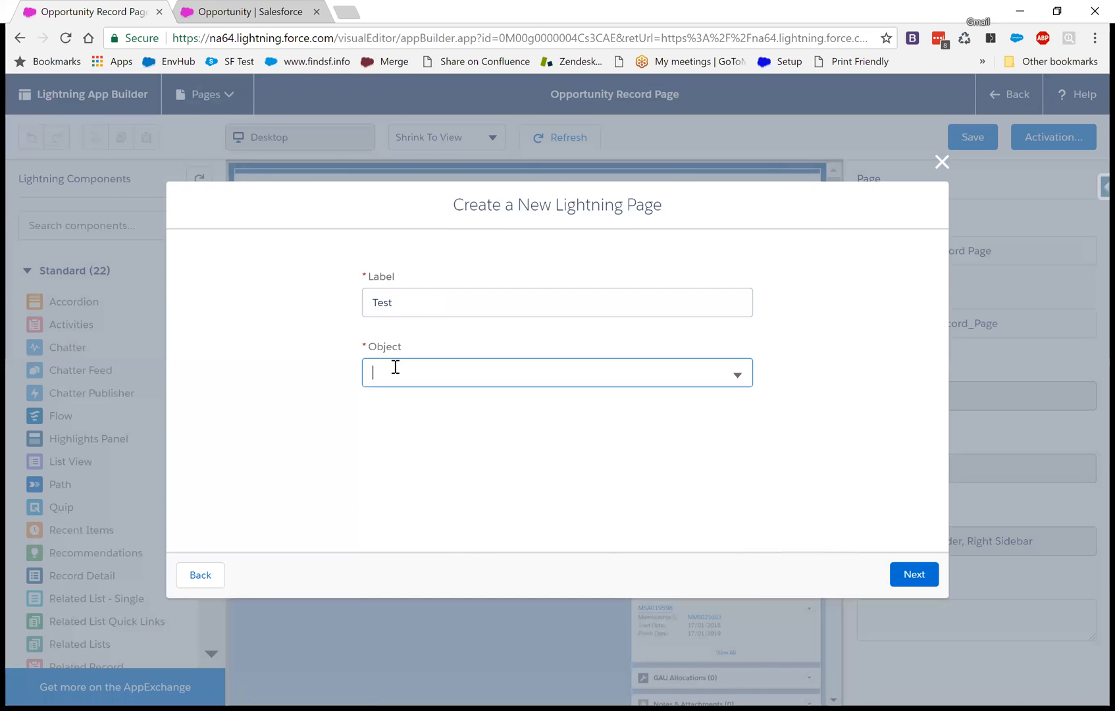
text(Opp)
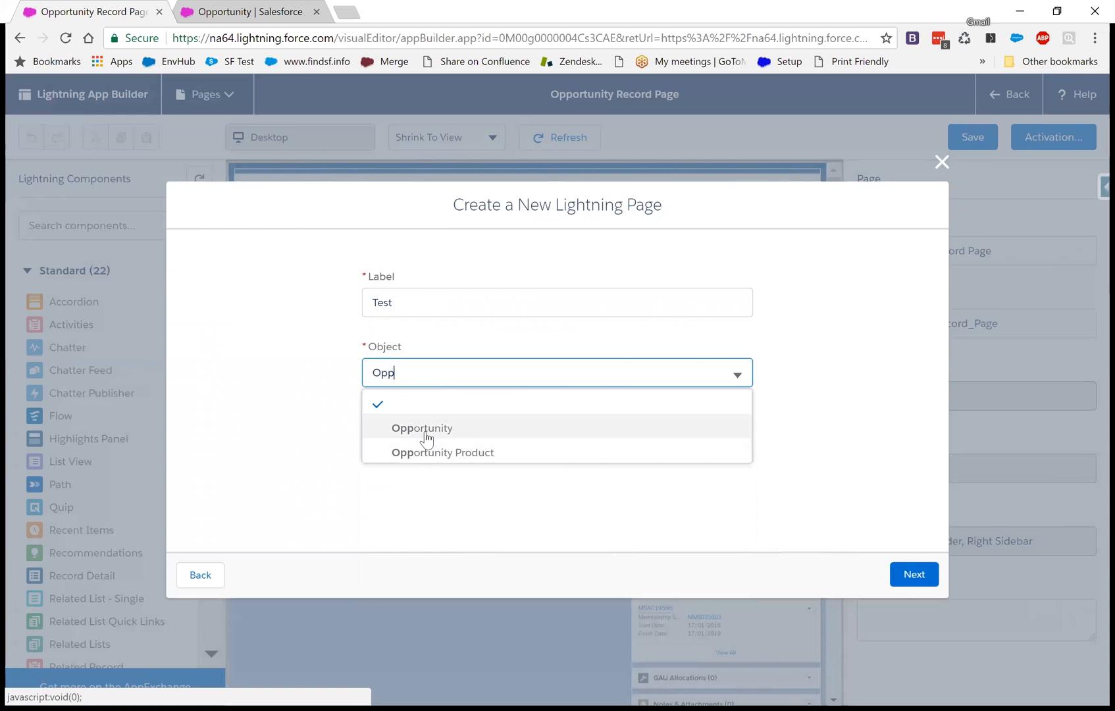
click(914, 574)
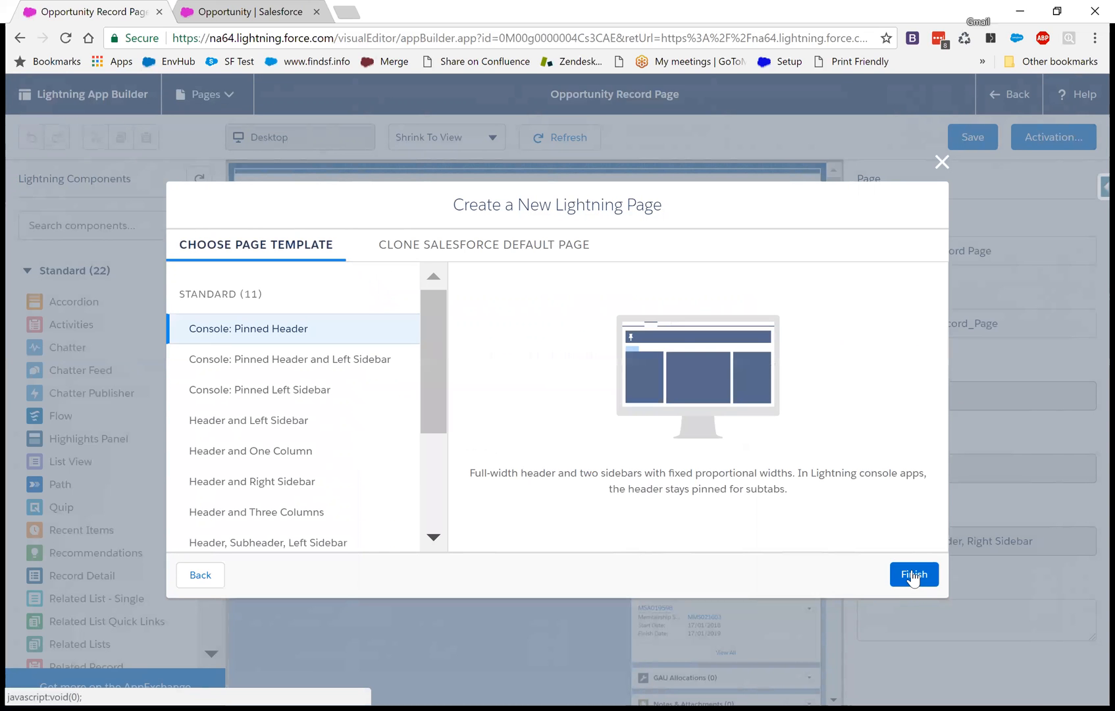
click(262, 389)
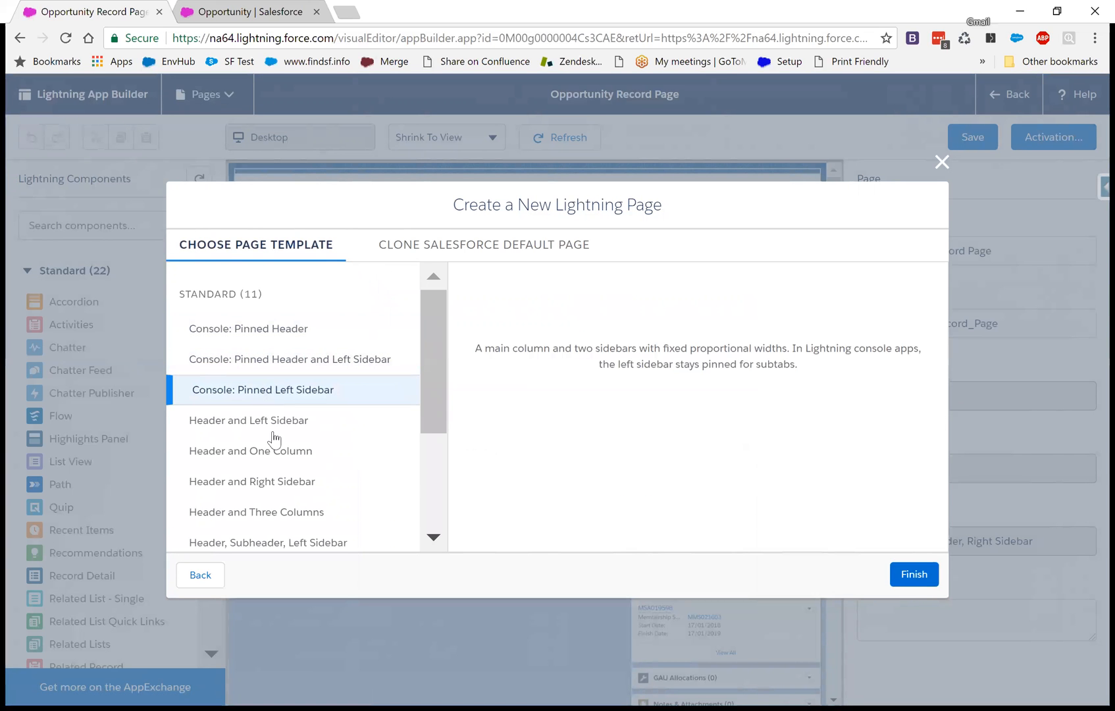
click(251, 482)
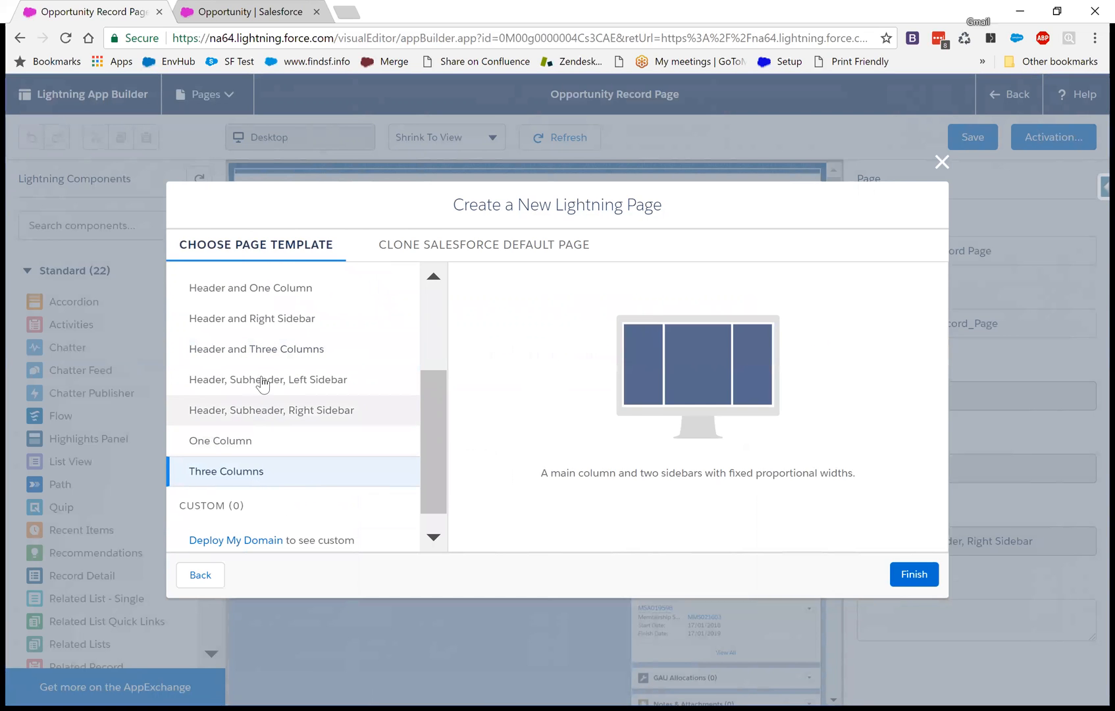
click(269, 379)
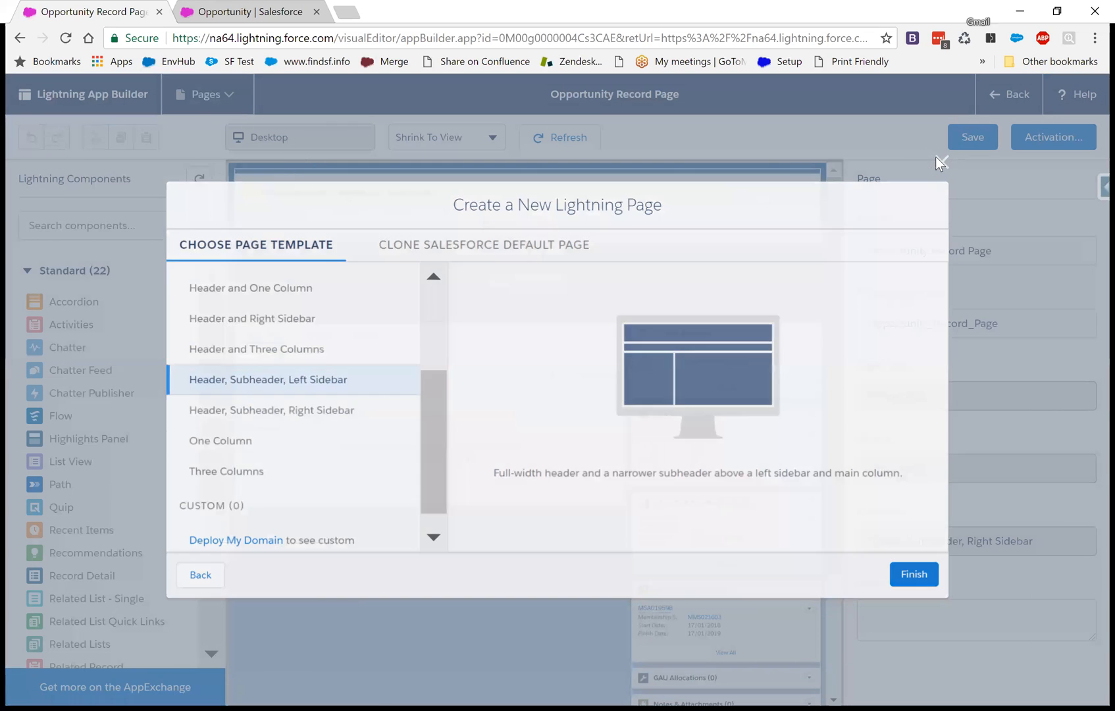
click(913, 574)
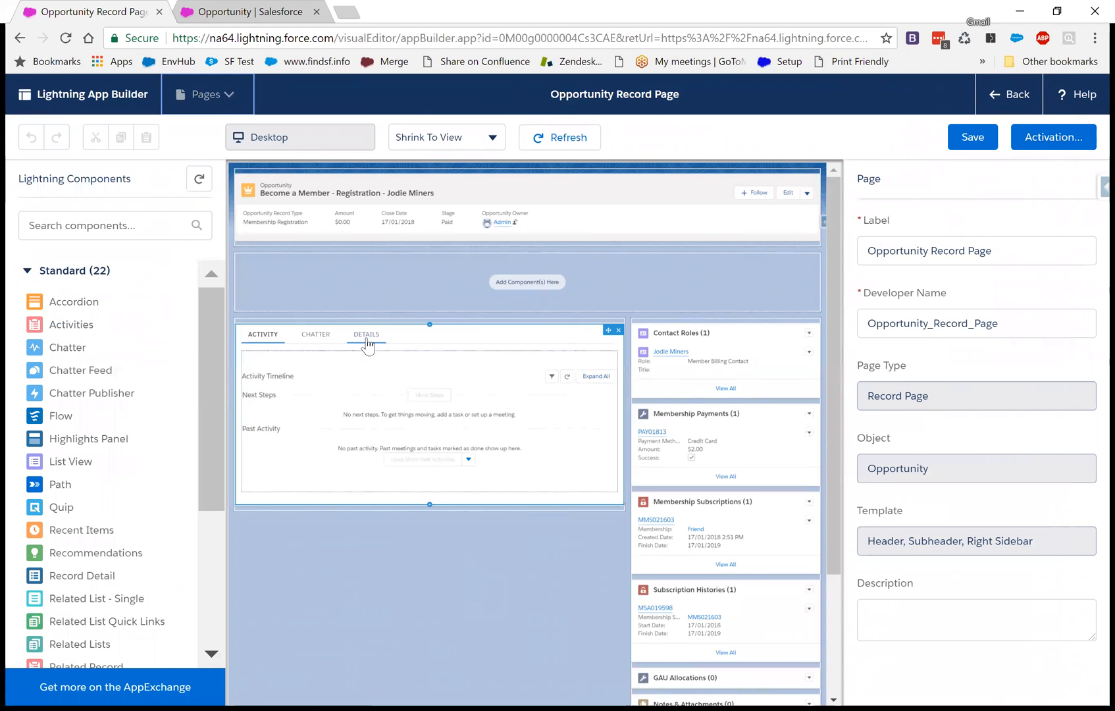
- Select the main-column Tabs component and review its Details and Activity tabs
click(366, 334)
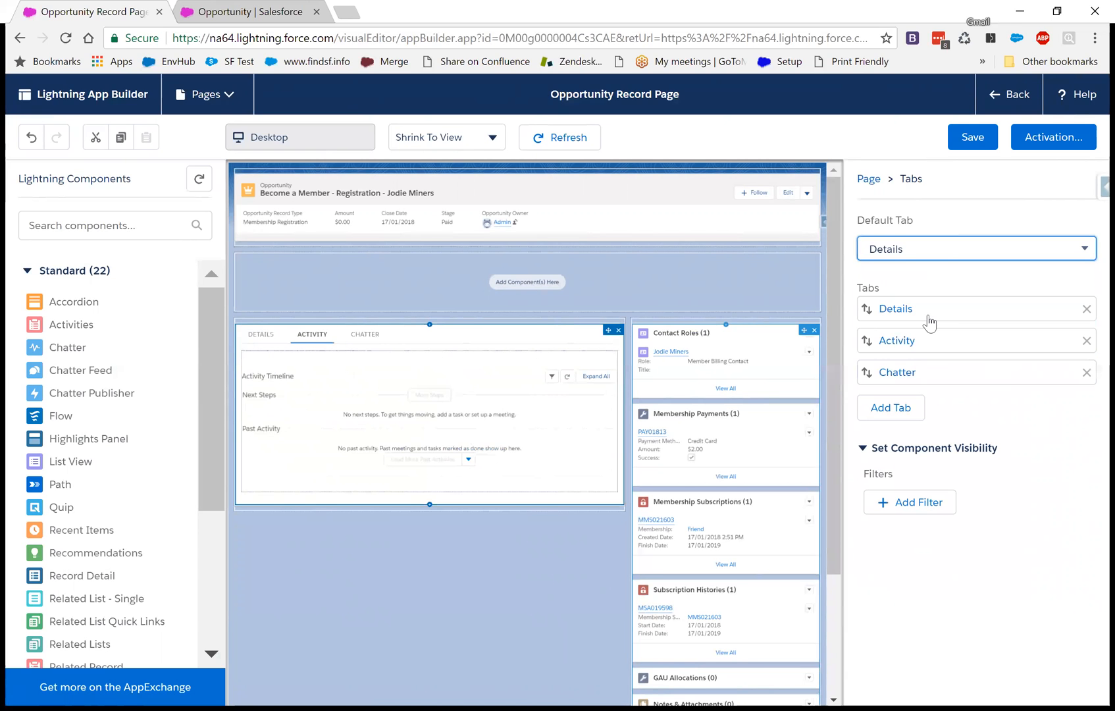
click(261, 334)
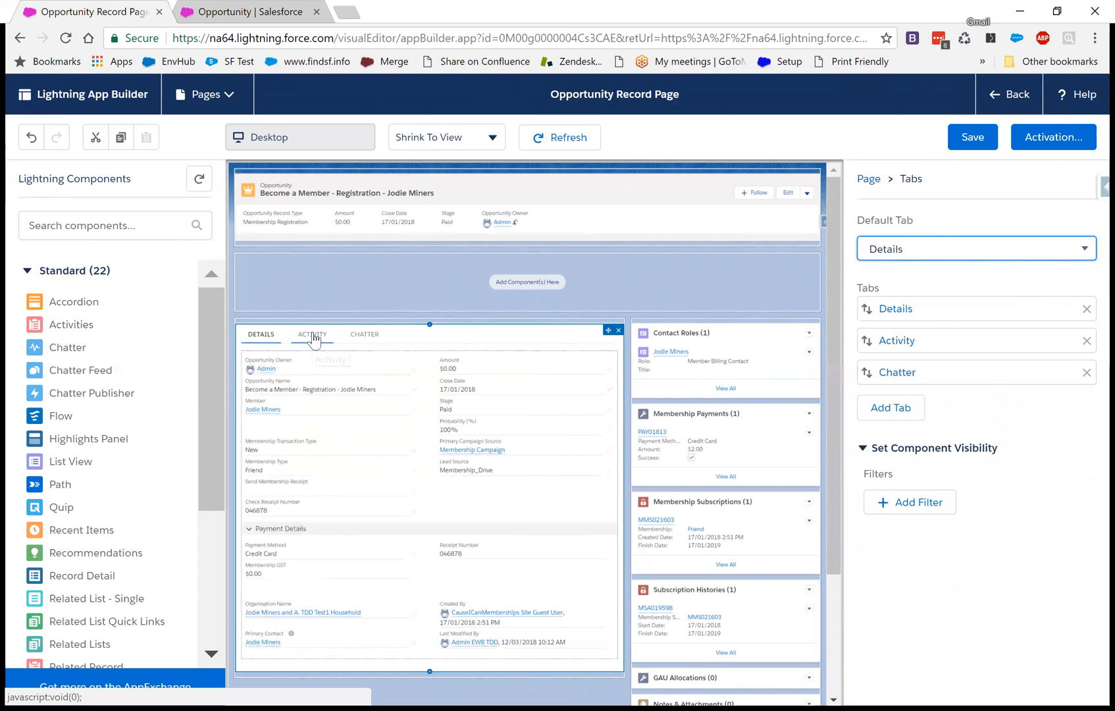
mouse_move(312, 334)
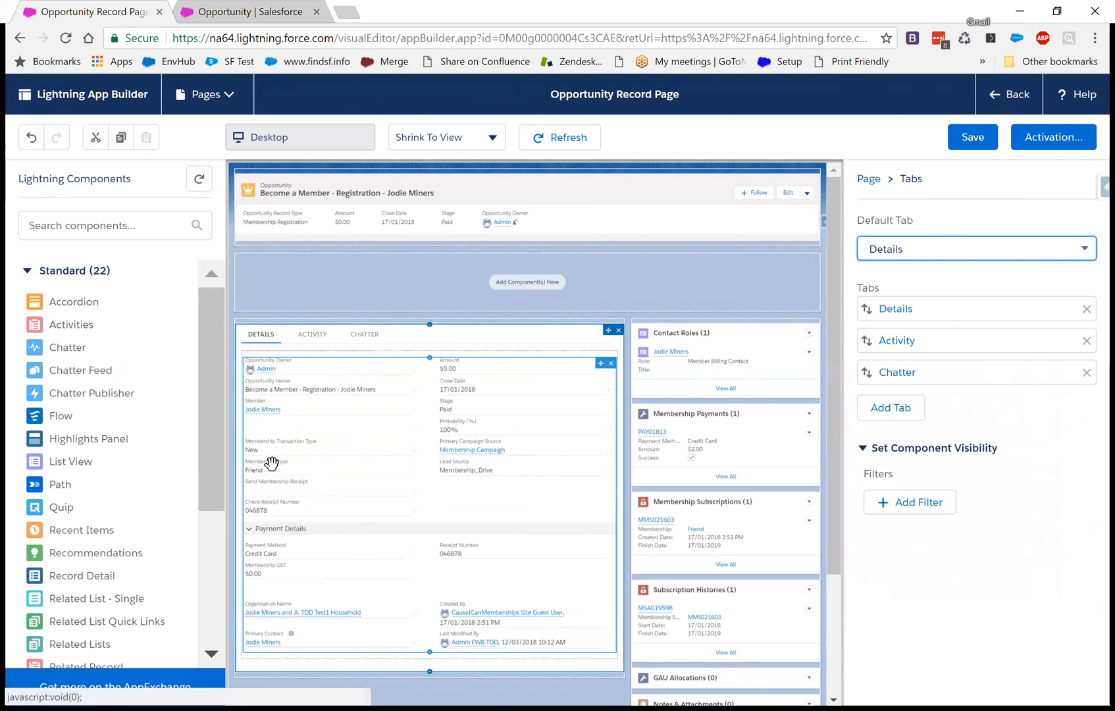
mouse_move(260, 335)
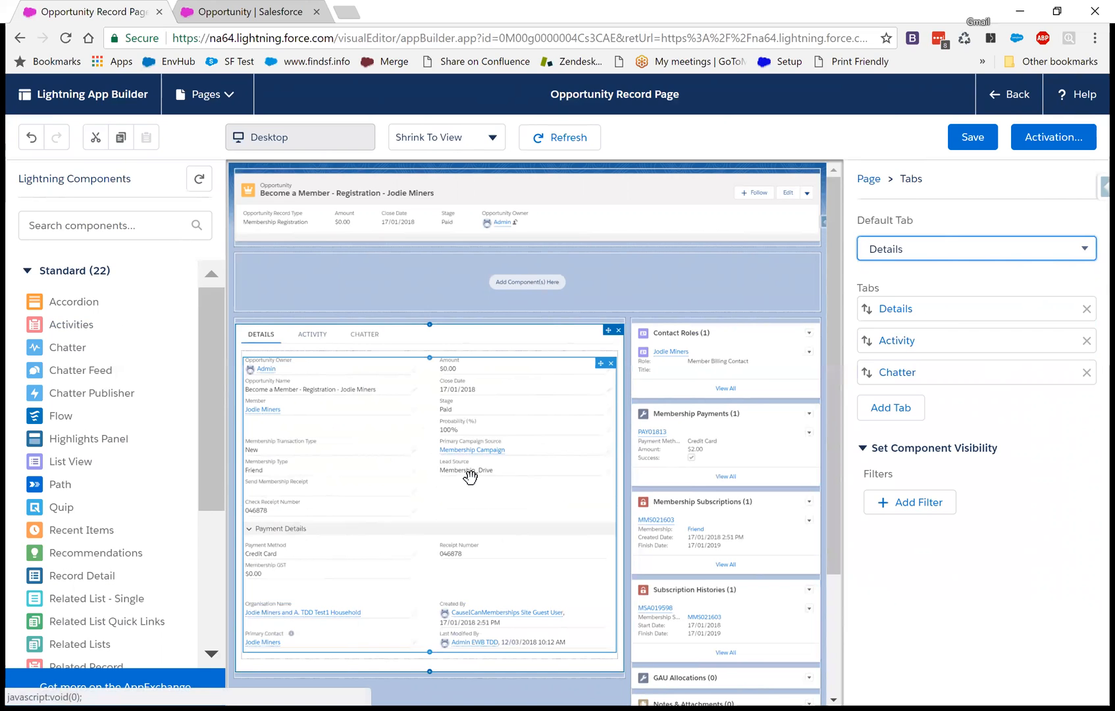
mouse_move(320, 343)
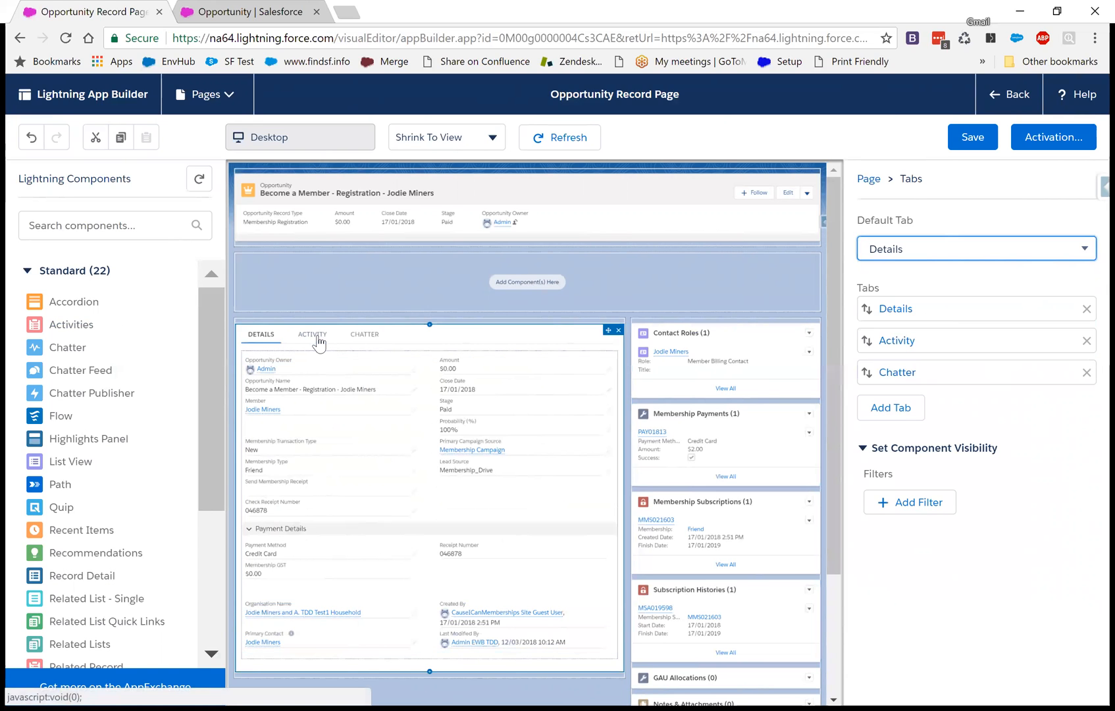
click(312, 334)
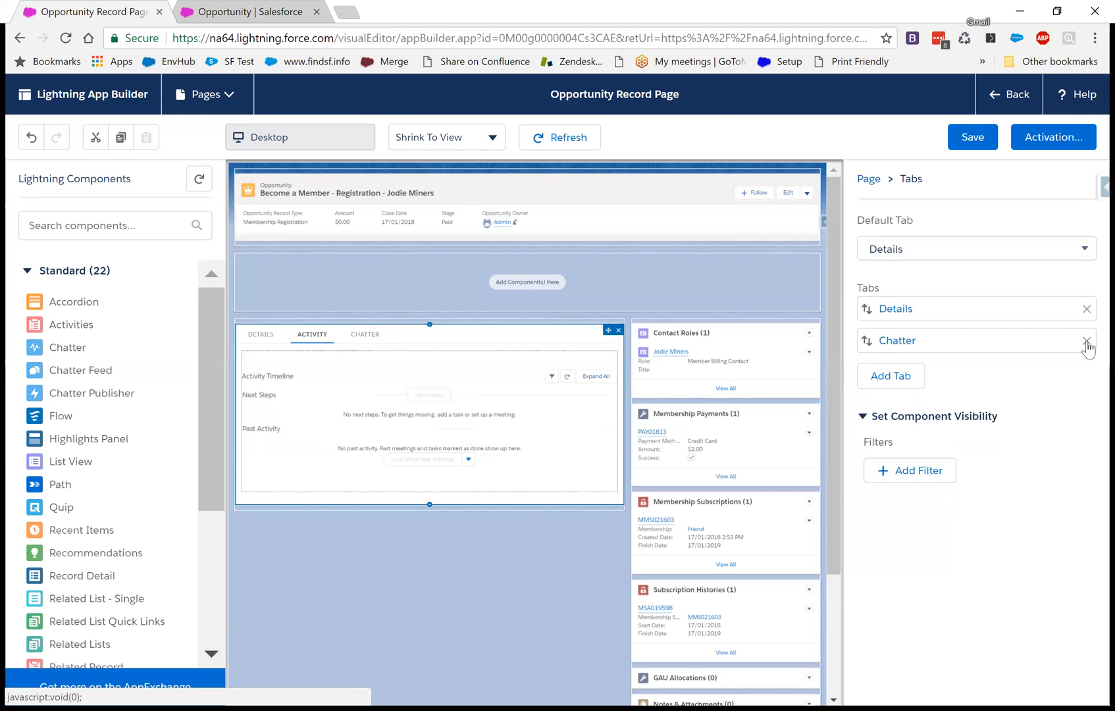
- Remove the Chatter tab and give the second tab the custom label 'Membership Details'
click(1086, 341)
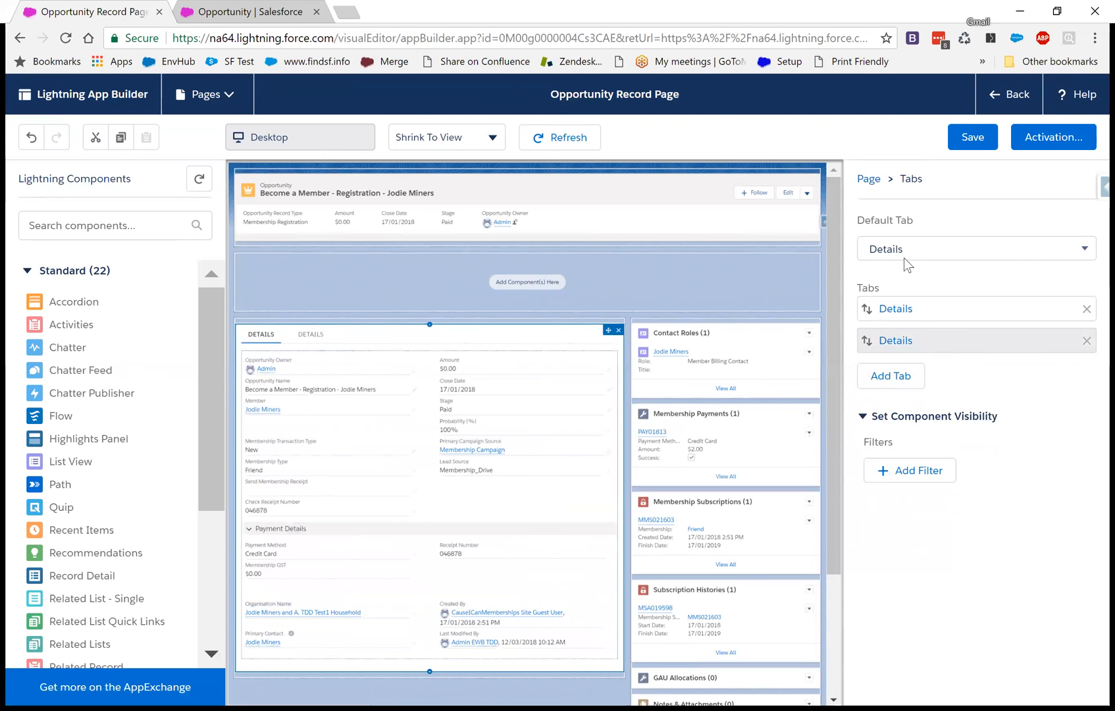
click(976, 247)
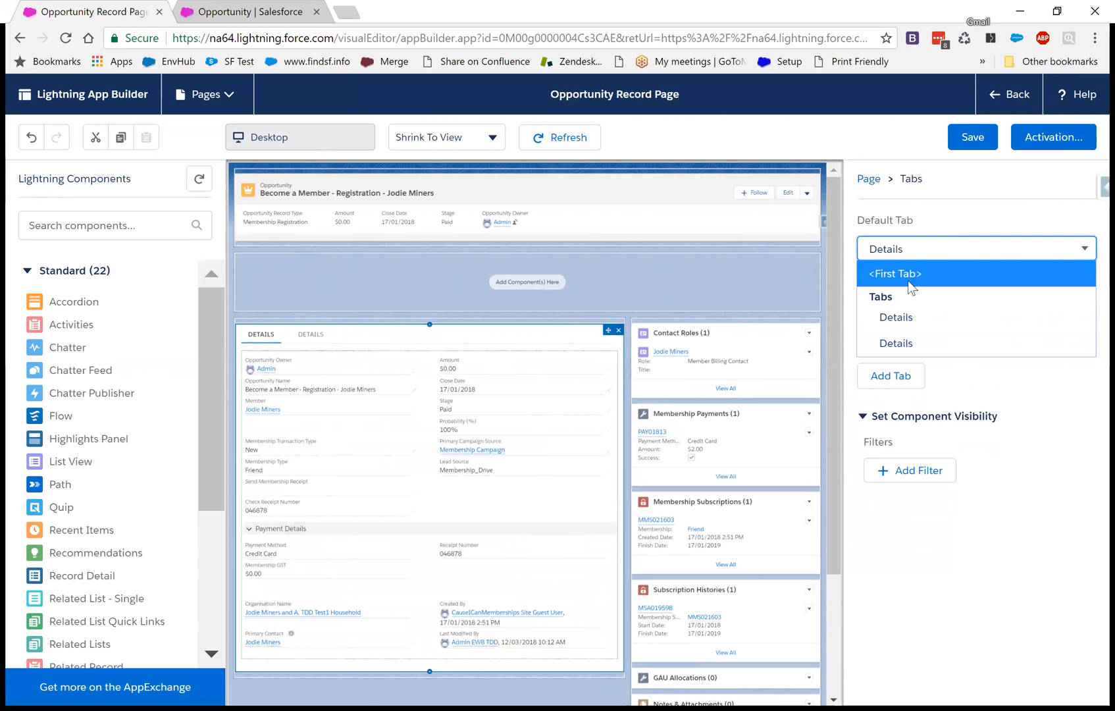
click(897, 340)
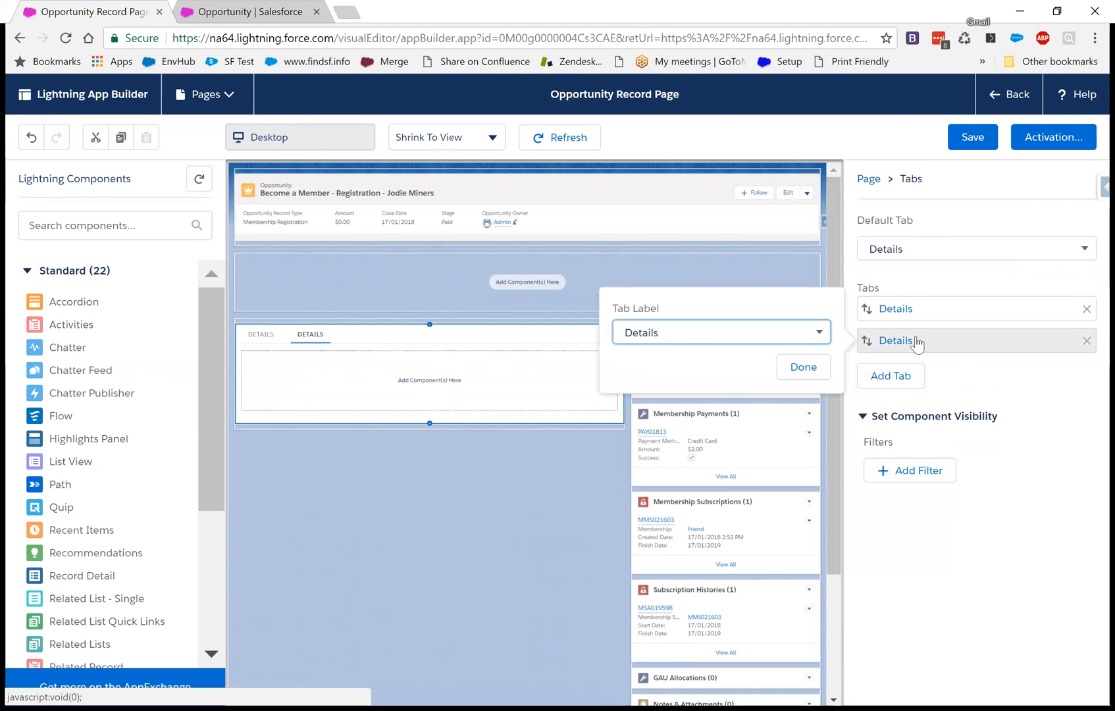
click(720, 332)
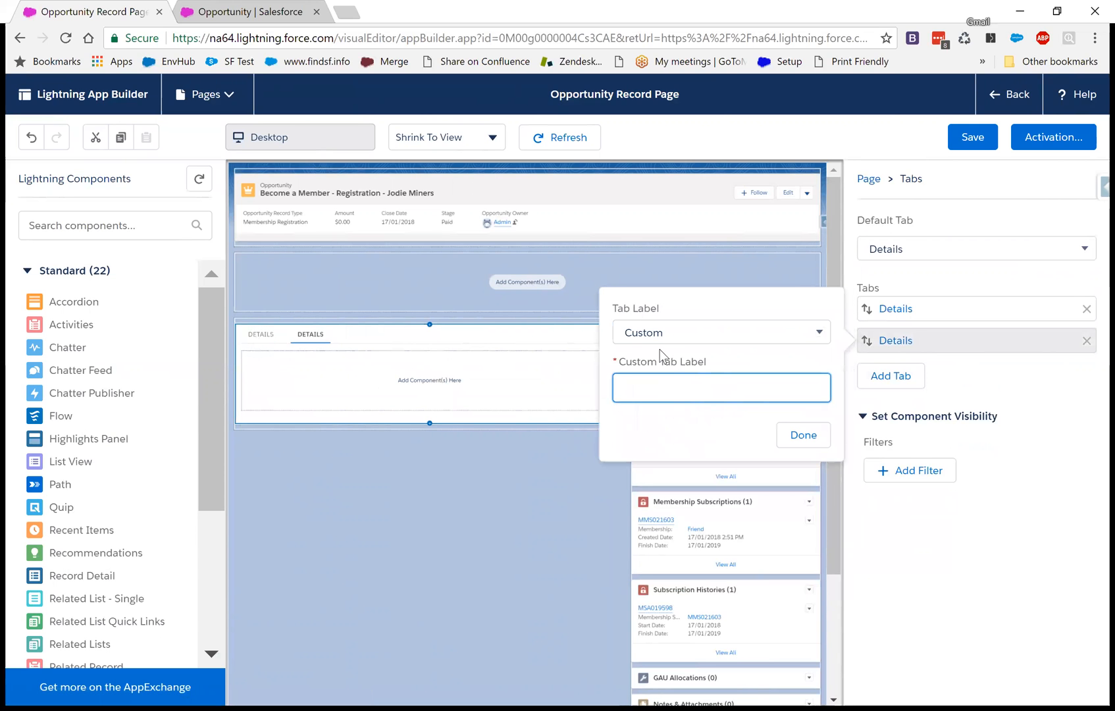
text(M)
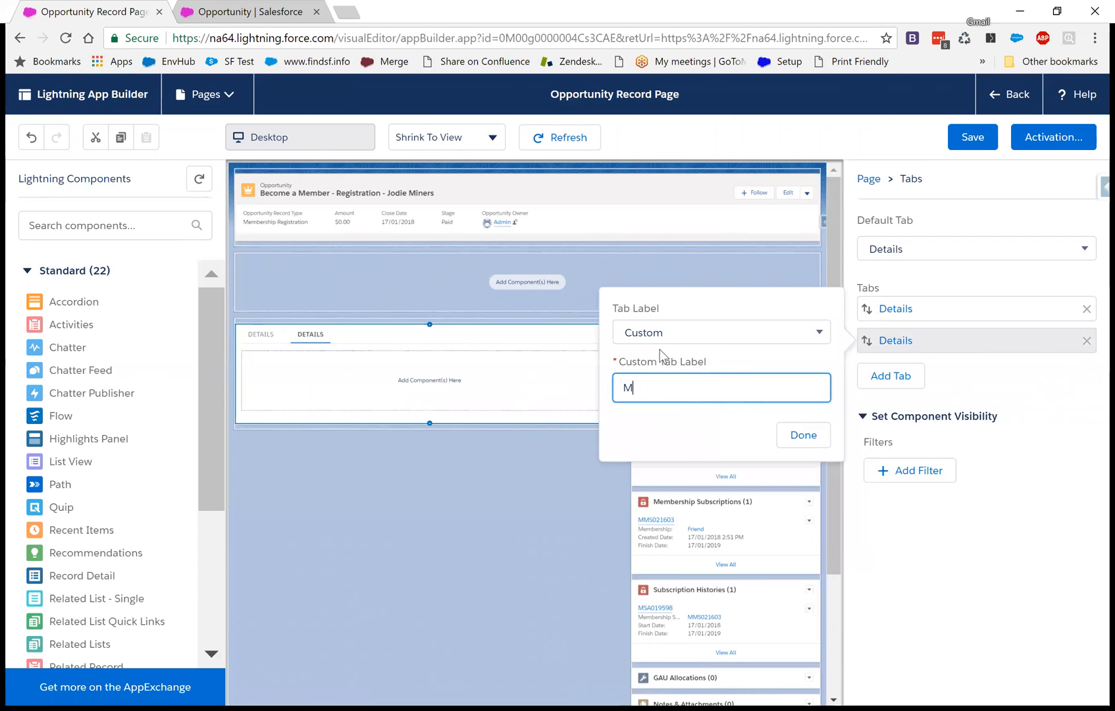
text(embership Detail)
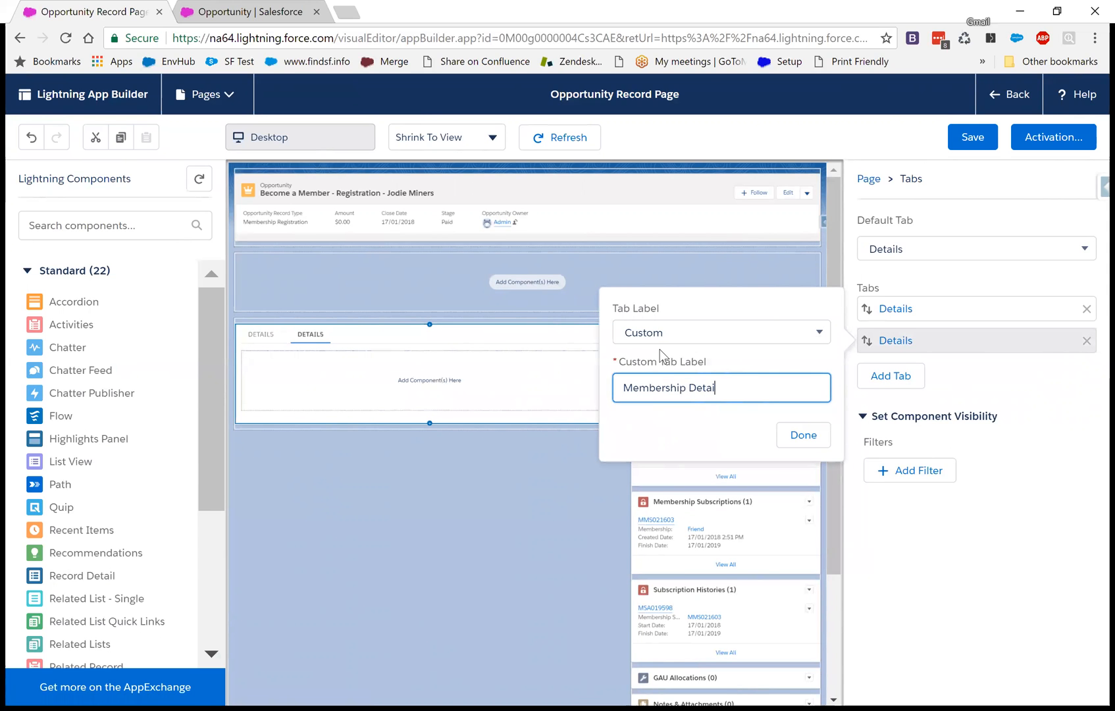
click(802, 434)
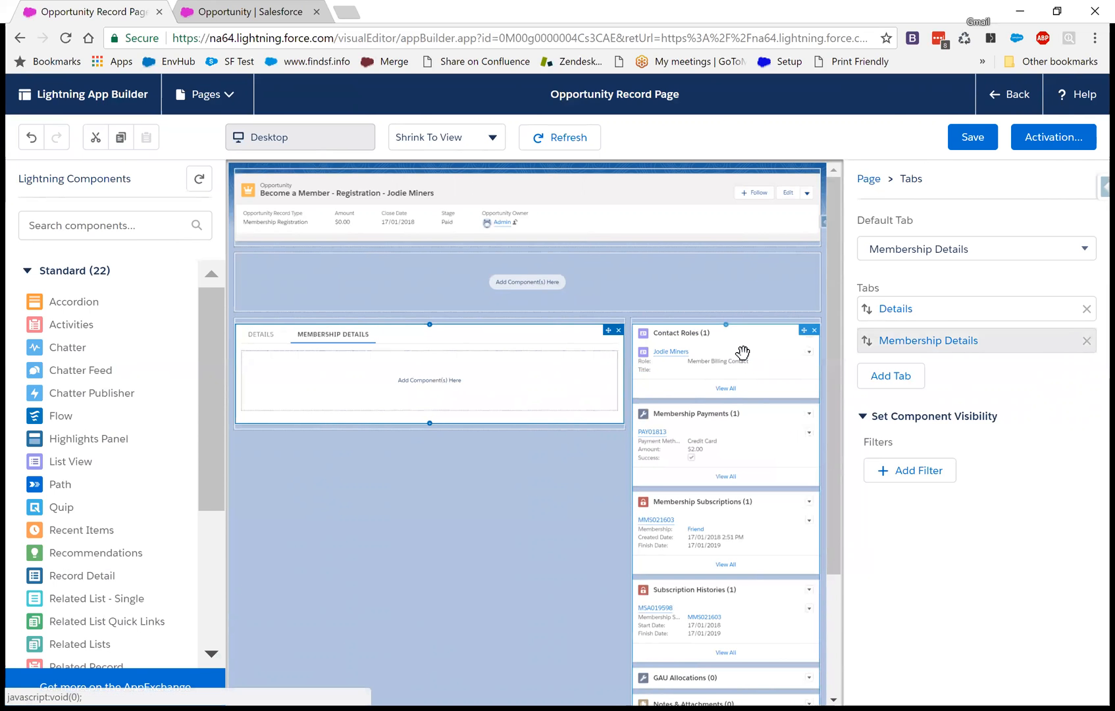
scroll(down, 3)
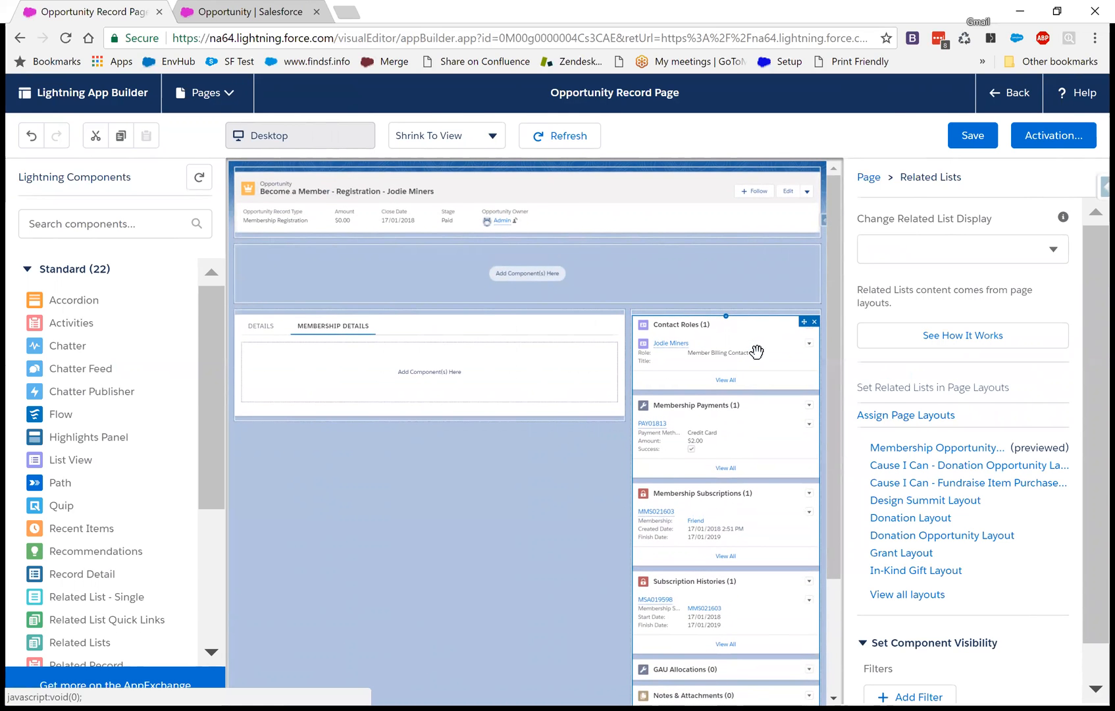
- Scroll the component list to reach Related List Quick Links for the page
scroll(down, 3)
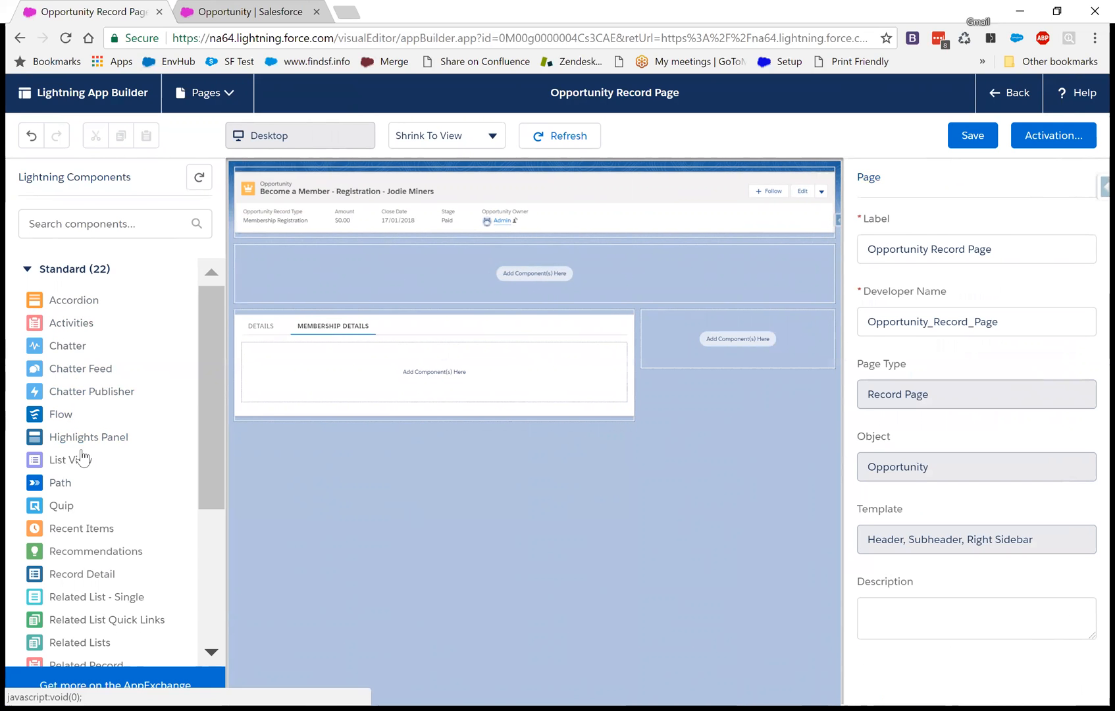
scroll(down, 3)
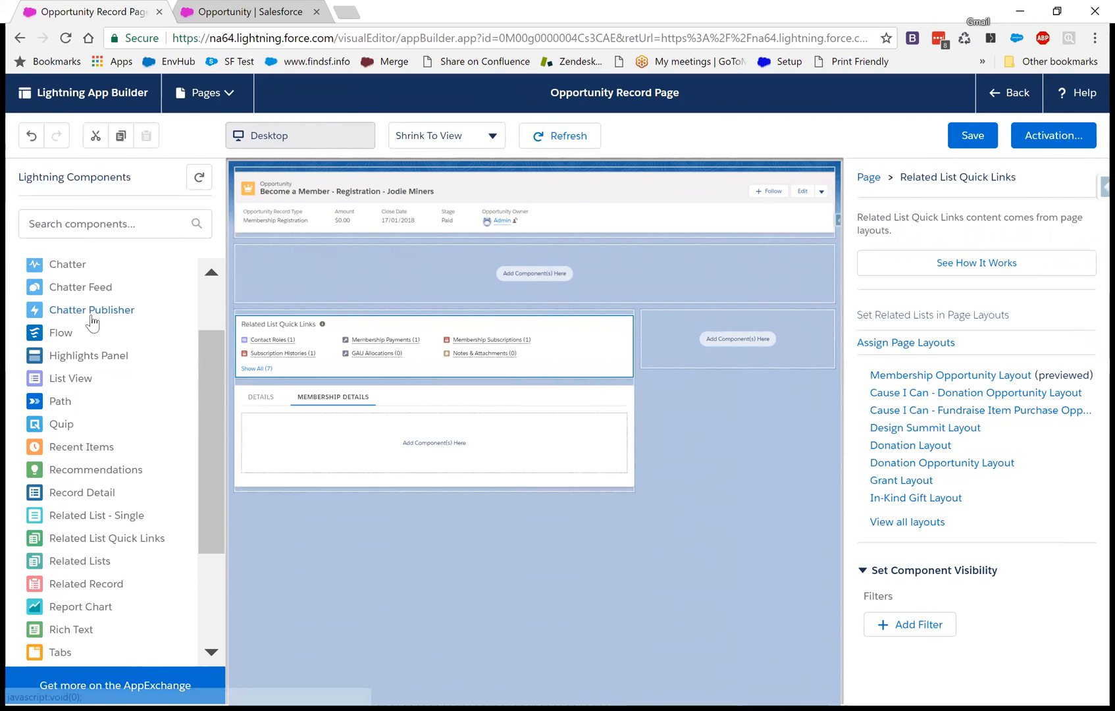
mouse_move(75, 432)
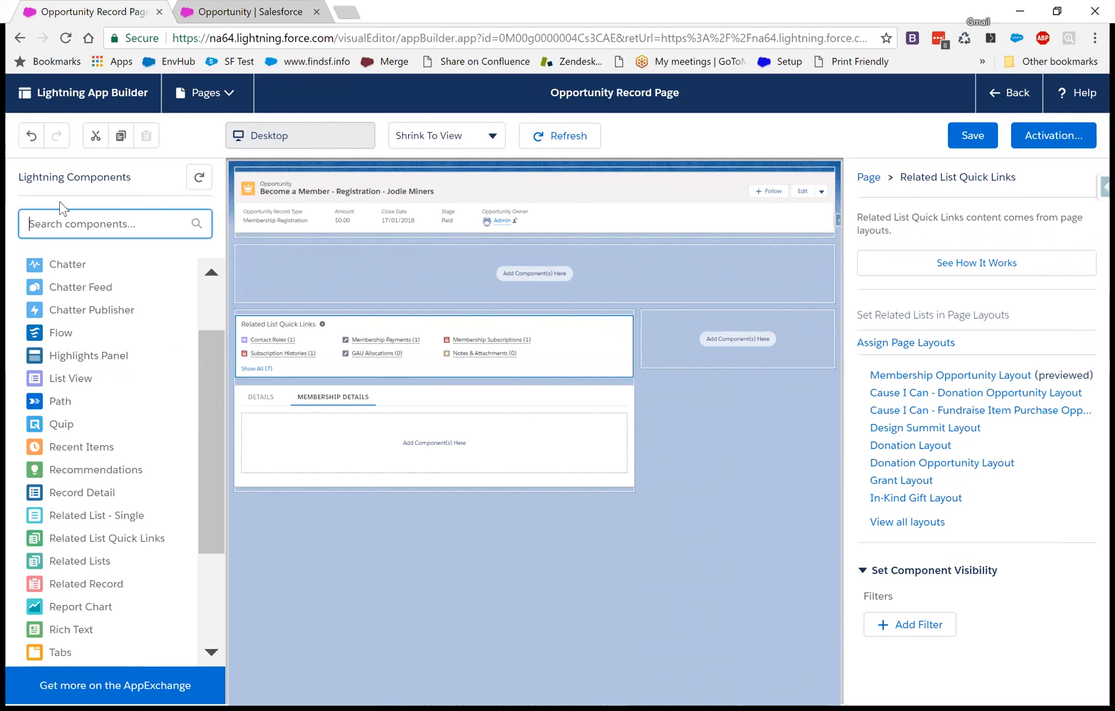
- Add a Tabs component to the sidebar with its tabs relabelled Chatter and Activity
text(Ta)
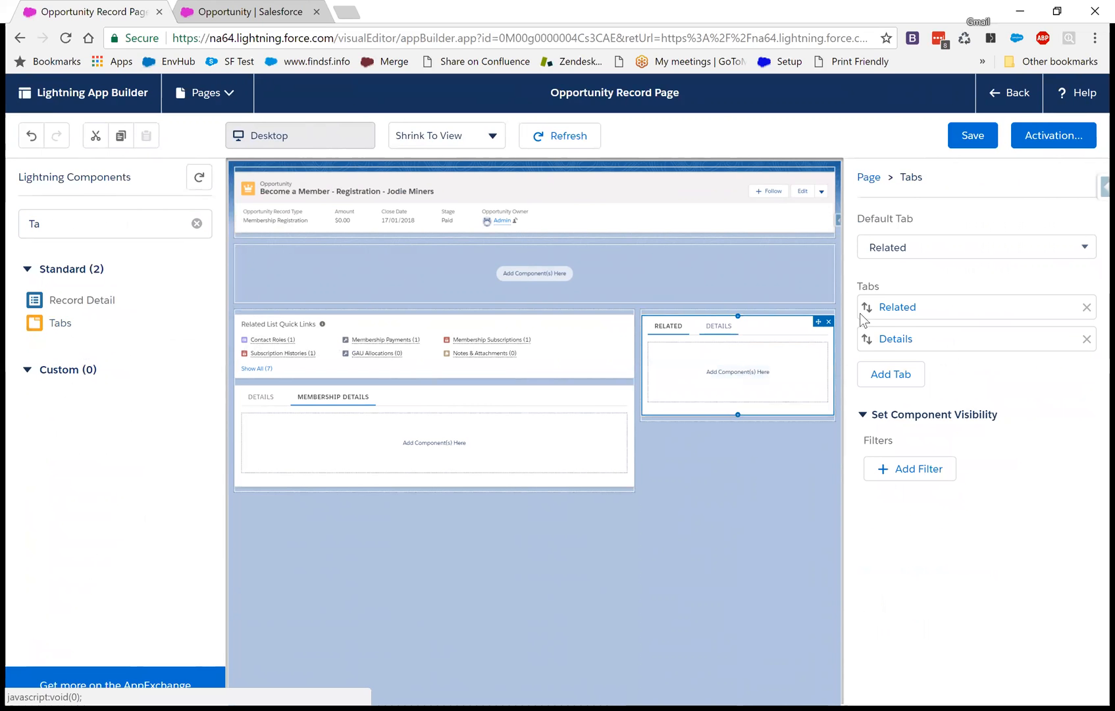
click(897, 307)
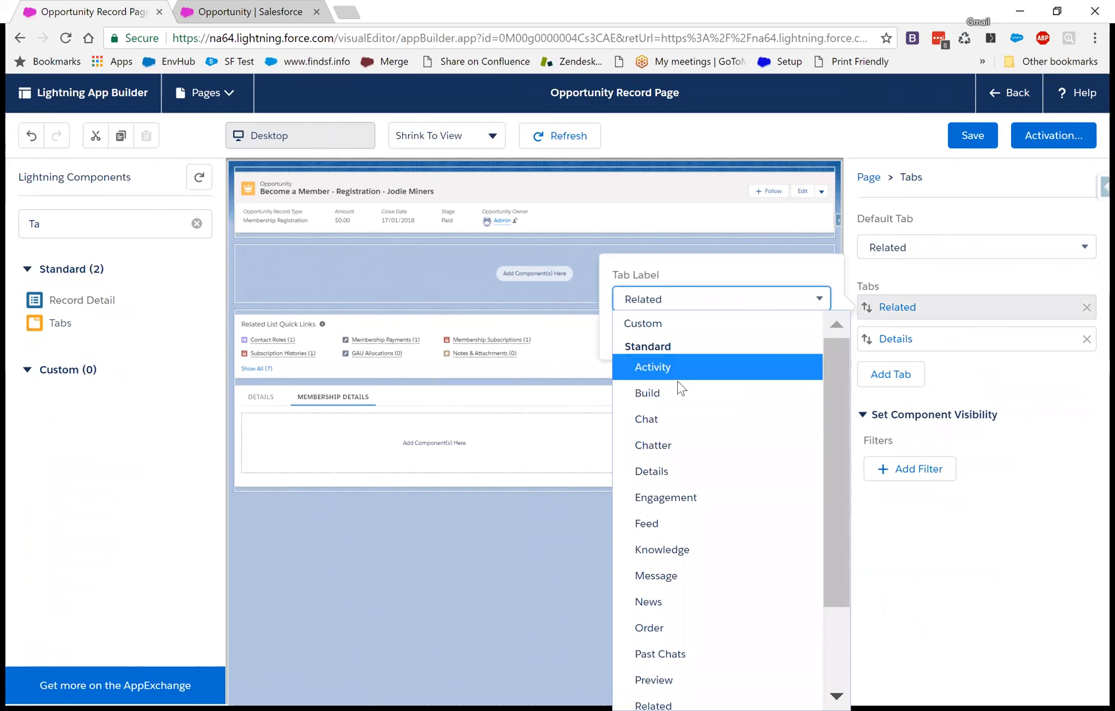
click(651, 445)
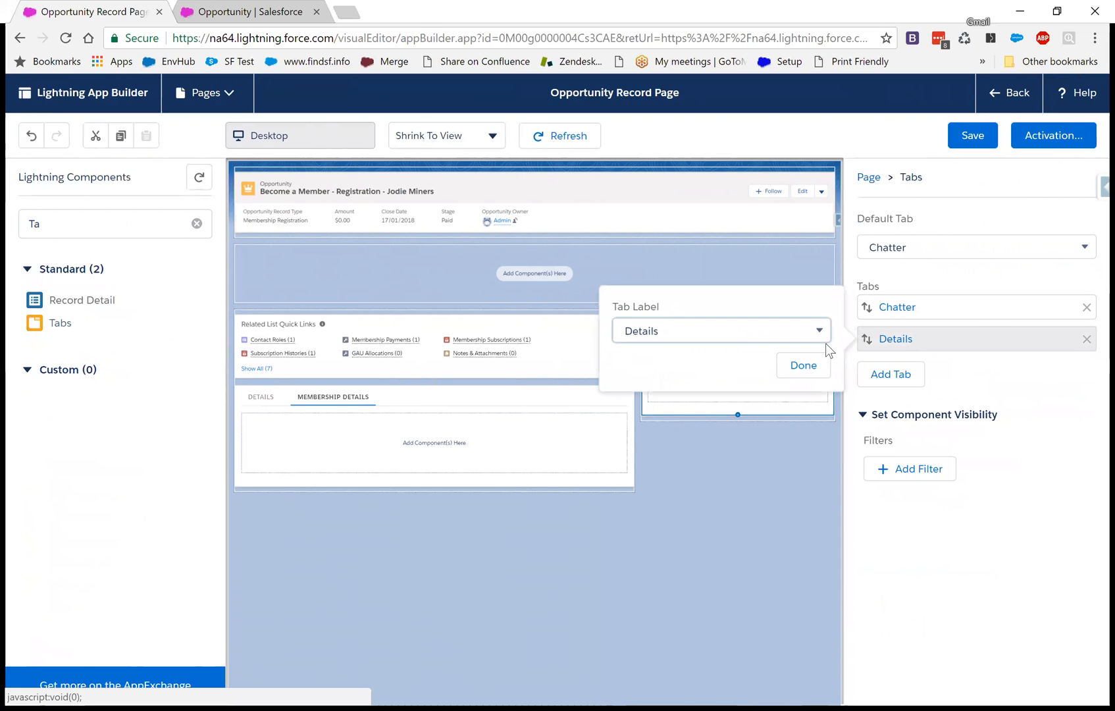
click(720, 331)
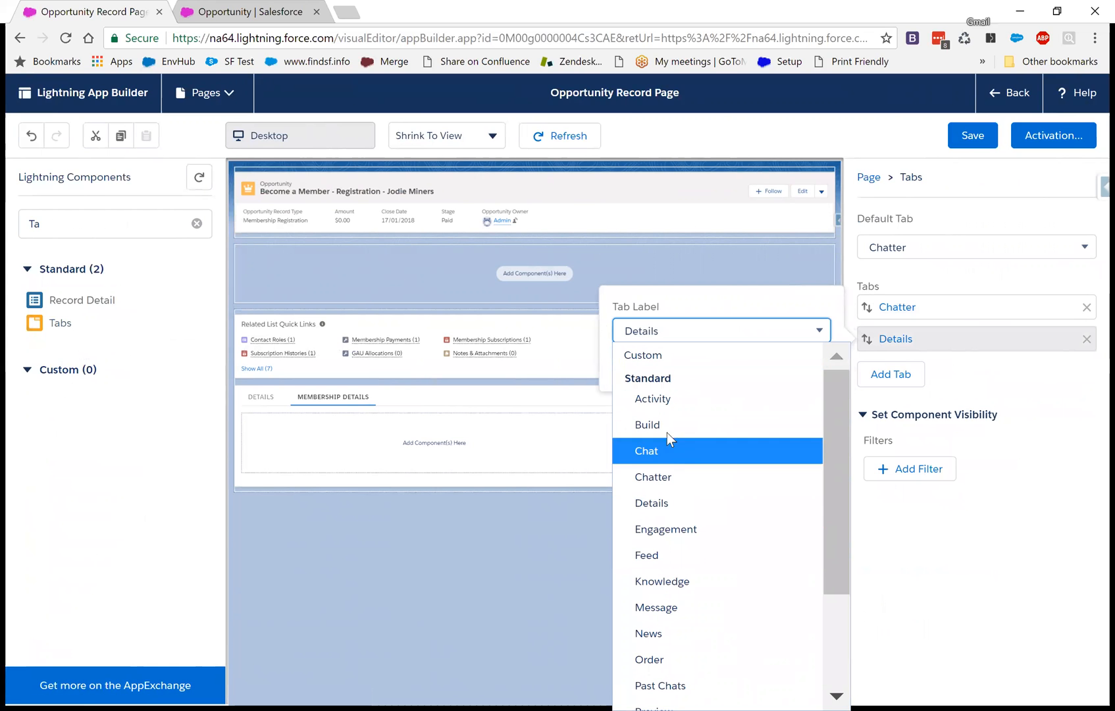
click(652, 399)
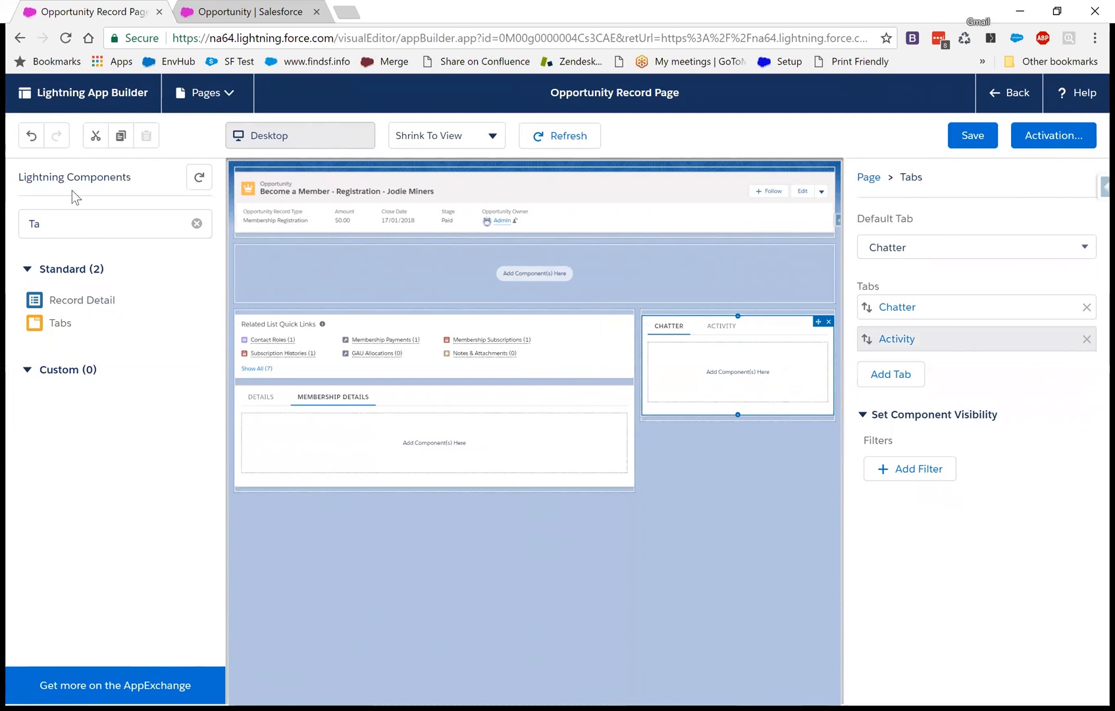
- Place the Chatter feed component inside the sidebar's Chatter tab
text(C)
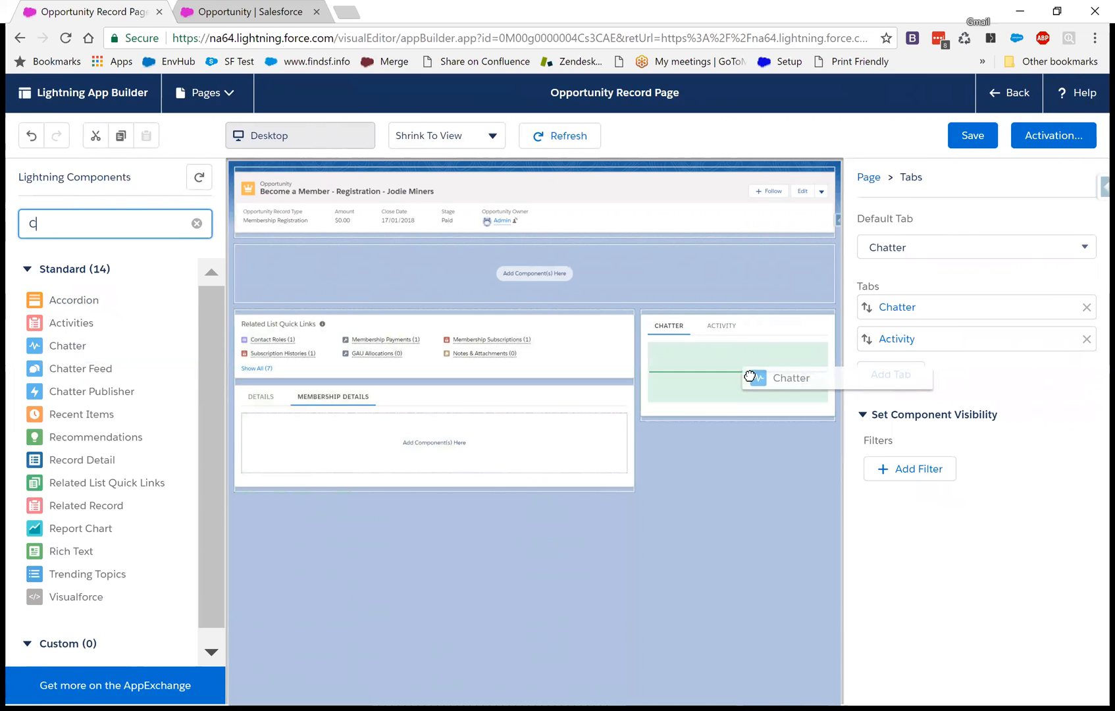
click(668, 325)
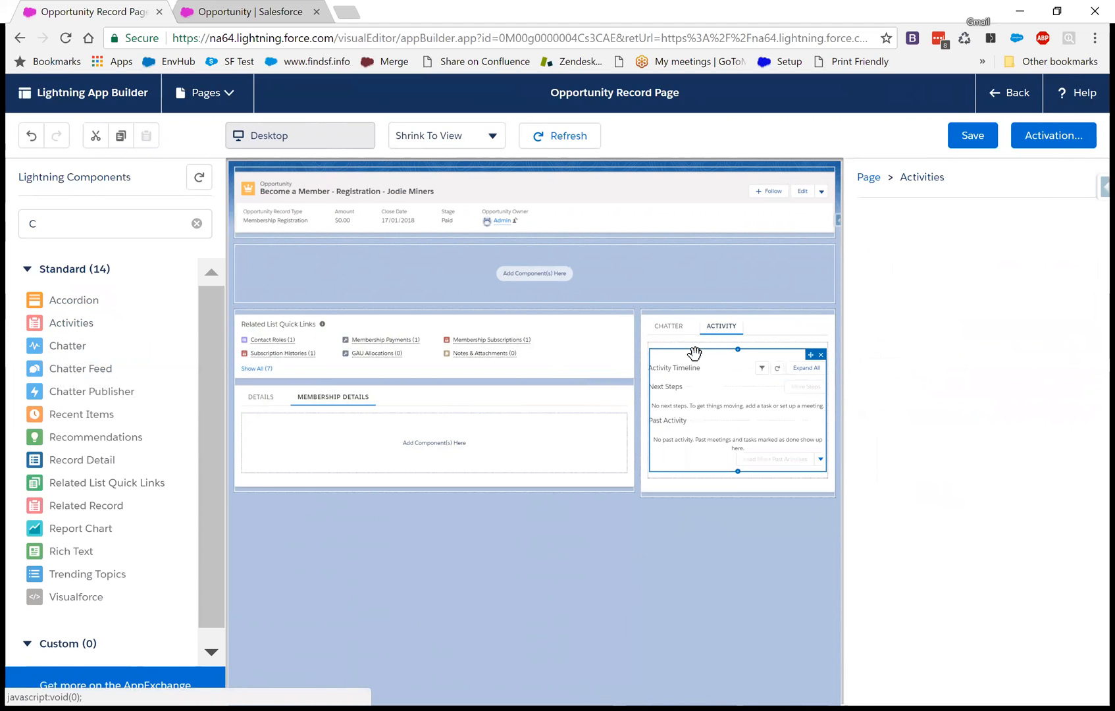
click(668, 325)
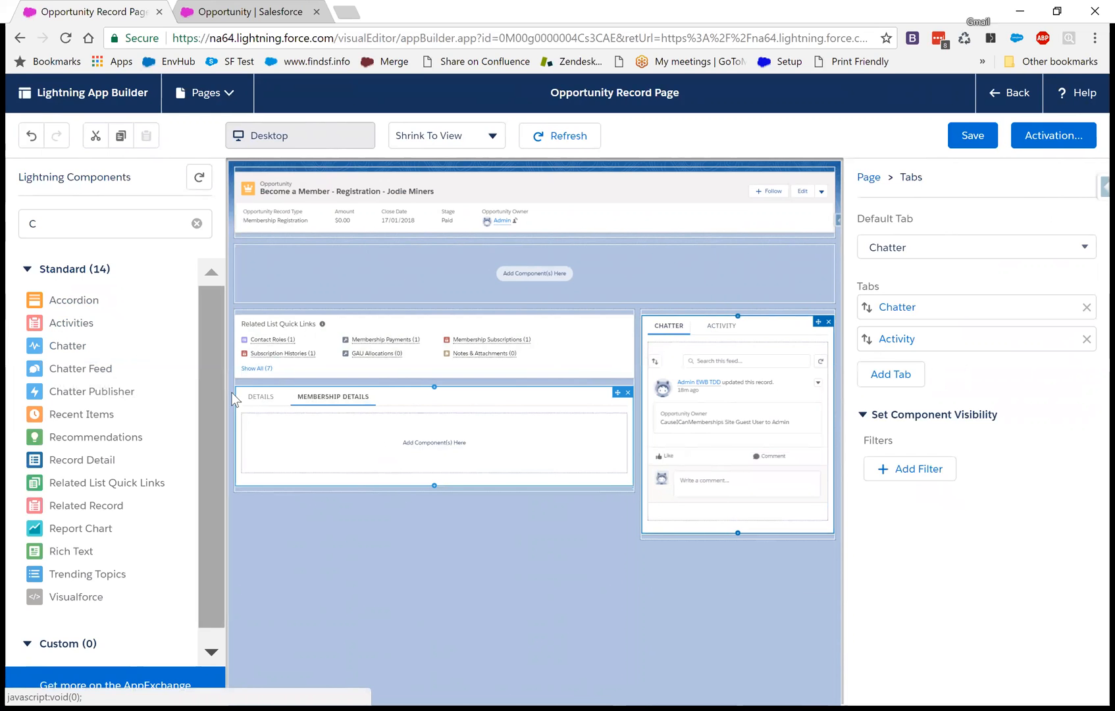
mouse_move(356, 436)
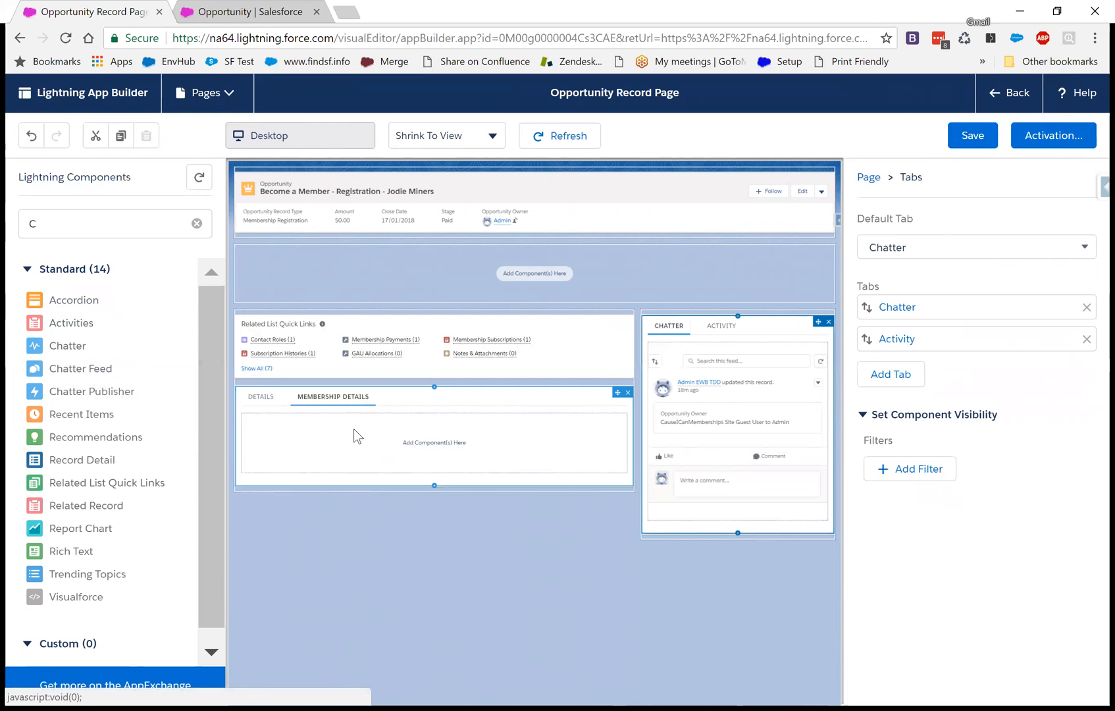
- Add a Related List - Single to Membership Details and set it to Membership Payments
click(260, 396)
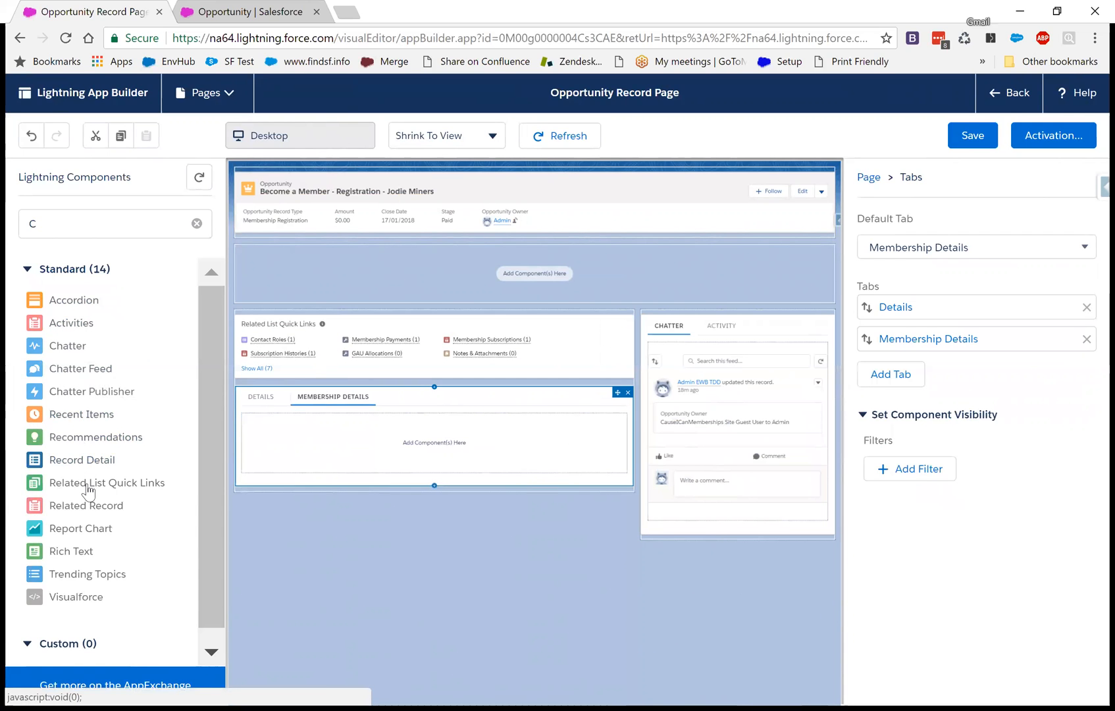
mouse_move(81, 528)
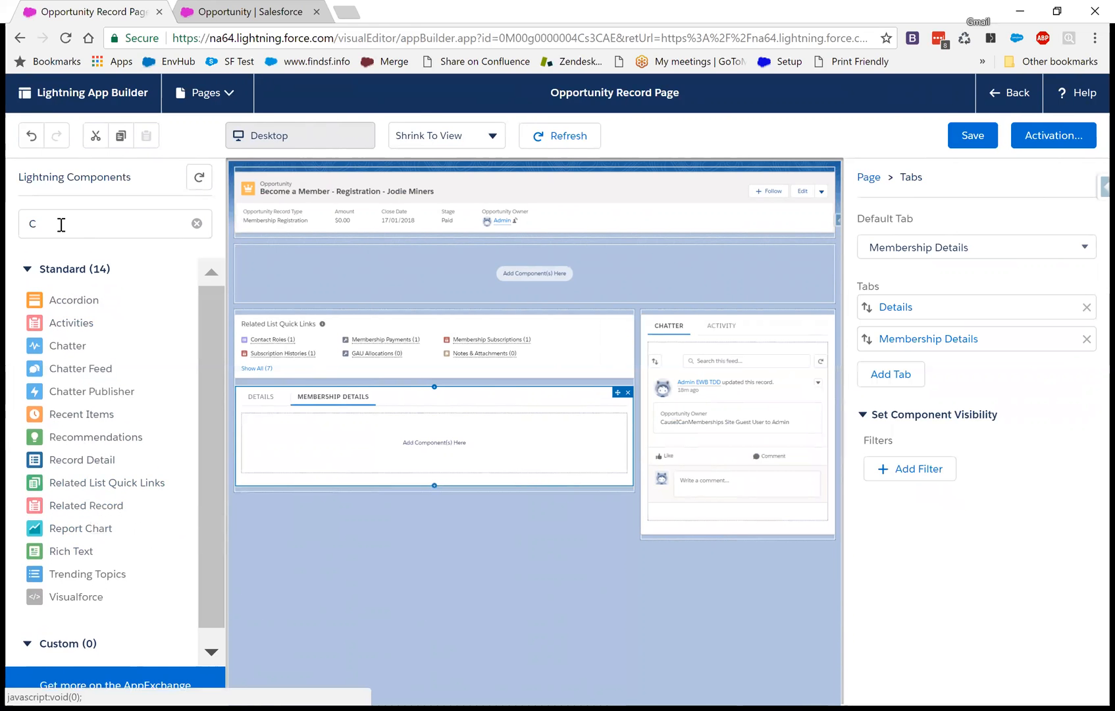
text(Red)
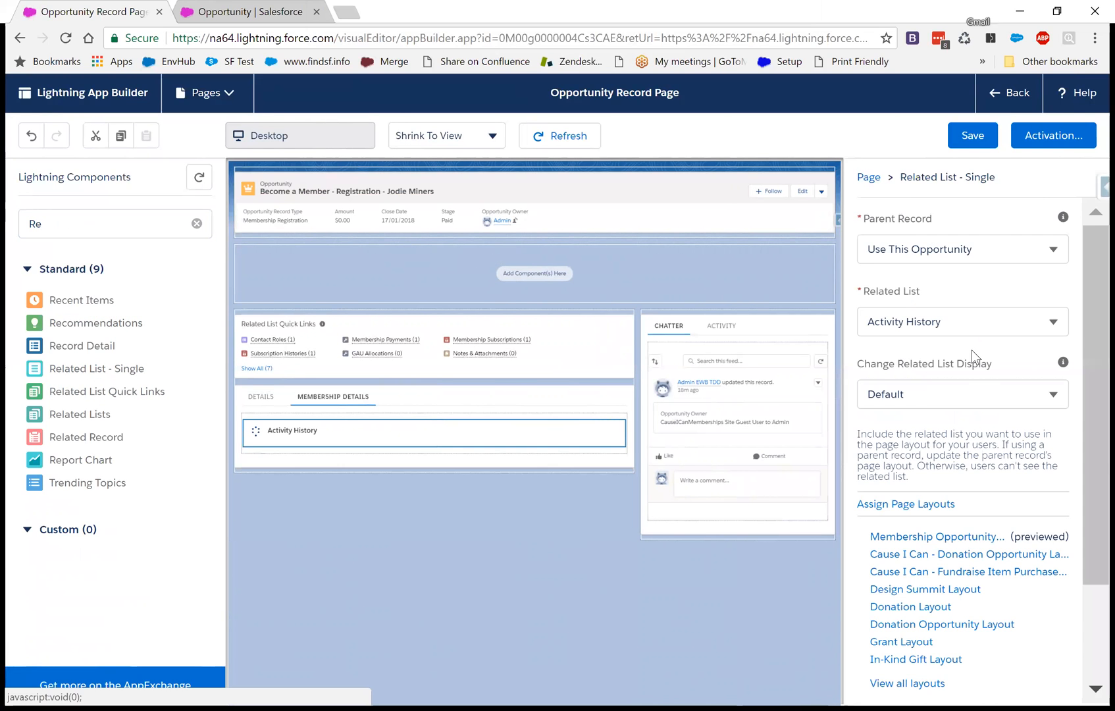
click(959, 321)
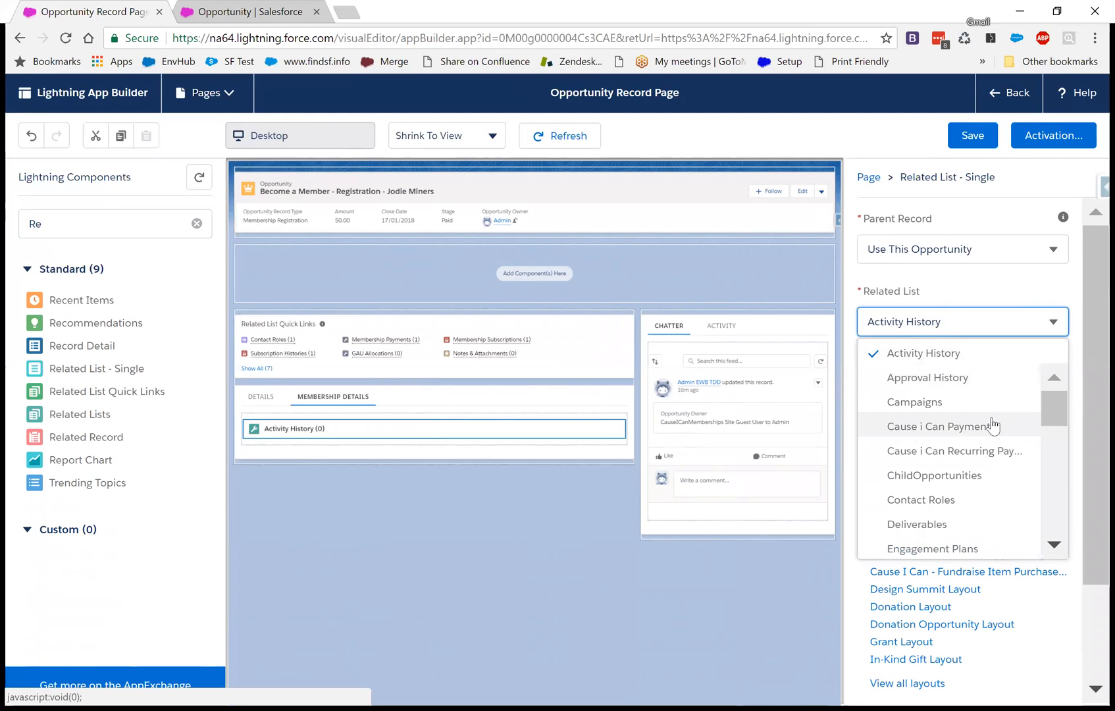
scroll(down, 3)
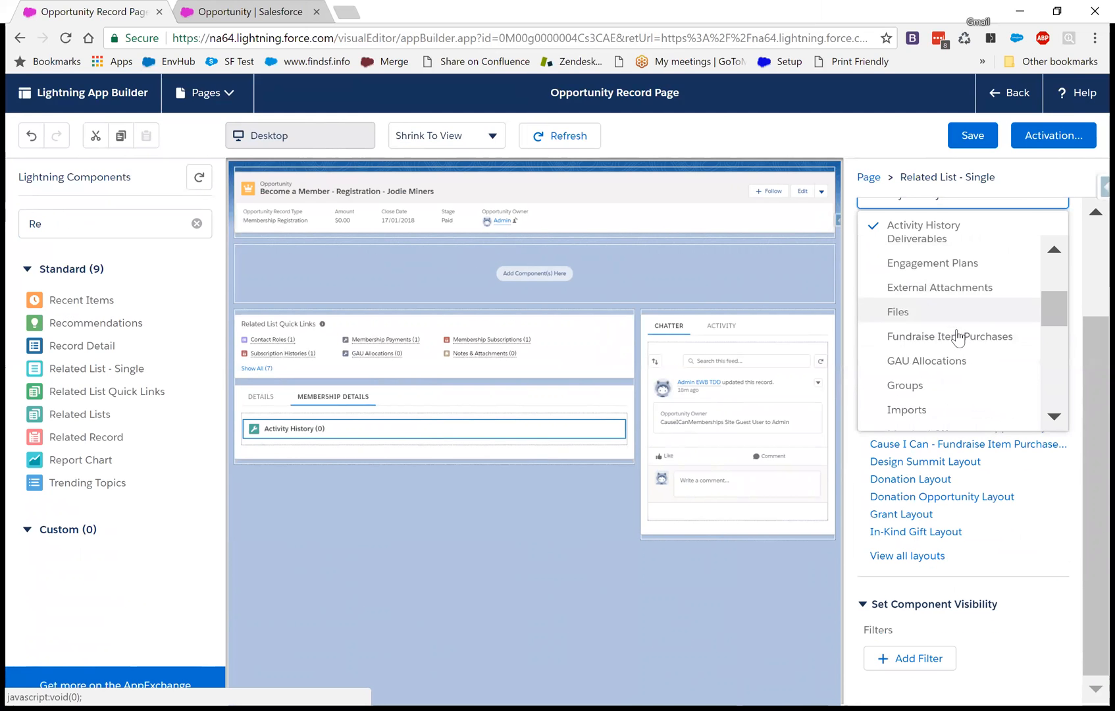
scroll(down, 3)
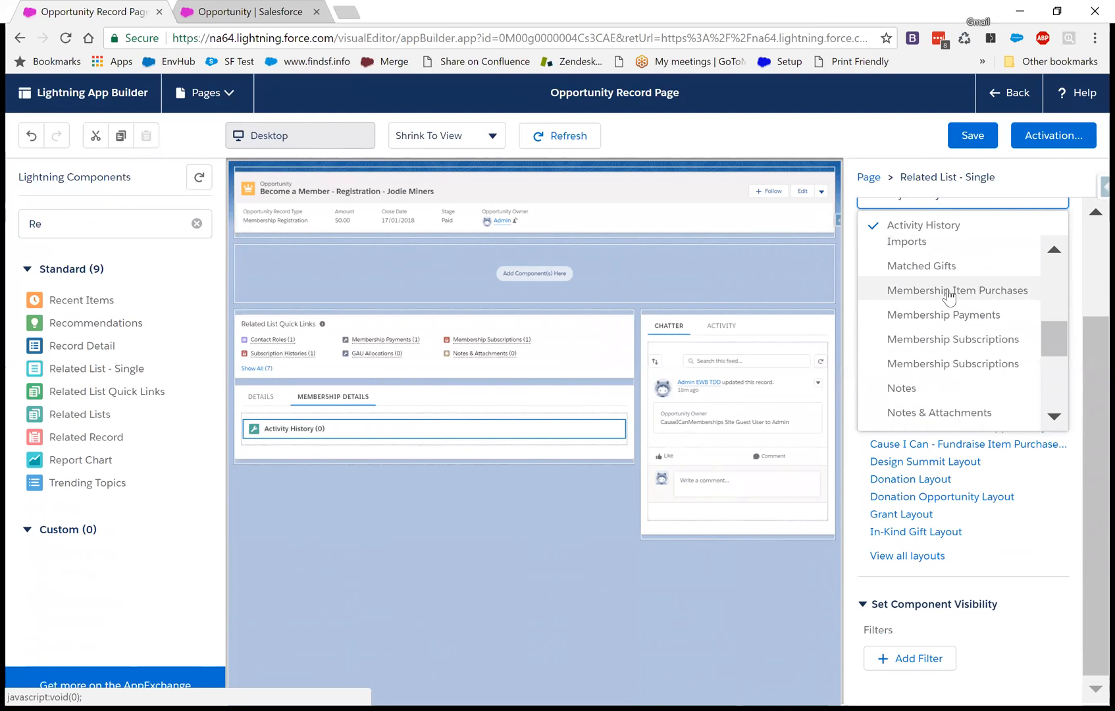
click(957, 289)
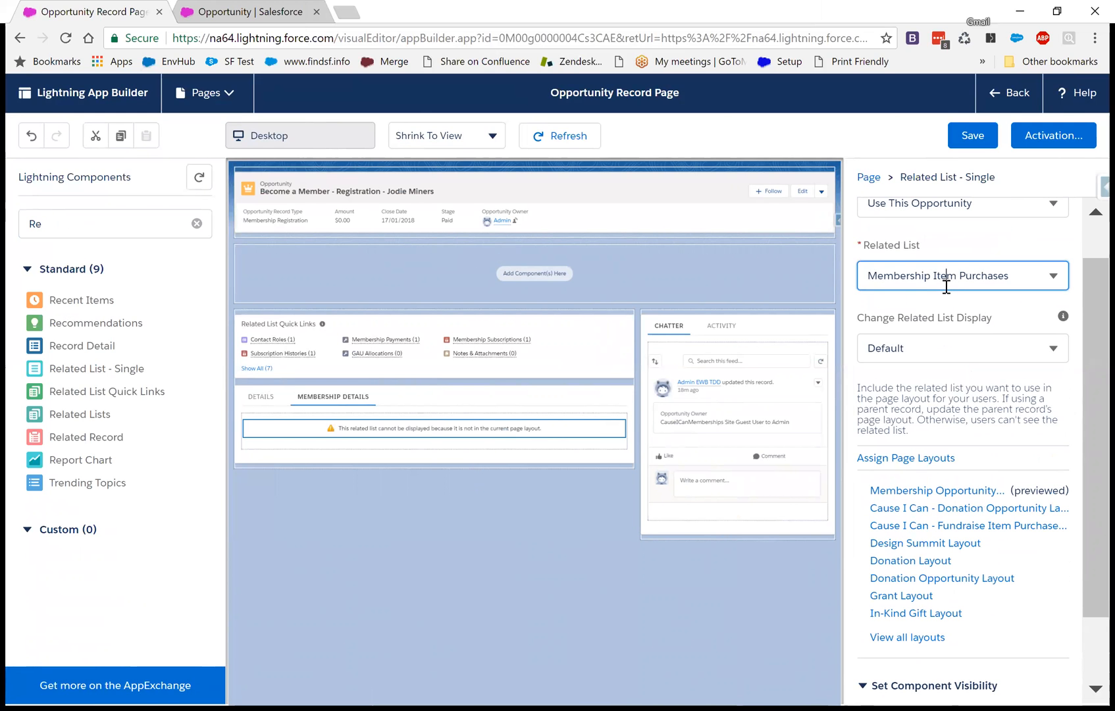
click(961, 277)
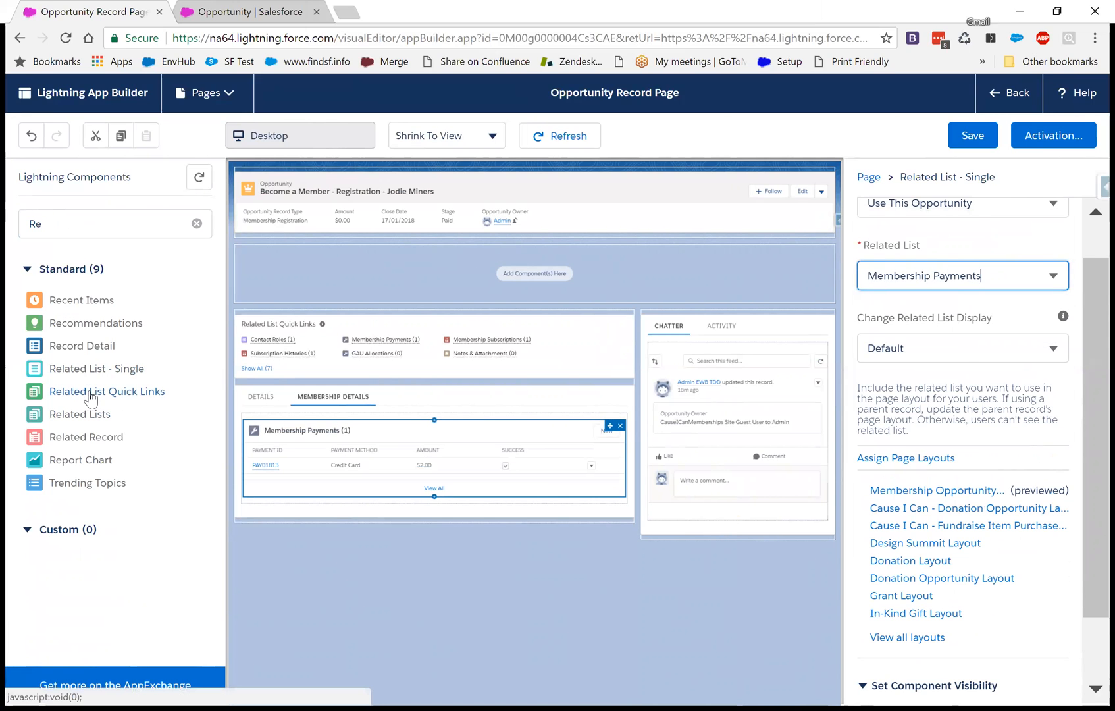
- Change the Membership Payments related list display to List
click(961, 347)
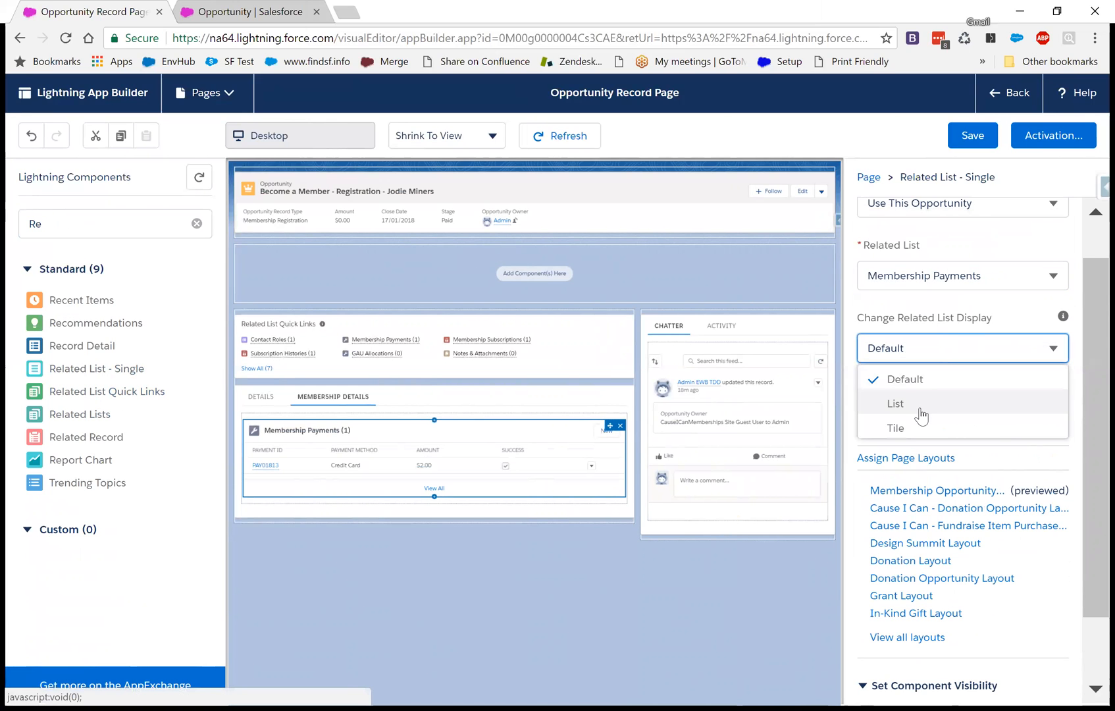
click(895, 403)
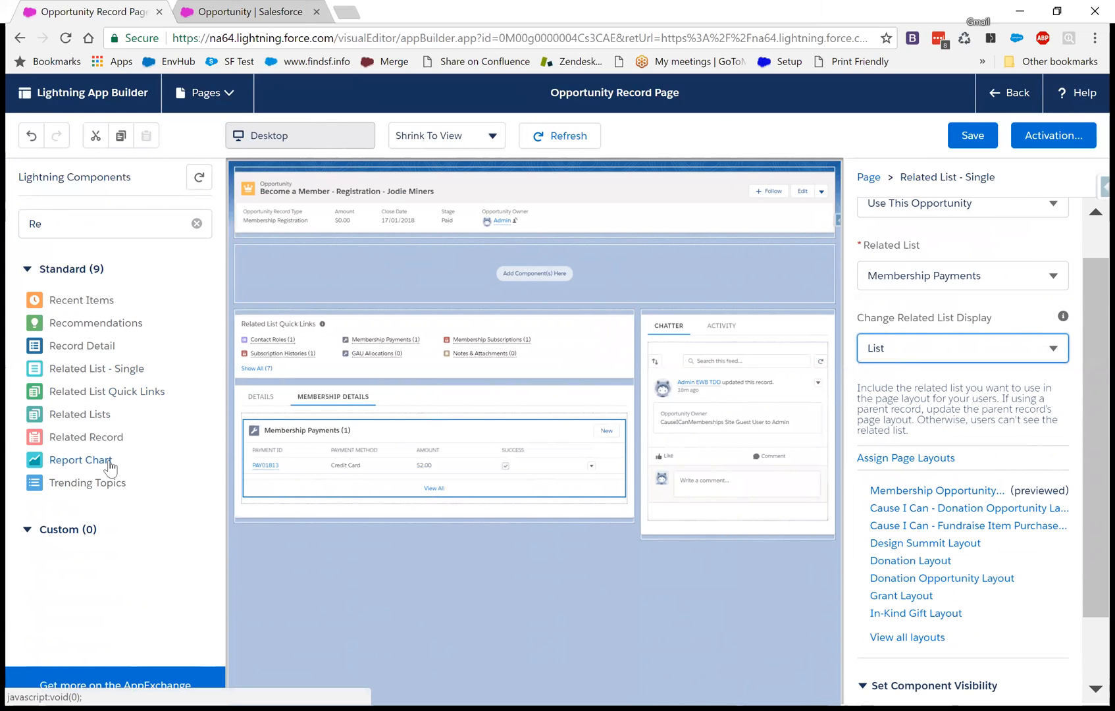
mouse_move(105, 419)
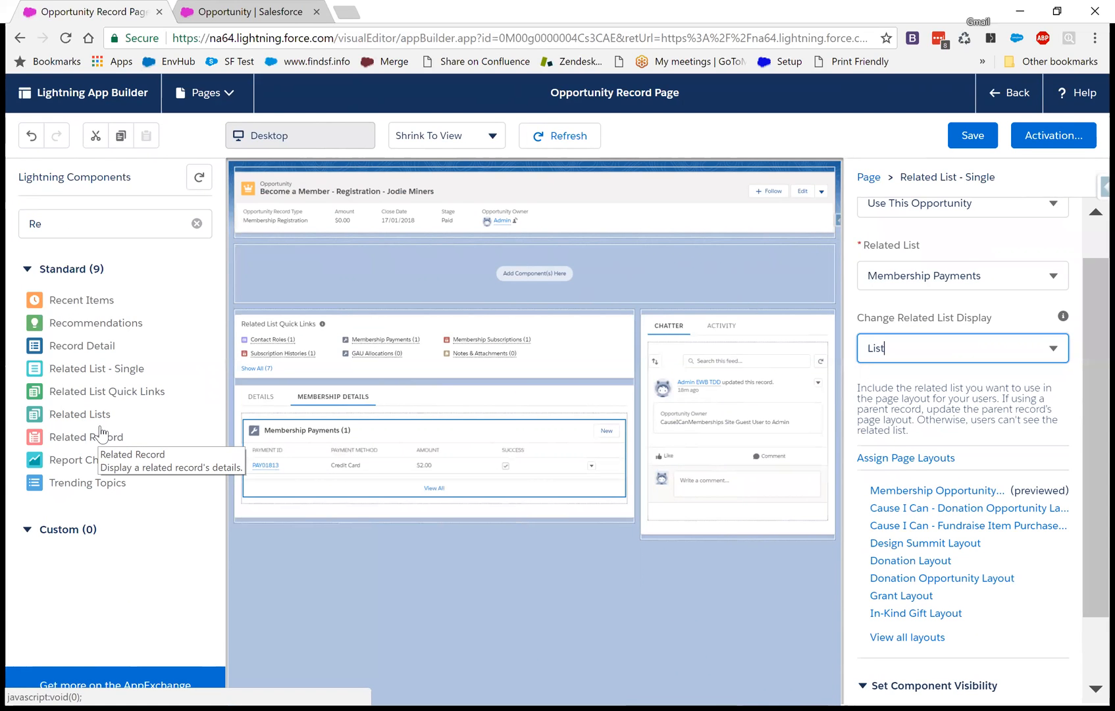
mouse_move(105, 424)
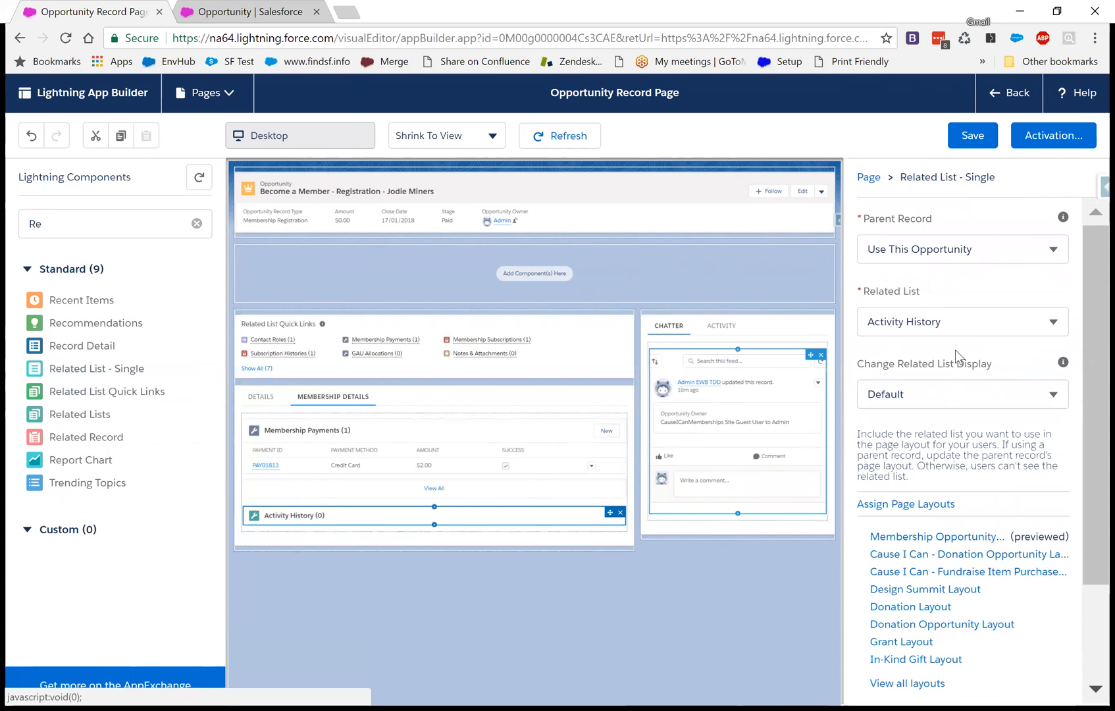
- Set the second Related List - Single to Membership Subscriptions
click(961, 321)
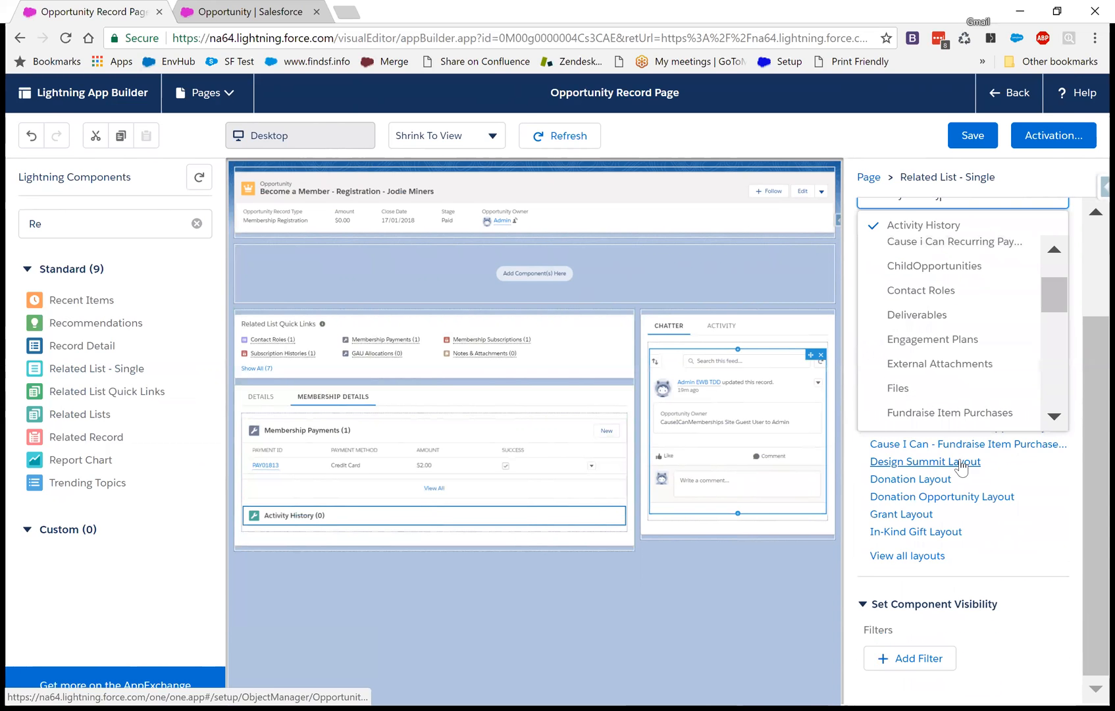
scroll(down, 3)
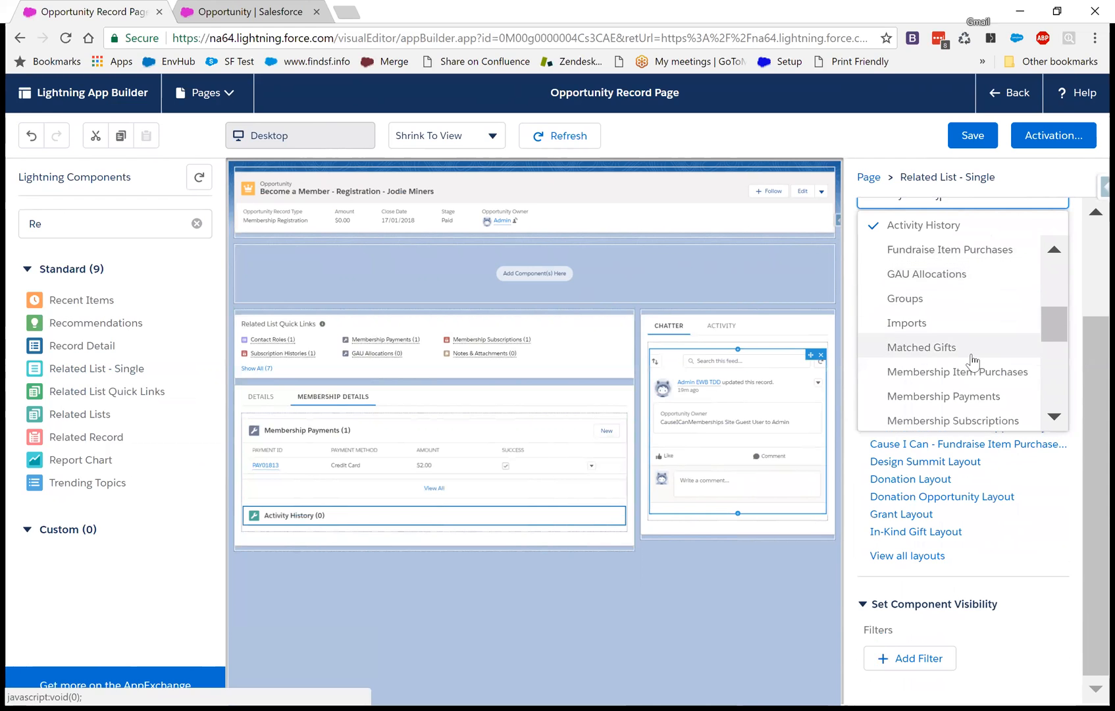
mouse_move(961, 420)
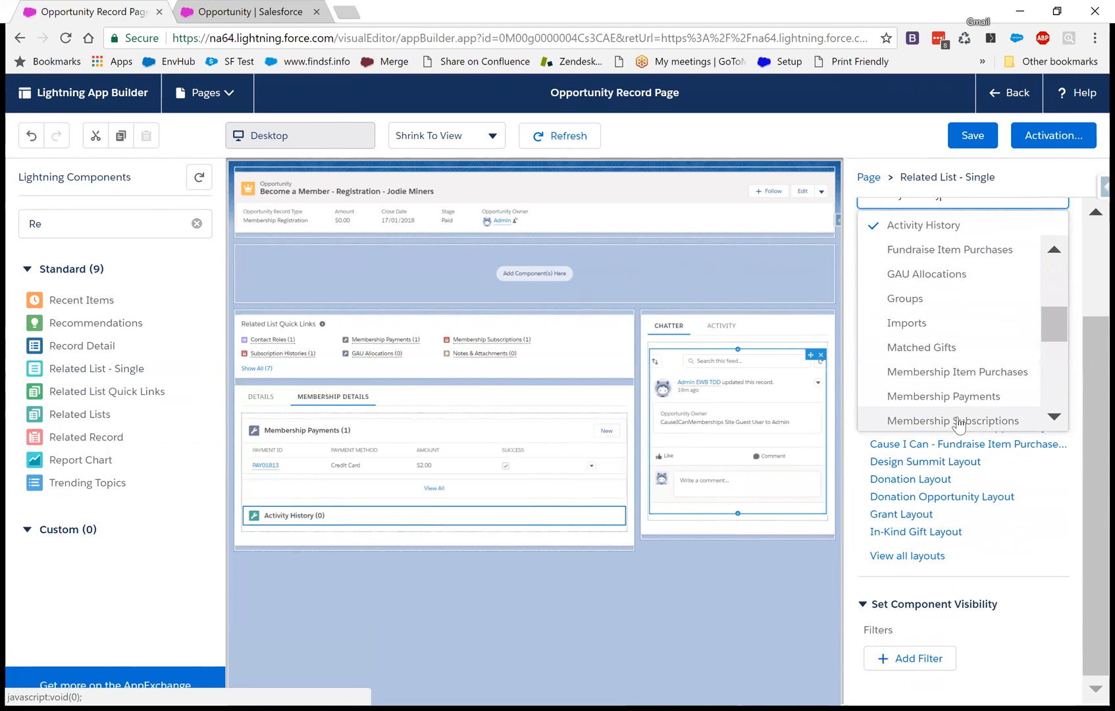
click(953, 420)
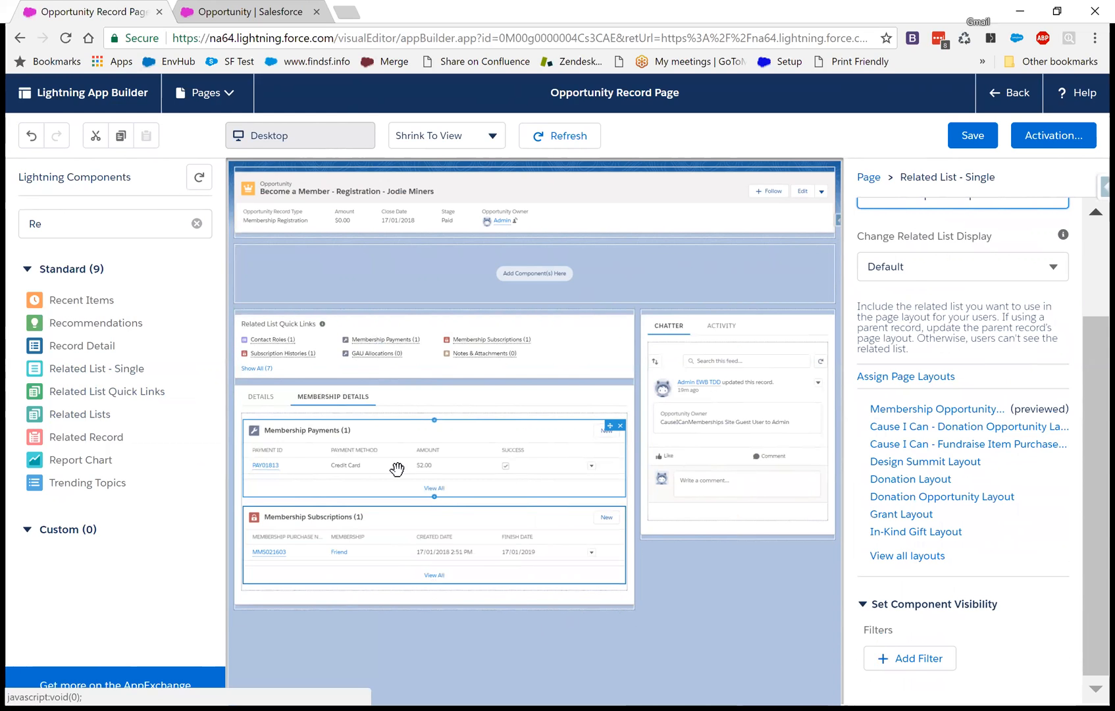
mouse_move(497, 468)
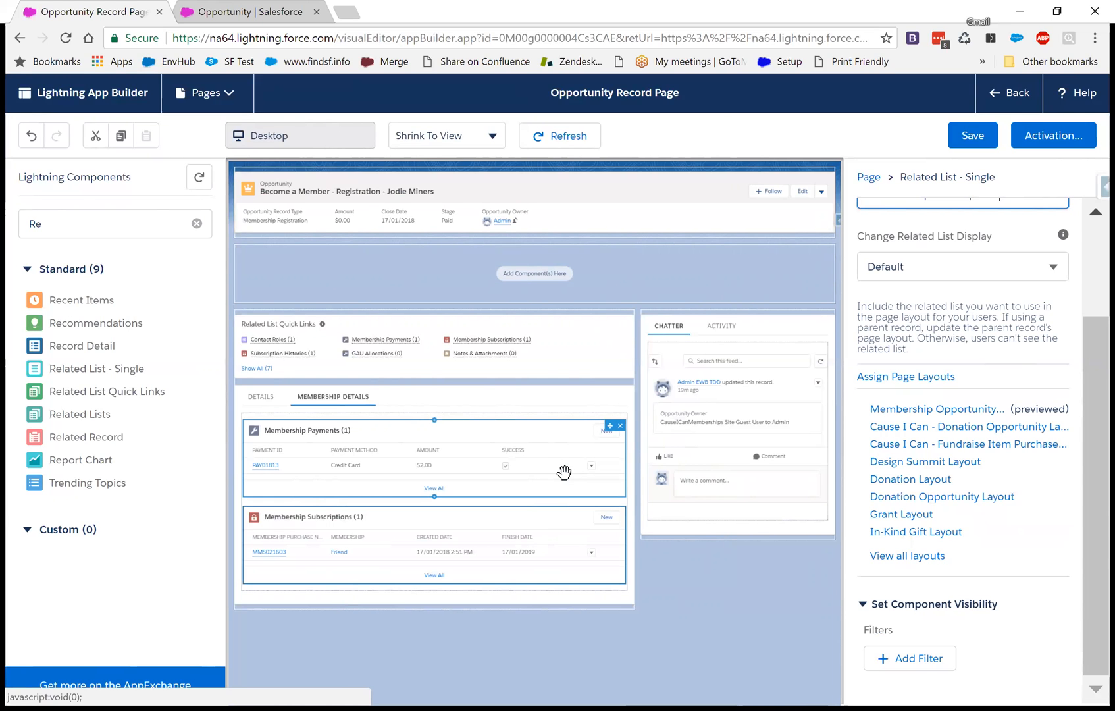
mouse_move(444, 548)
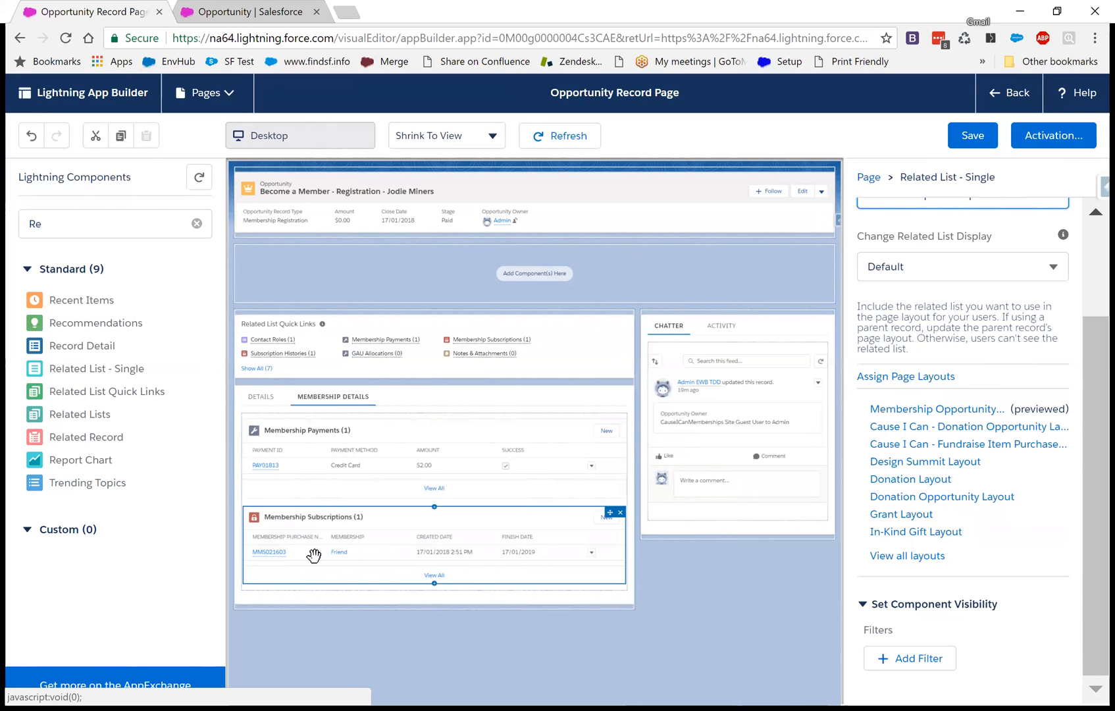
mouse_move(509, 559)
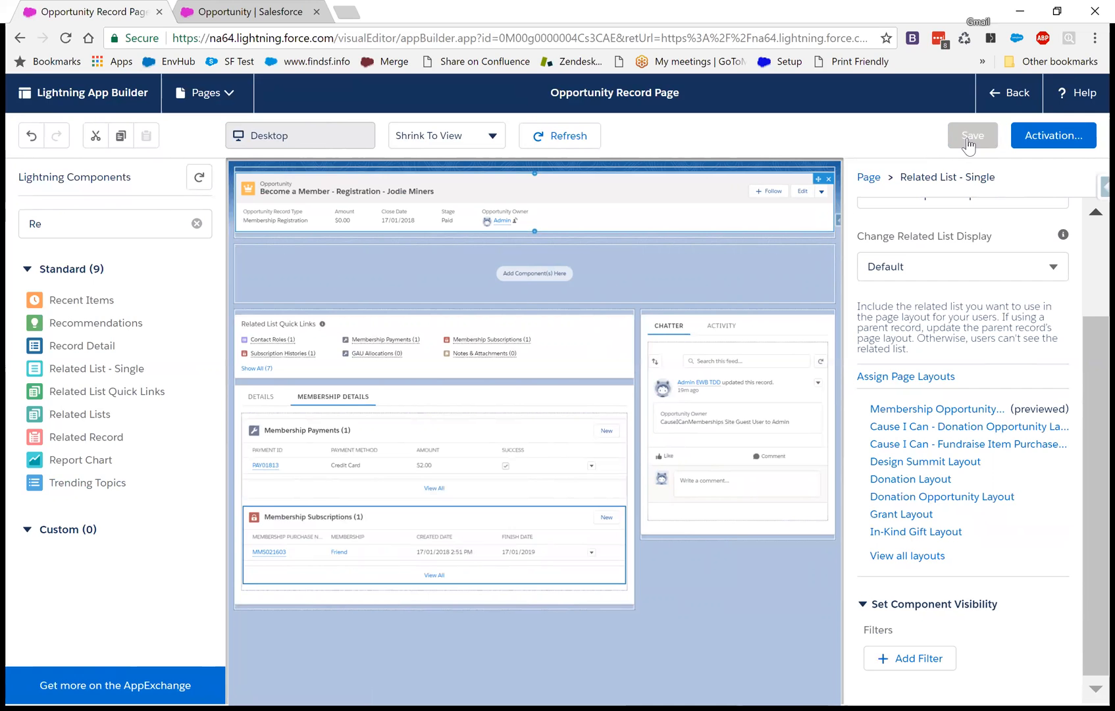
- Save the Opportunity record page and return to the Jodie Miners registration opportunity
click(972, 136)
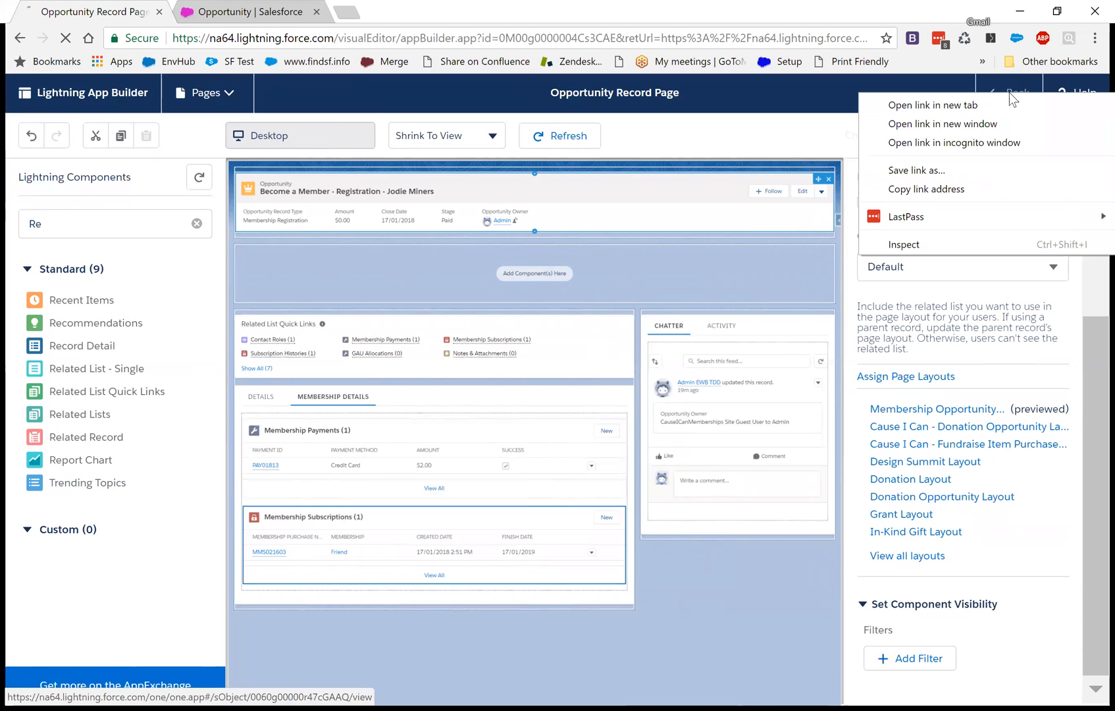
click(932, 104)
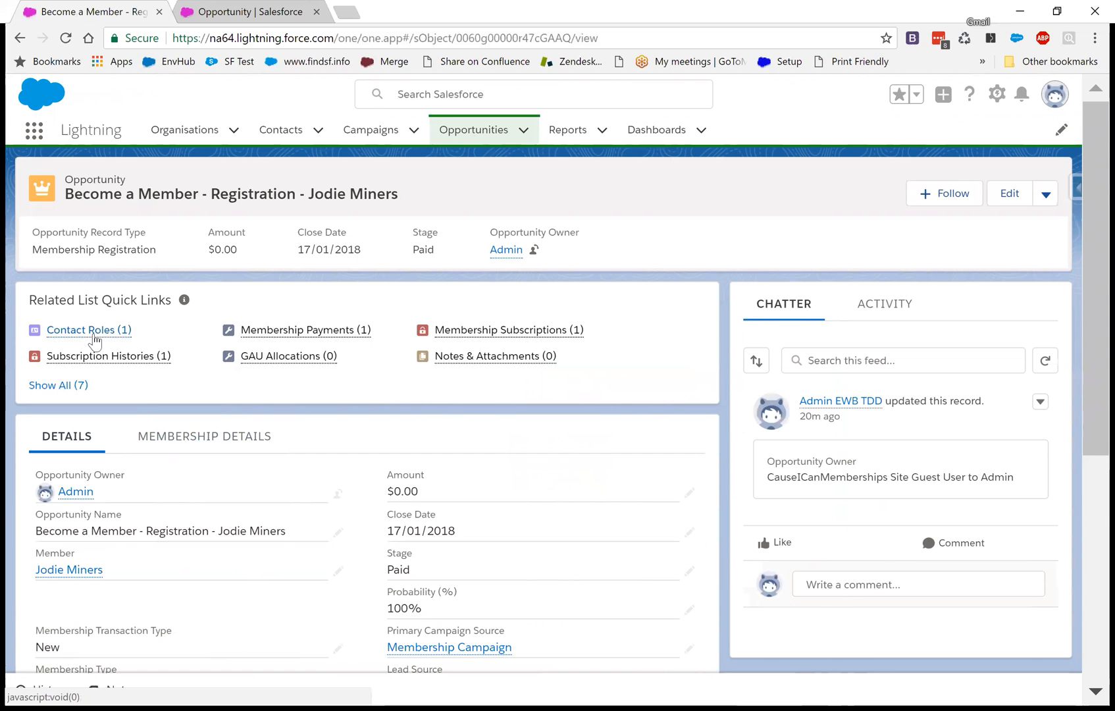
- Preview the Membership Payments quick link, then switch to the Opportunity page layout editor tab
click(305, 329)
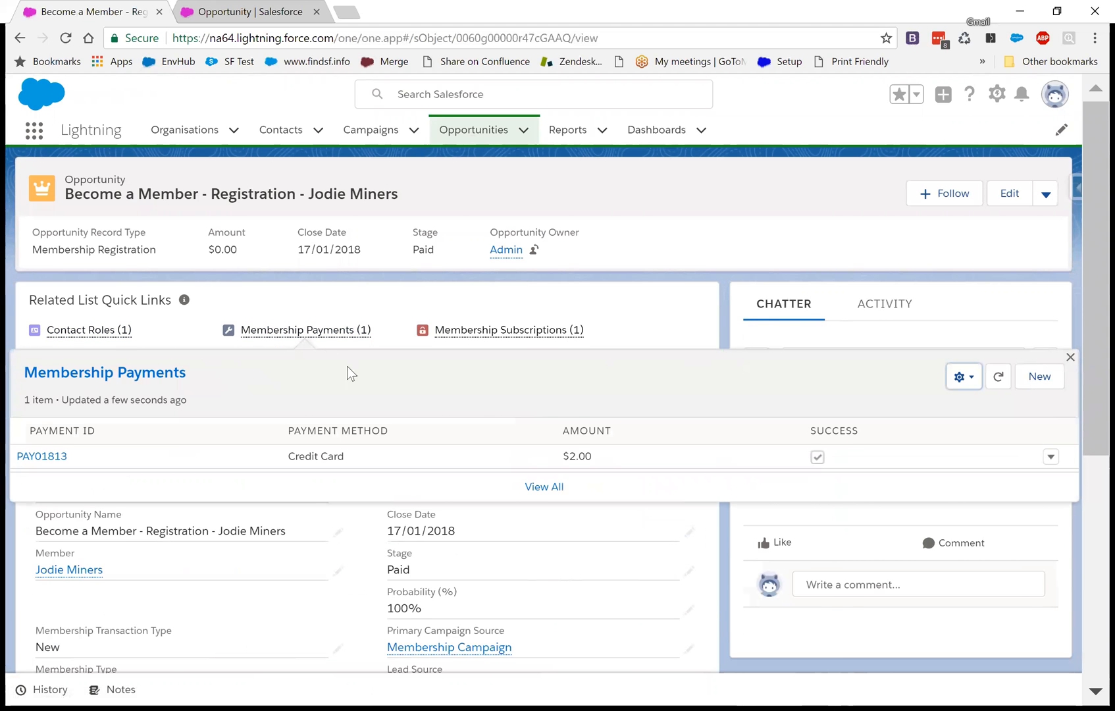
click(1068, 357)
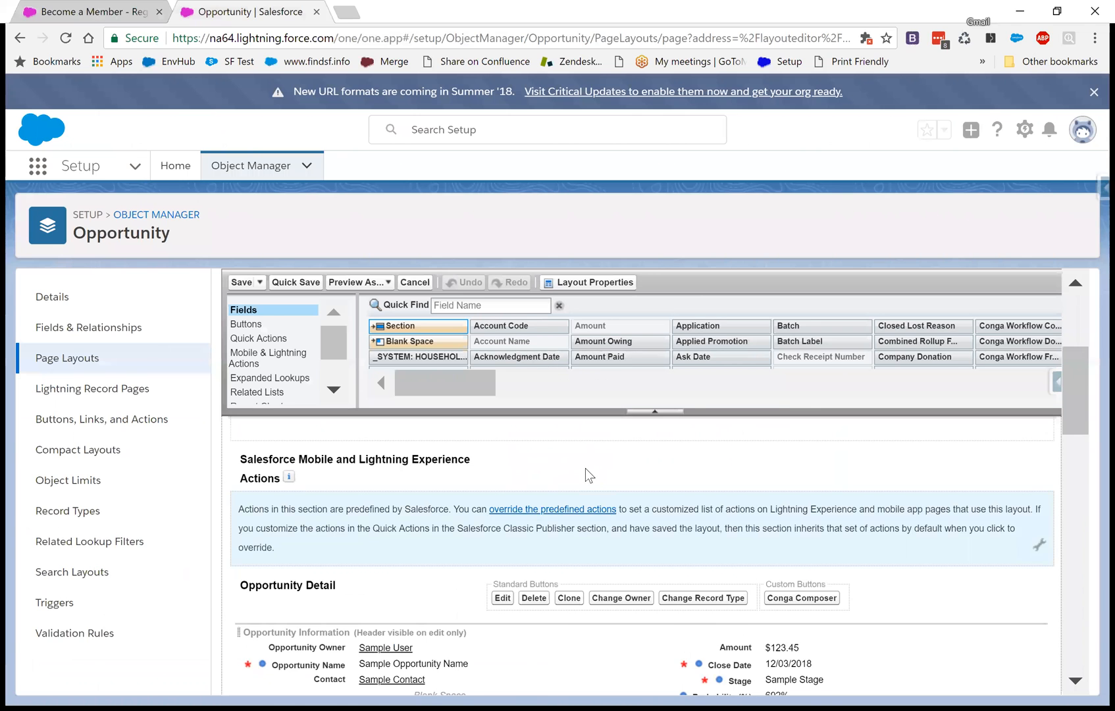
- Filter the palette's Related Lists by Quick Find to locate the Opportunity history lists
scroll(down, 3)
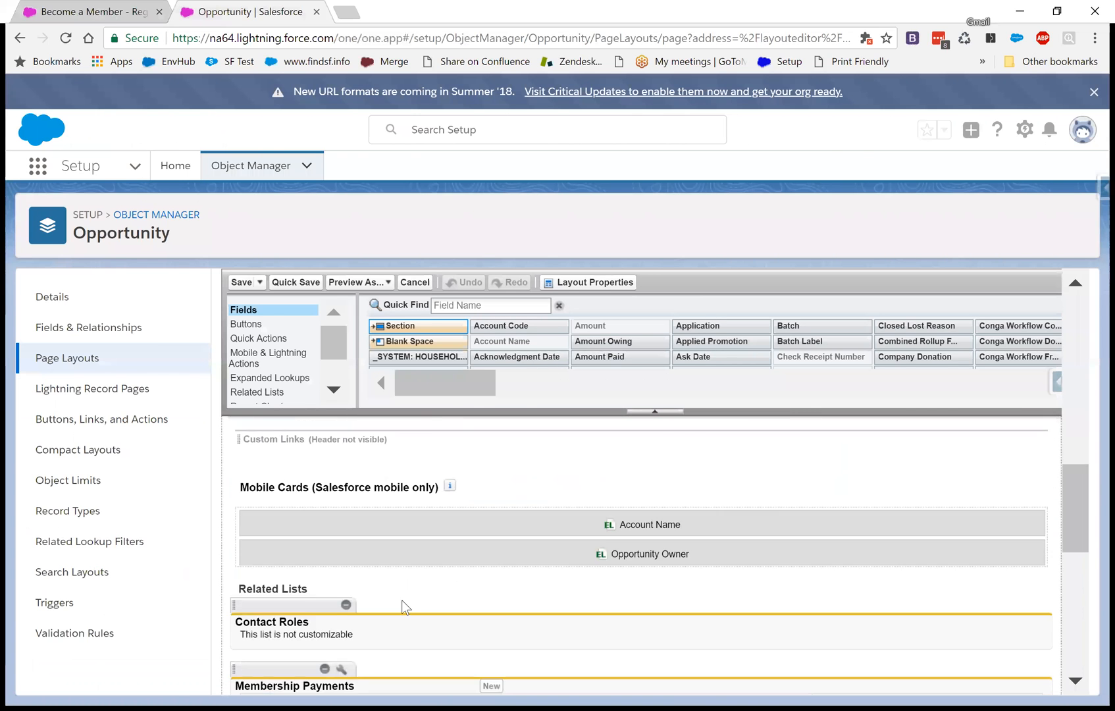
scroll(down, 3)
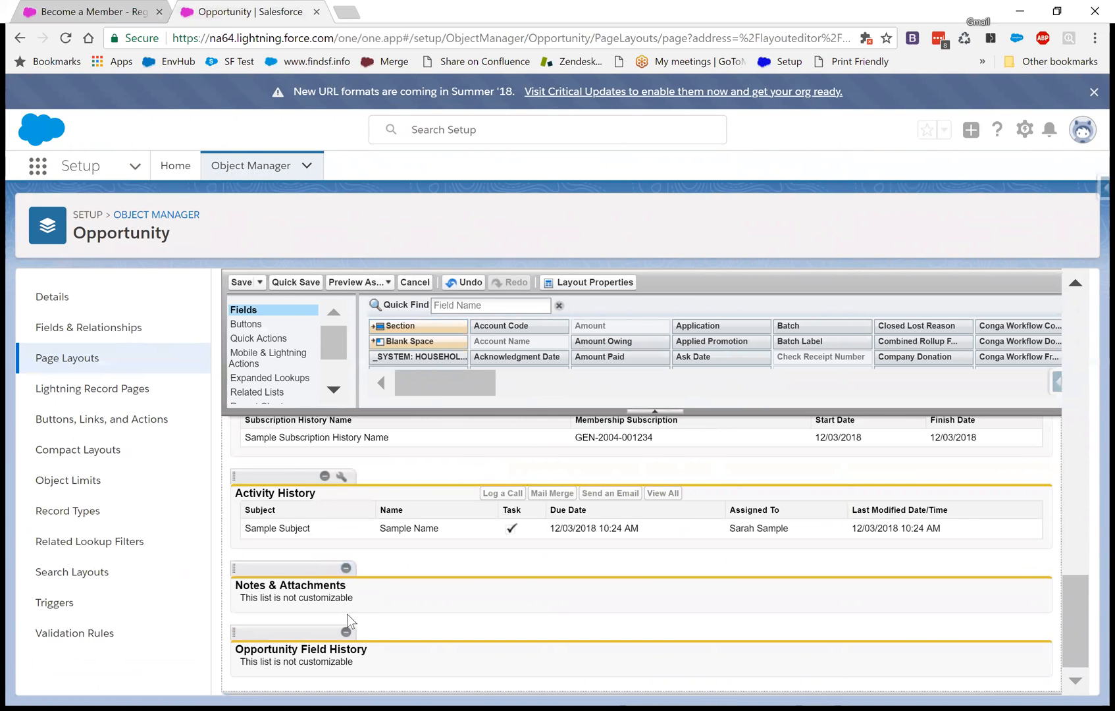
scroll(down, 3)
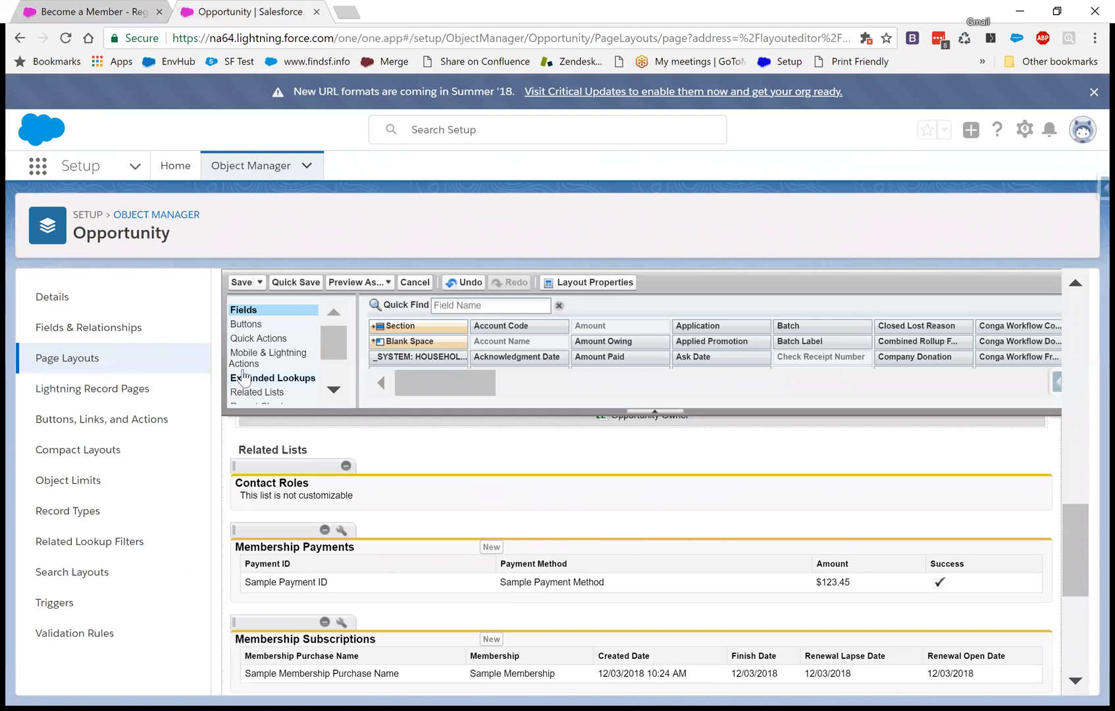
click(258, 340)
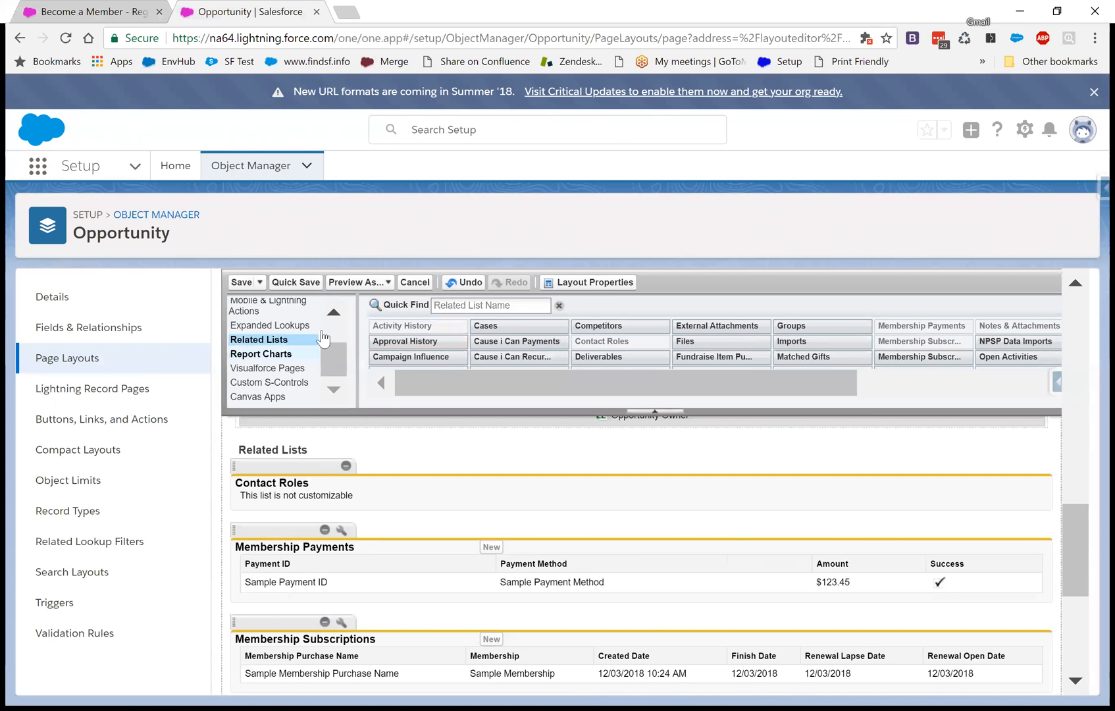
text(Opp)
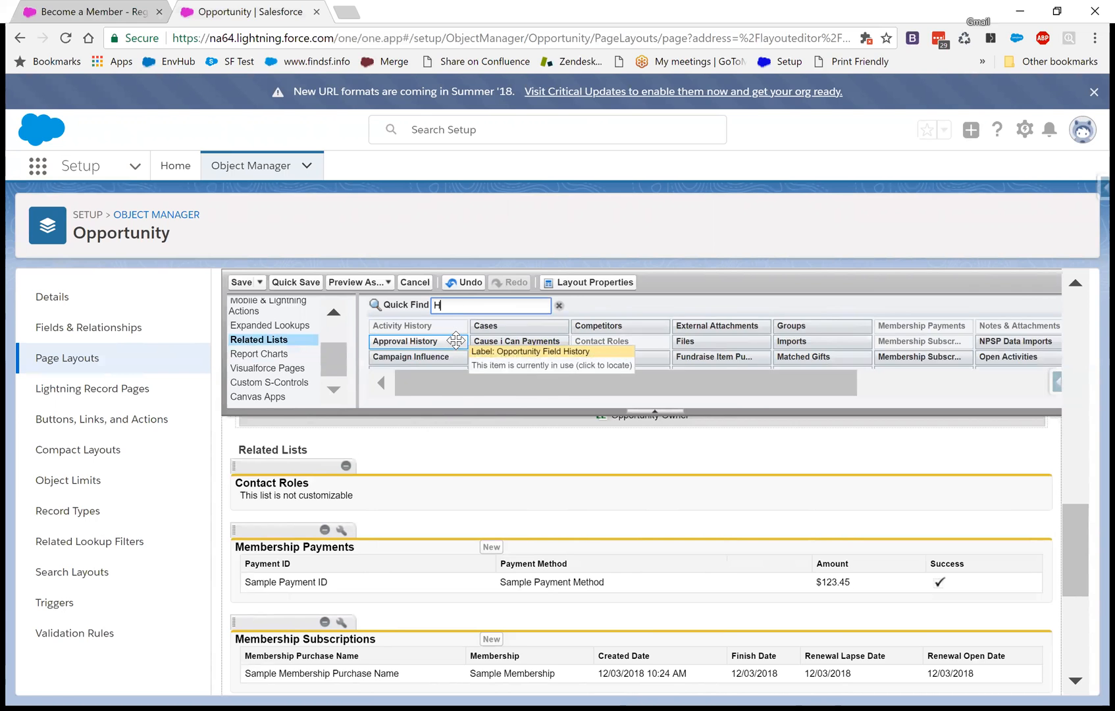
text(is)
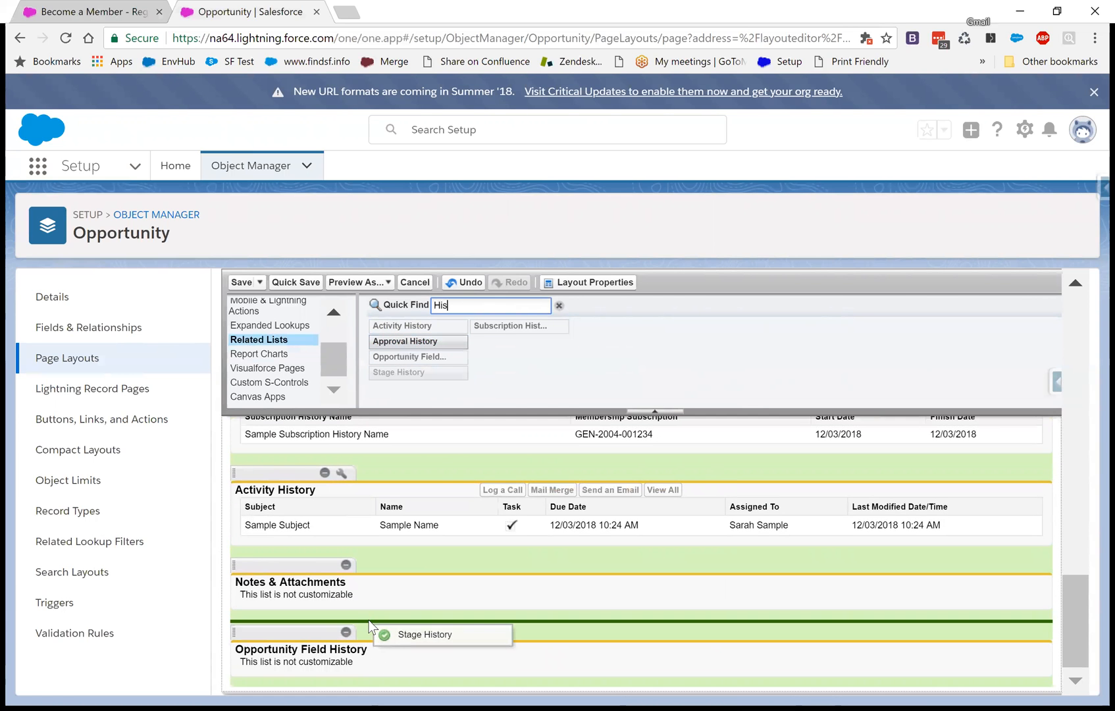
- Place Stage History and Opportunity Field History below Notes & Attachments in Related Lists
scroll(down, 3)
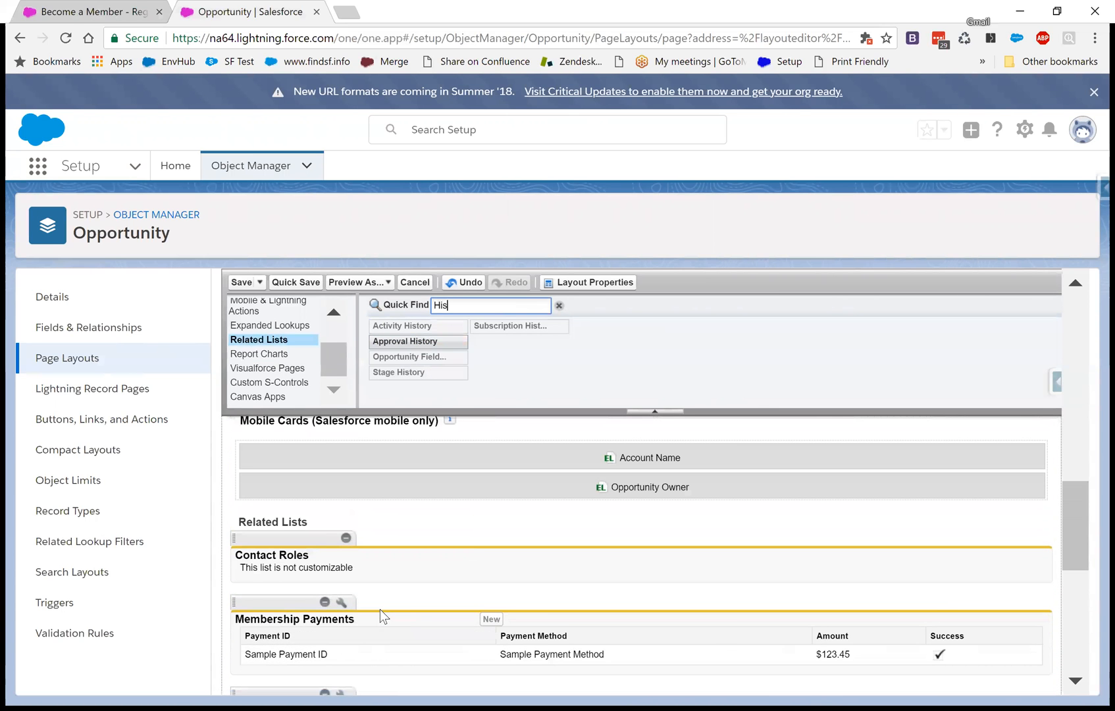
scroll(down, 3)
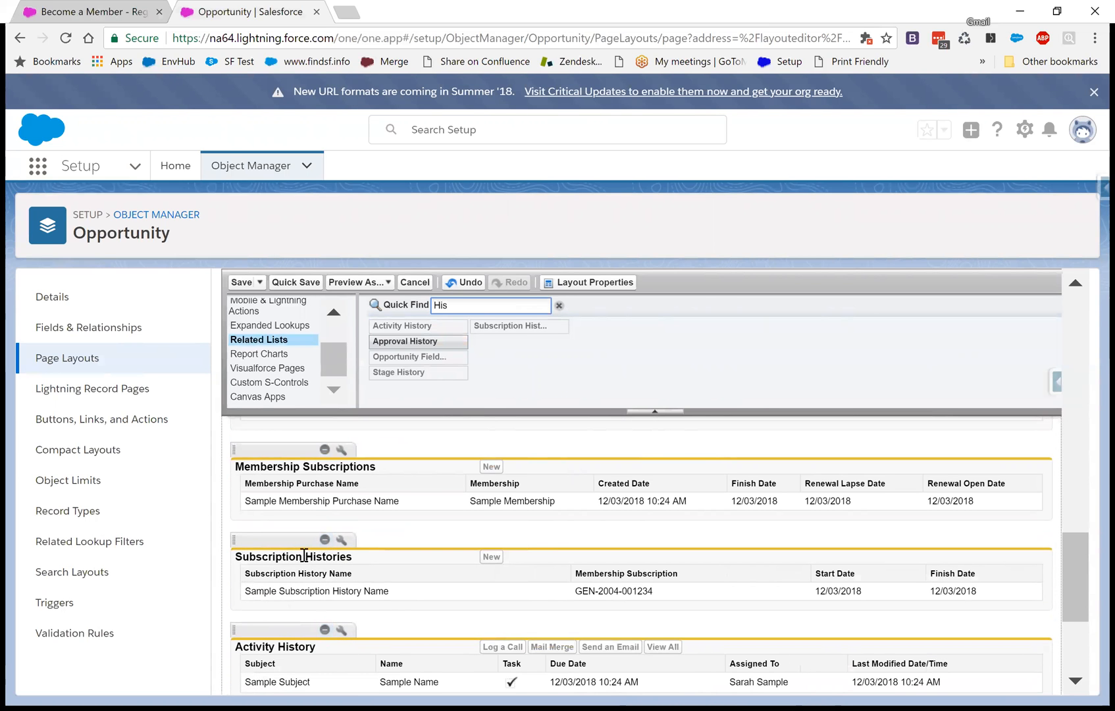
scroll(down, 3)
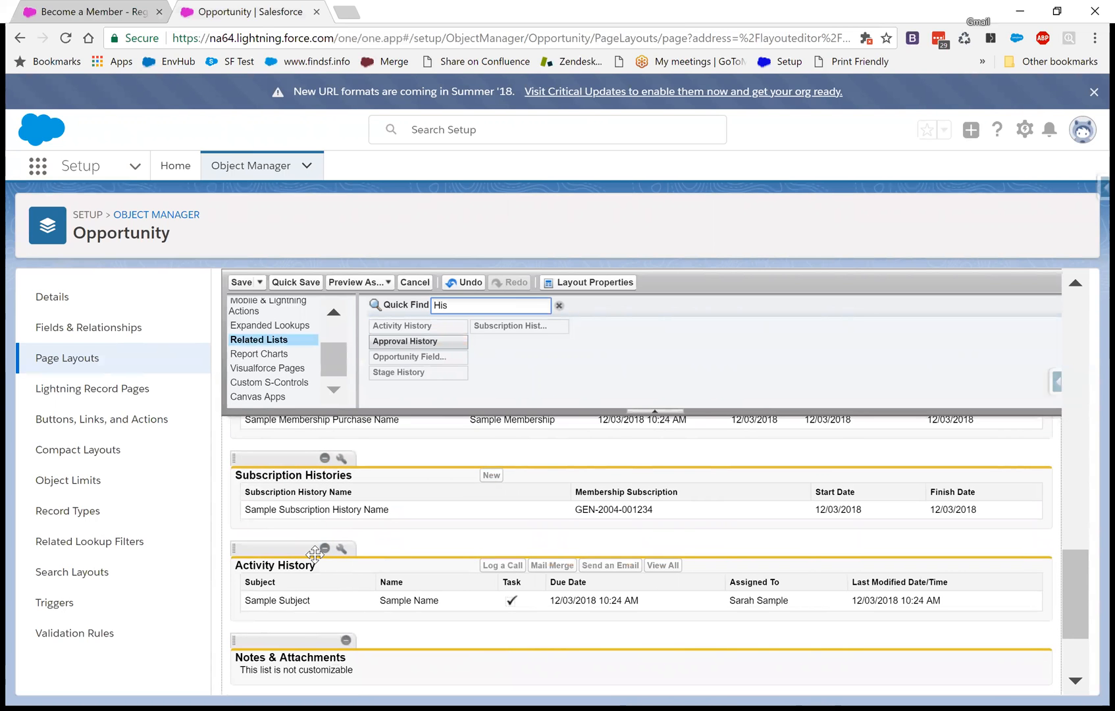
scroll(down, 3)
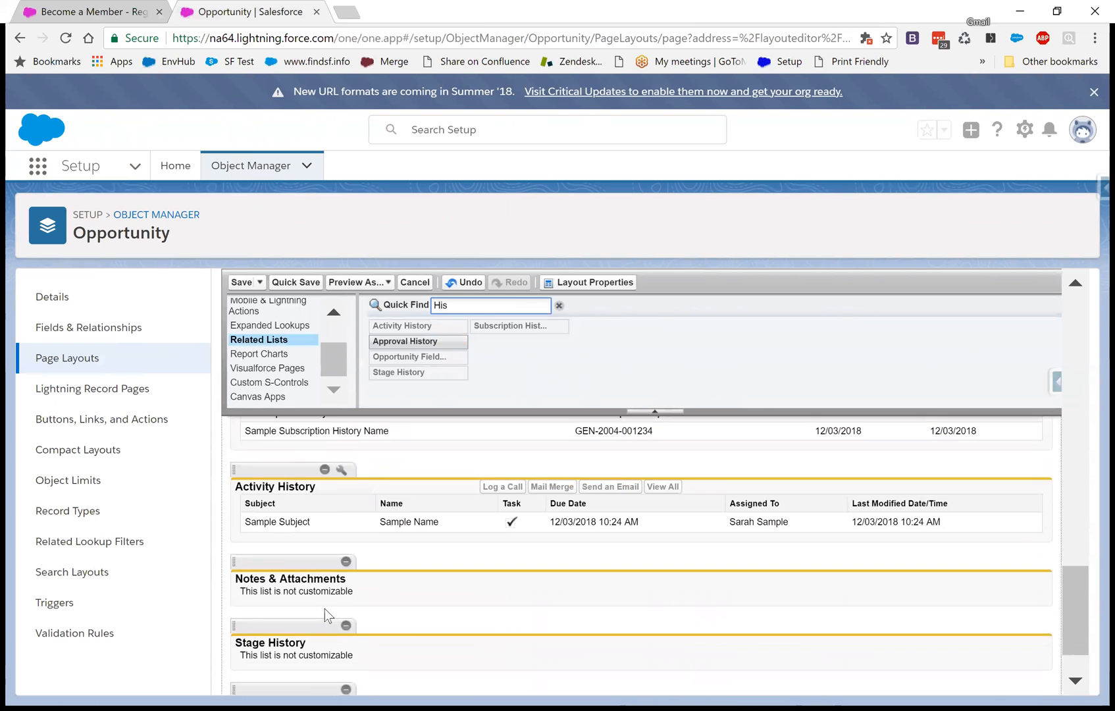
scroll(down, 3)
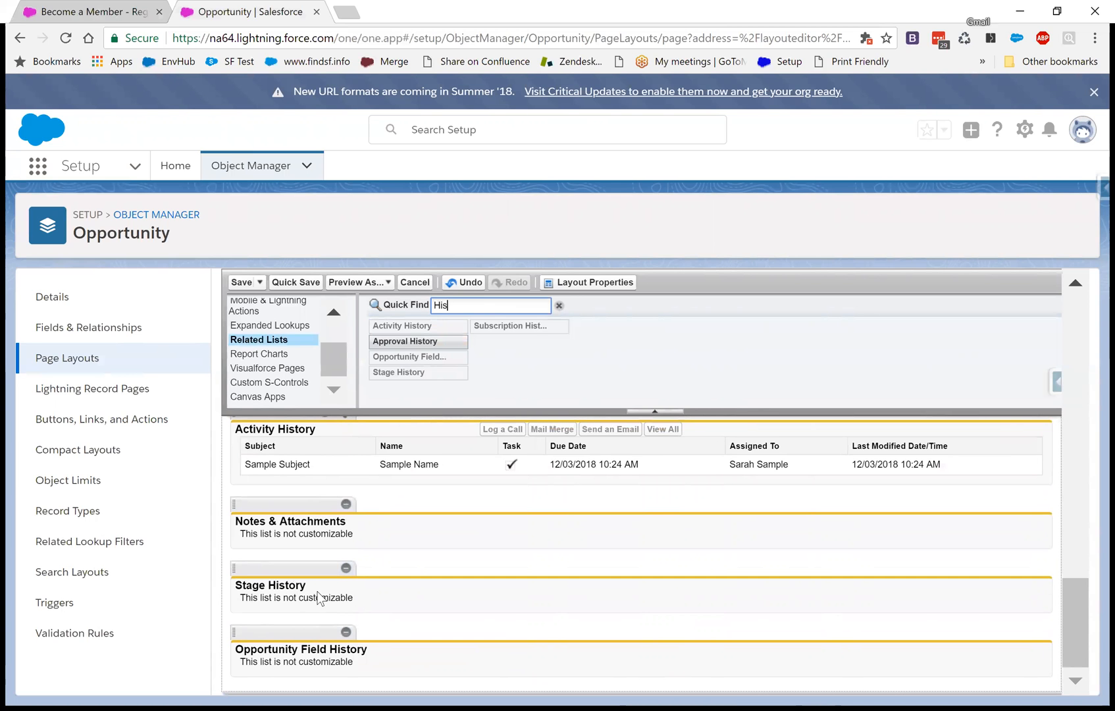
scroll(down, 3)
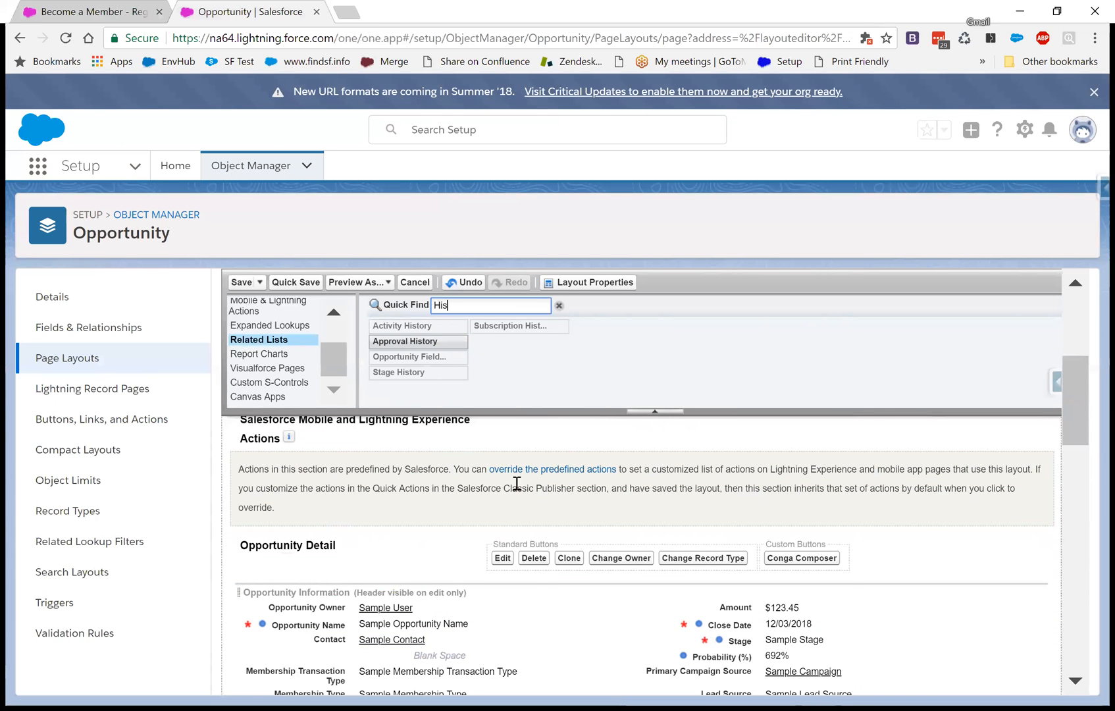
- Override the predefined Salesforce Mobile and Lightning Experience actions so they can be customized
click(551, 469)
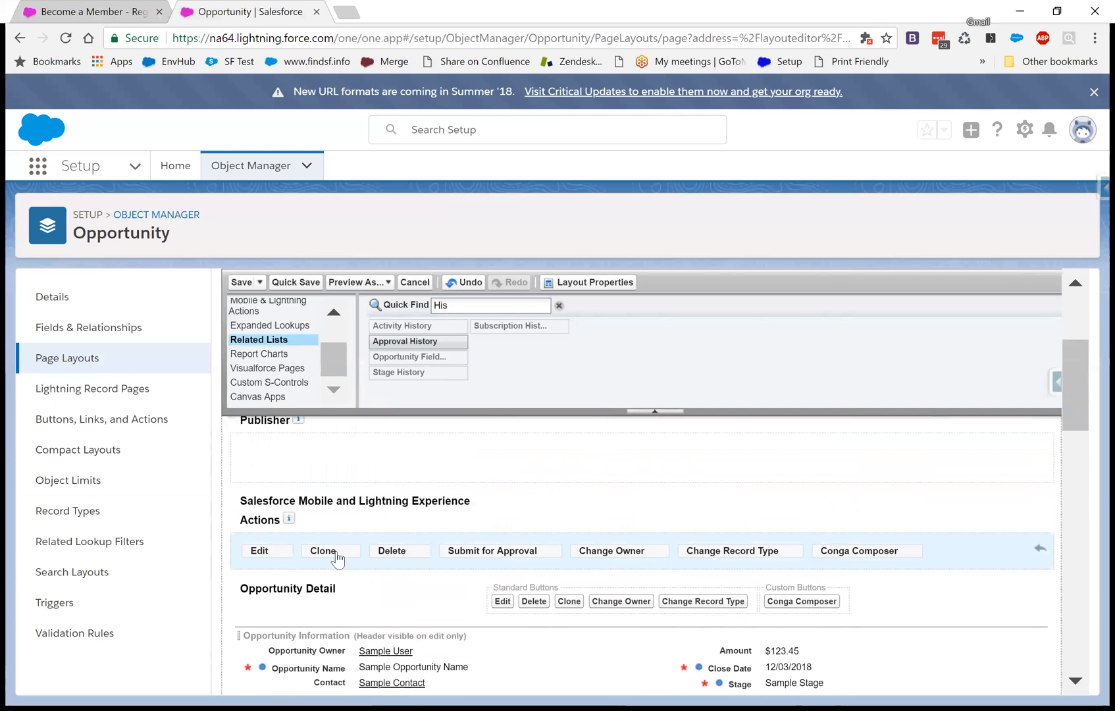
mouse_move(413, 555)
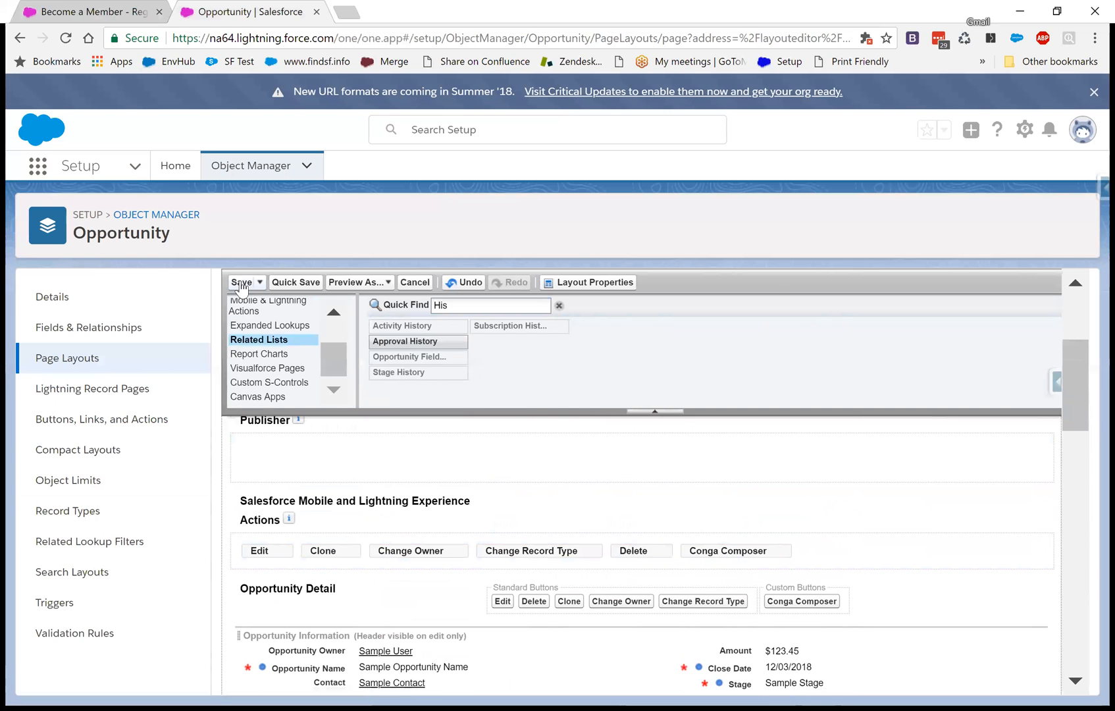
- Save the Opportunity layout, answering Yes to overwrite users' related list customizations
click(241, 281)
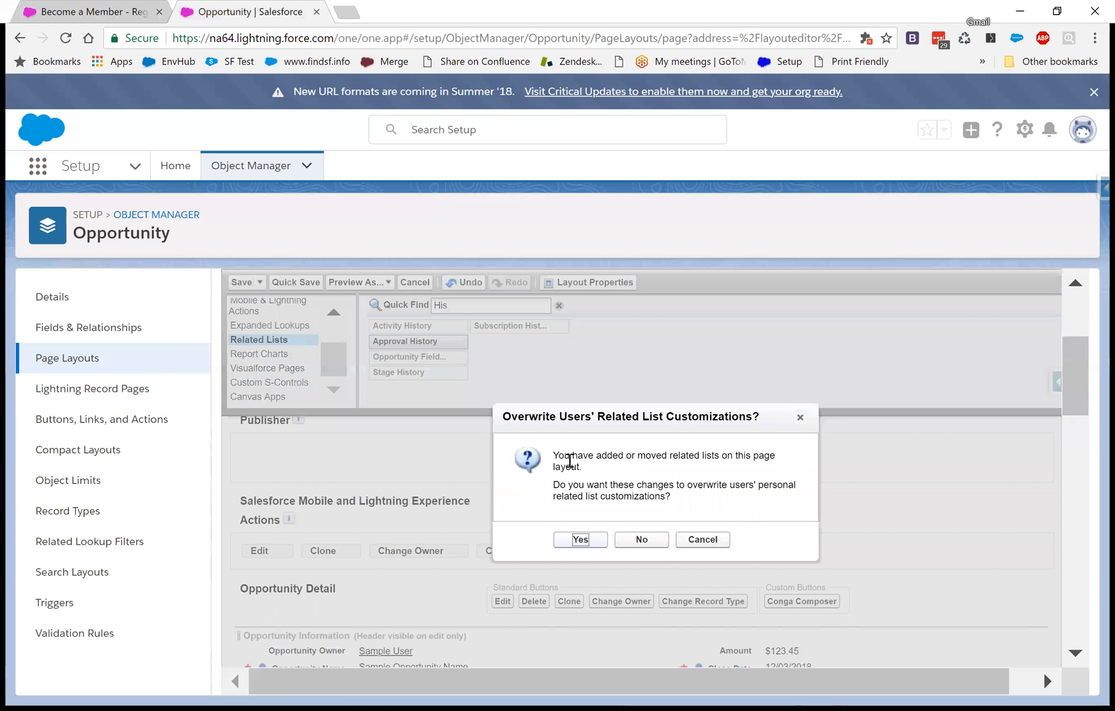
click(579, 538)
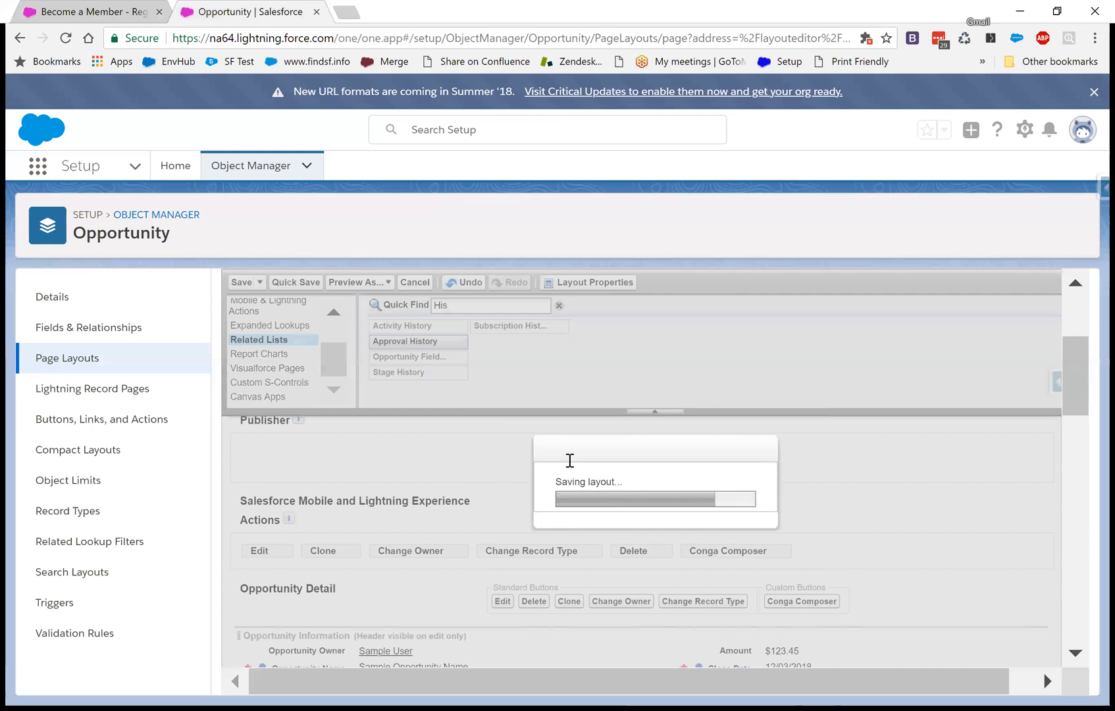
click(241, 281)
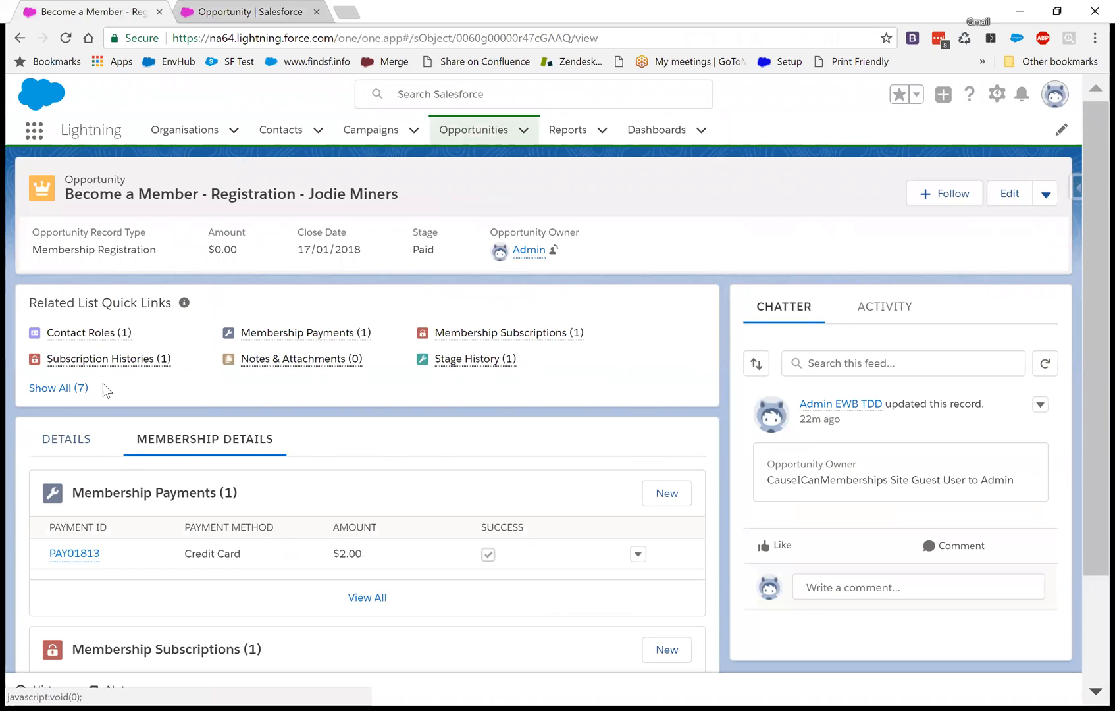
- Preview the Membership Subscriptions quick link, then reopen the record page via Edit Page
click(508, 332)
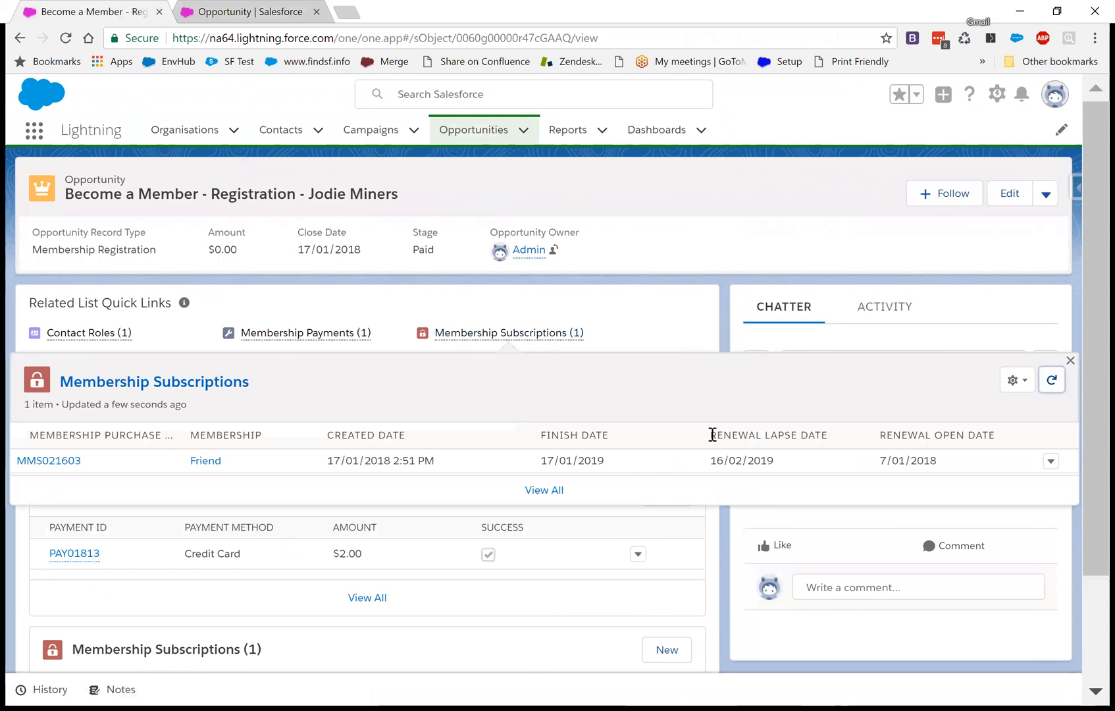
click(305, 333)
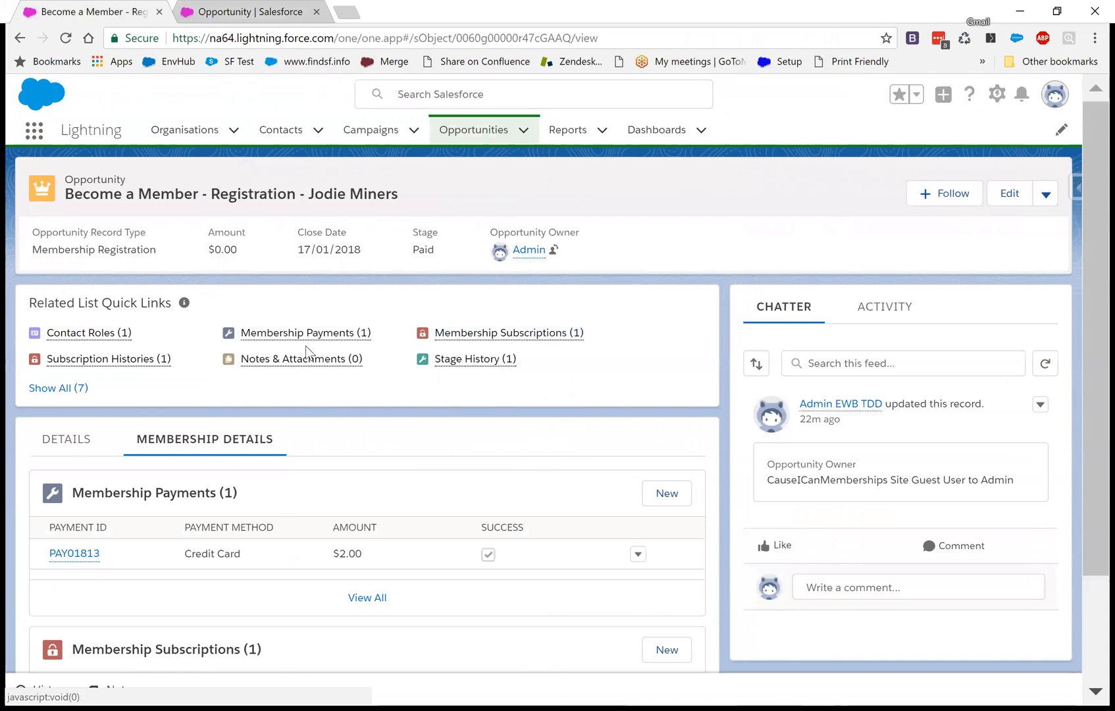
click(1045, 193)
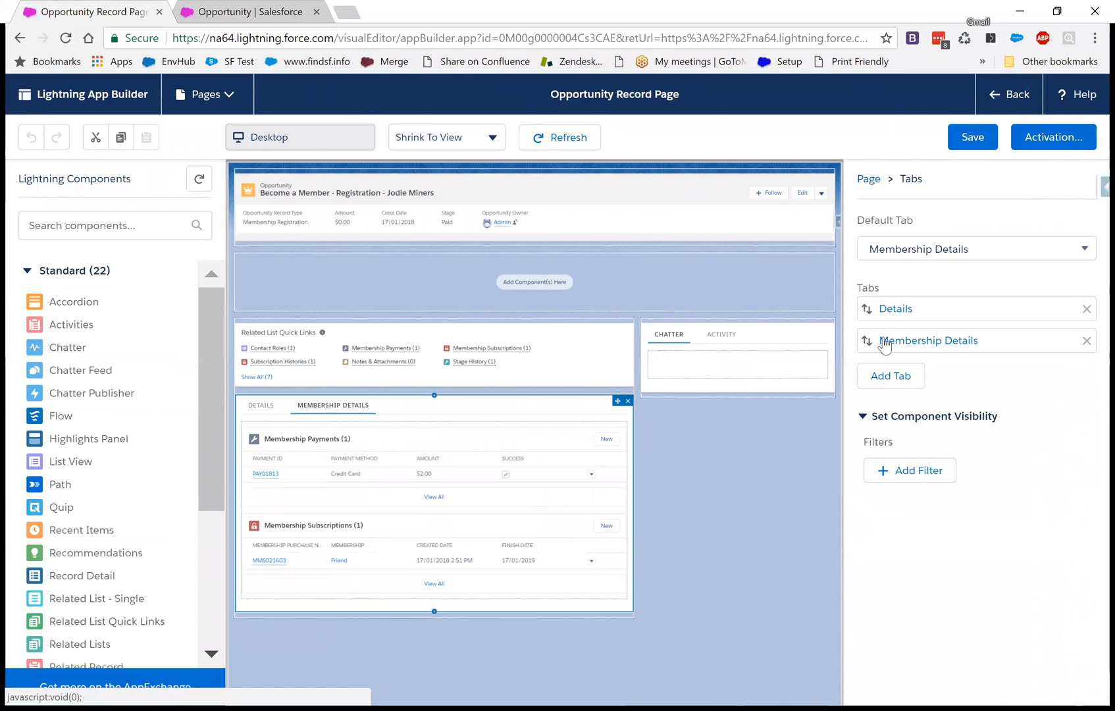
- Set the Tabs component's Default Tab to Details and preview Membership Details
click(975, 247)
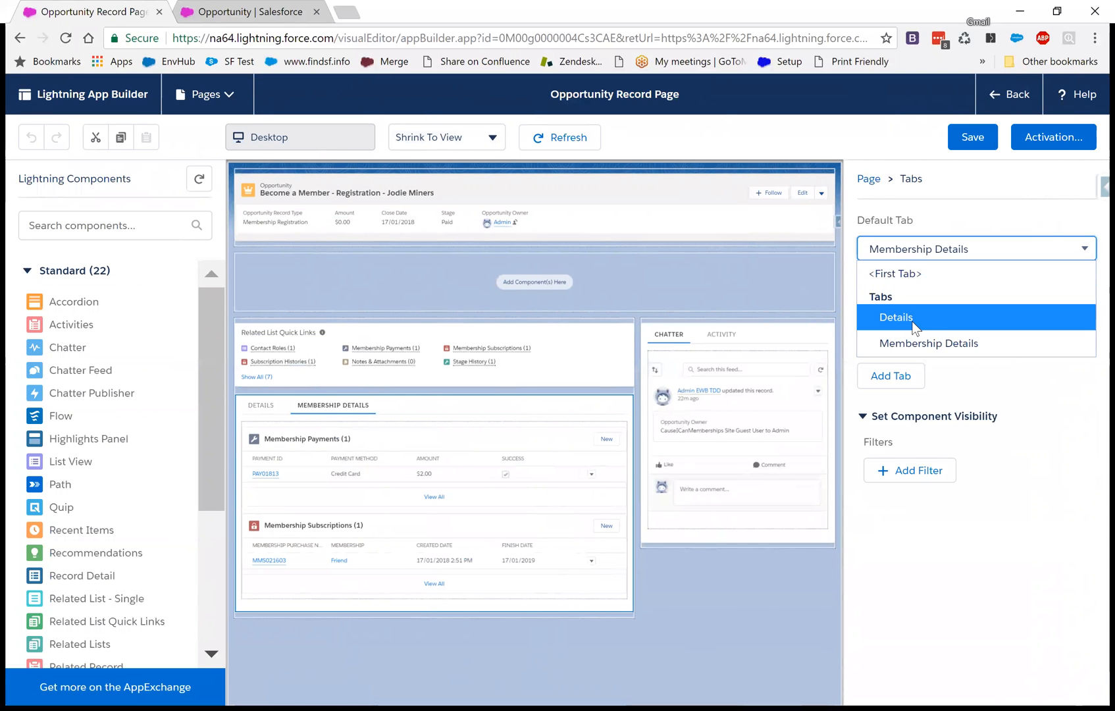
click(895, 317)
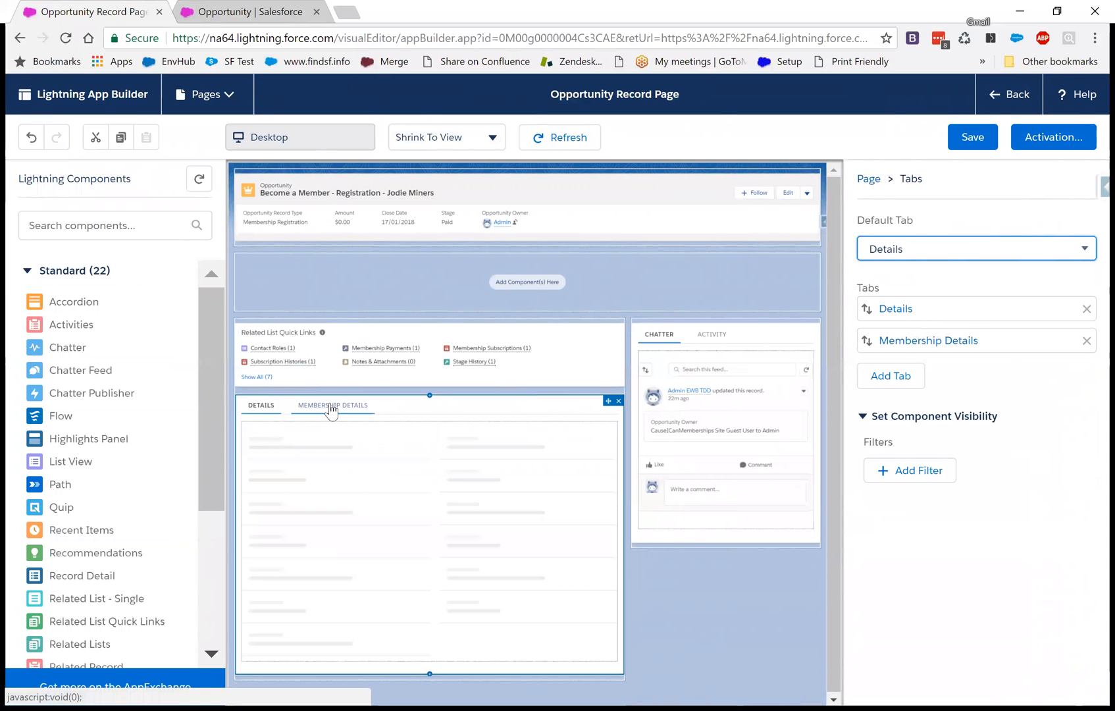
click(332, 406)
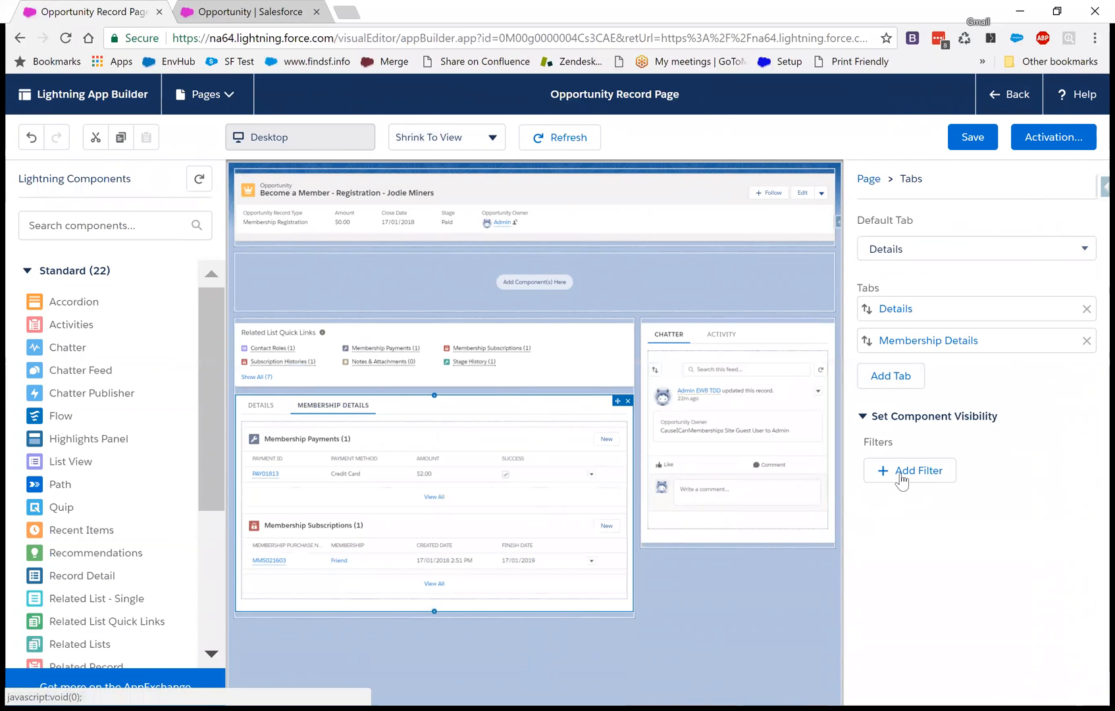
mouse_move(907, 348)
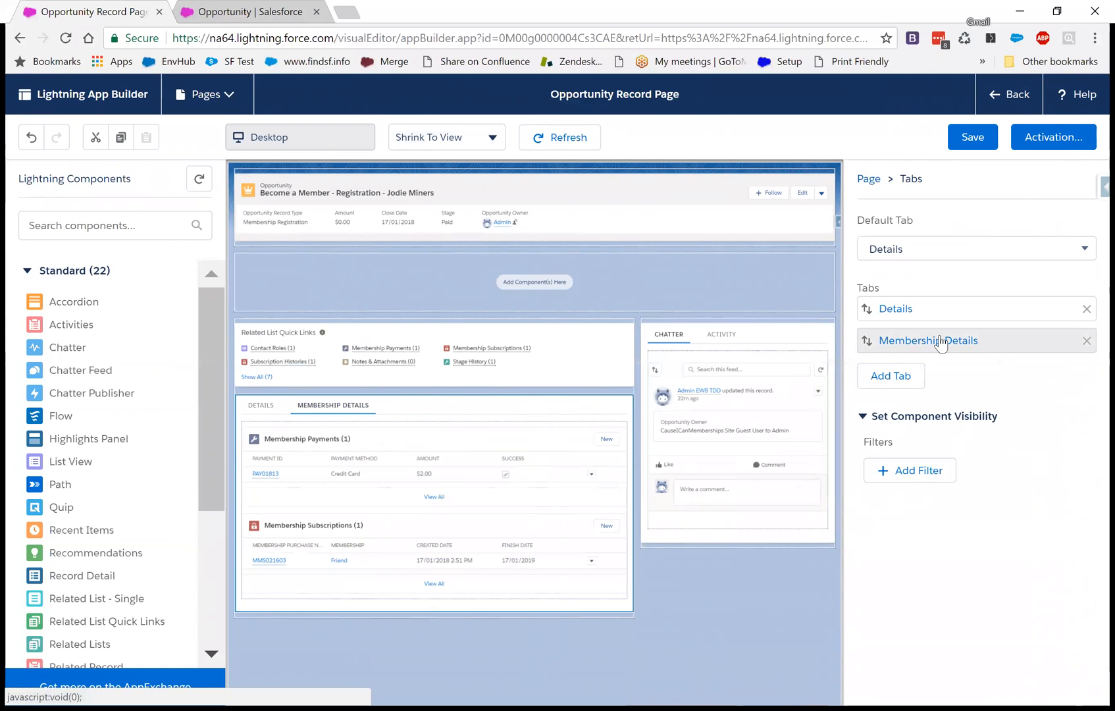
- Review and confirm the Membership Details tab label settings
click(928, 341)
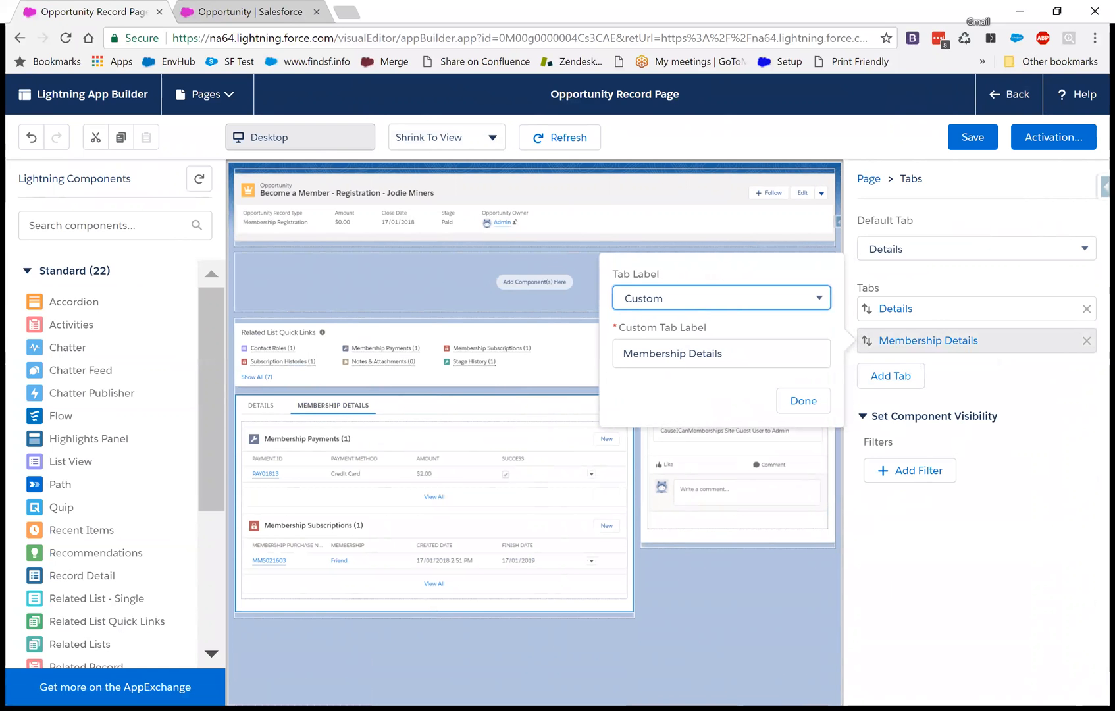
click(802, 400)
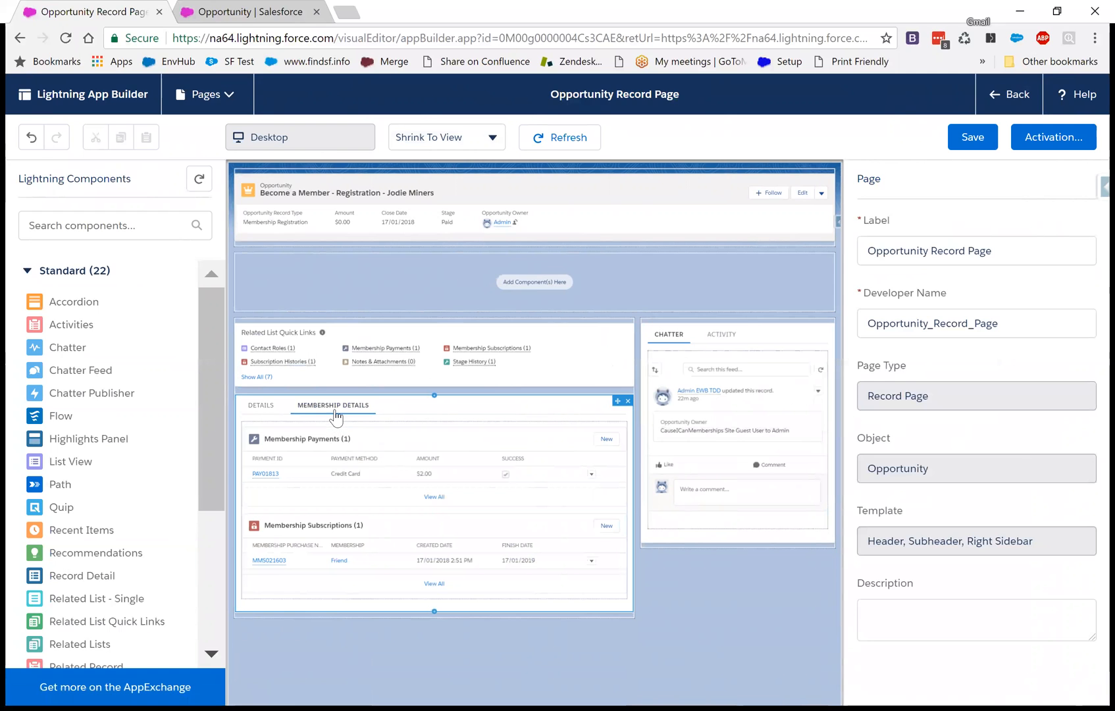
mouse_move(333, 405)
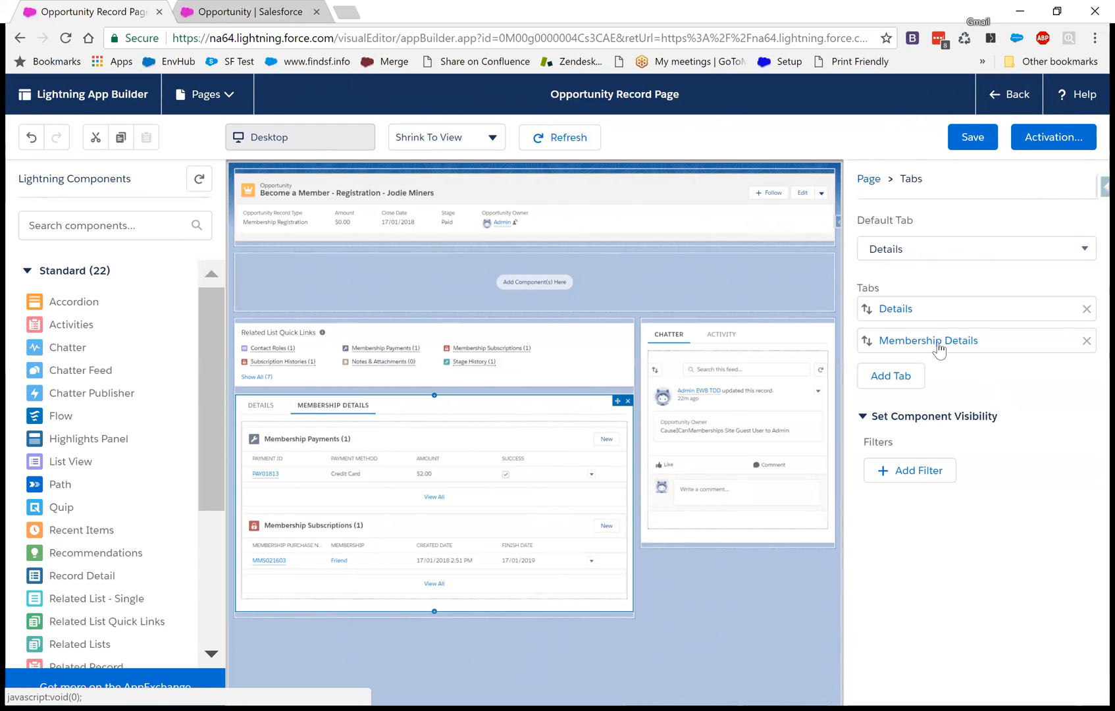
click(927, 340)
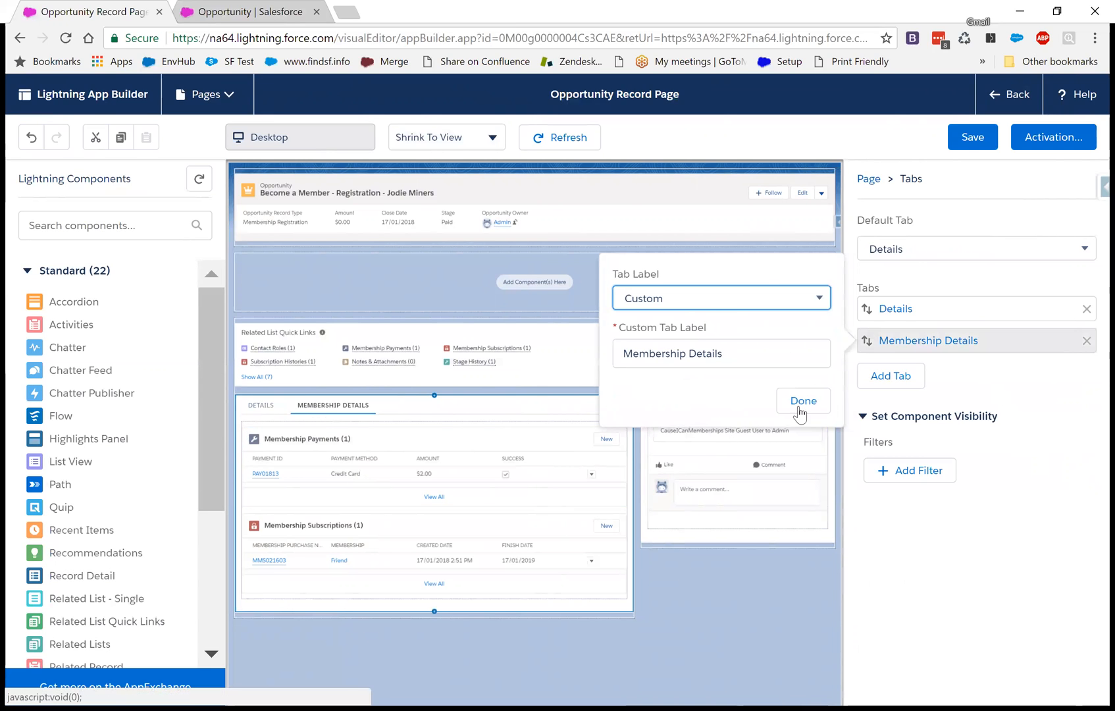
click(802, 400)
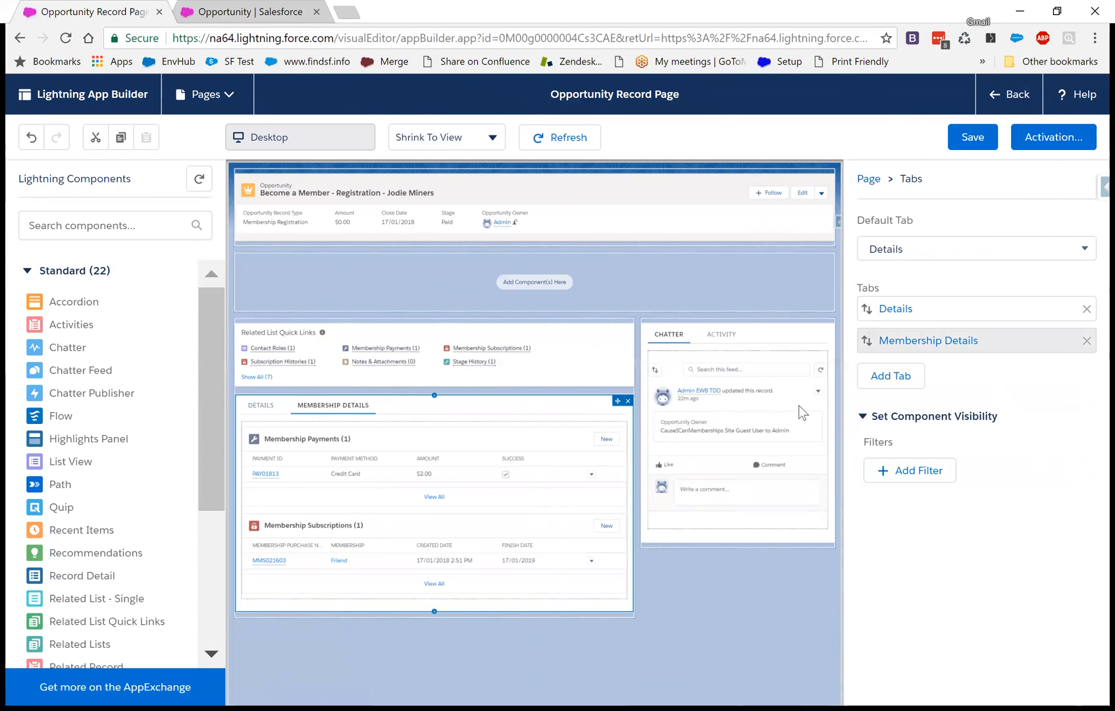
- Save the Opportunity Record Page and go back to the opportunity record
click(971, 137)
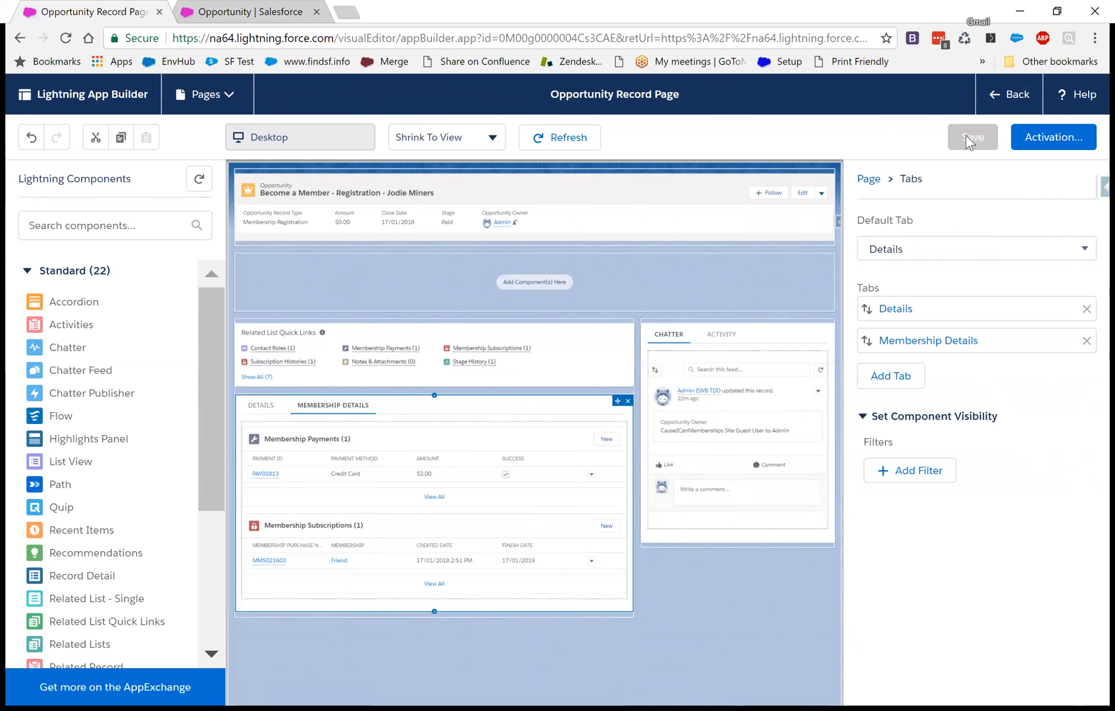
click(972, 137)
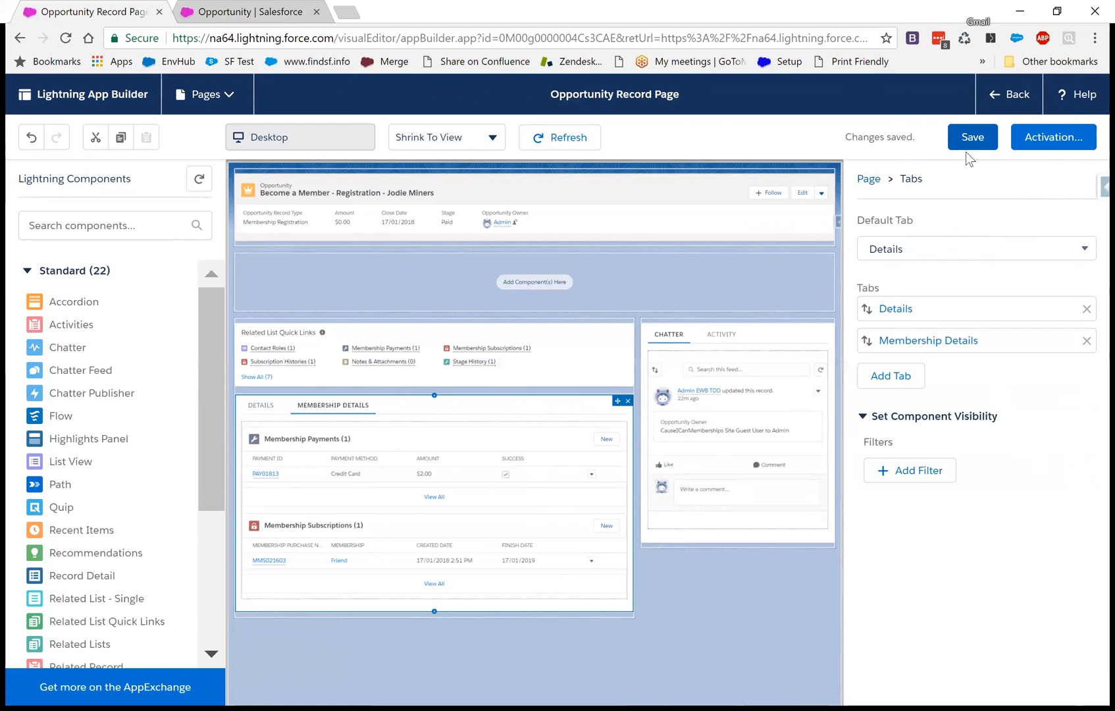
click(1008, 94)
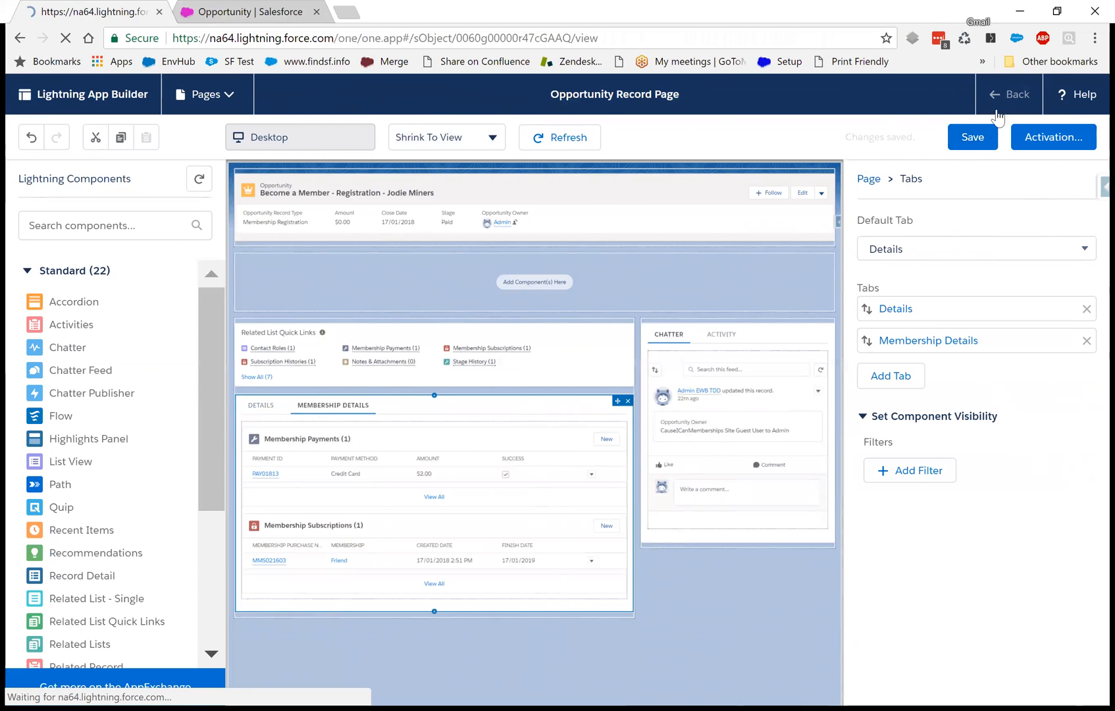
click(1008, 94)
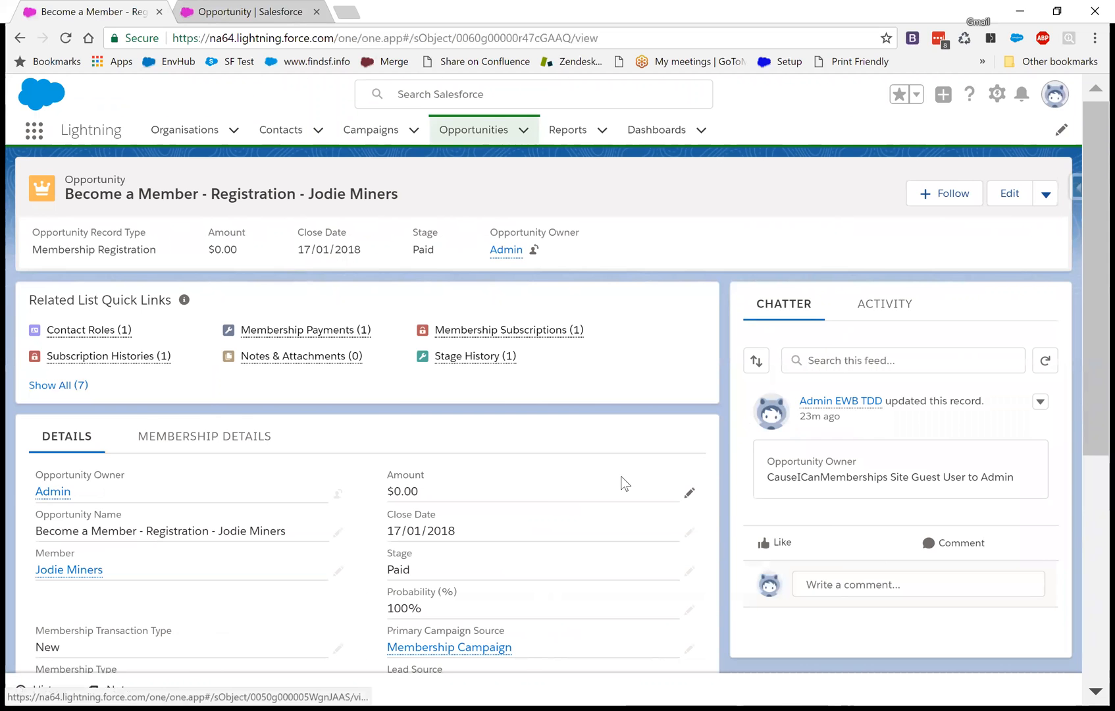
scroll(down, 3)
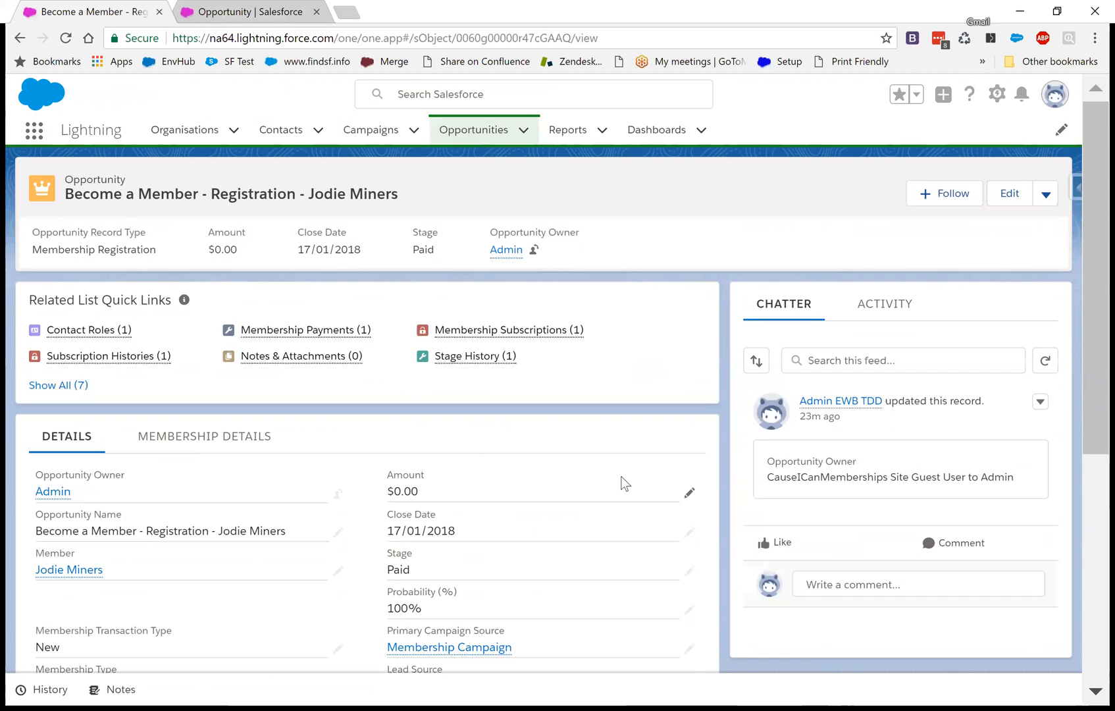
scroll(down, 3)
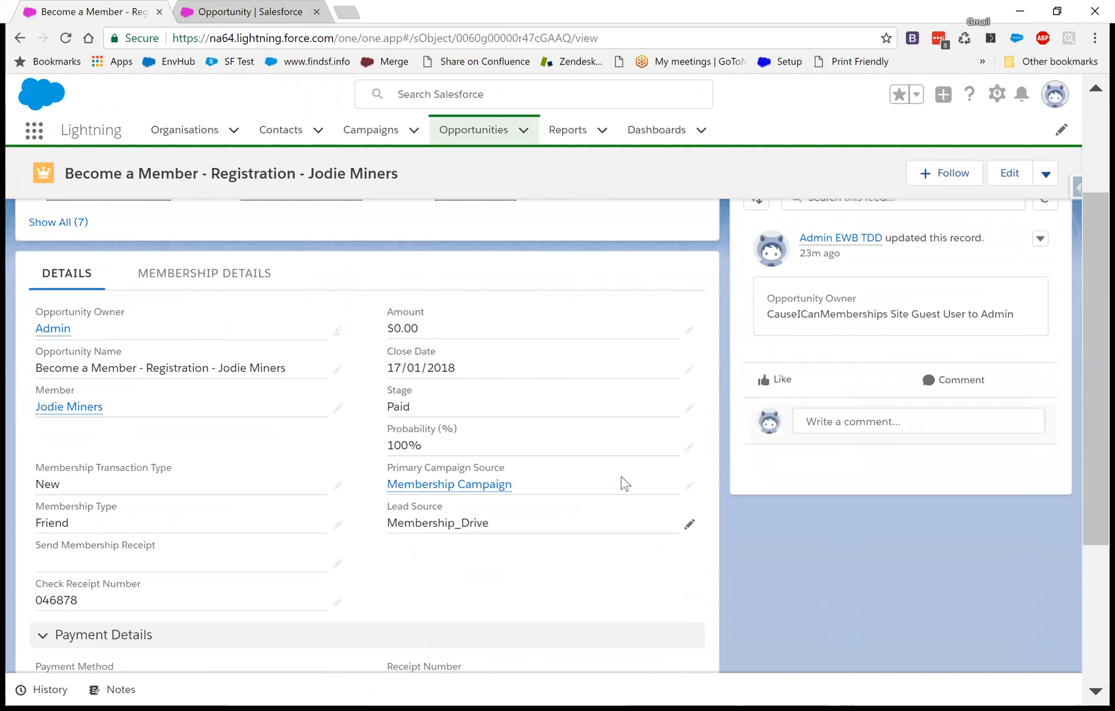
scroll(down, 3)
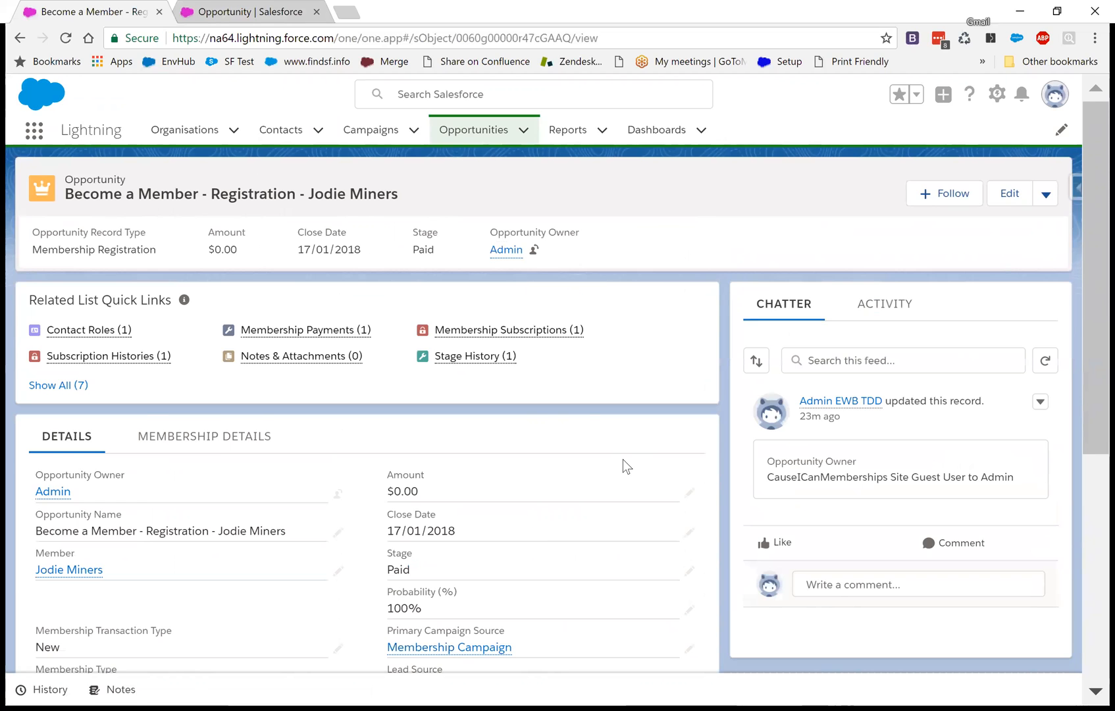
mouse_move(462, 385)
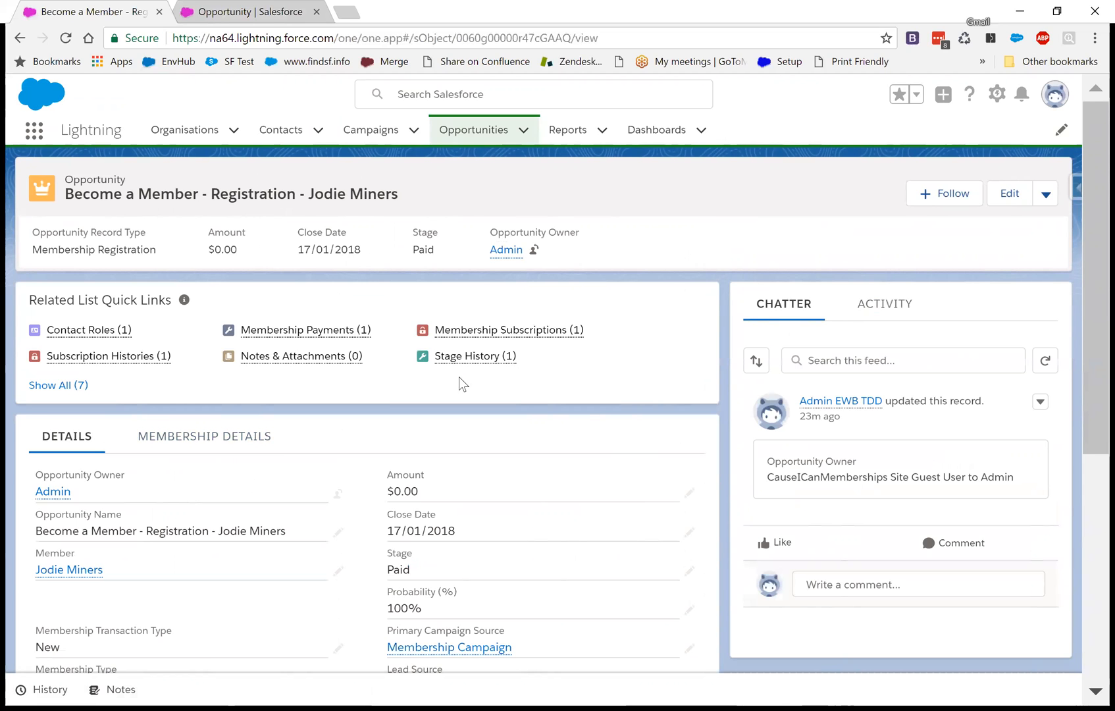
mouse_move(828, 307)
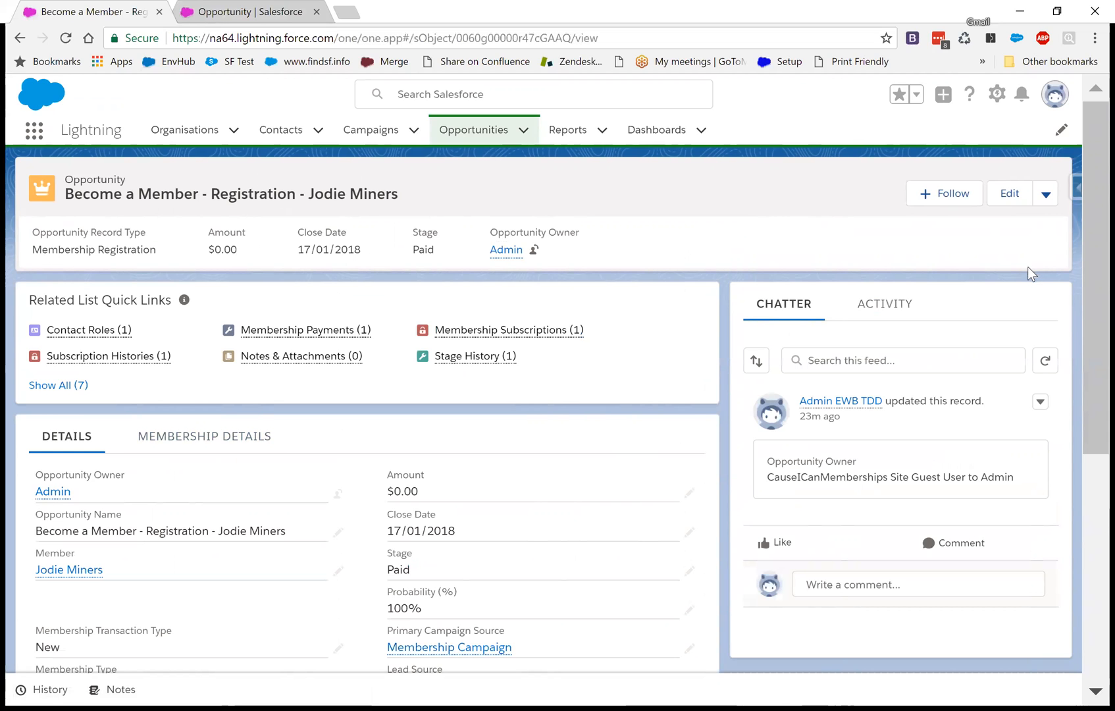
mouse_move(166, 522)
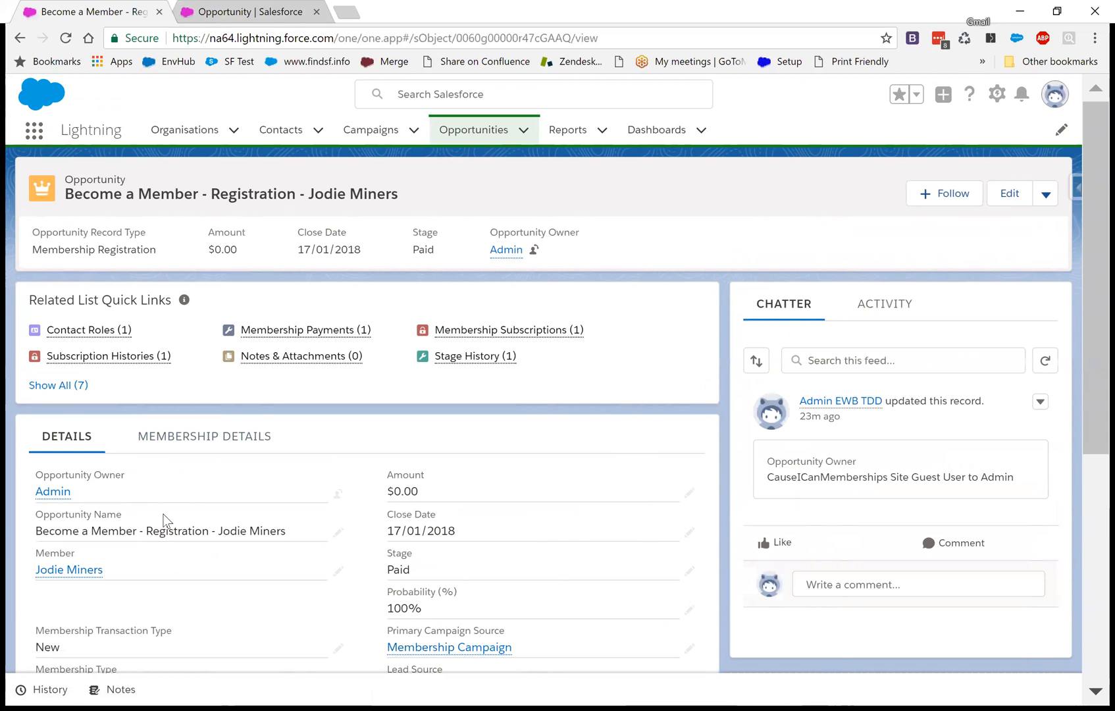